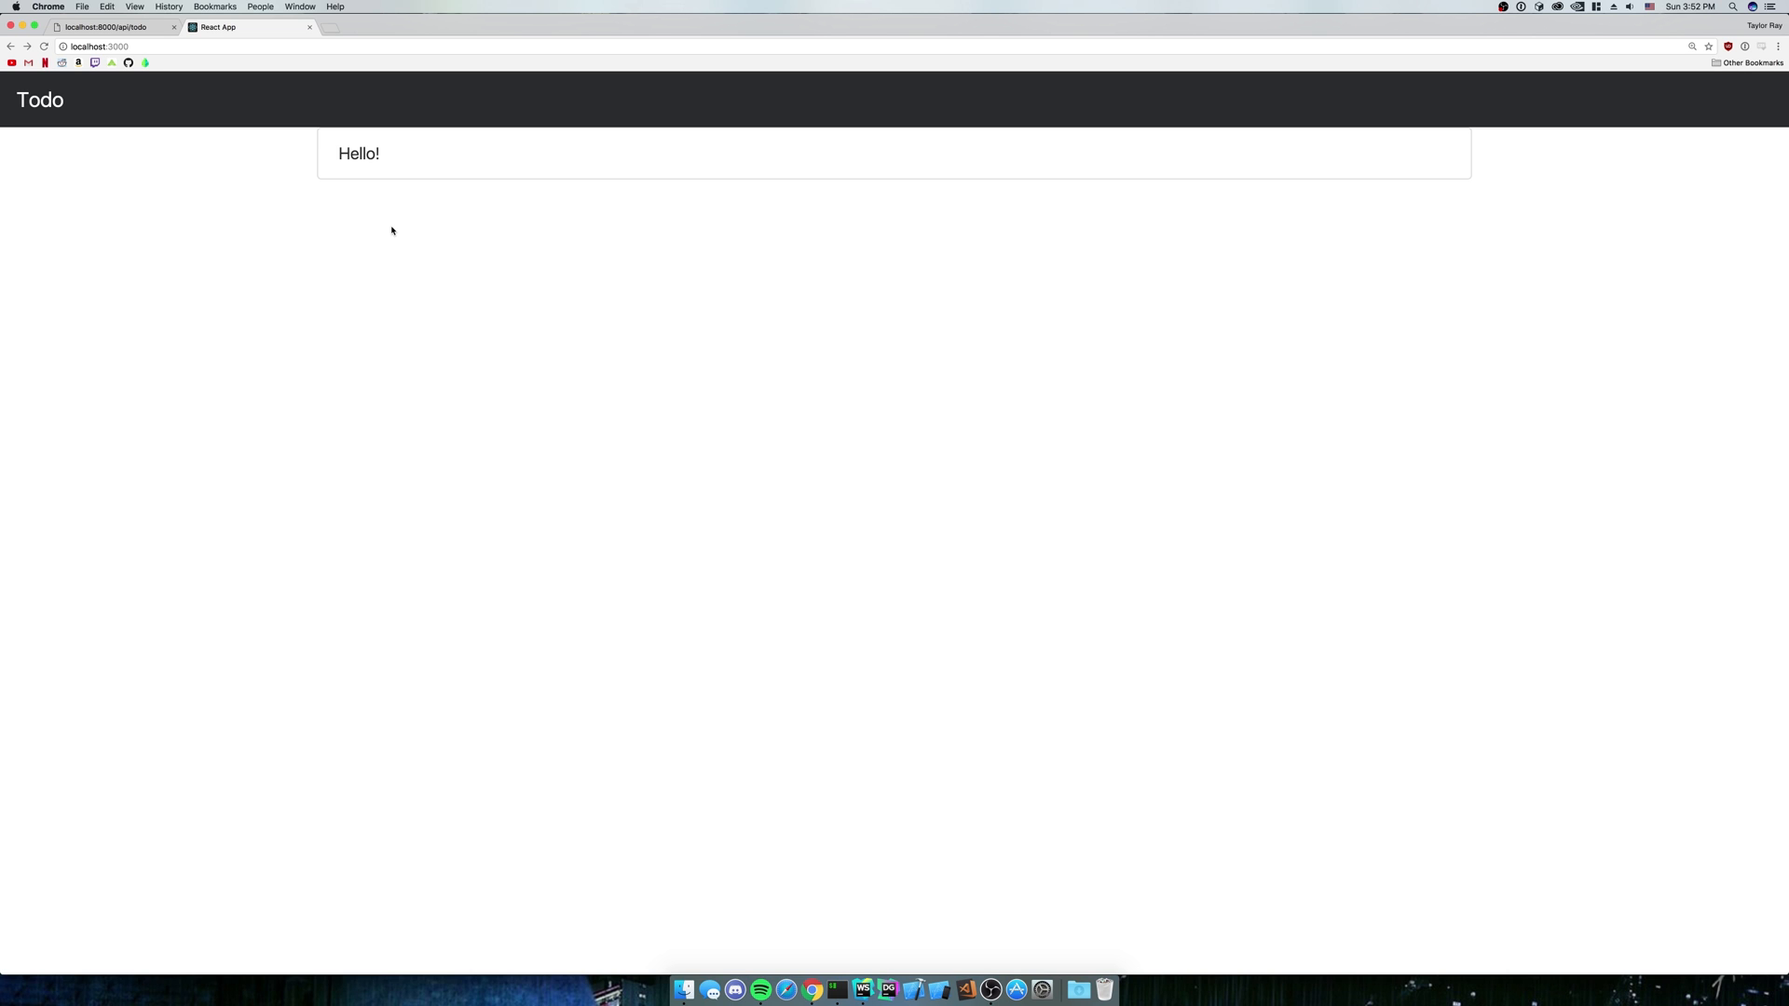
pyautogui.moveTo(802, 590)
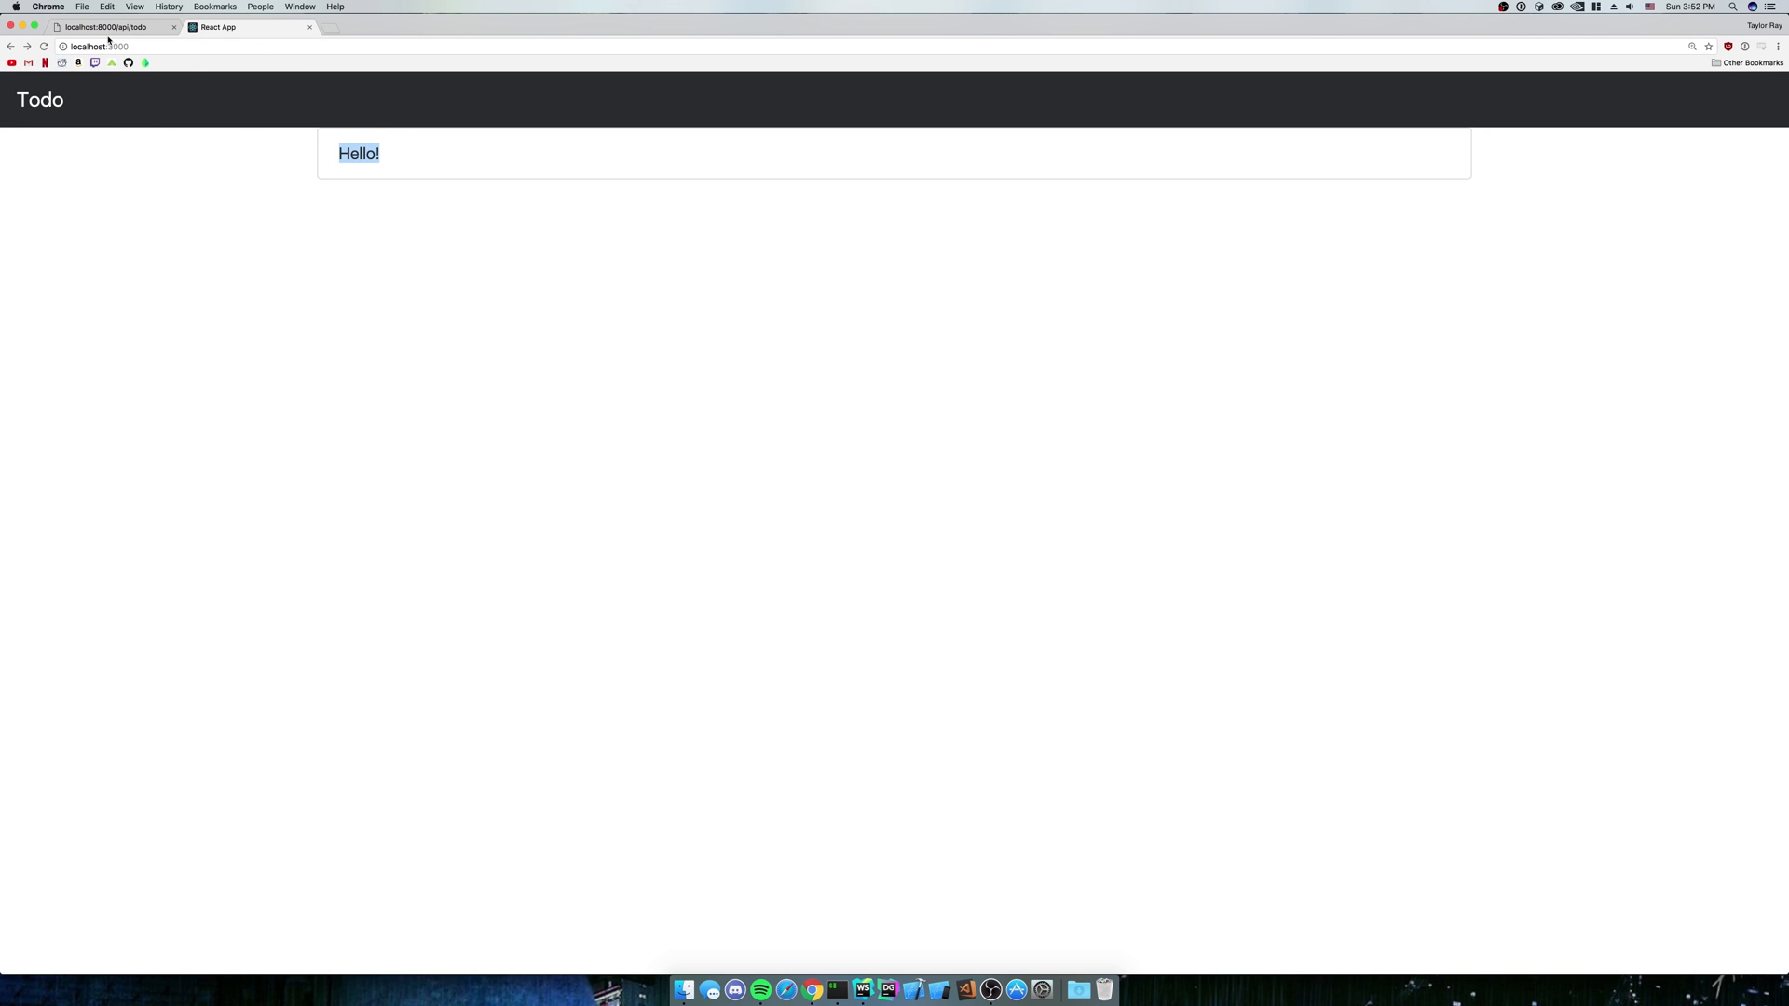
# Switch to the localhost:8000/api/todo tab showing the todo JSON and focus its address bar
pyautogui.click(108, 27)
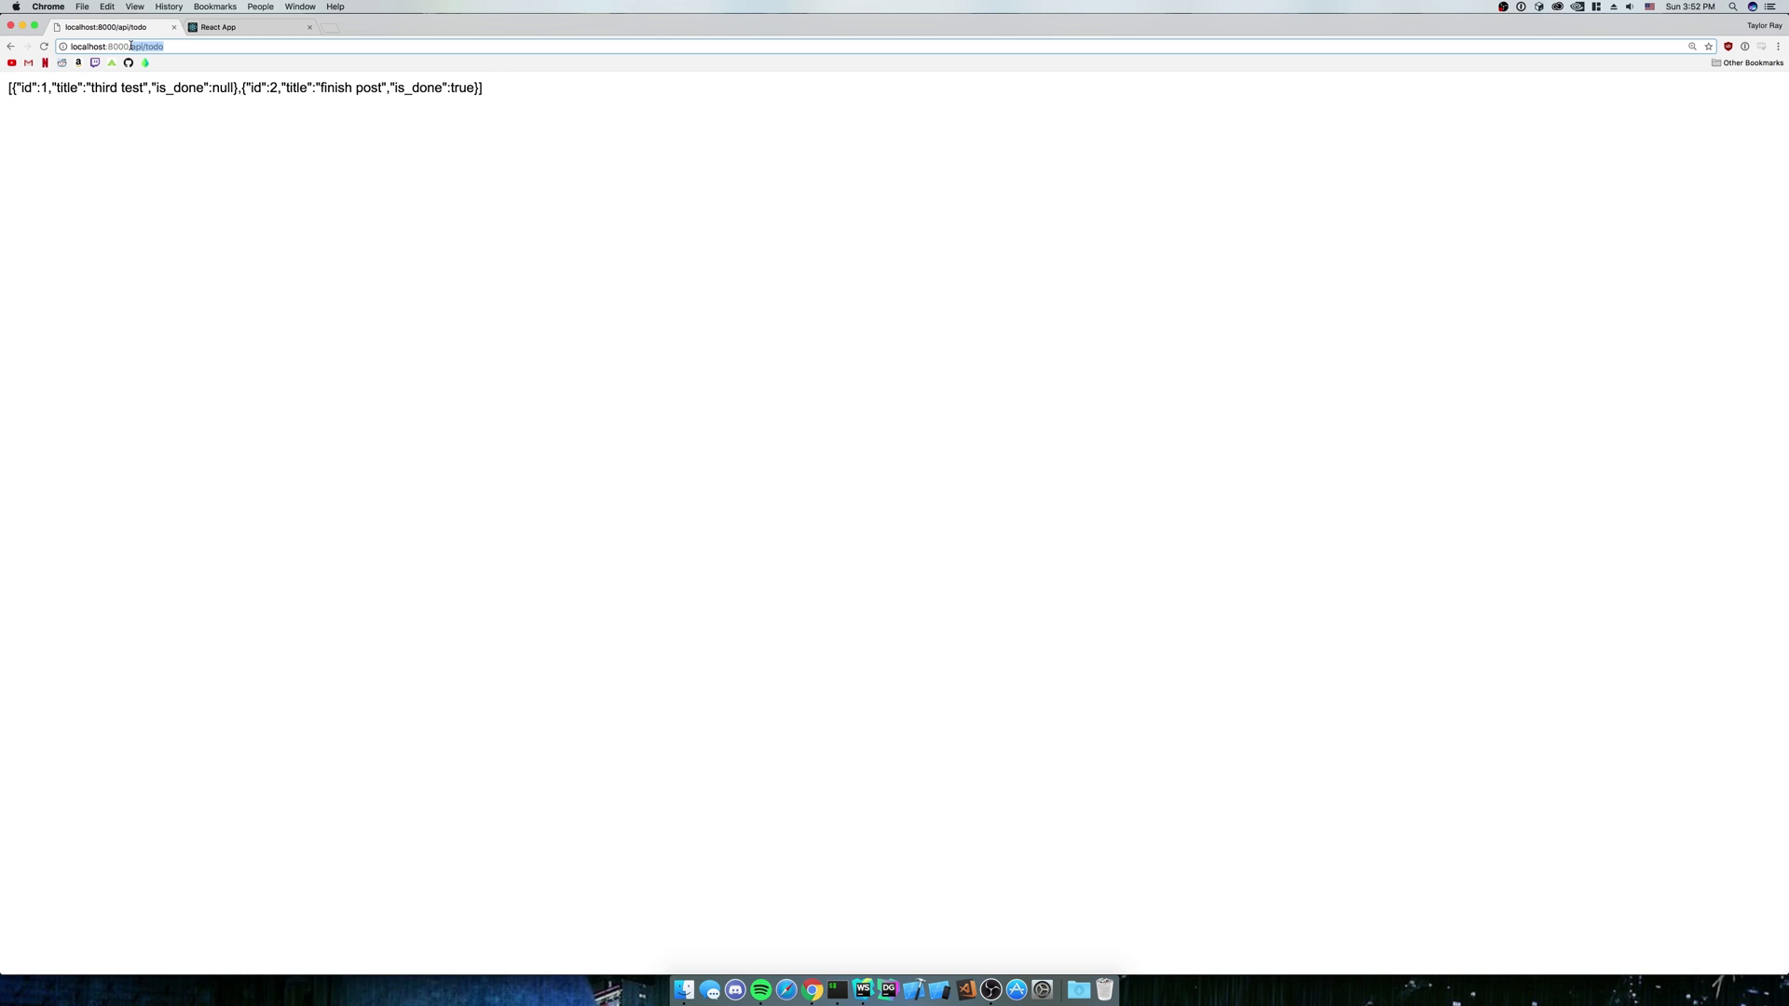
pyautogui.click(217, 26)
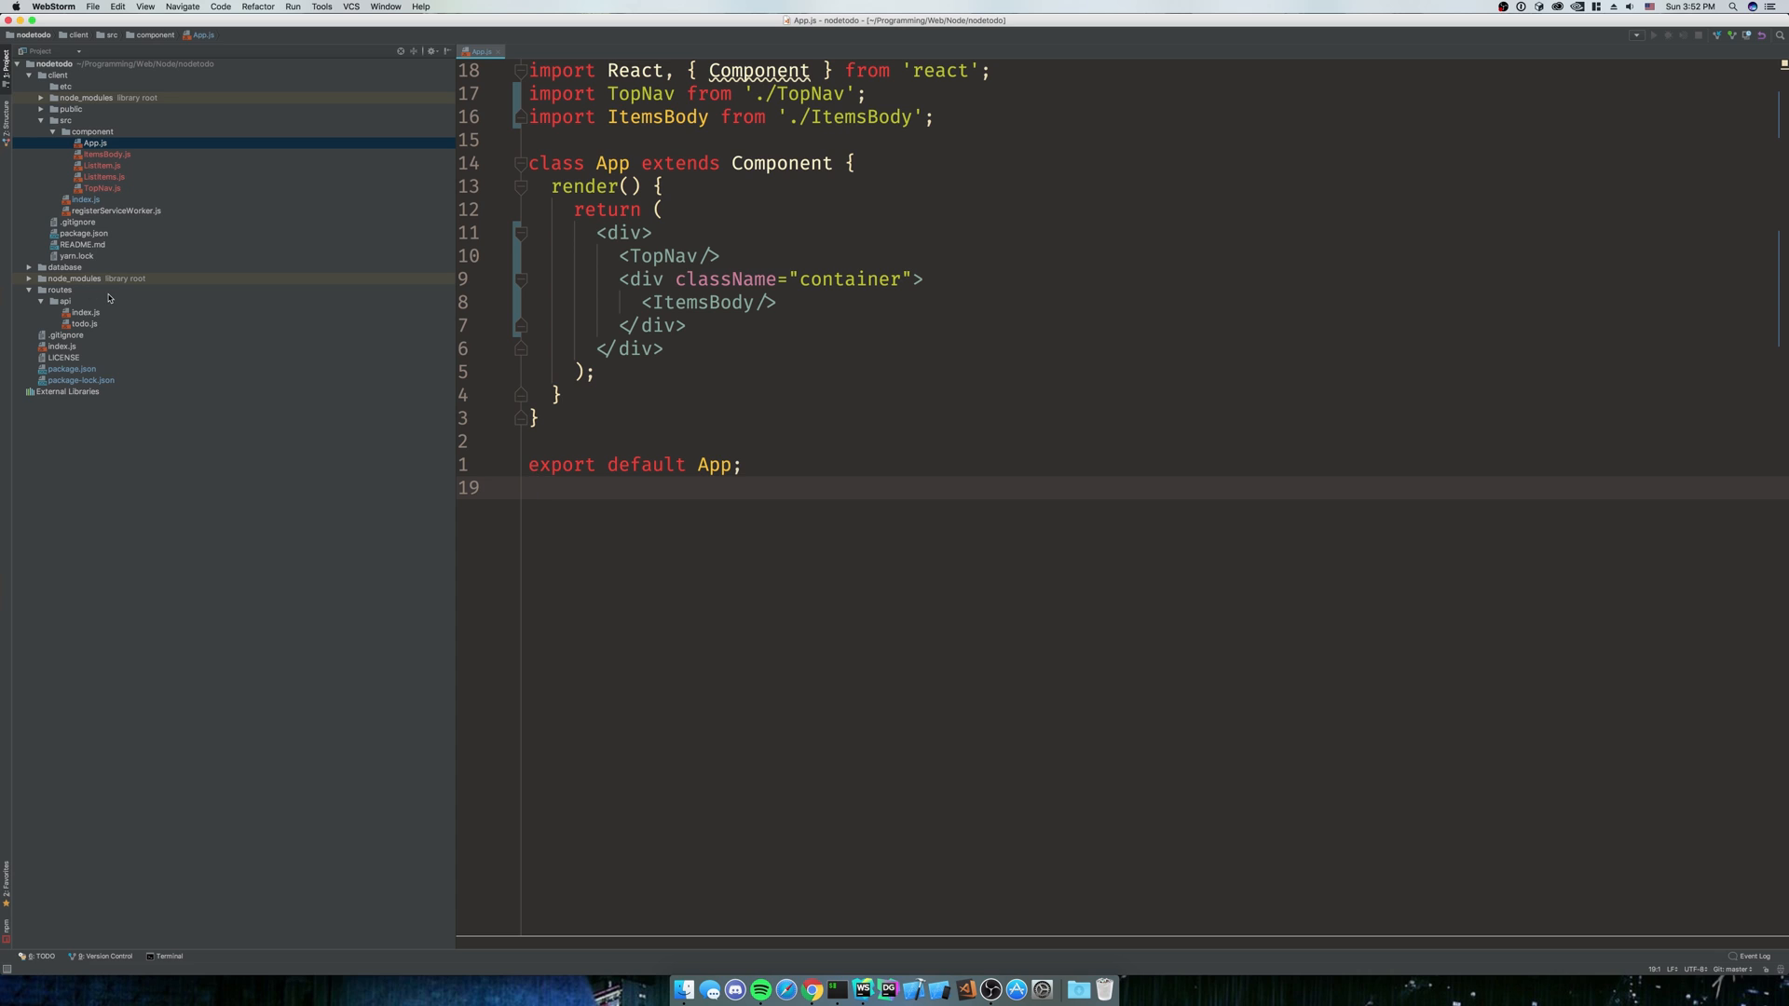
pyautogui.moveTo(108, 298)
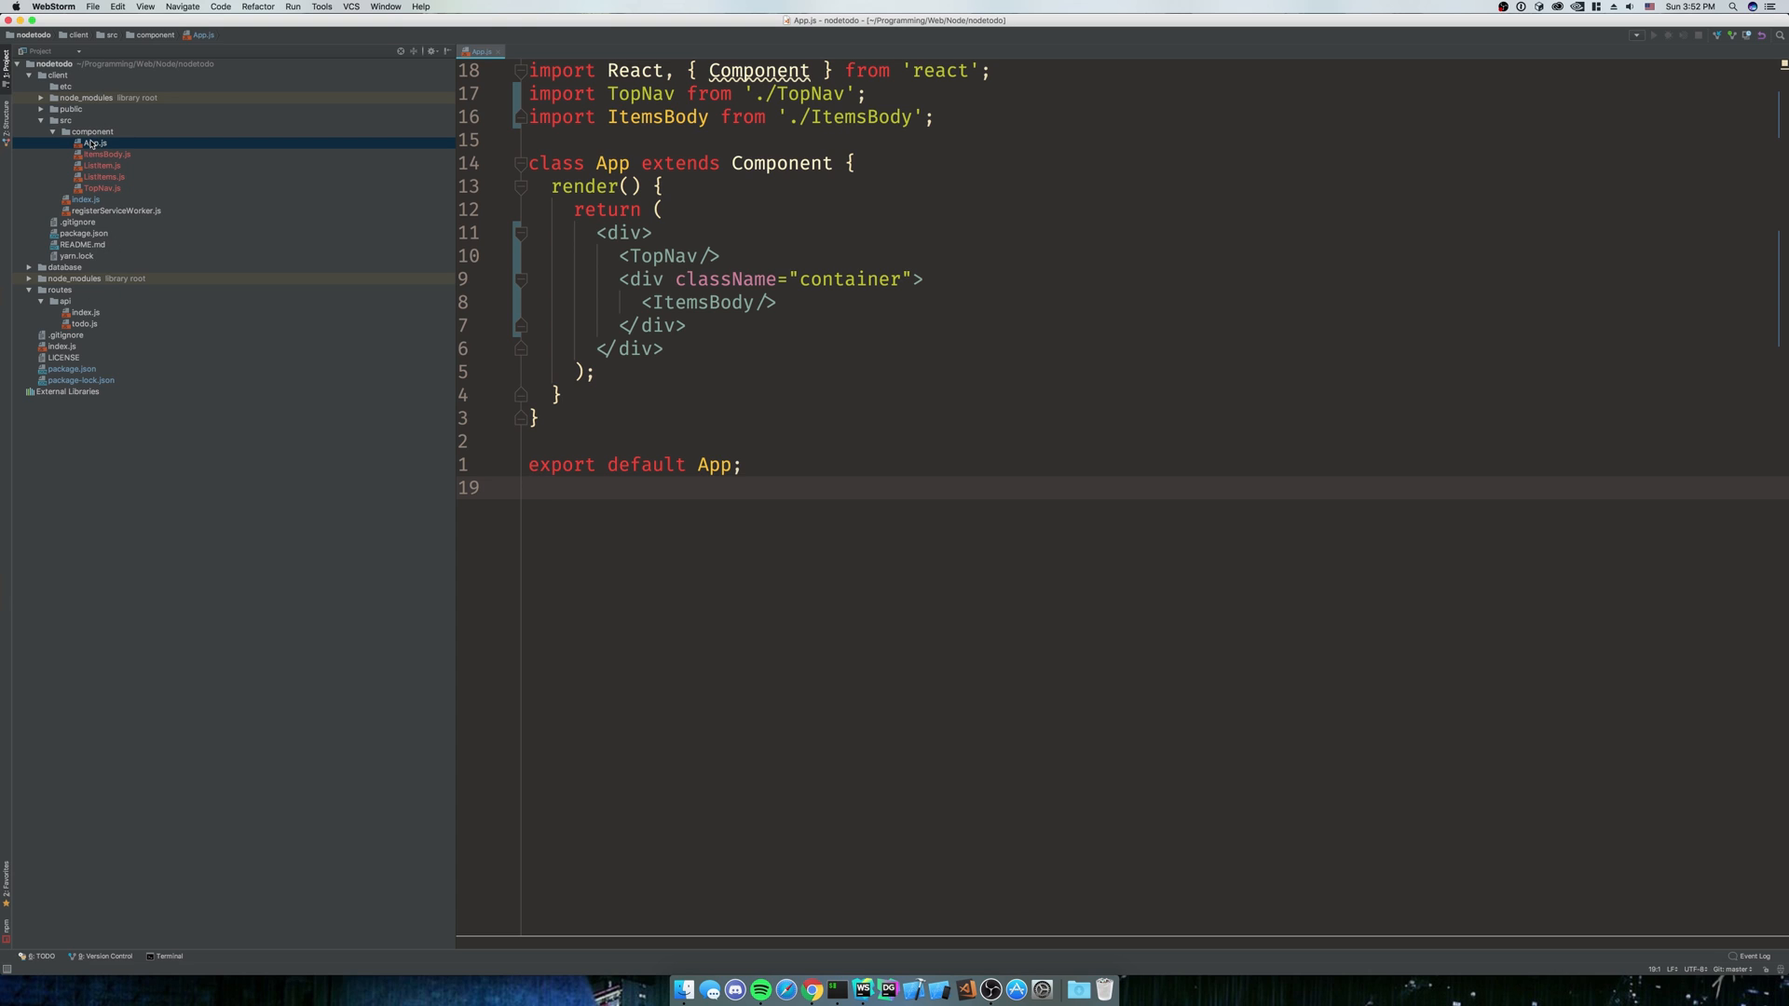
# Select the client folder and open client/package.json in WebStorm
pyautogui.click(62, 76)
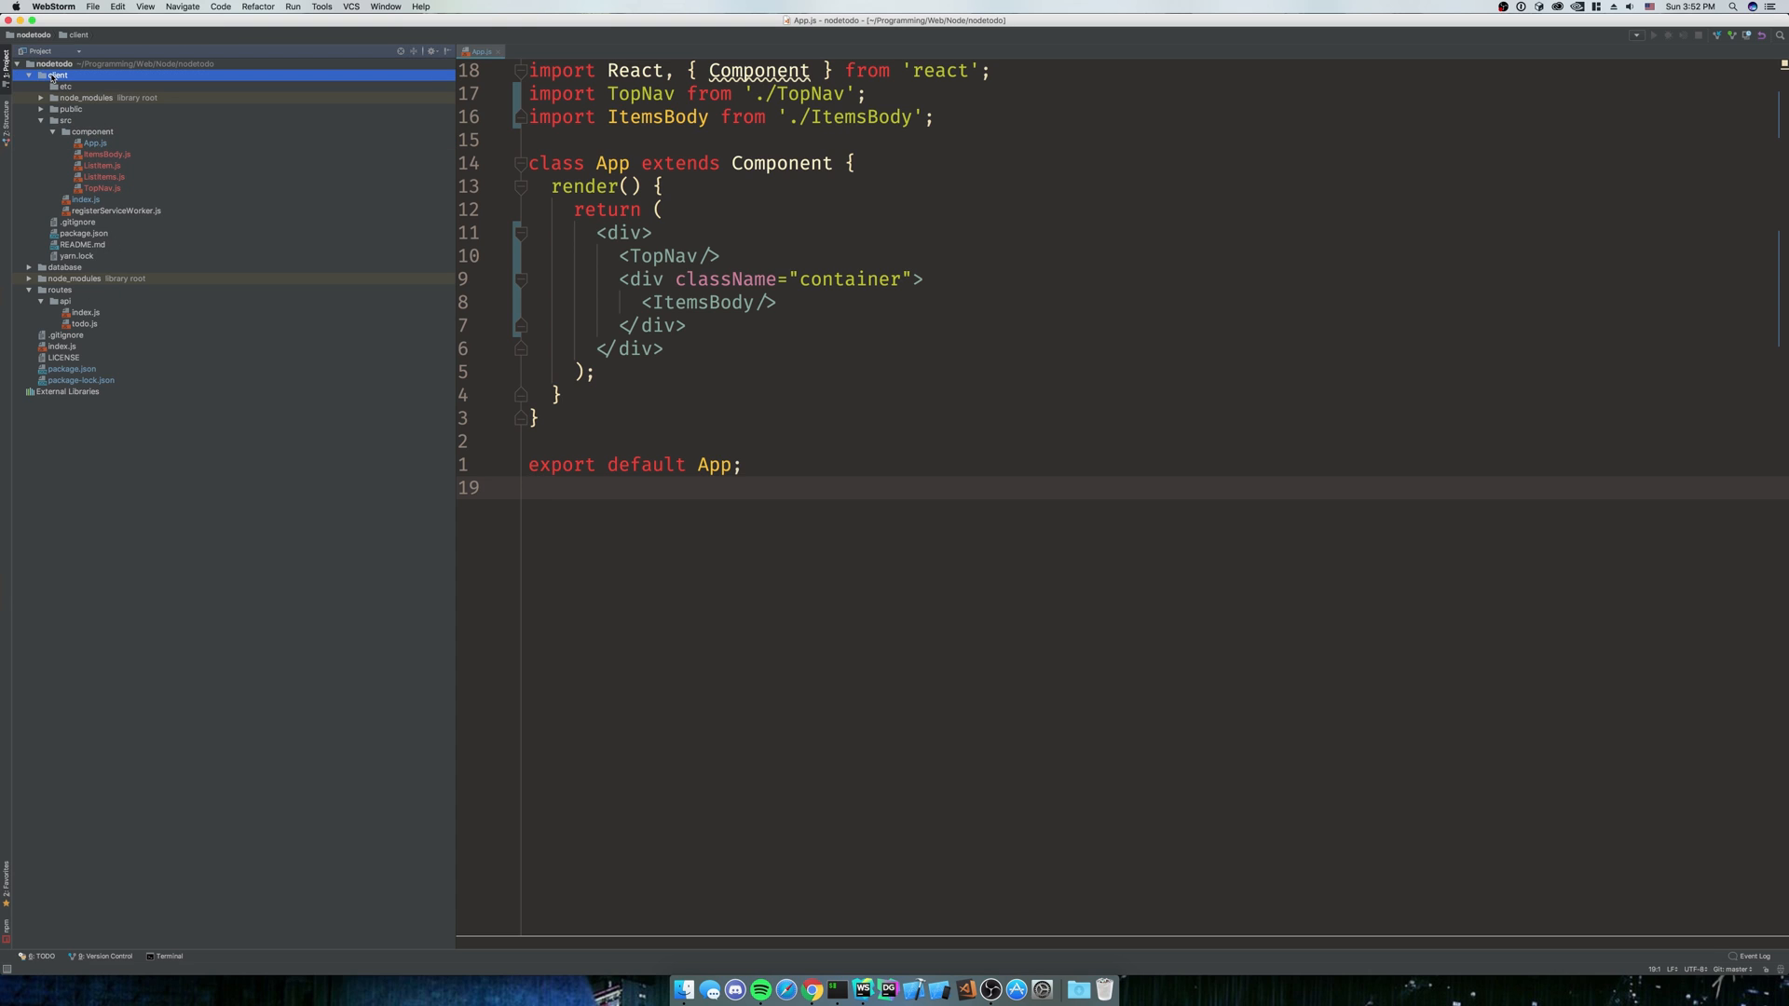
pyautogui.doubleClick(82, 233)
pyautogui.write('"proxy": {')
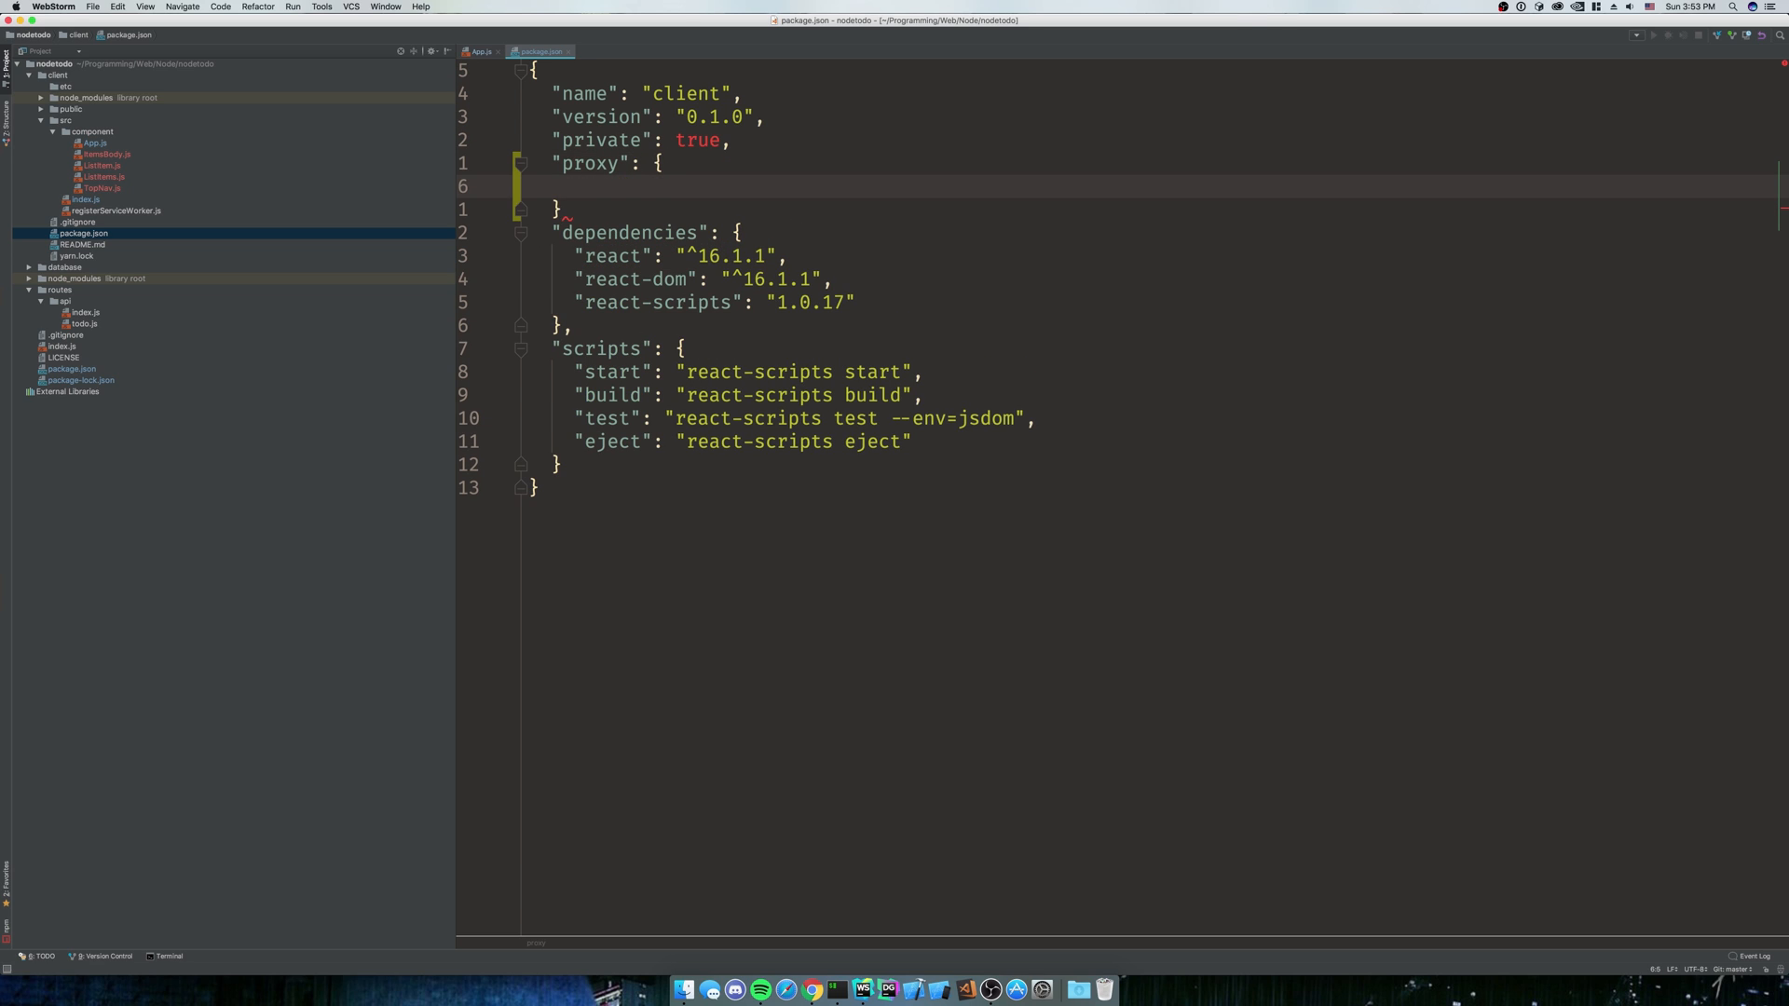
pyautogui.write('""')
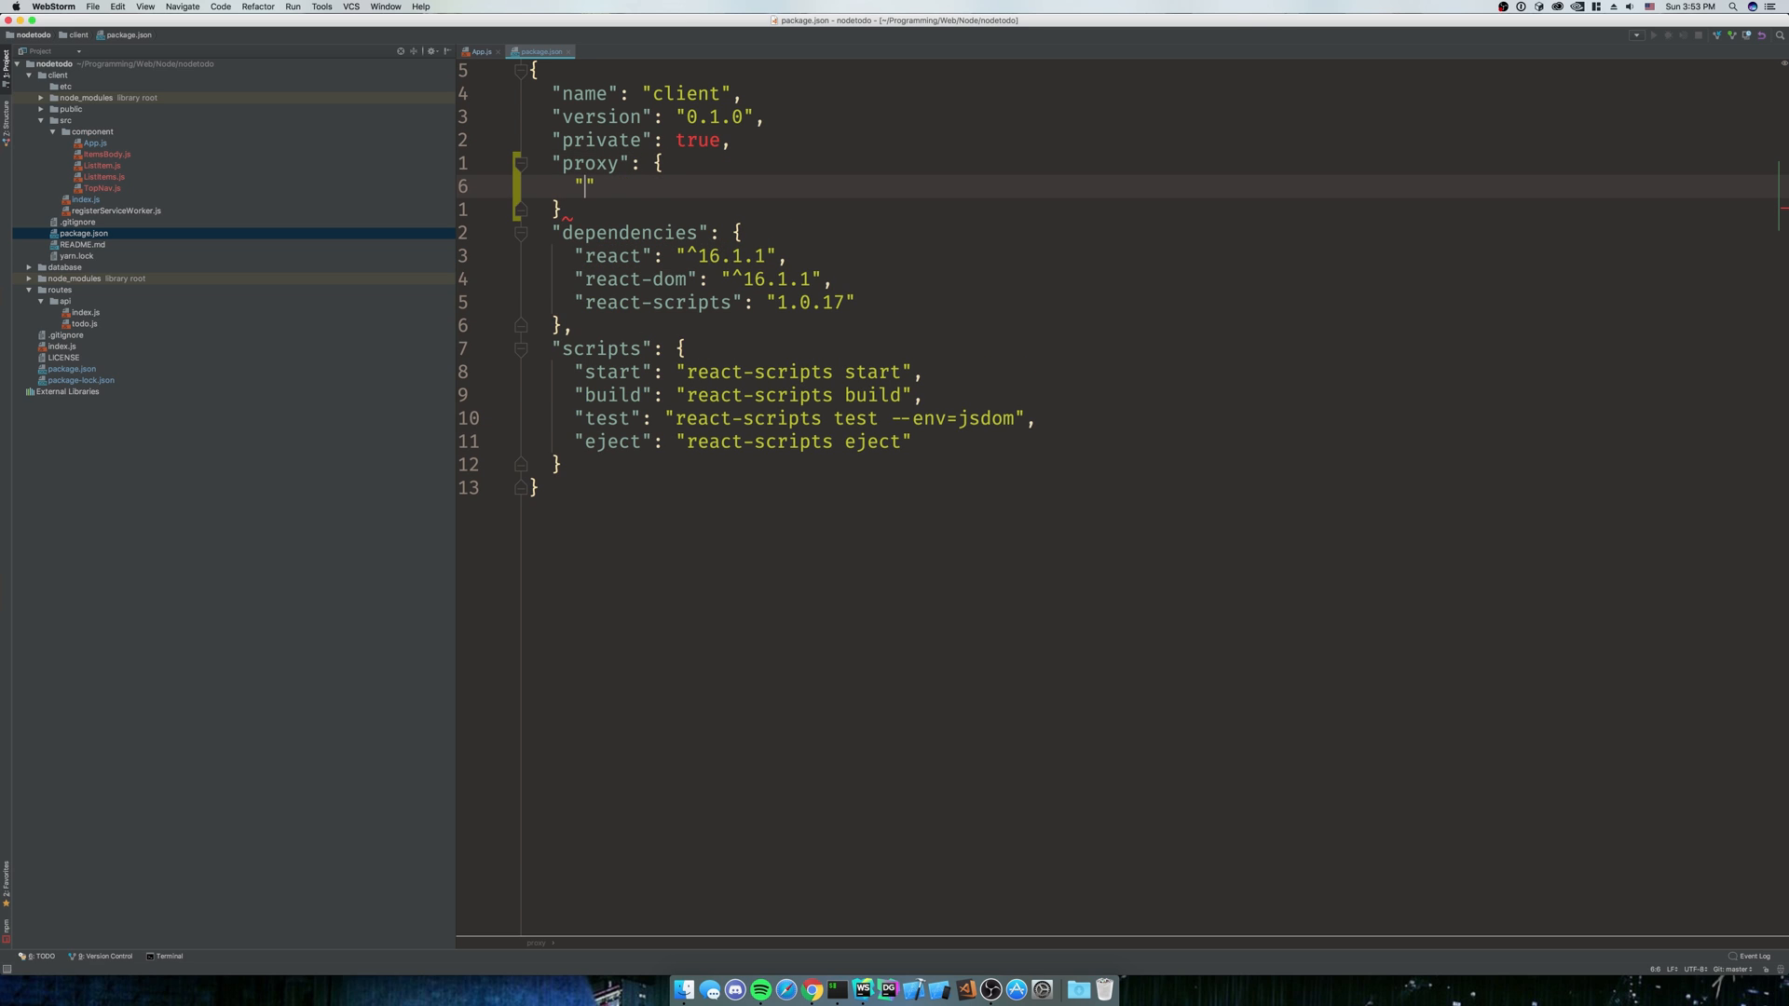
pyautogui.write('/api/')
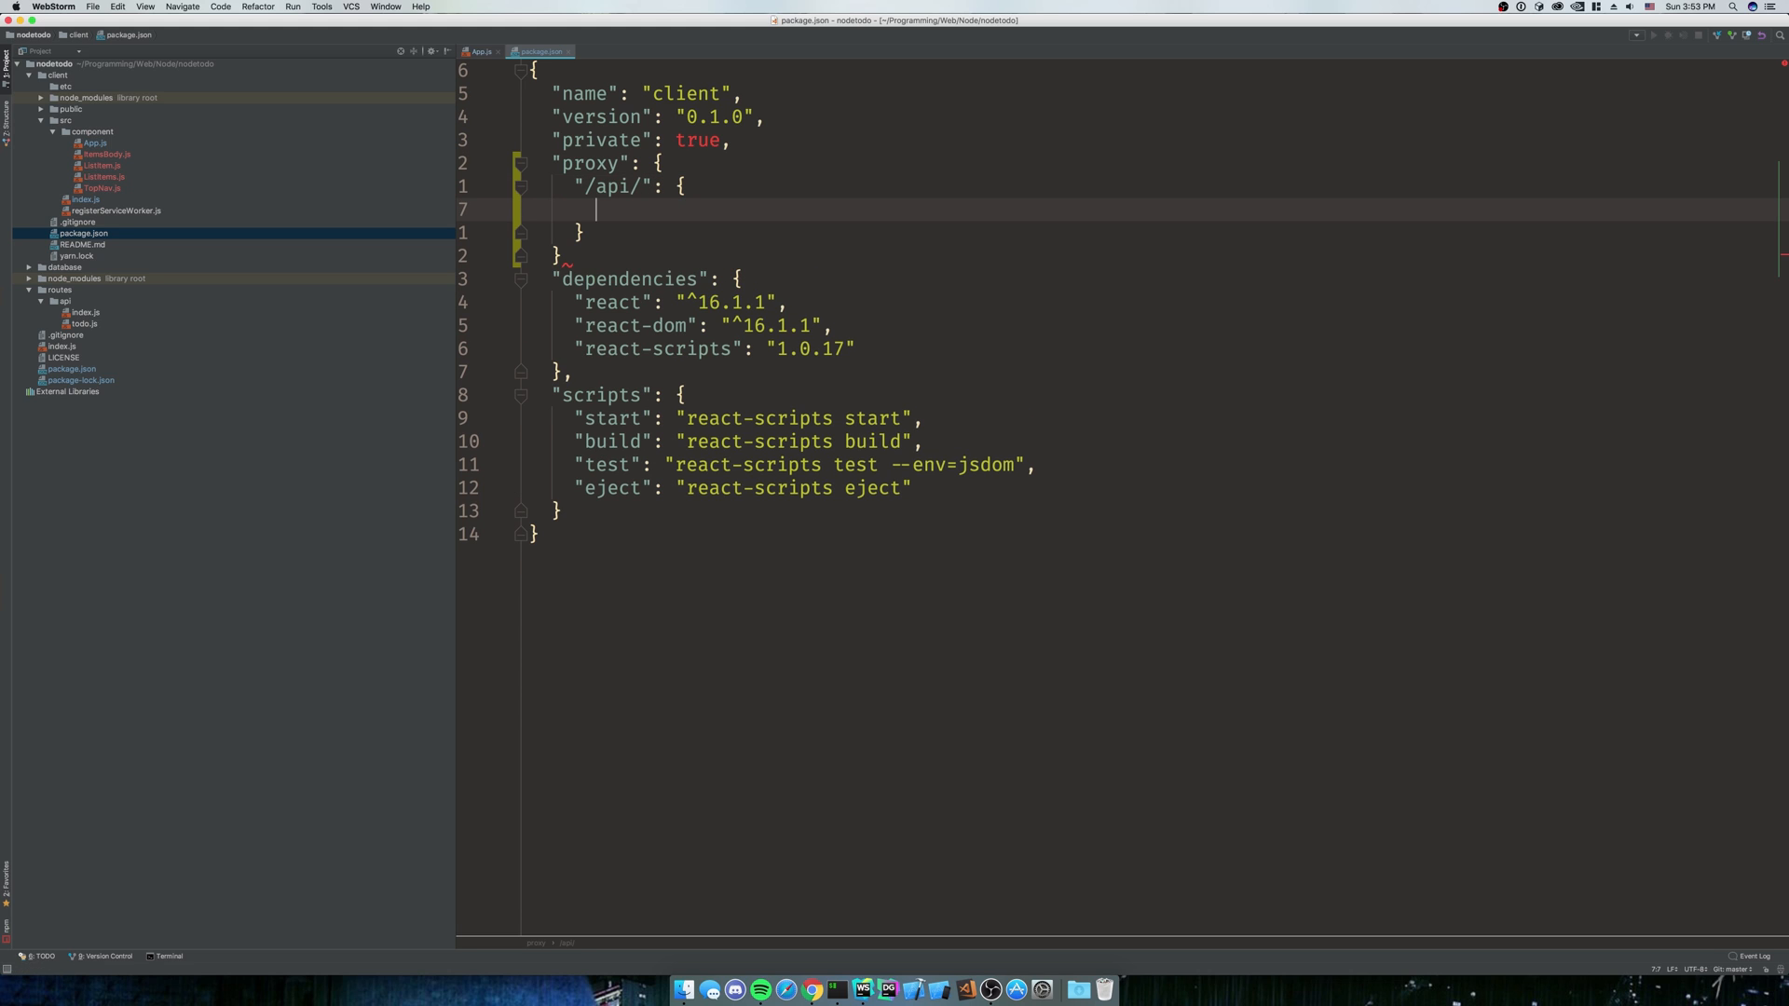
pyautogui.write('"')
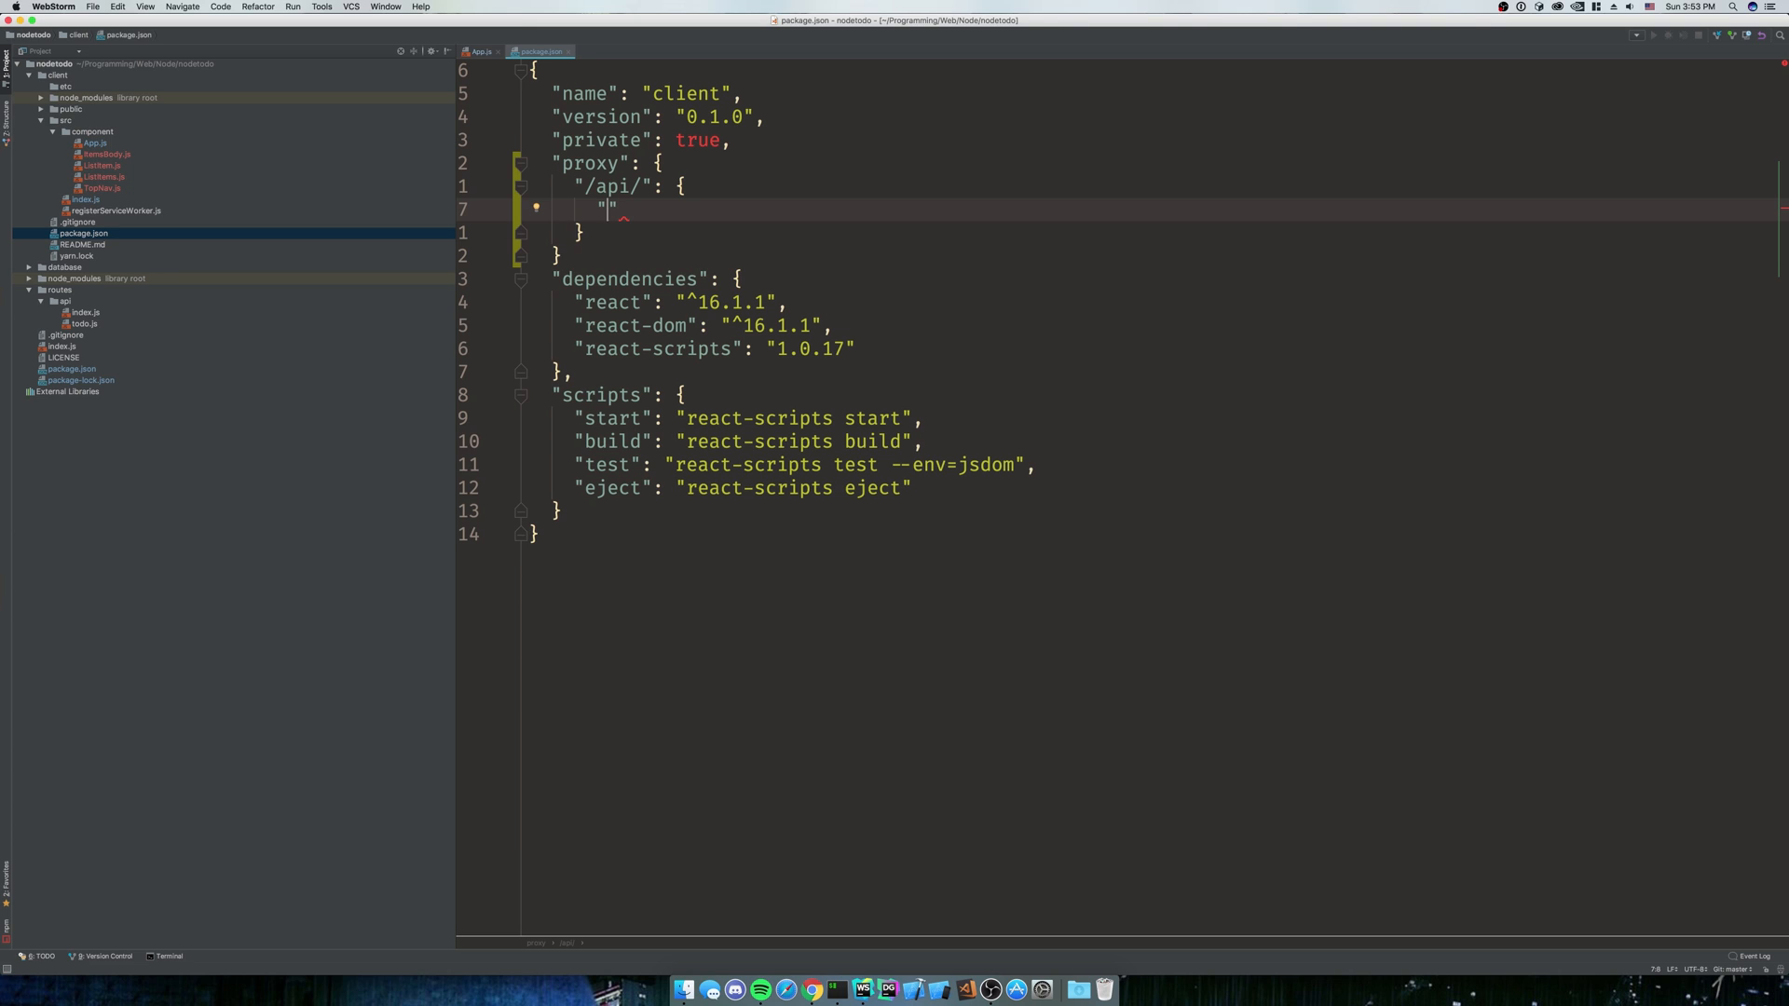
pyautogui.write('targe')
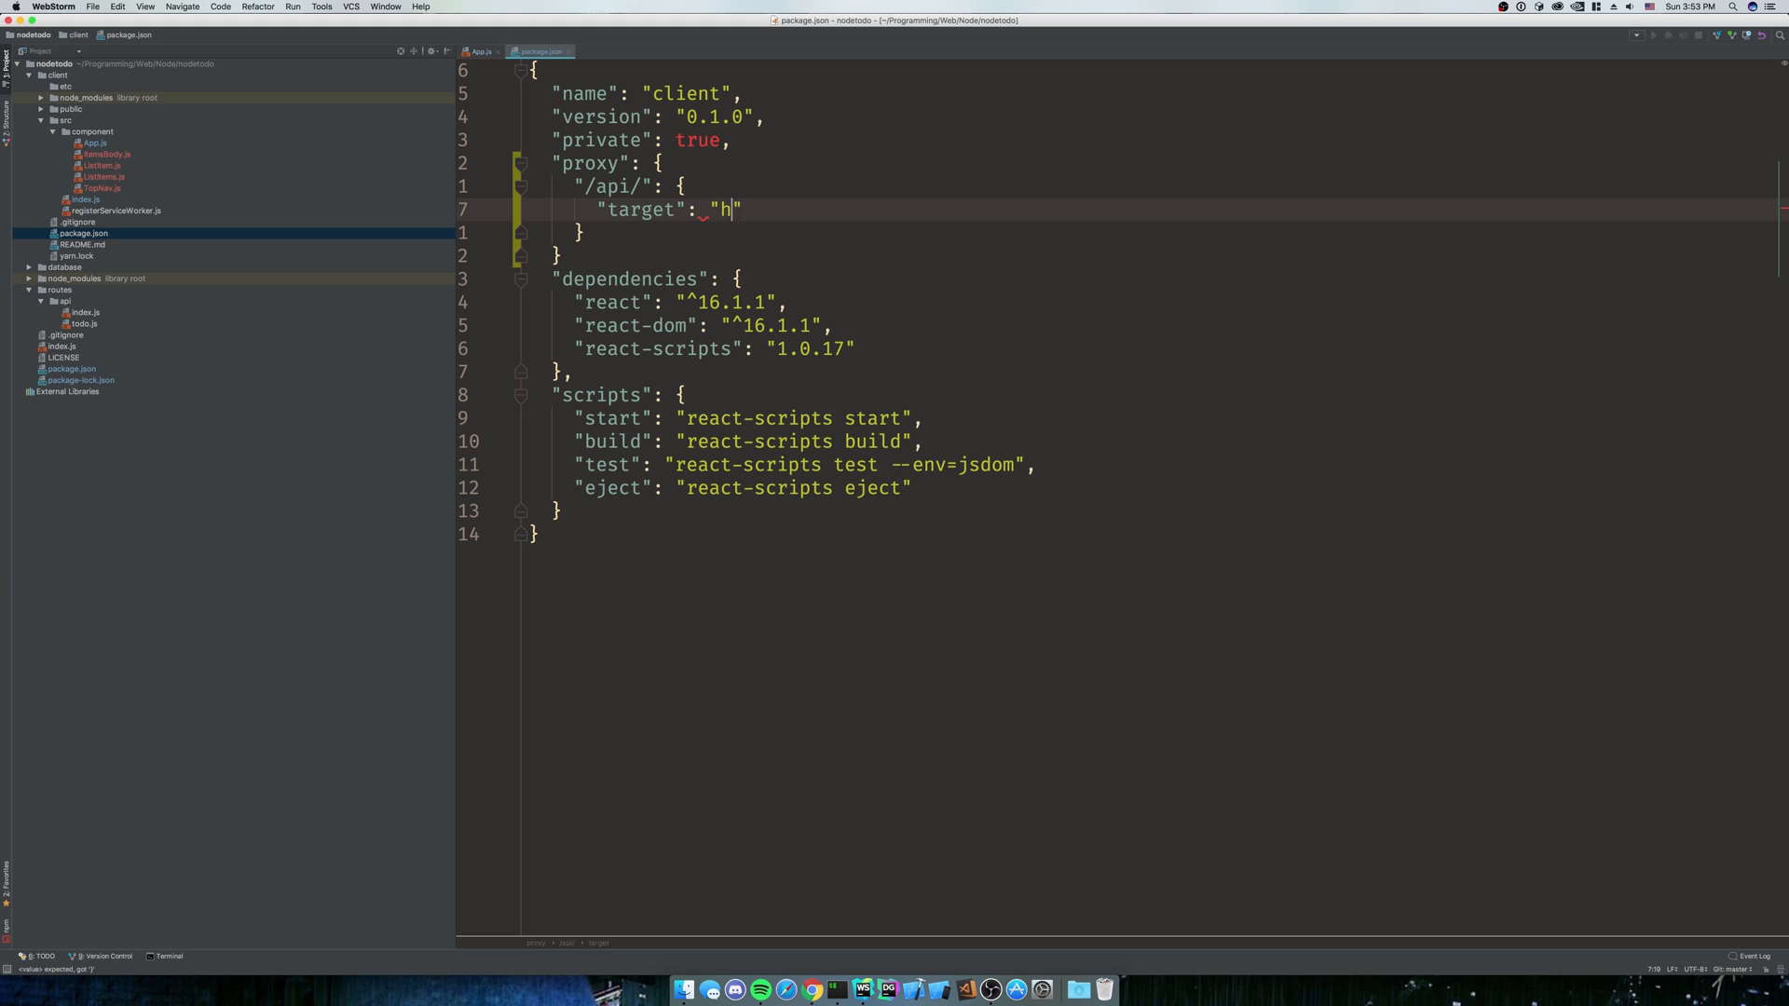
pyautogui.write('ttp://lo')
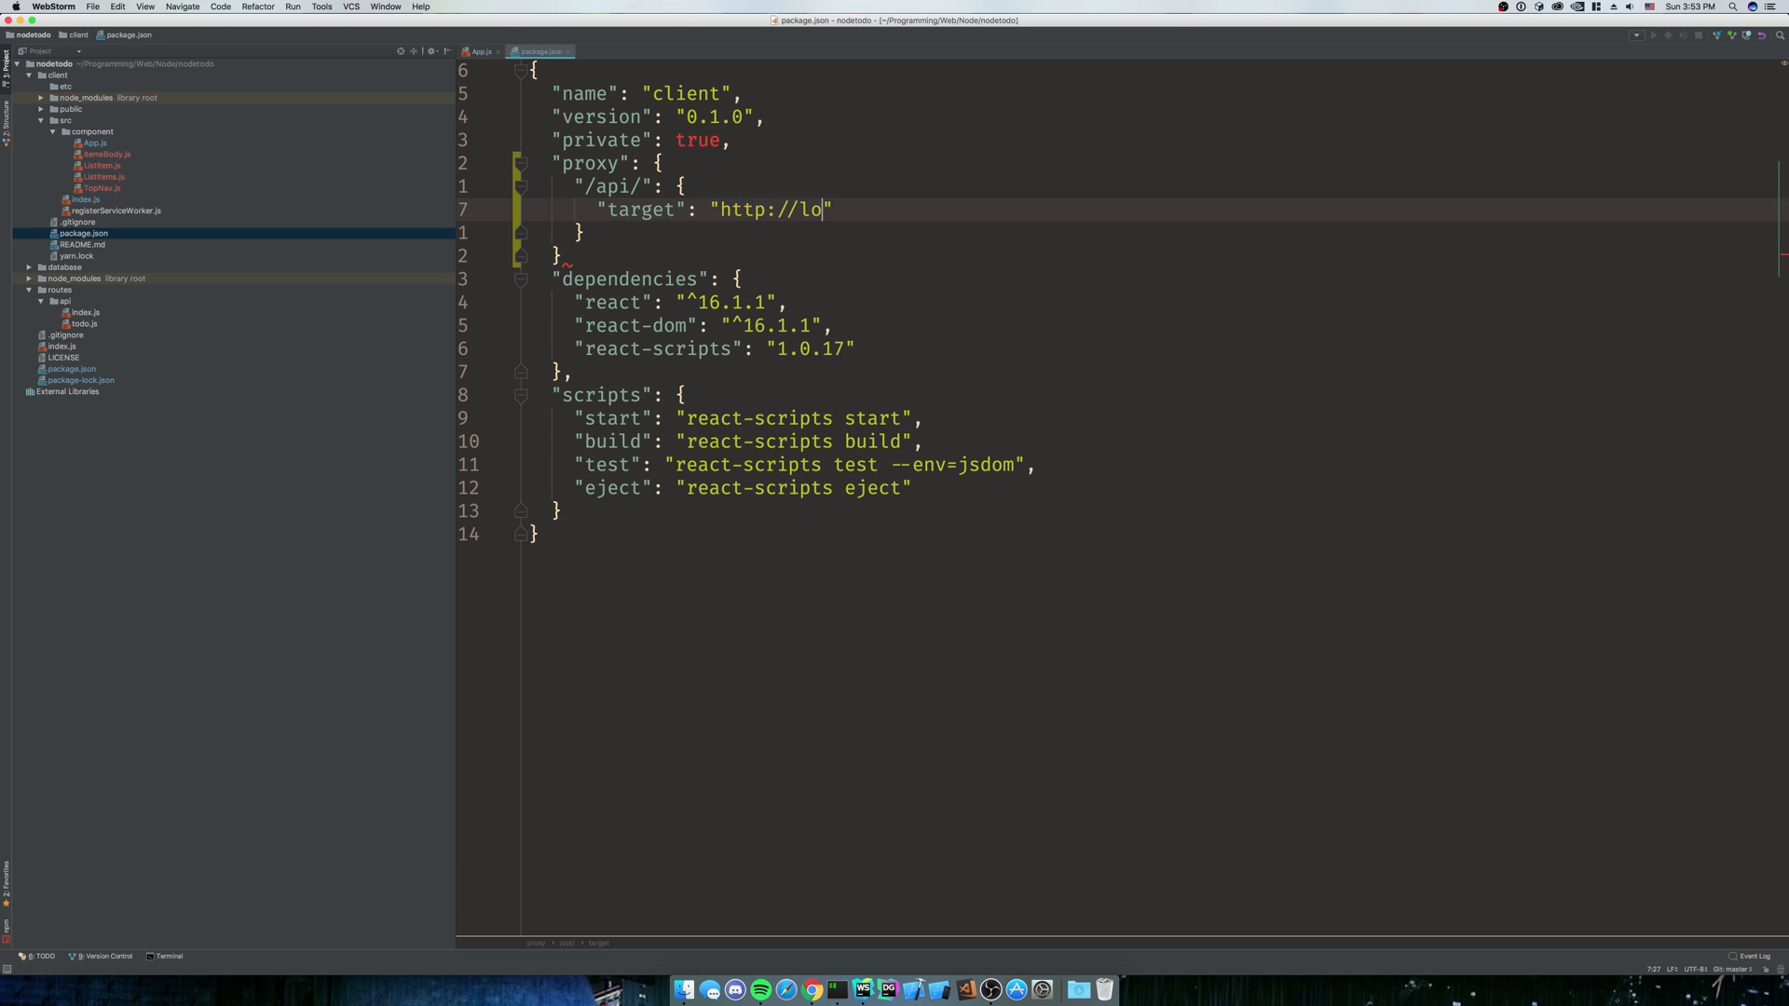
pyautogui.write('calhost:')
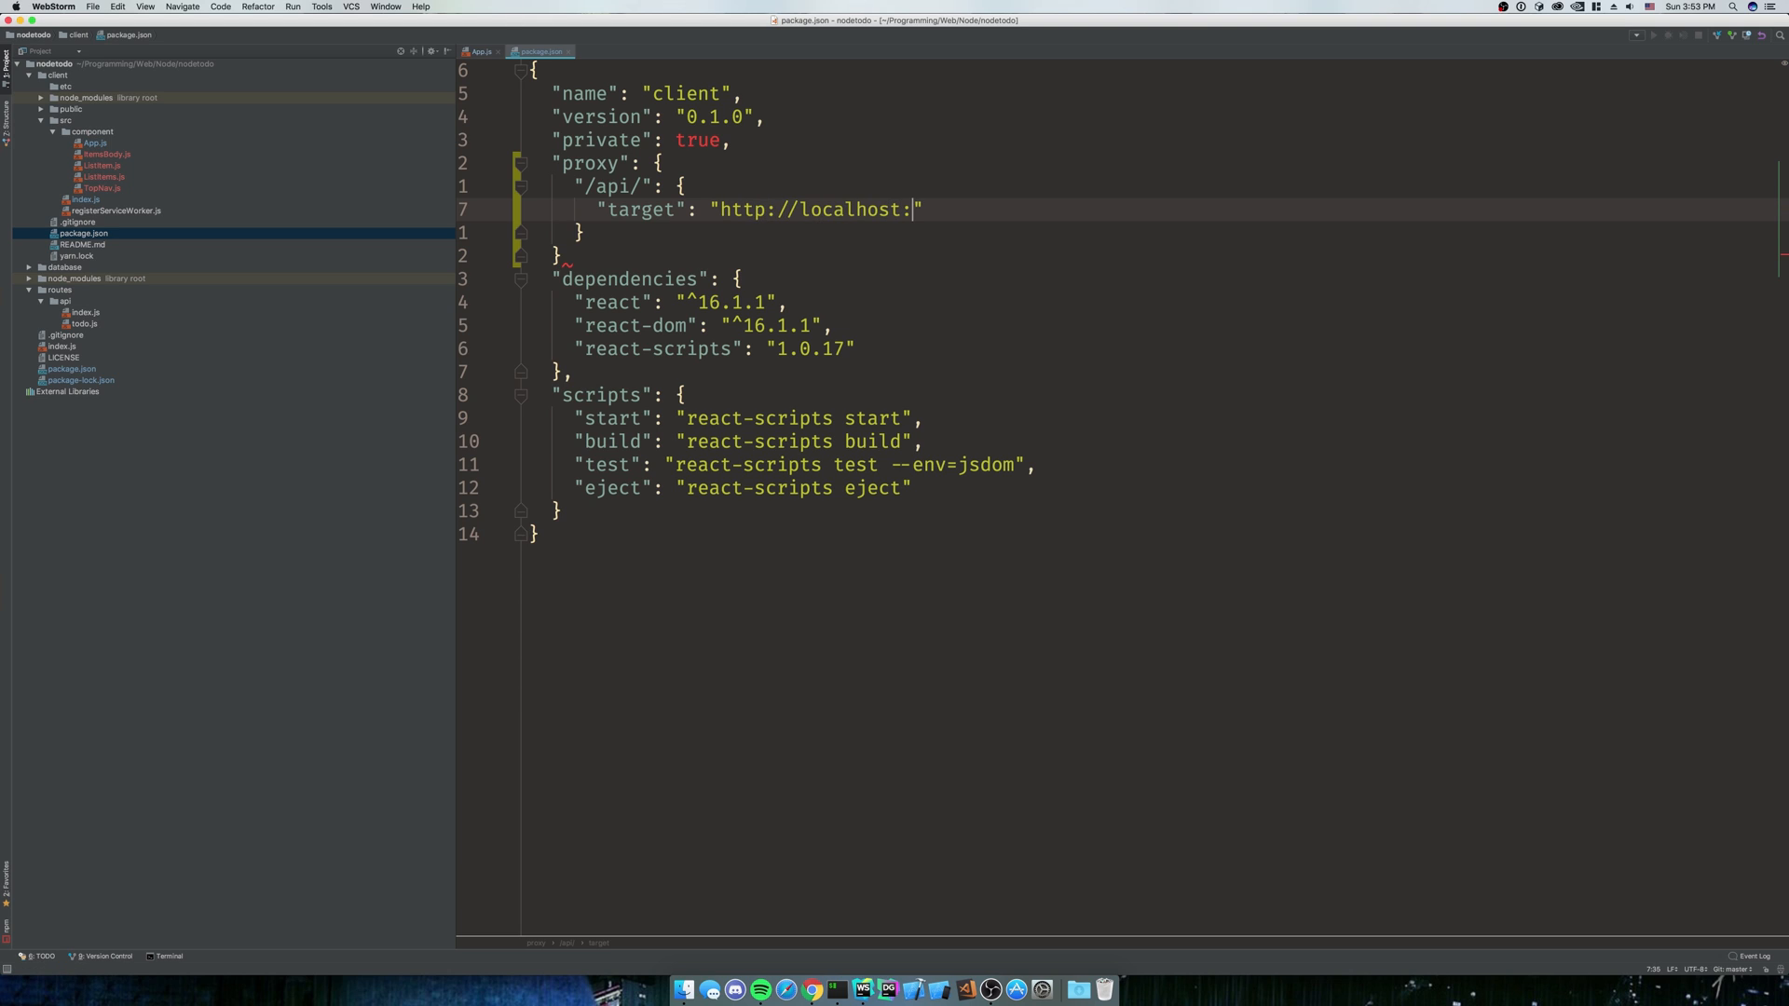
pyautogui.write('8000')
pyautogui.click(557, 254)
pyautogui.write(',')
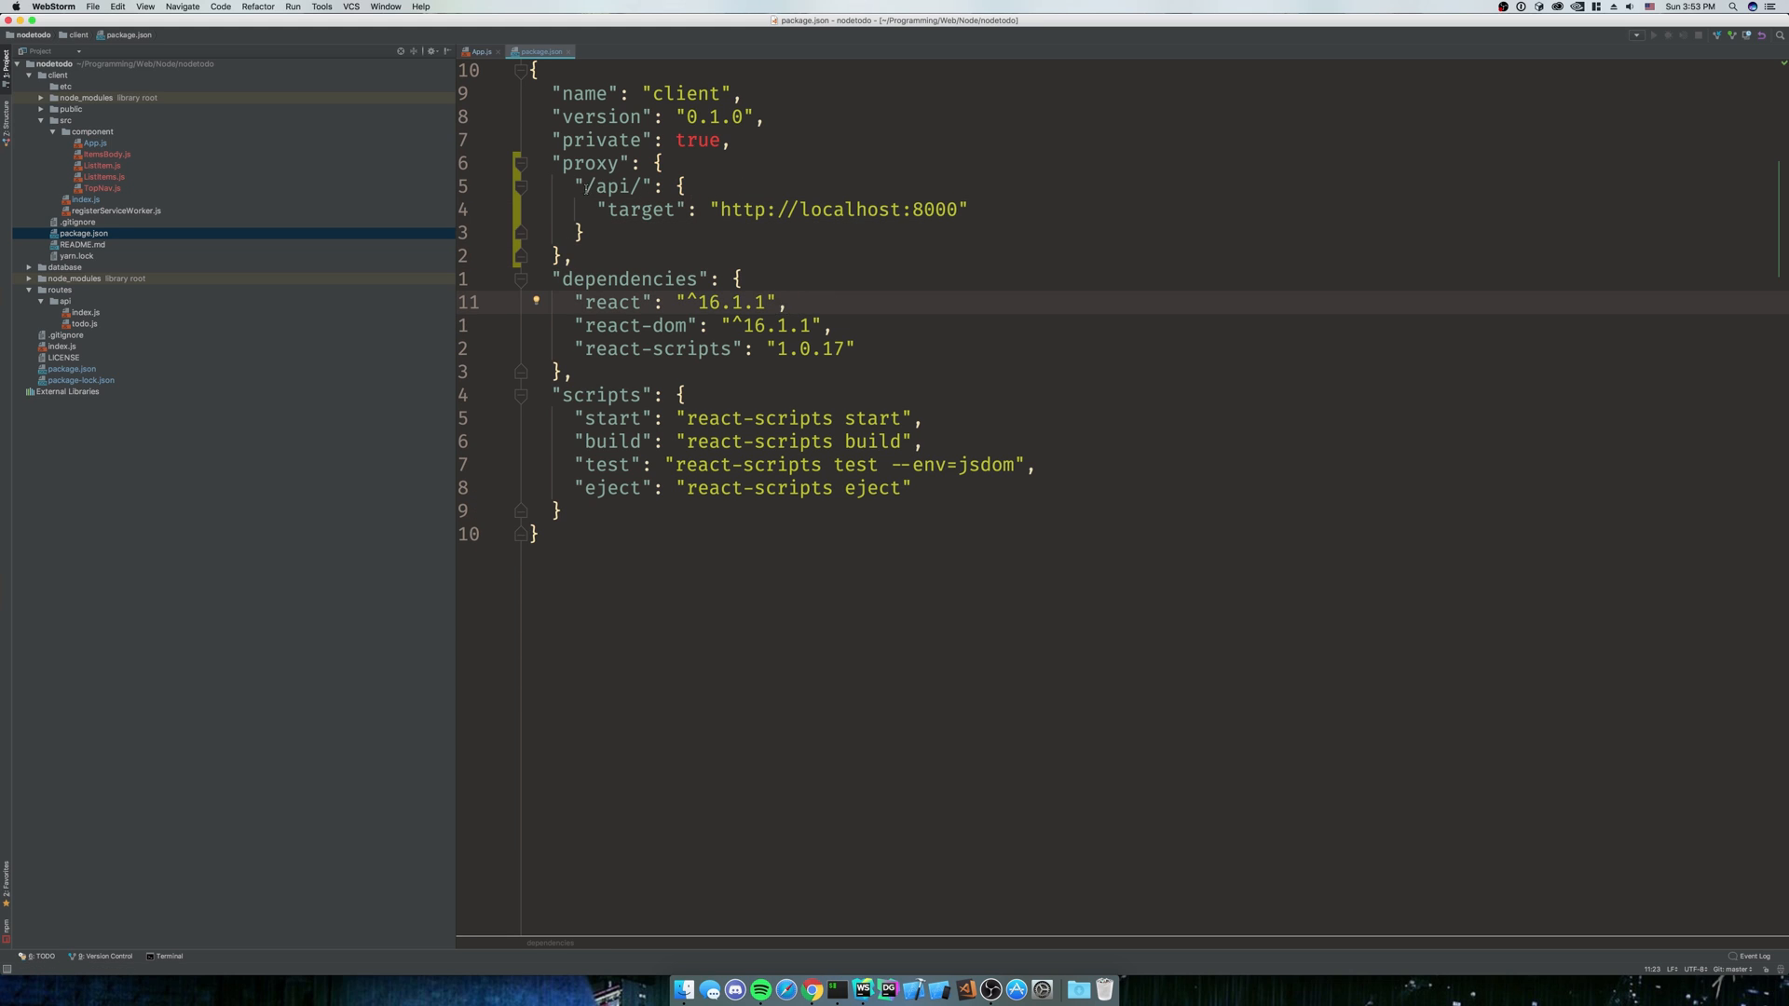
pyautogui.doubleClick(610, 186)
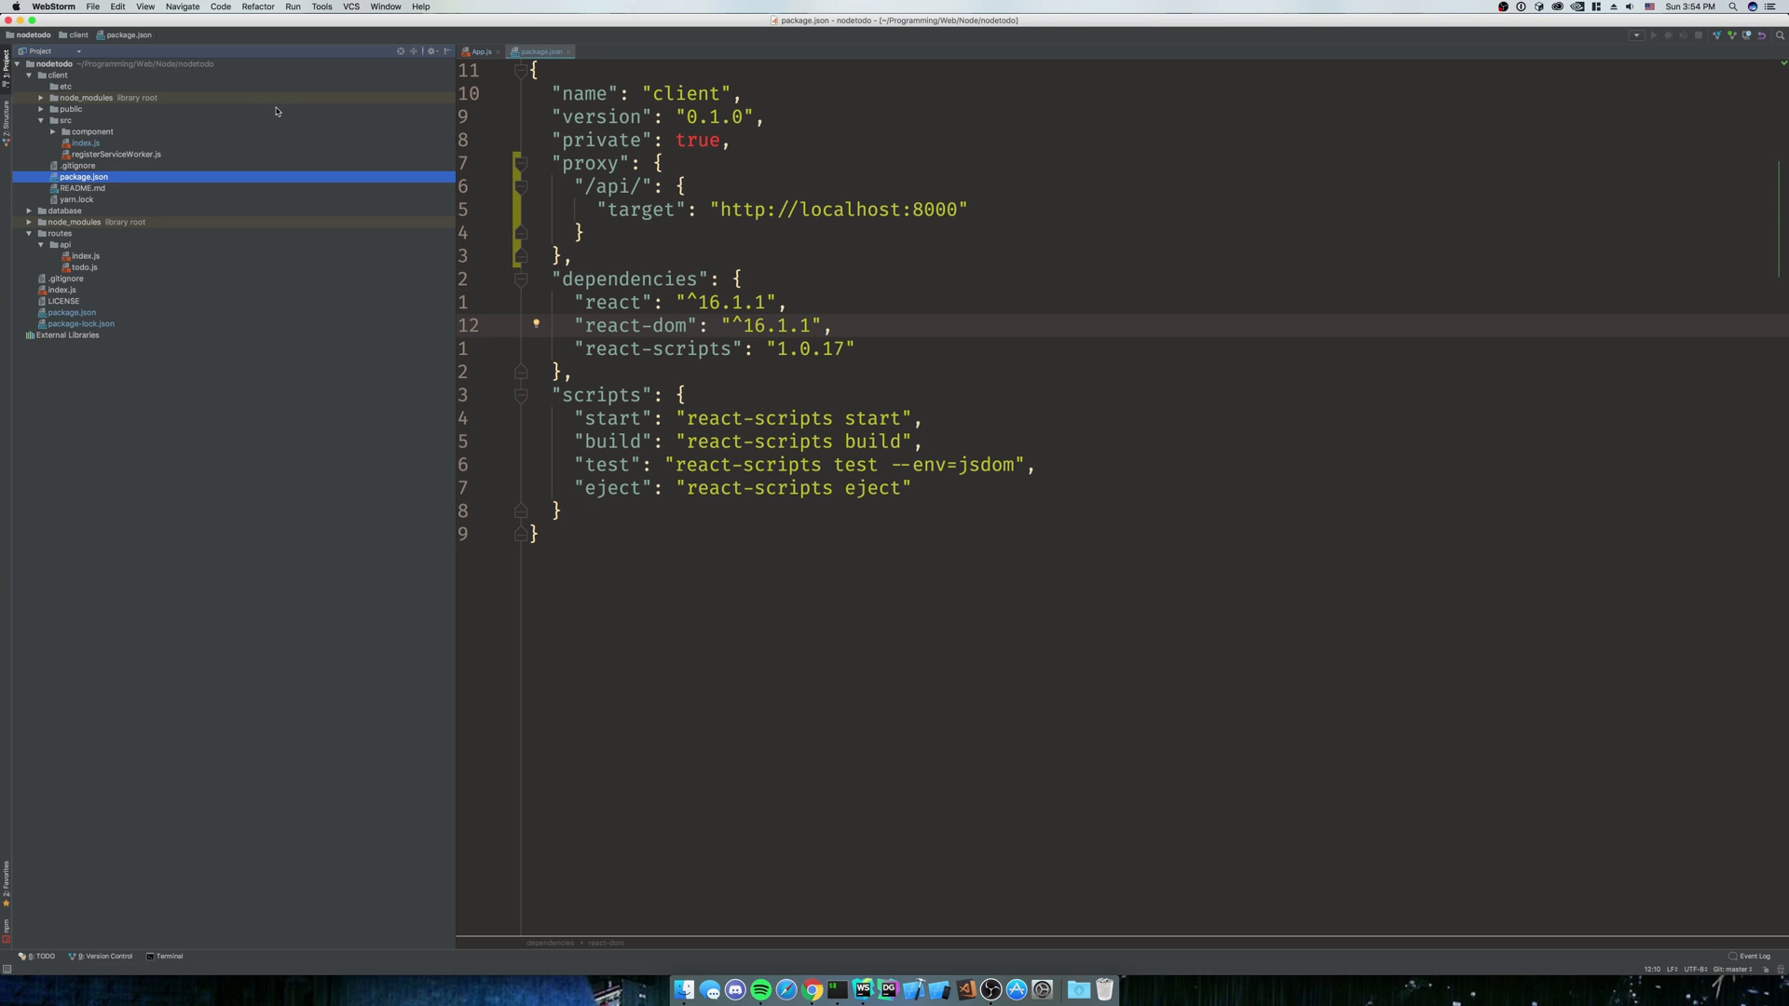
pyautogui.moveTo(273, 106)
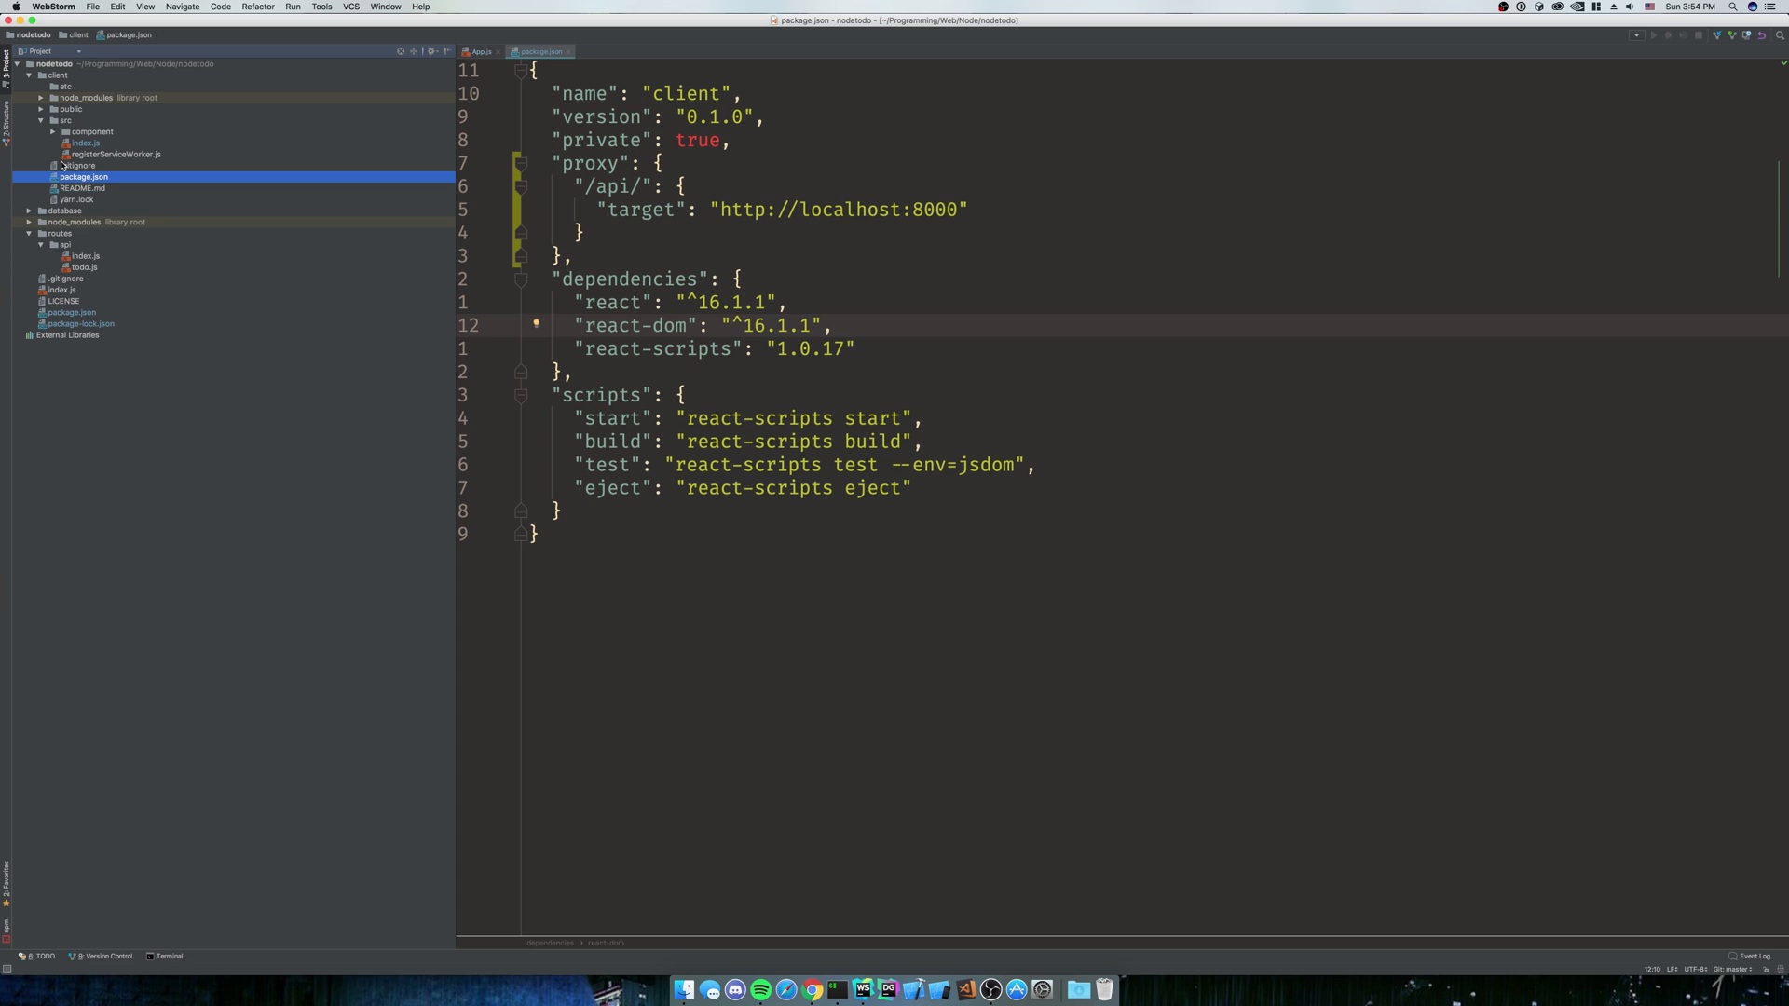
pyautogui.moveTo(66, 142)
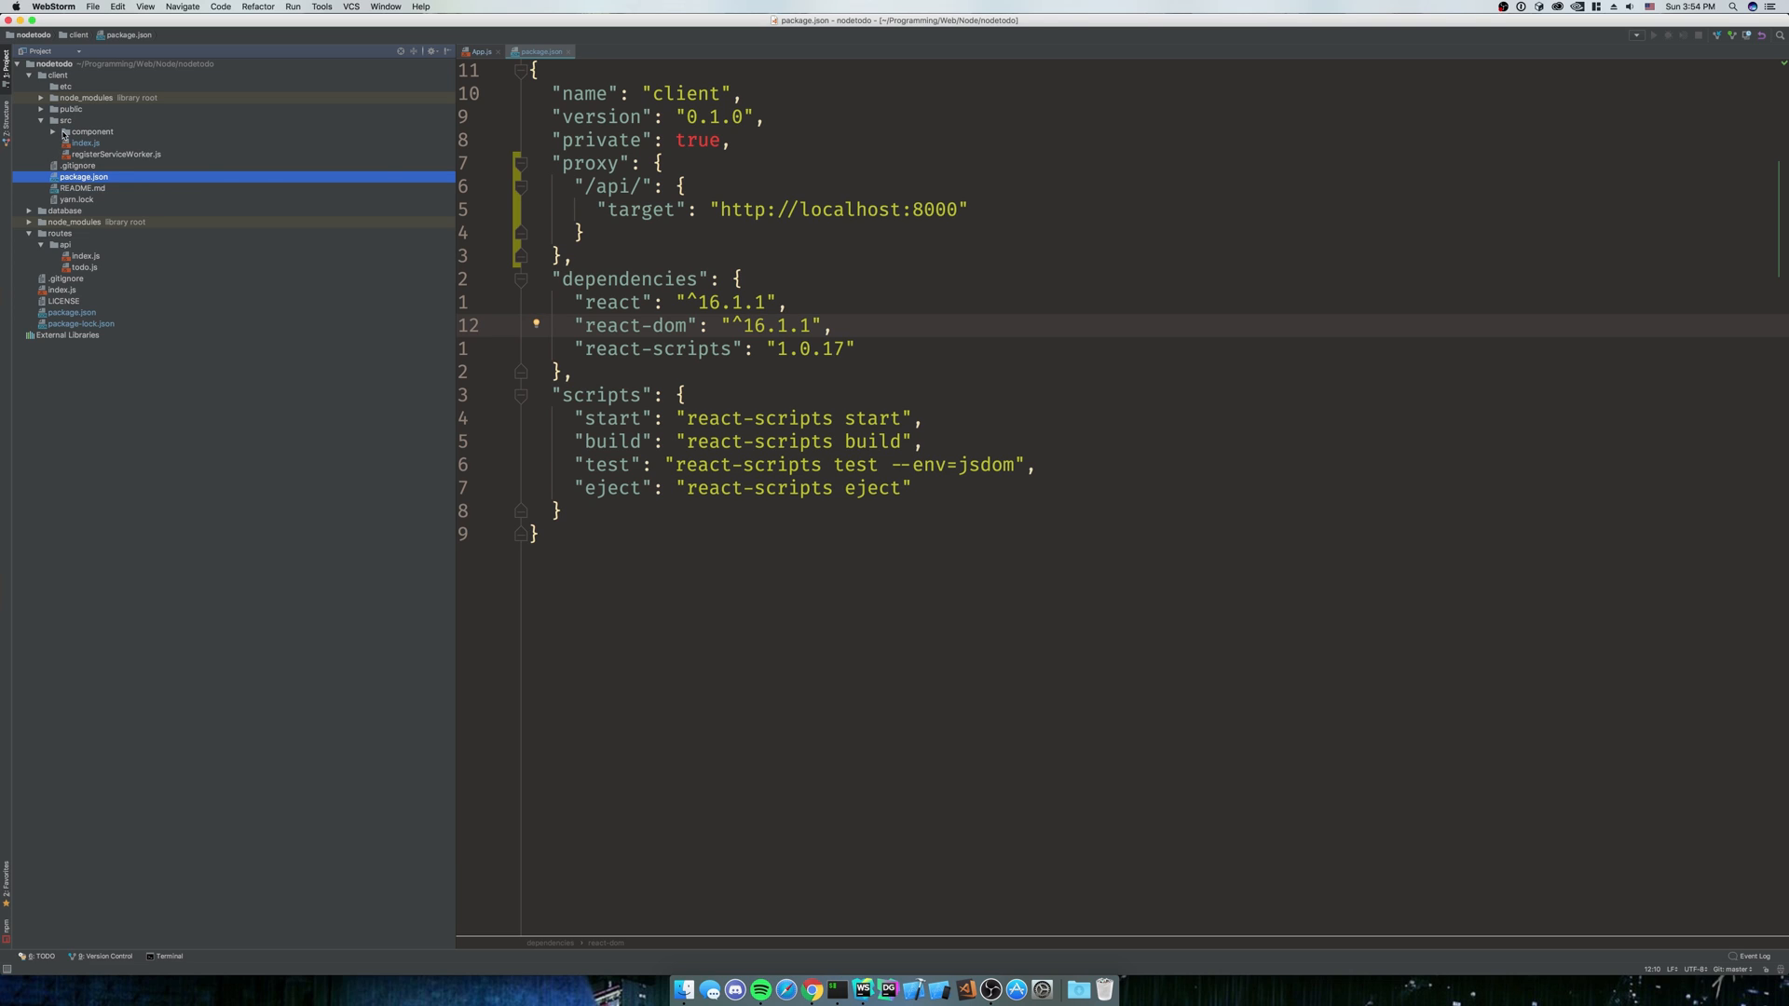
pyautogui.moveTo(142, 83)
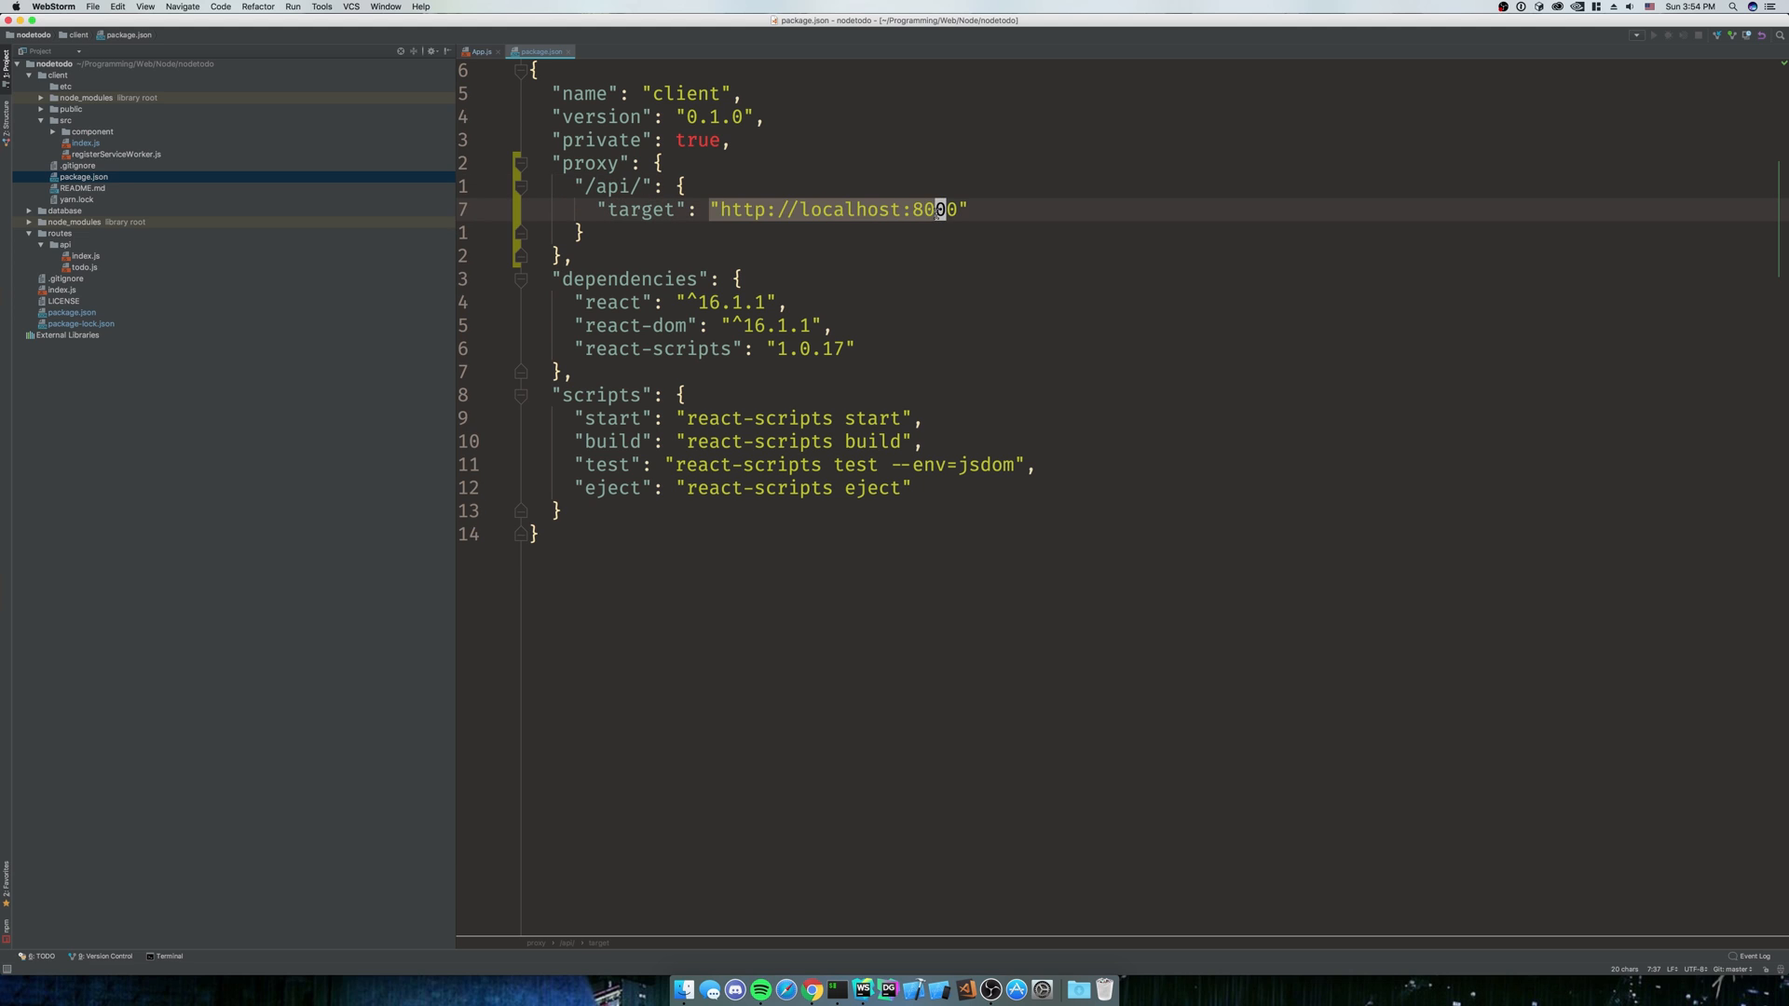
pyautogui.write('000')
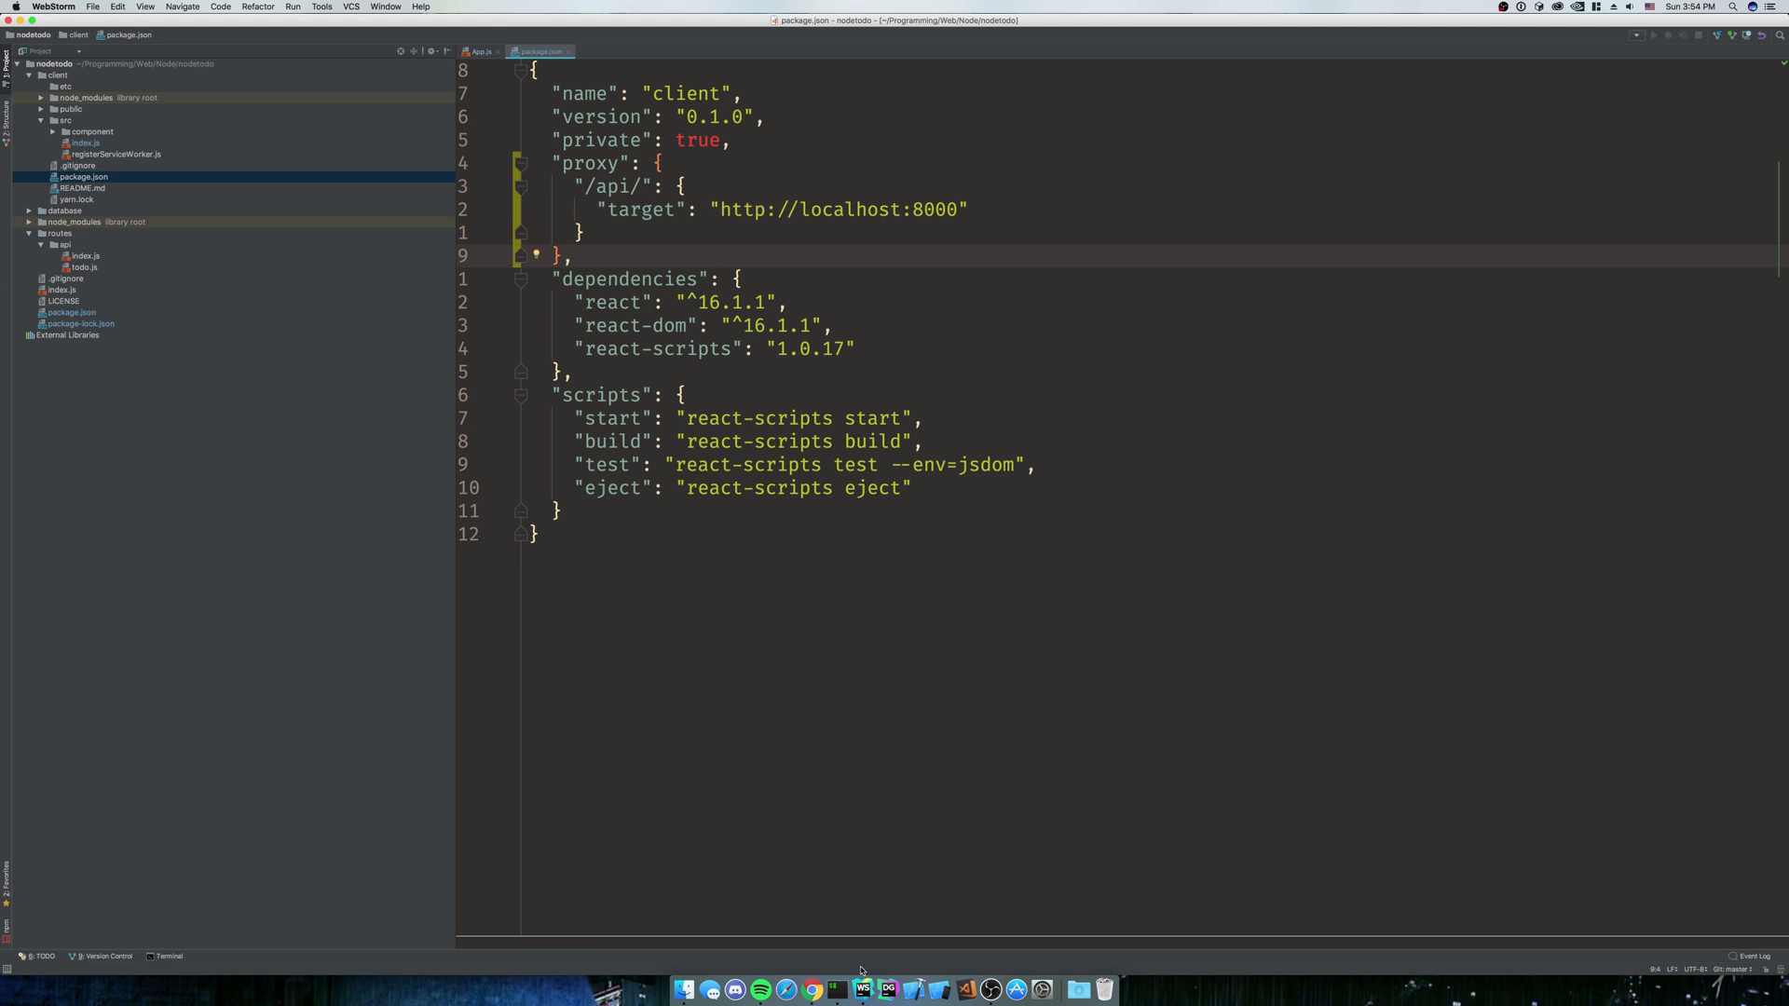
pyautogui.moveTo(861, 989)
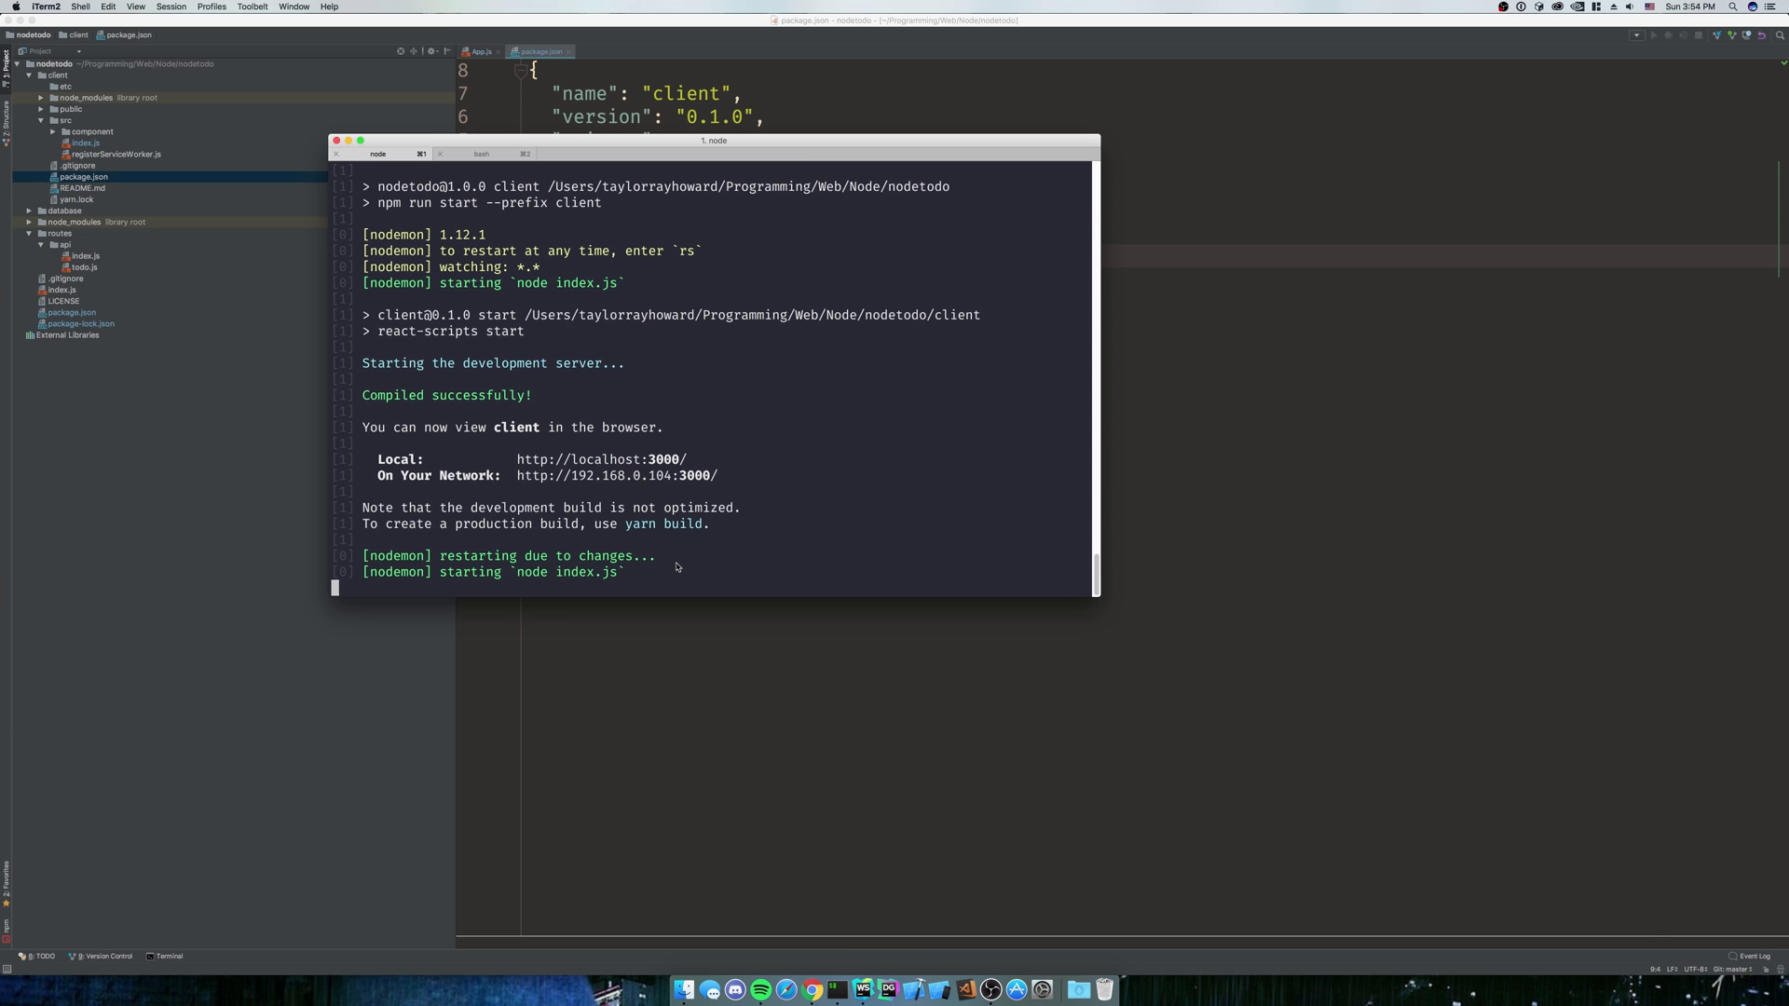
# Run npm install --save axios in the iTerm2 bash tab
pyautogui.click(480, 154)
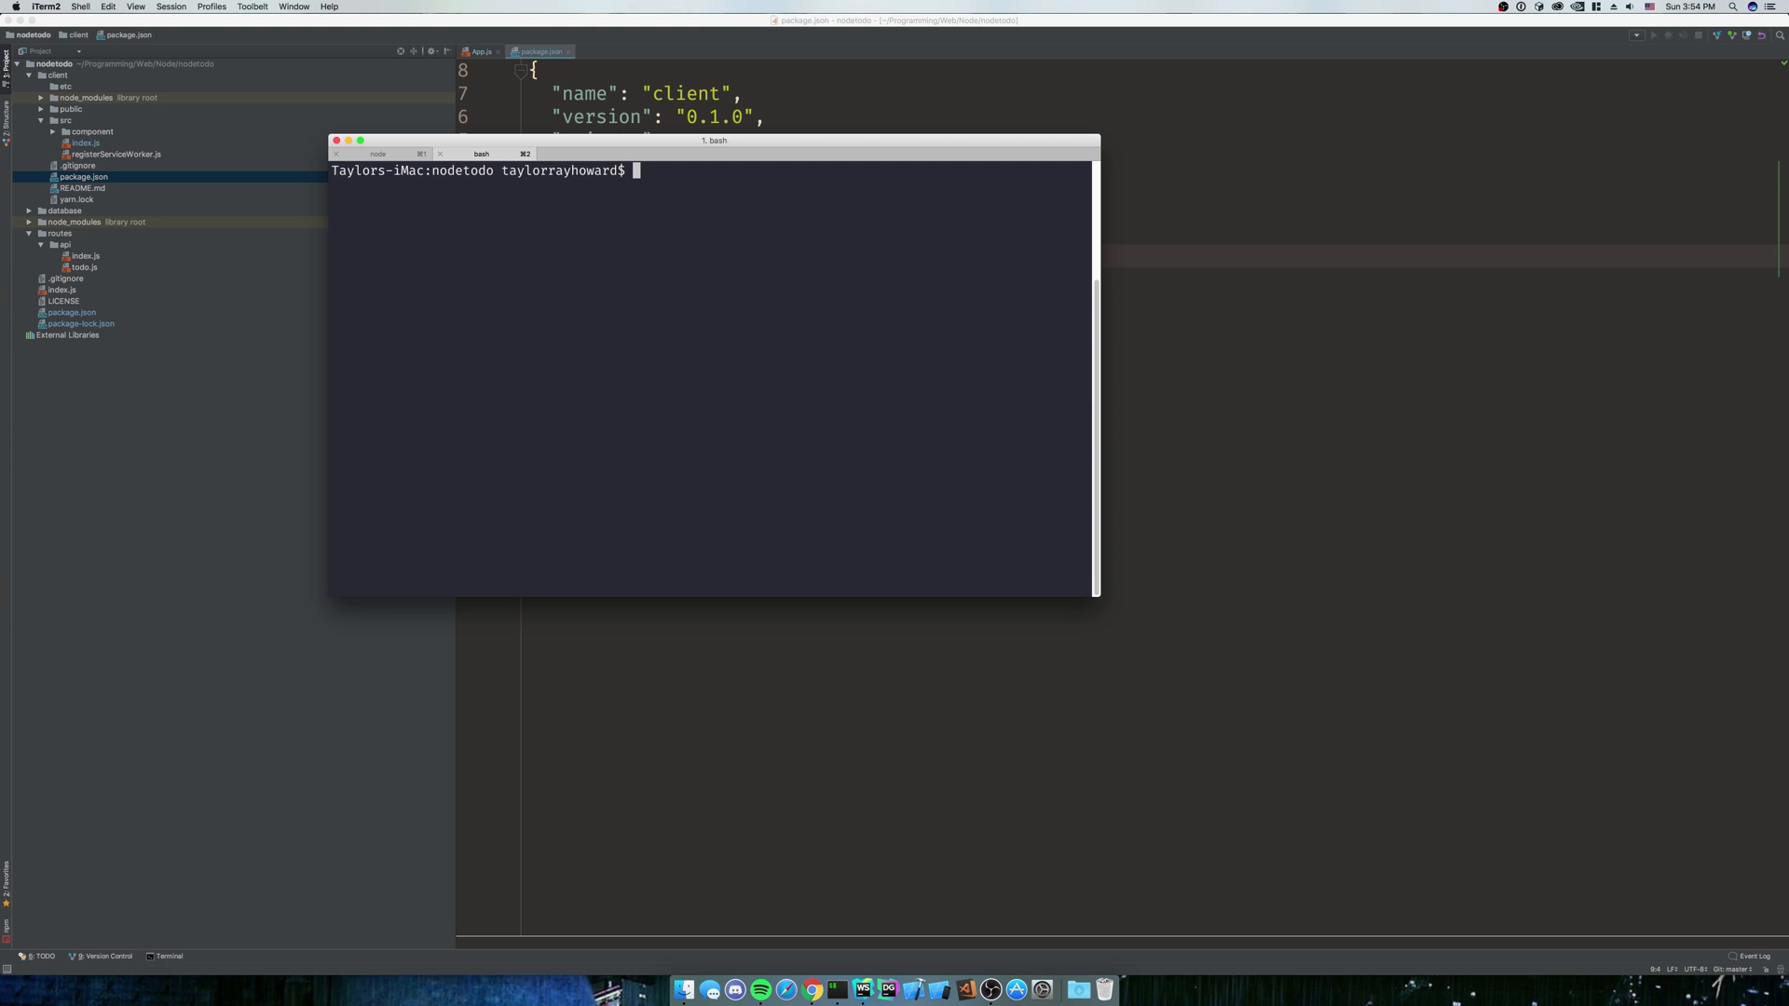
pyautogui.write('npm install')
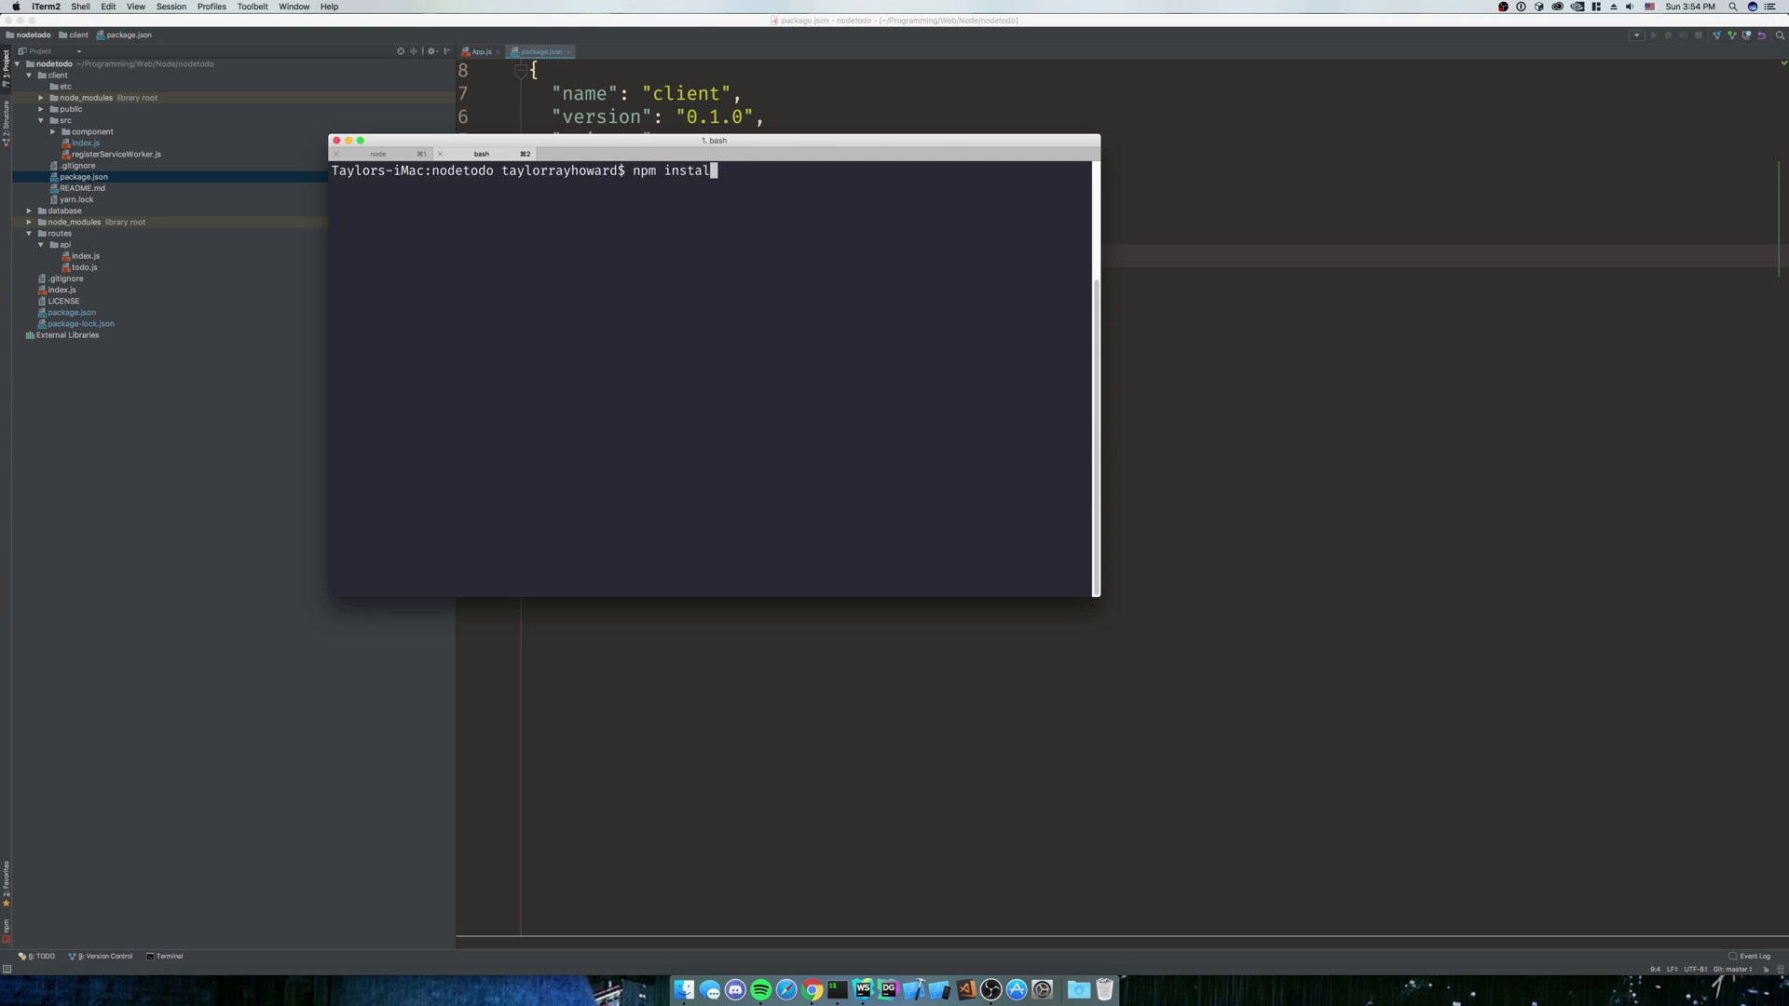
pyautogui.write('--save axios')
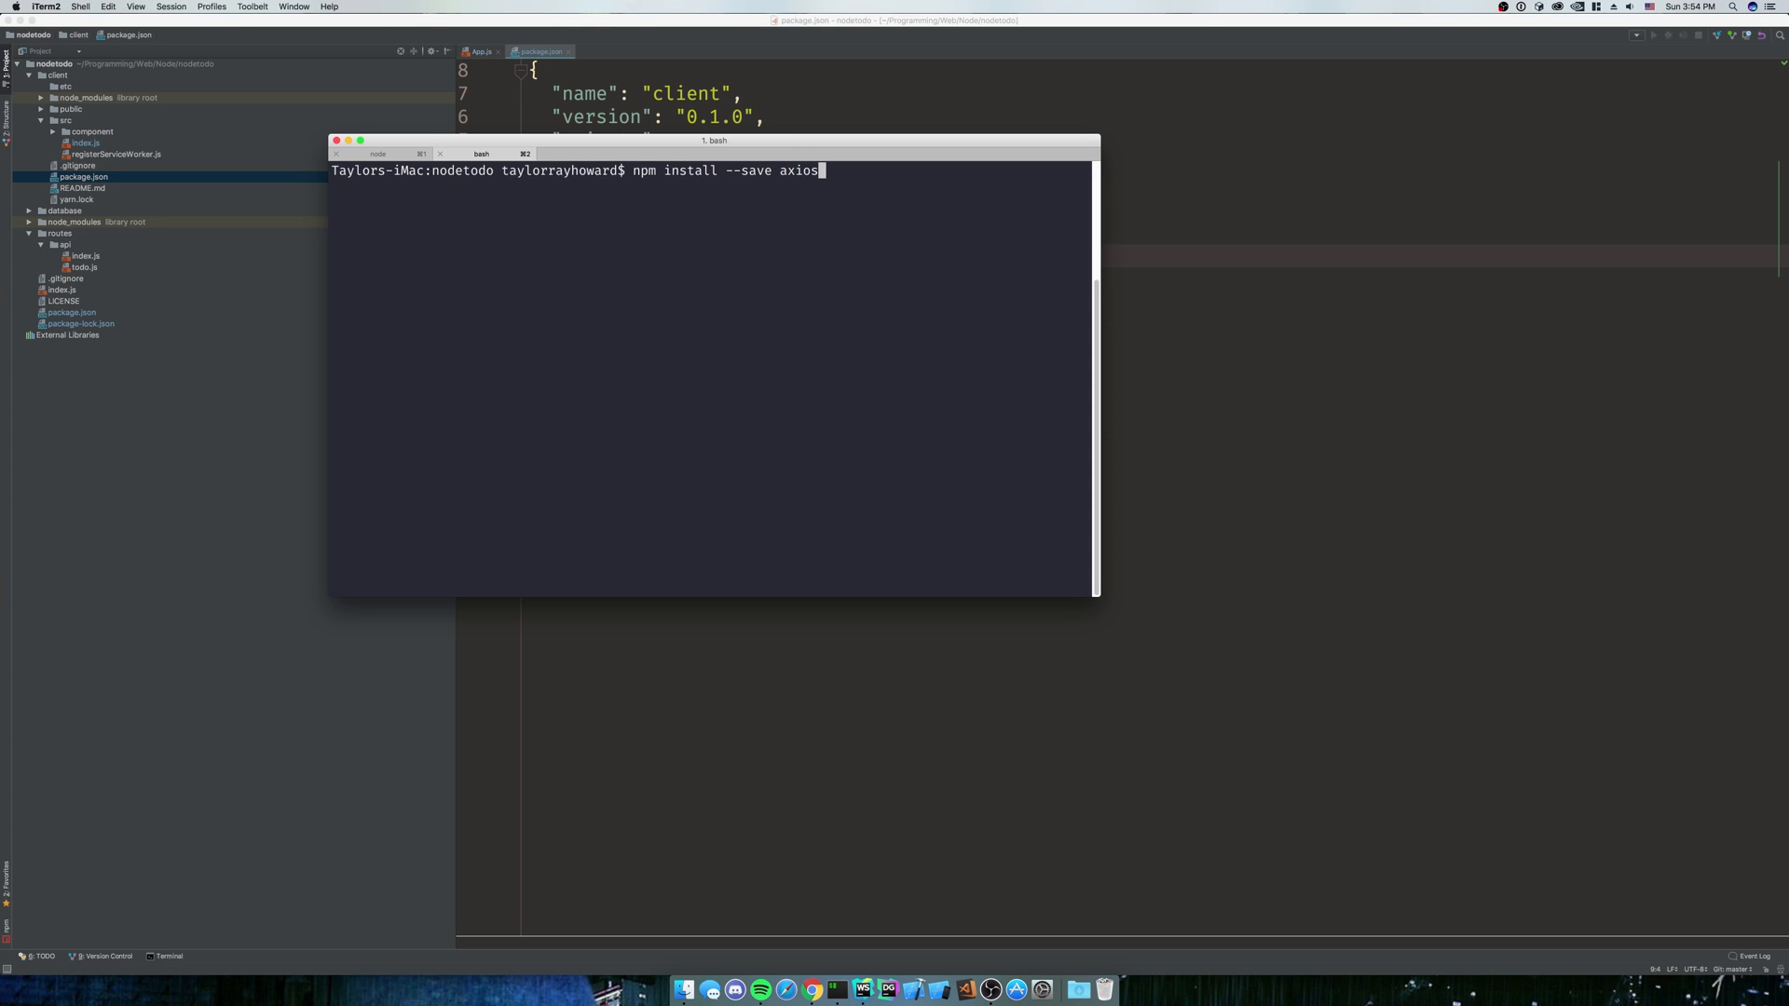
pyautogui.press('enter')
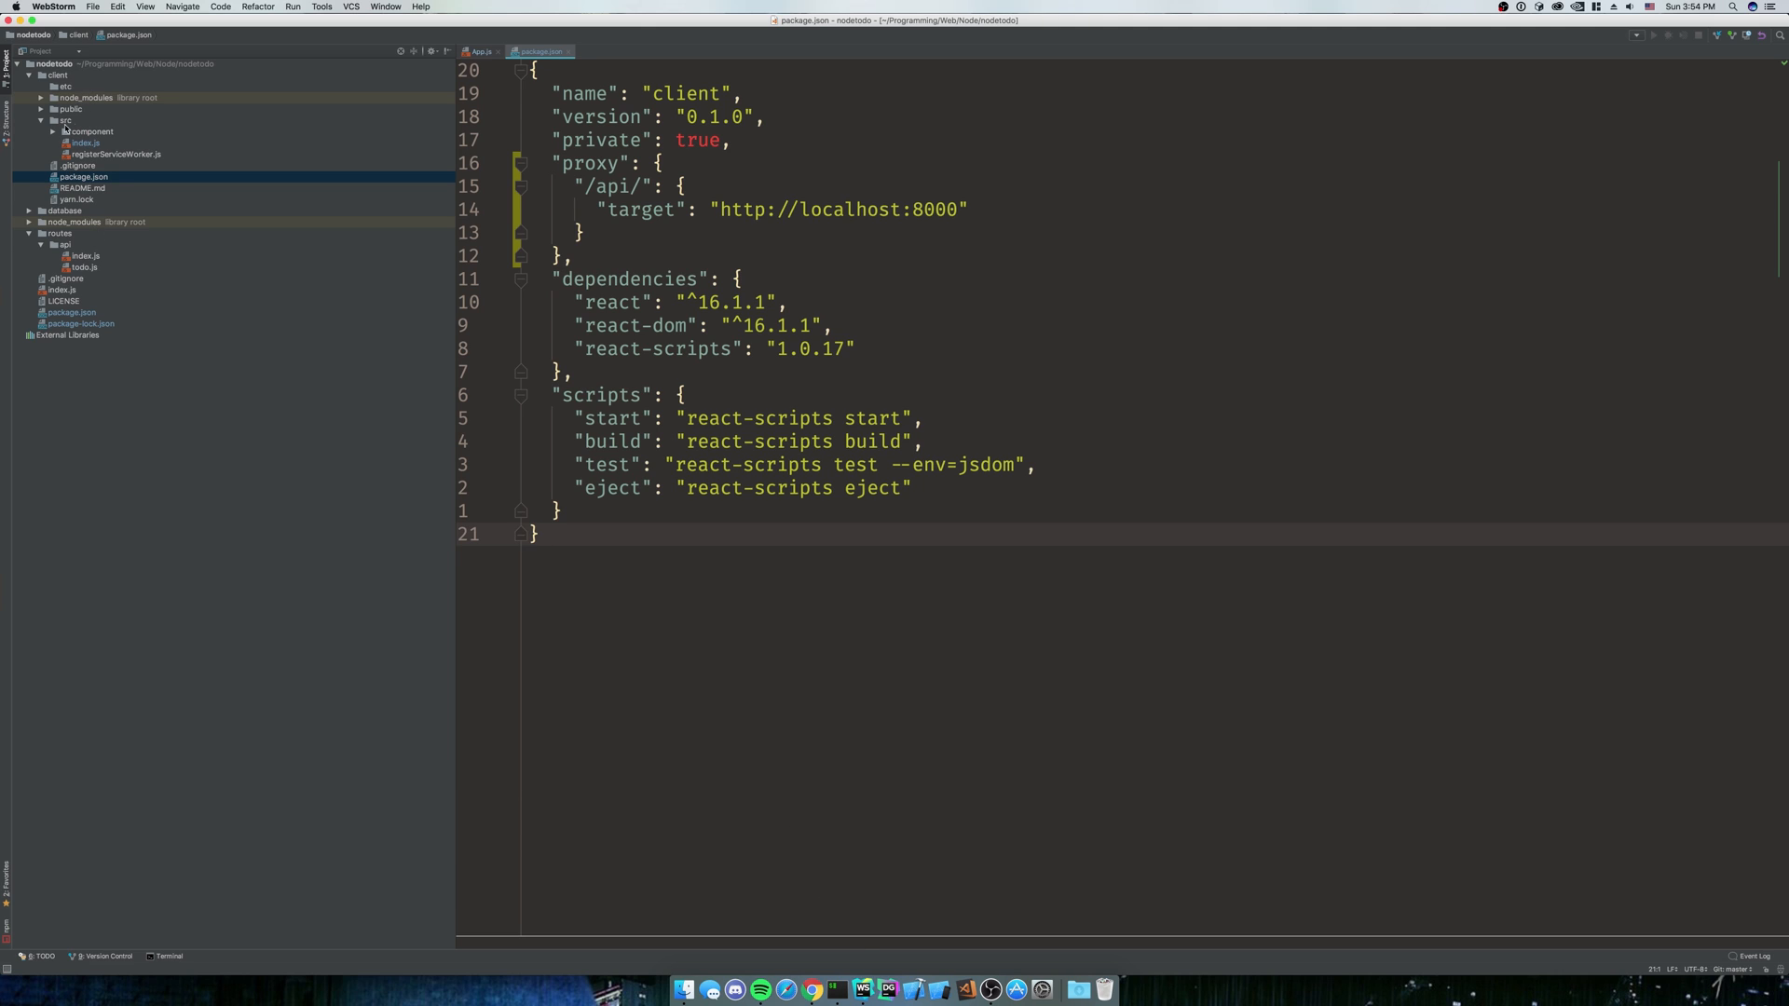
# Open ItemsBody.js and add a constructor calling super(props) and setState({ loading: true, todos: {} })
pyautogui.click(52, 130)
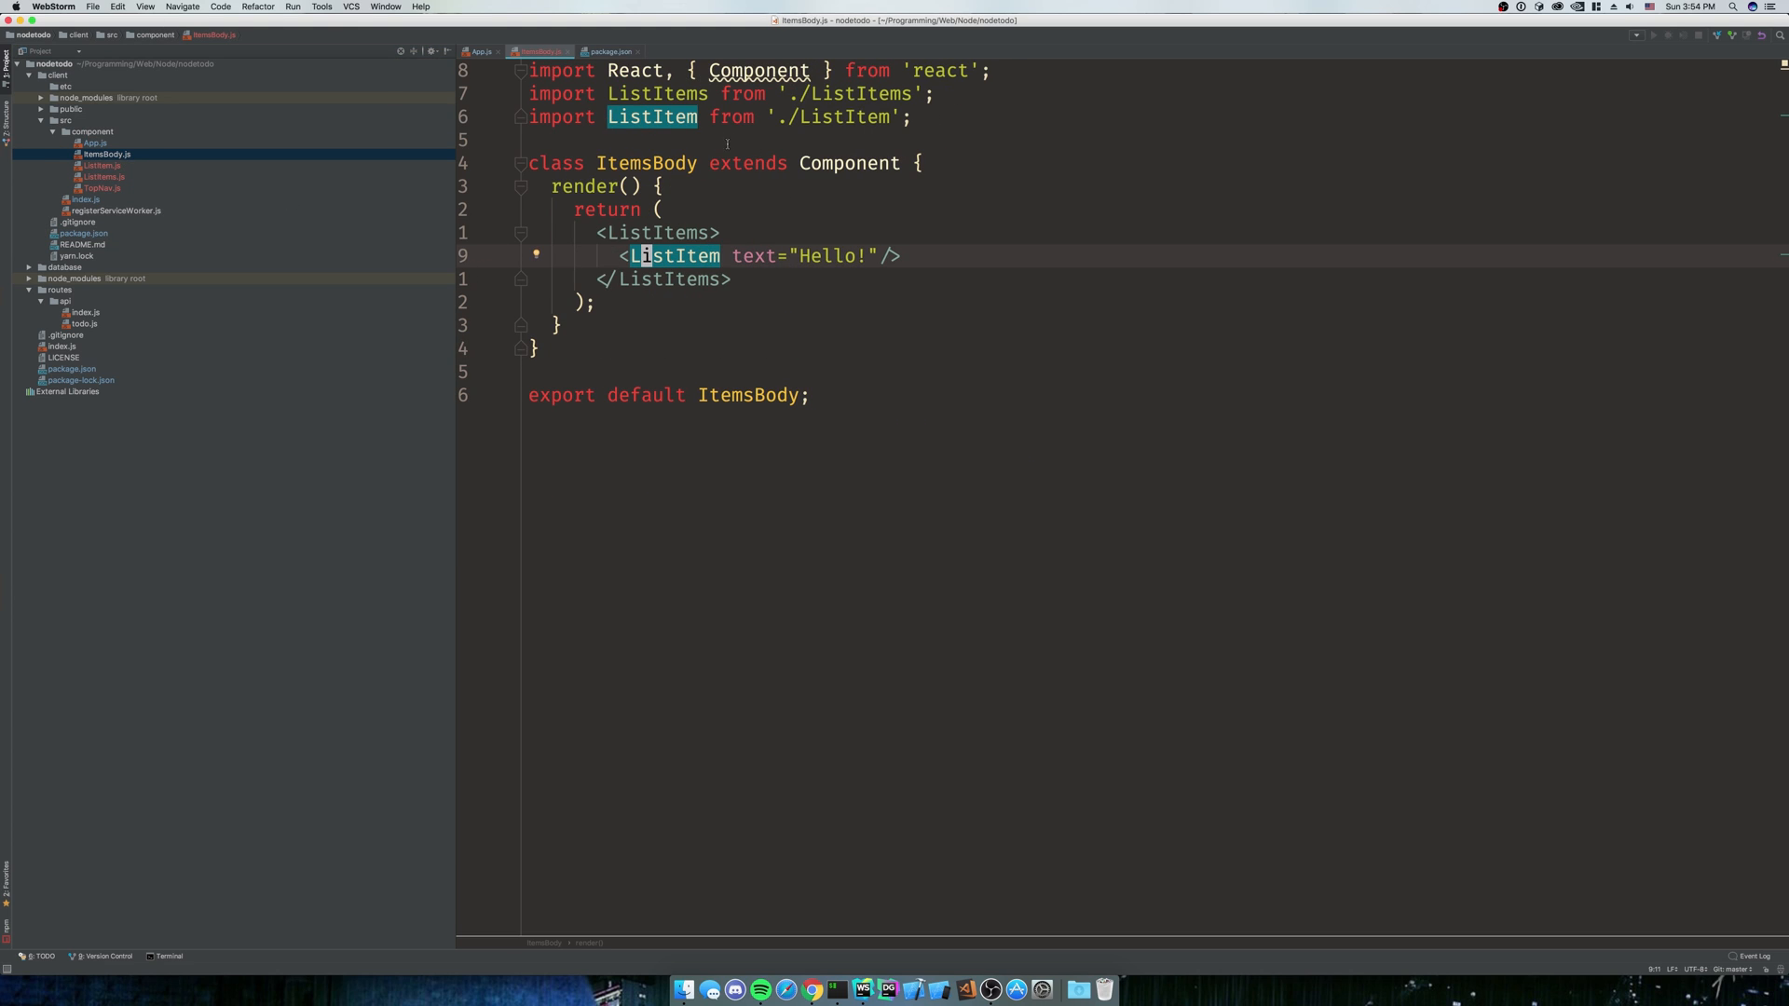
pyautogui.write('constructor(props){')
pyautogui.write('super(props);')
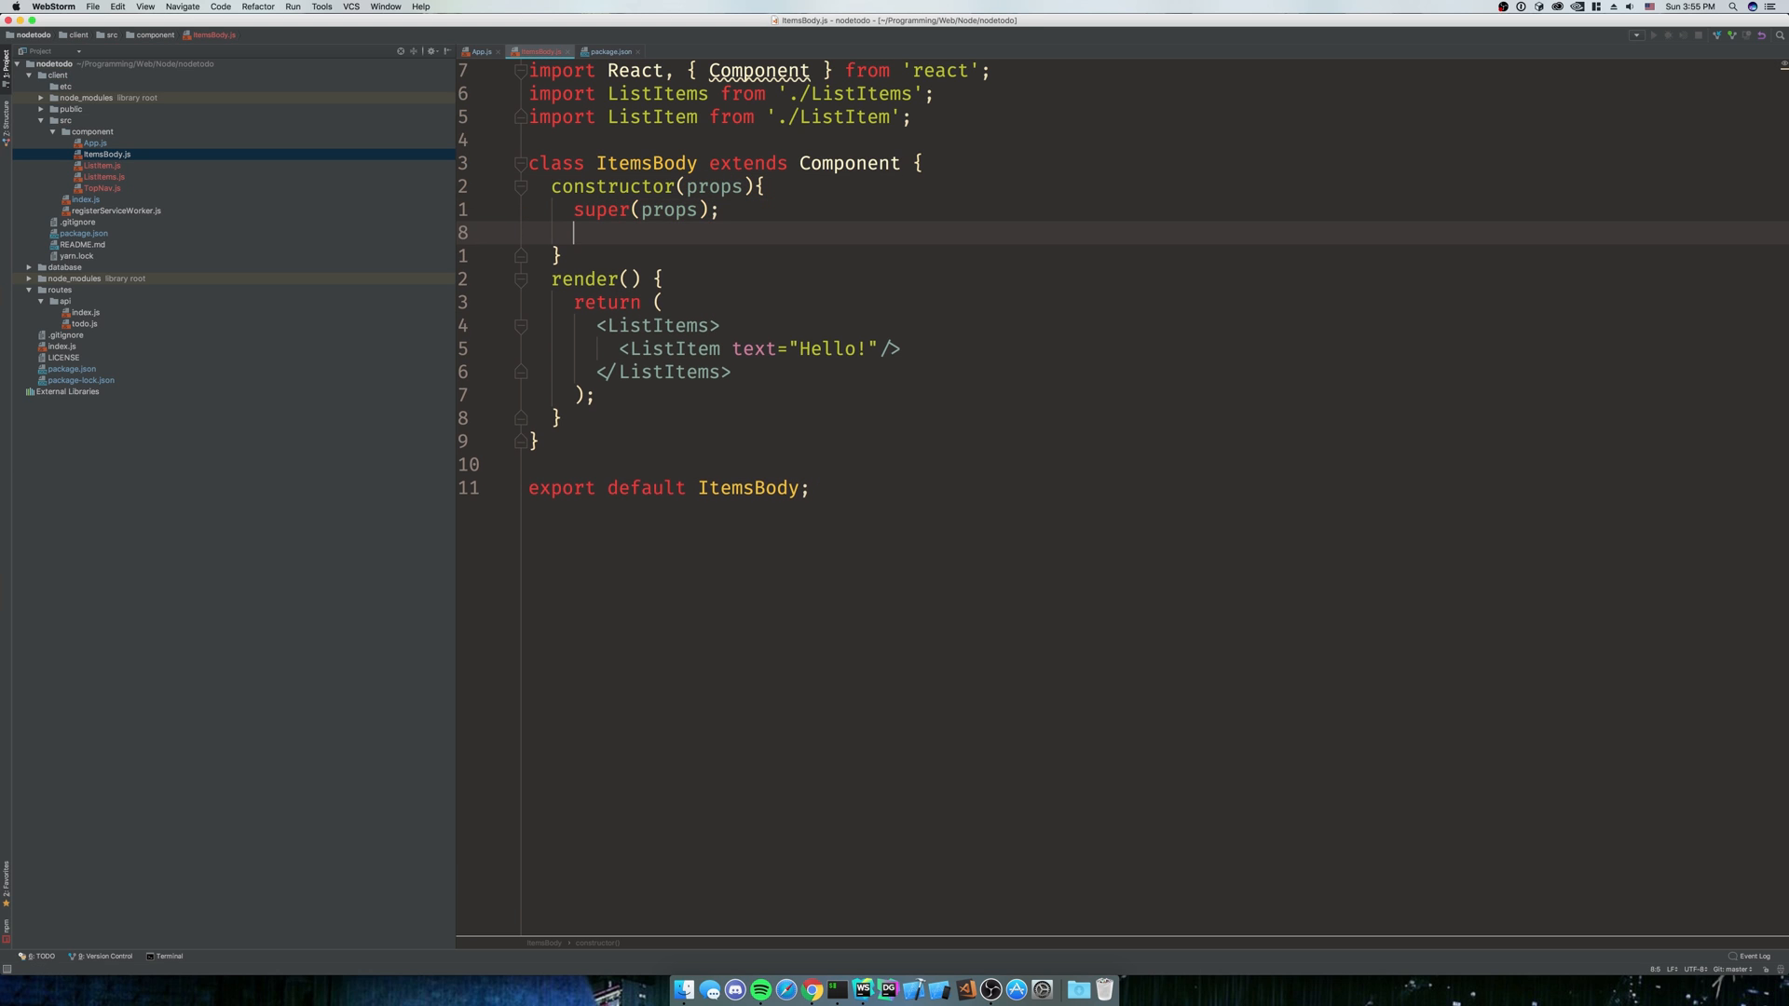
pyautogui.write('this.setState')
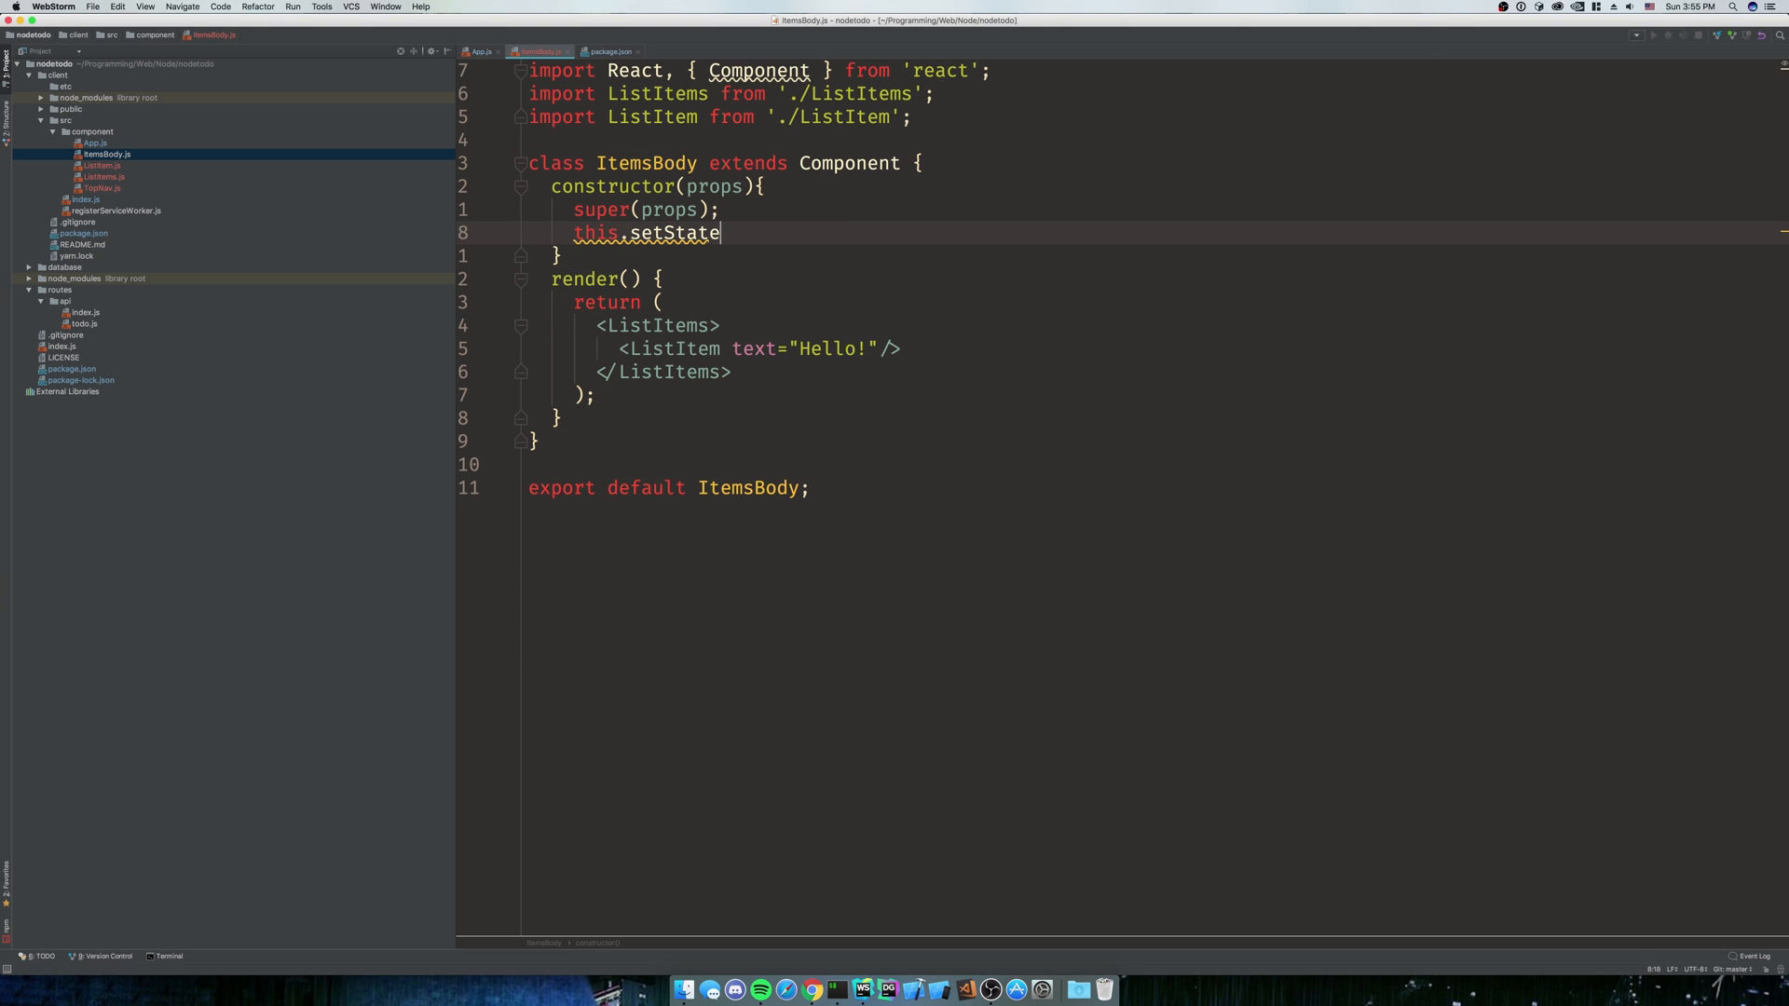
pyautogui.write('({')
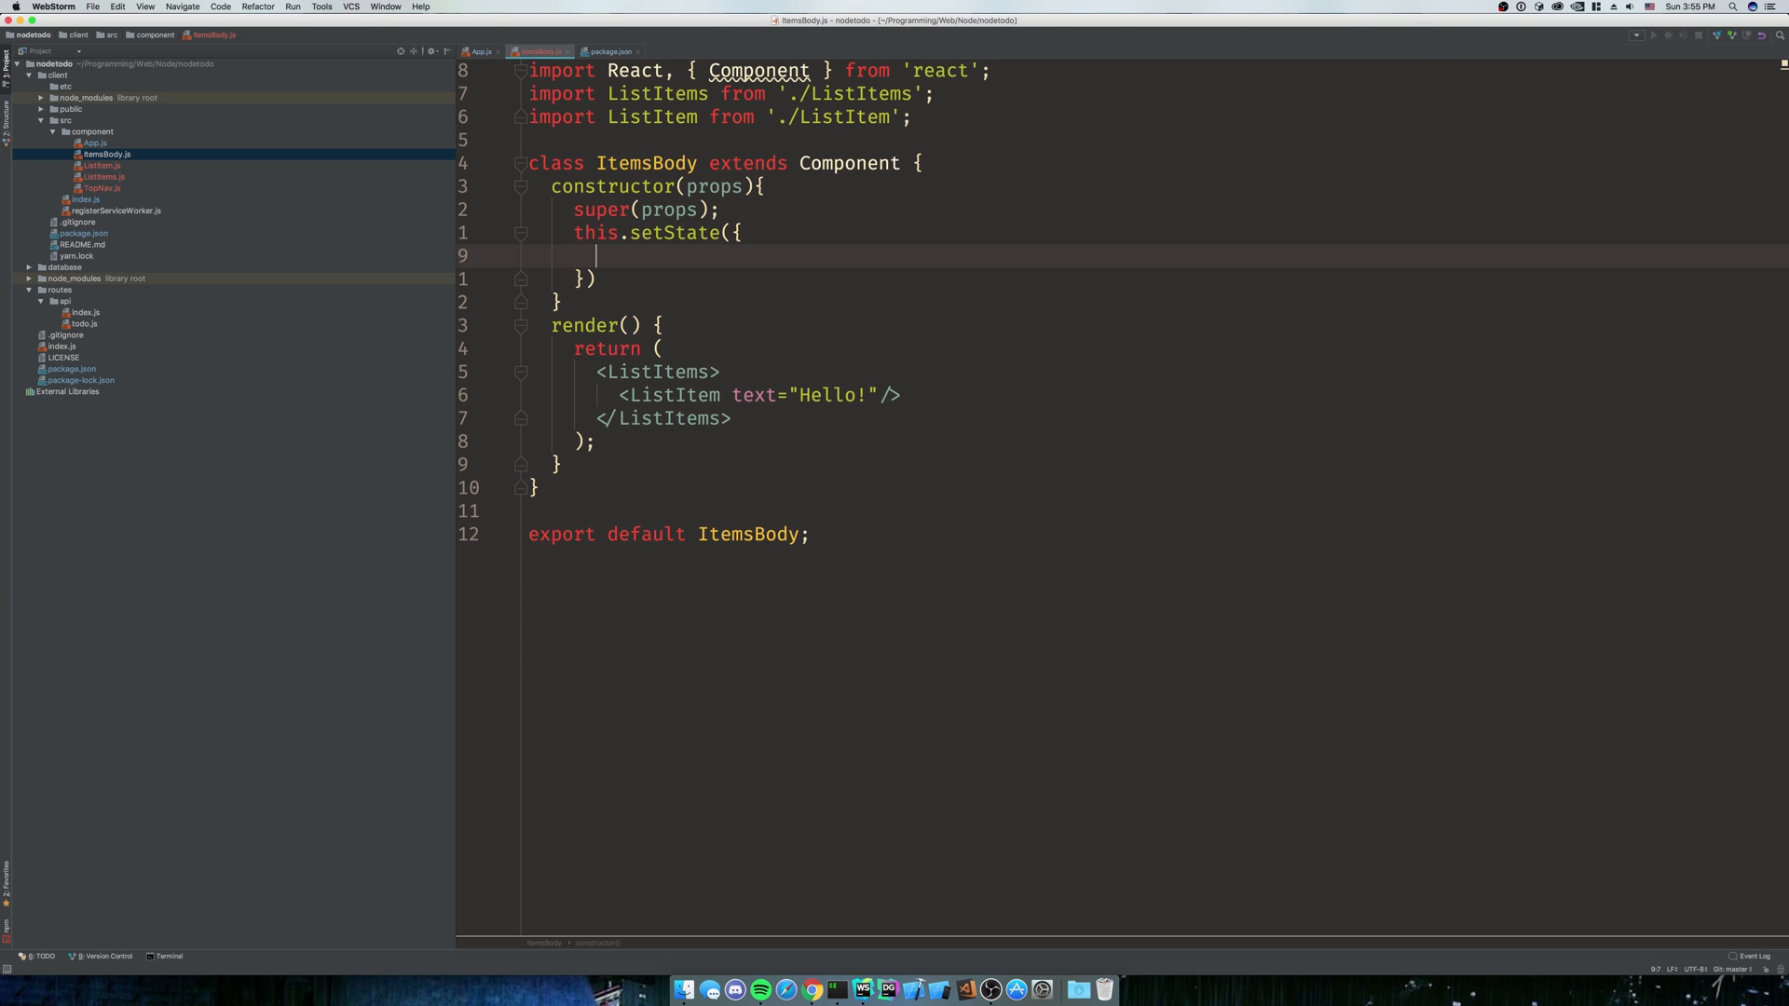
pyautogui.write('loading:')
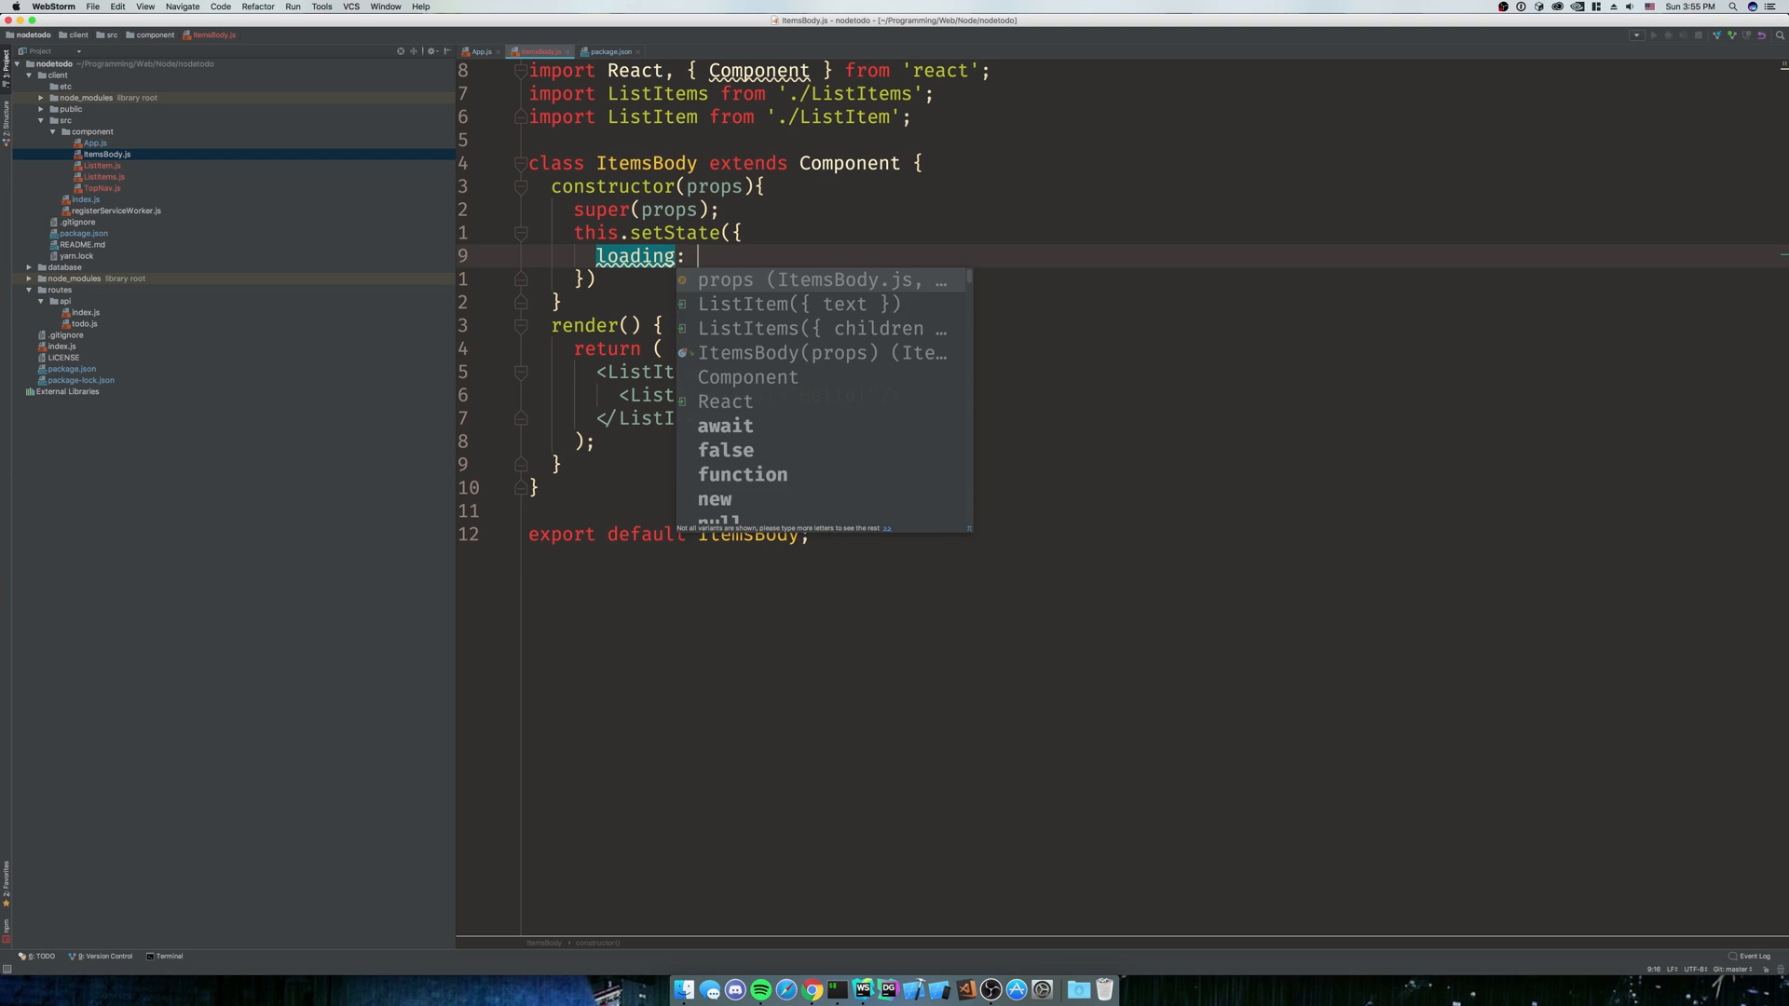
pyautogui.write('true,')
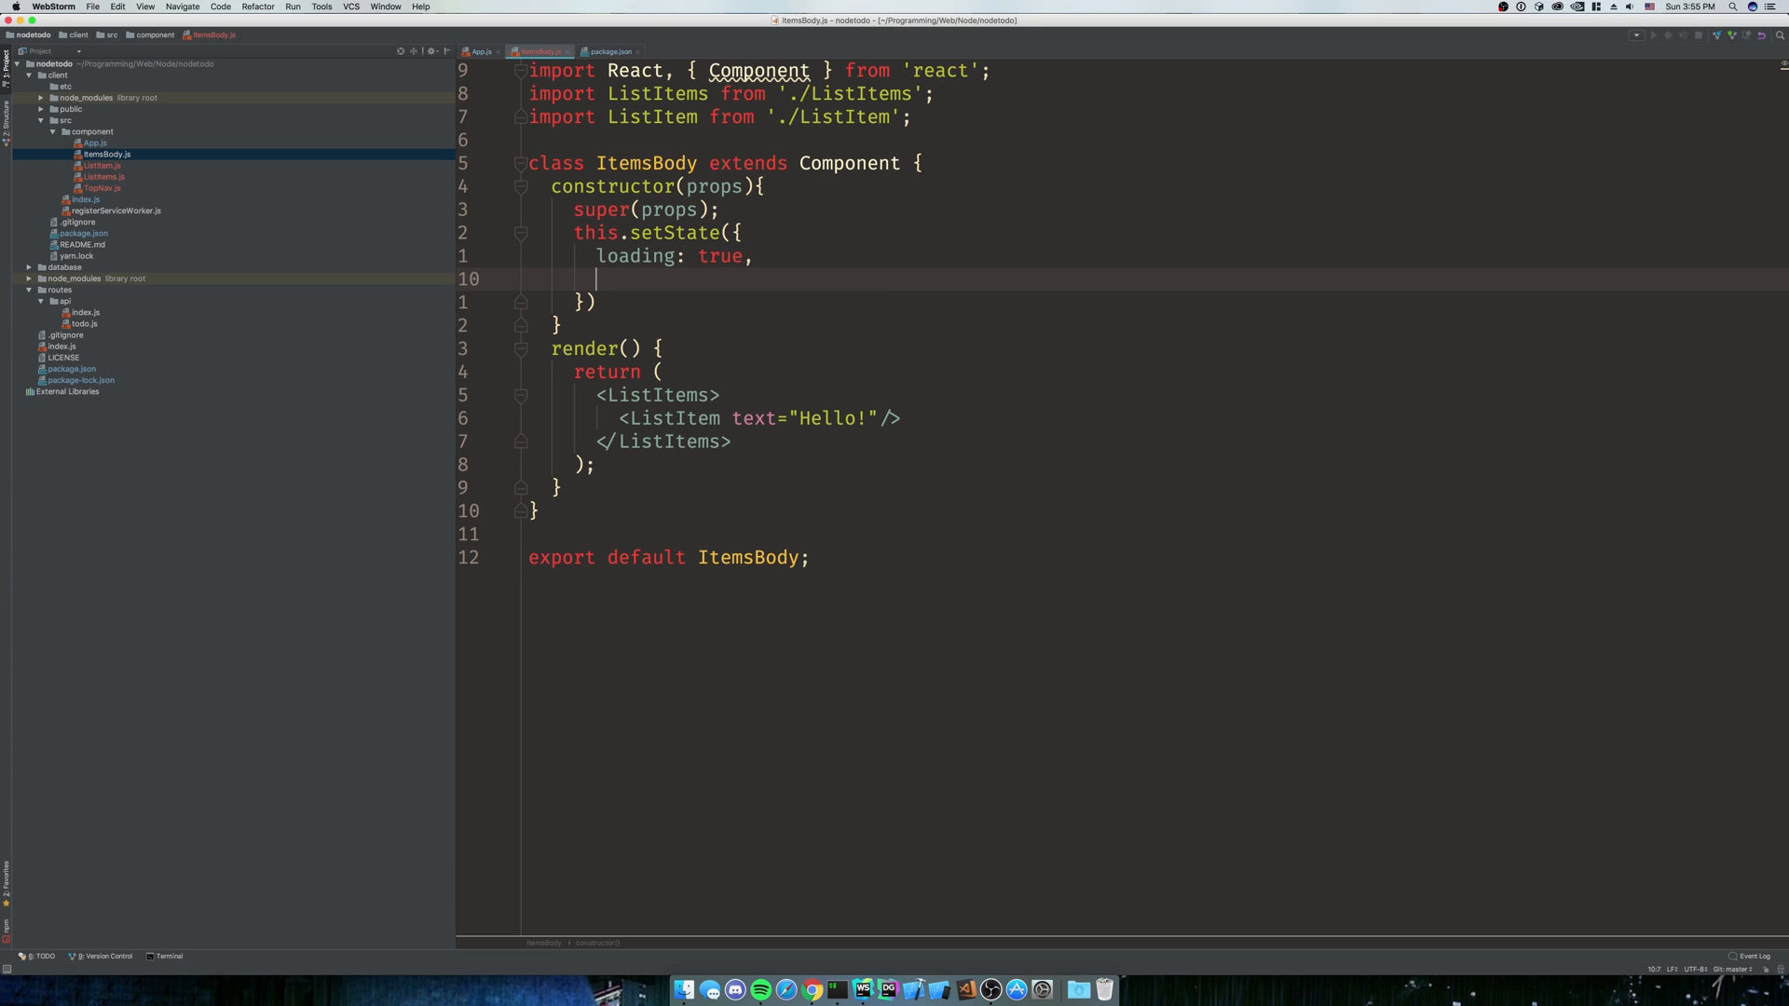
pyautogui.write('todos:')
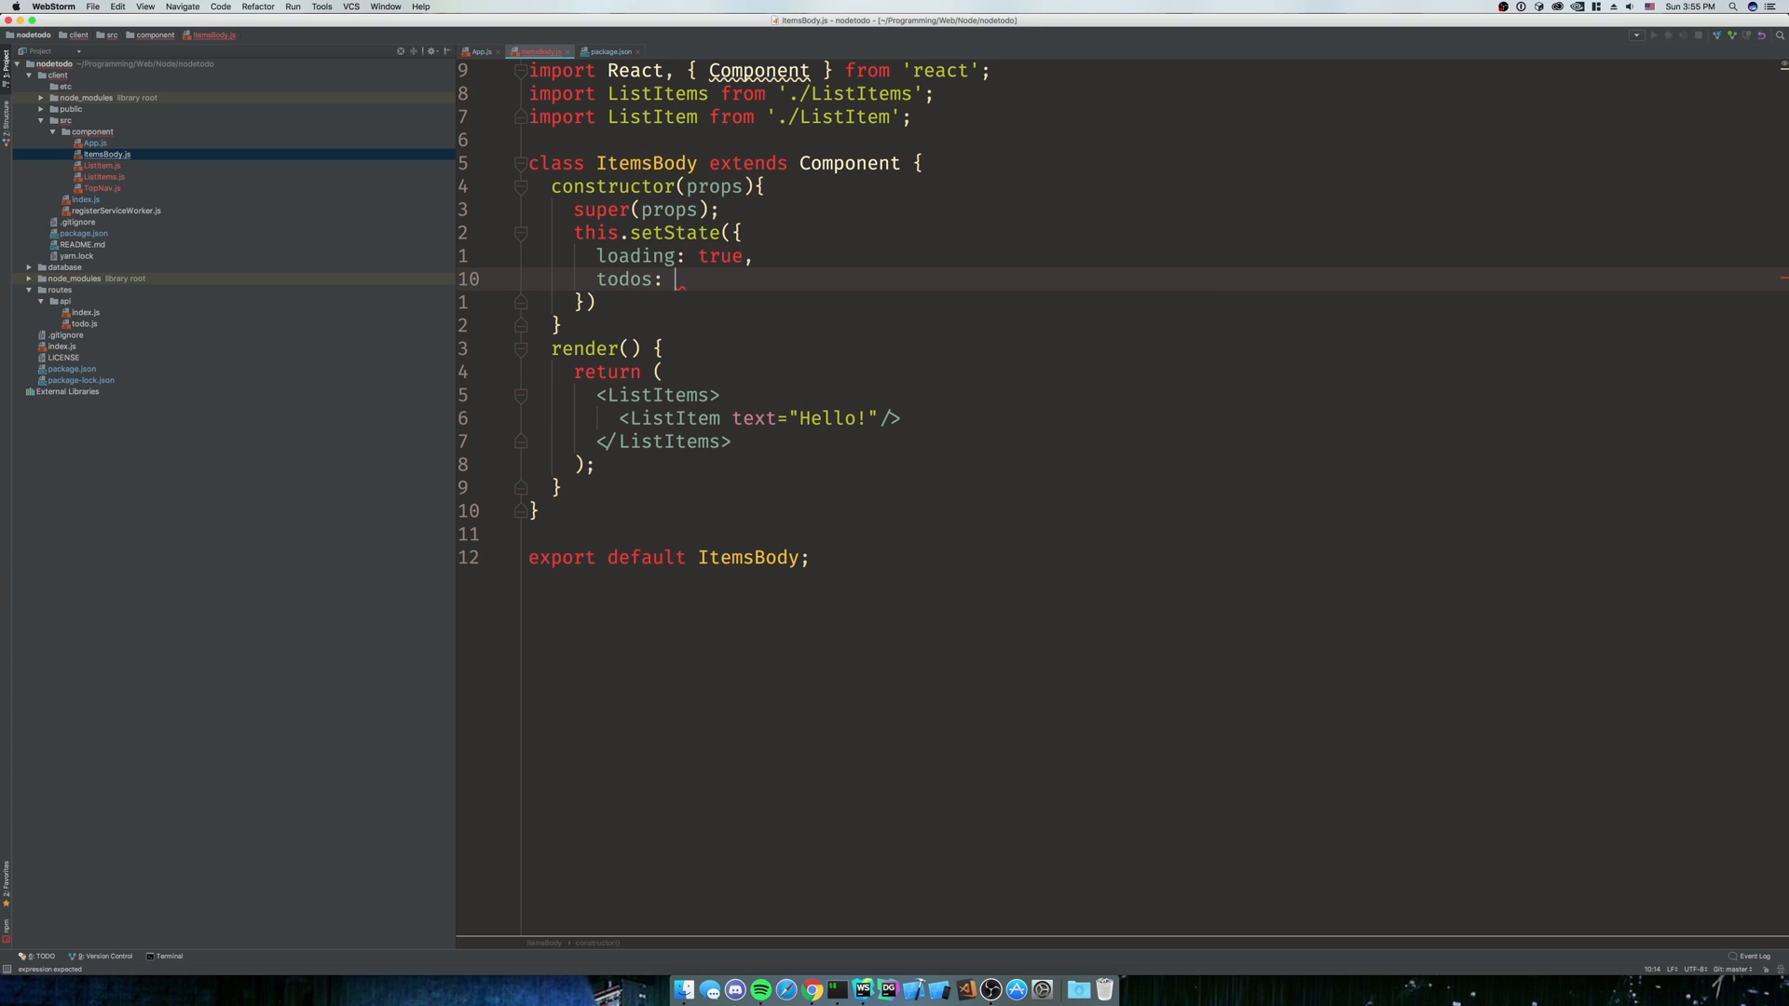
pyautogui.write('{}')
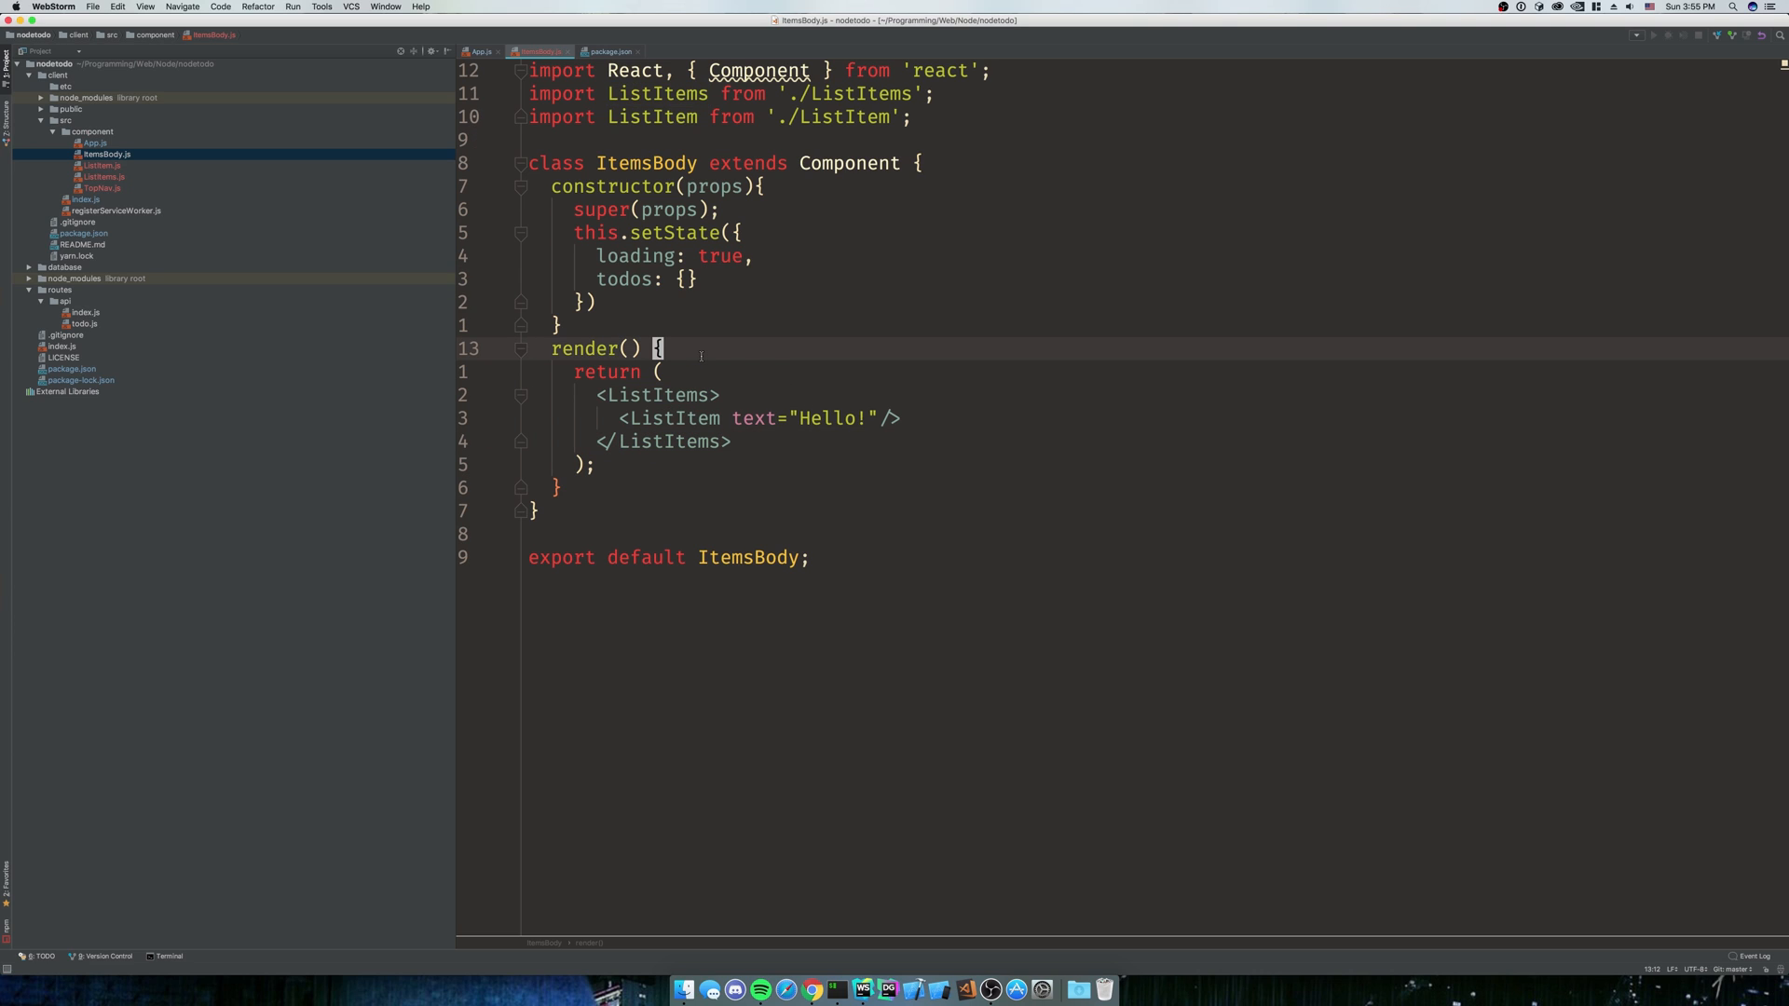
# Return <h1>Loading...</h1> from render when this.state.loading === true, assigning this.state directly
pyautogui.press('Return')
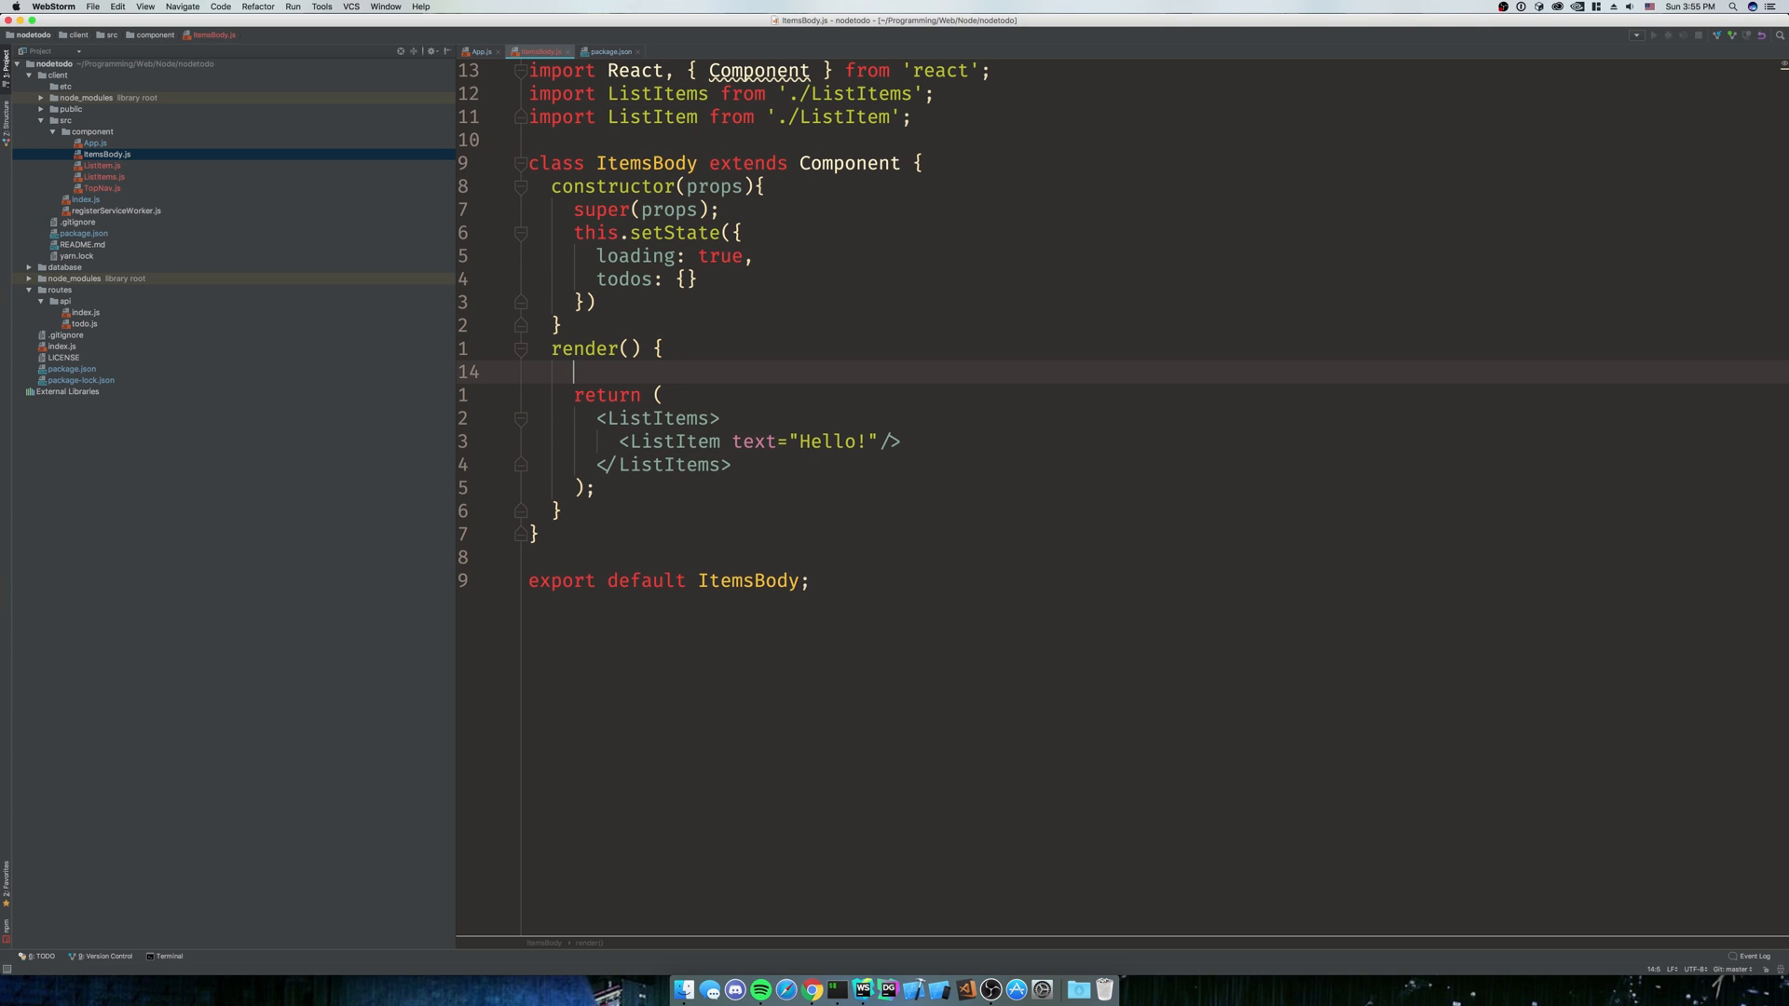
pyautogui.write('if(')
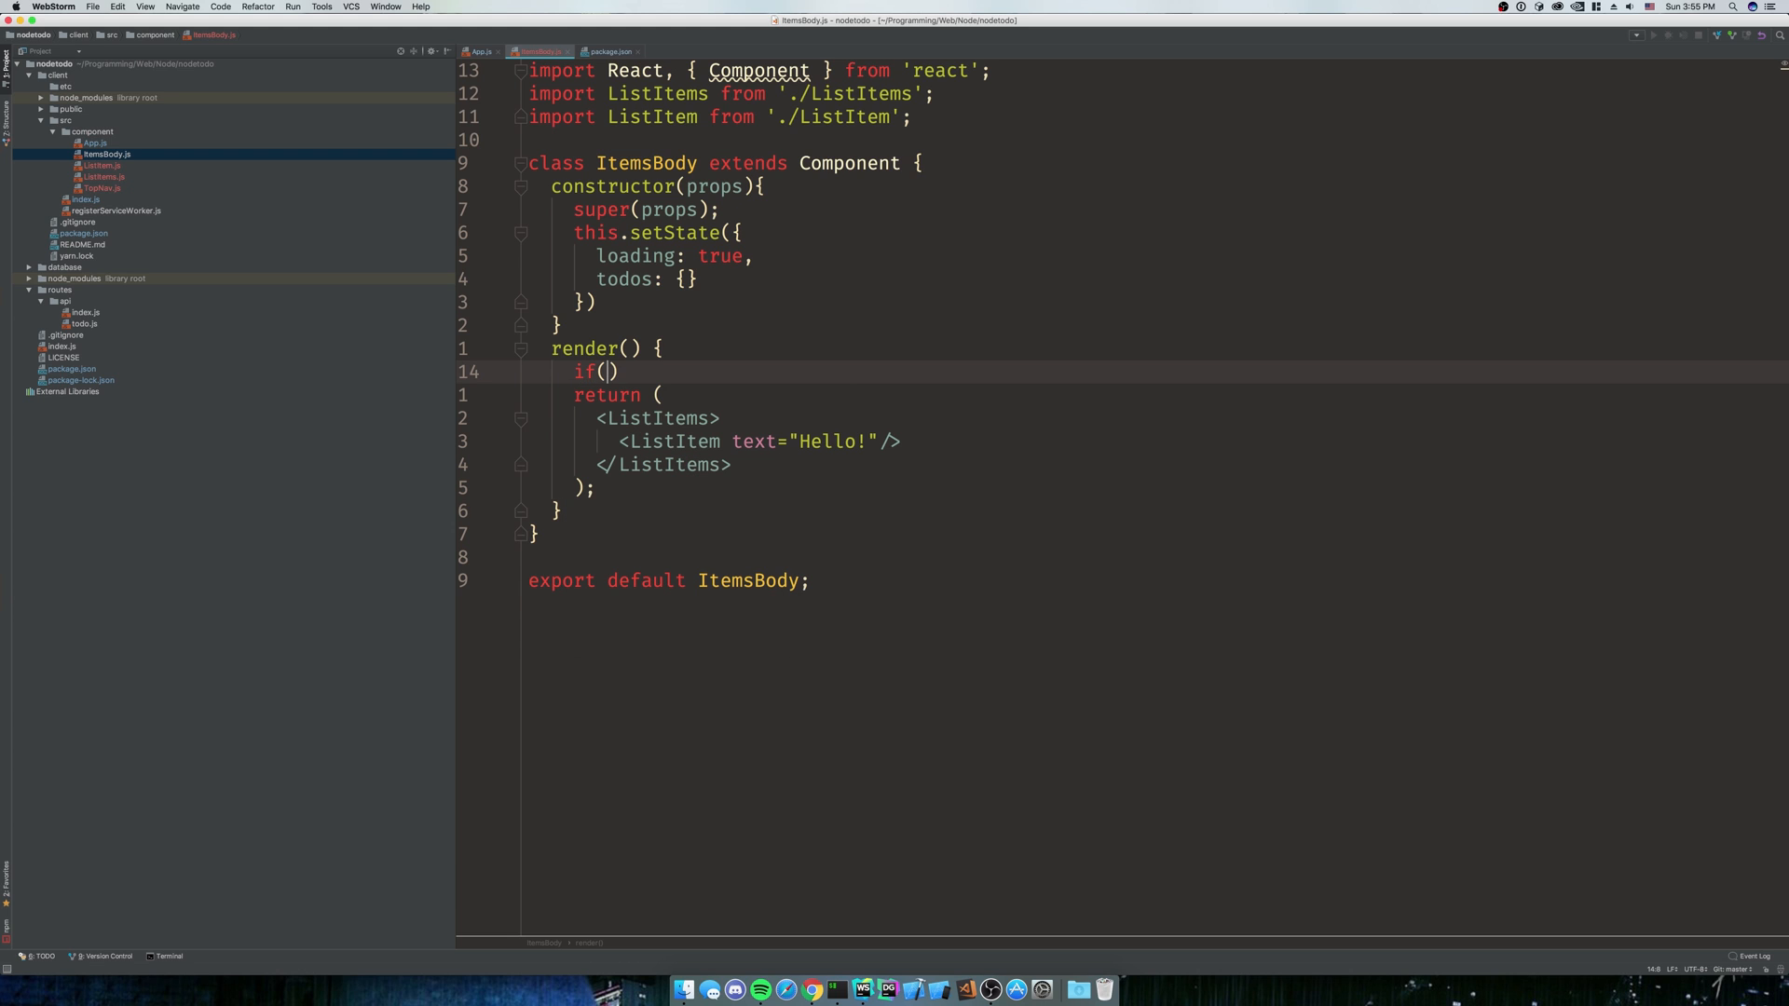
pyautogui.write('this.state.')
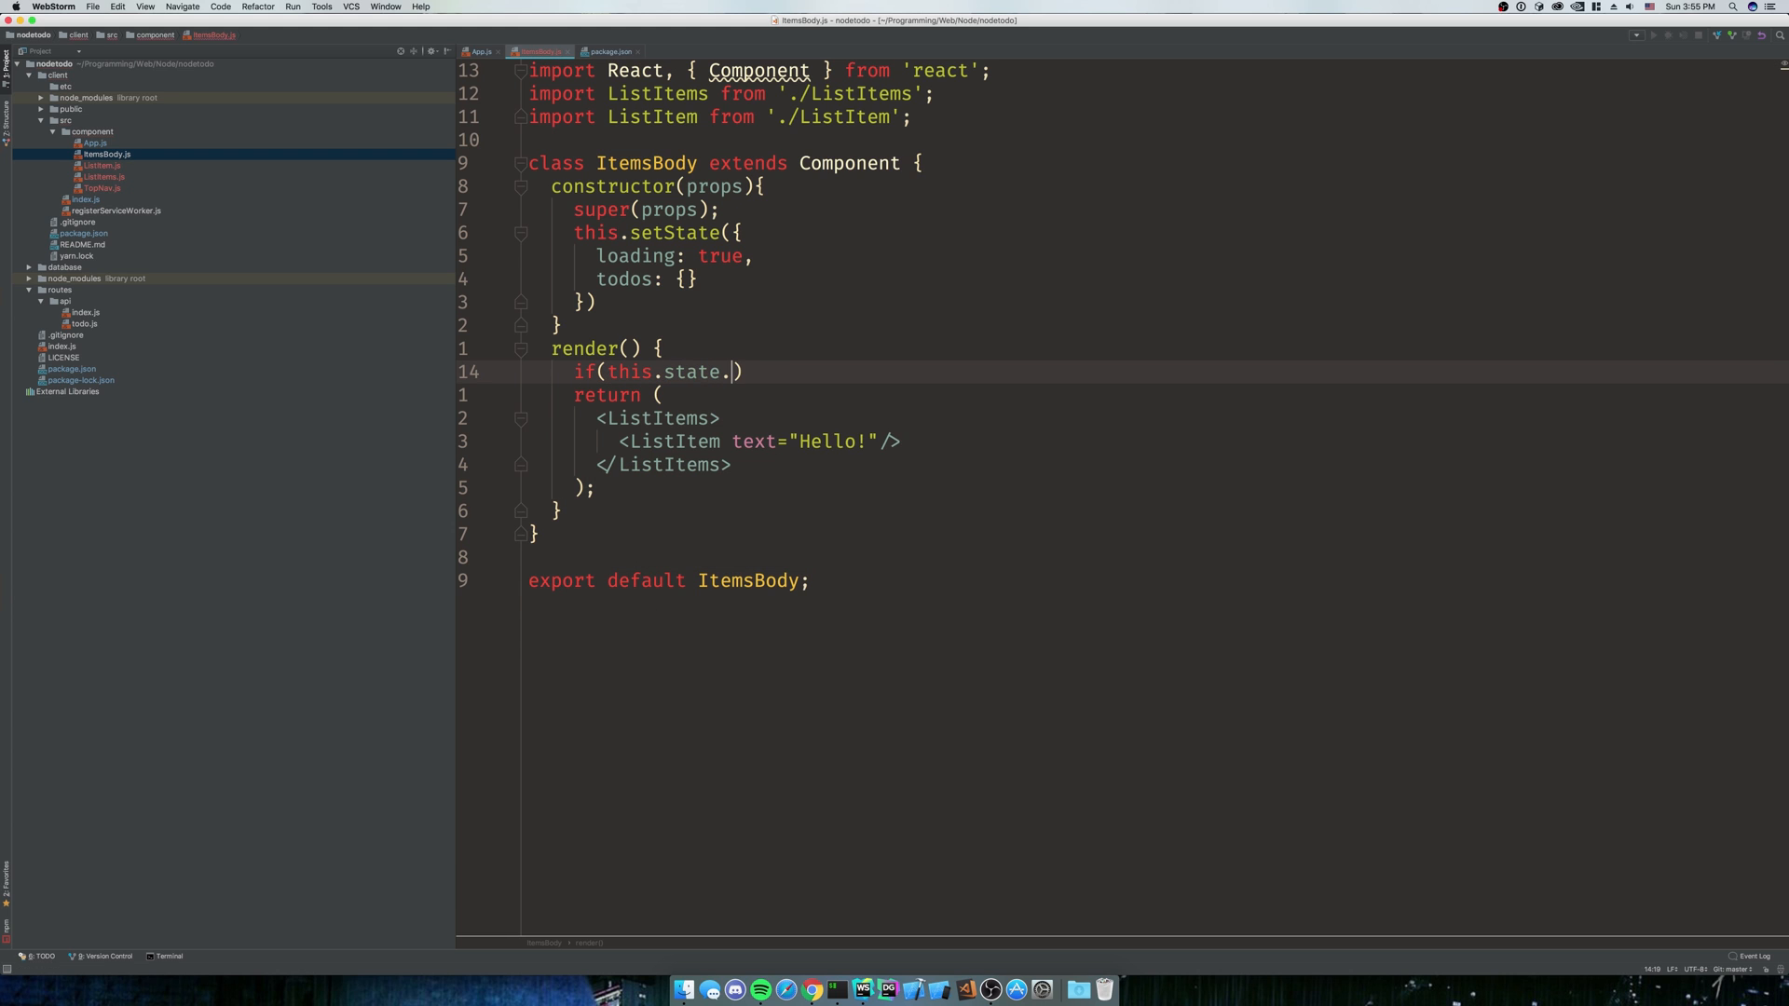
pyautogui.write('loading ===')
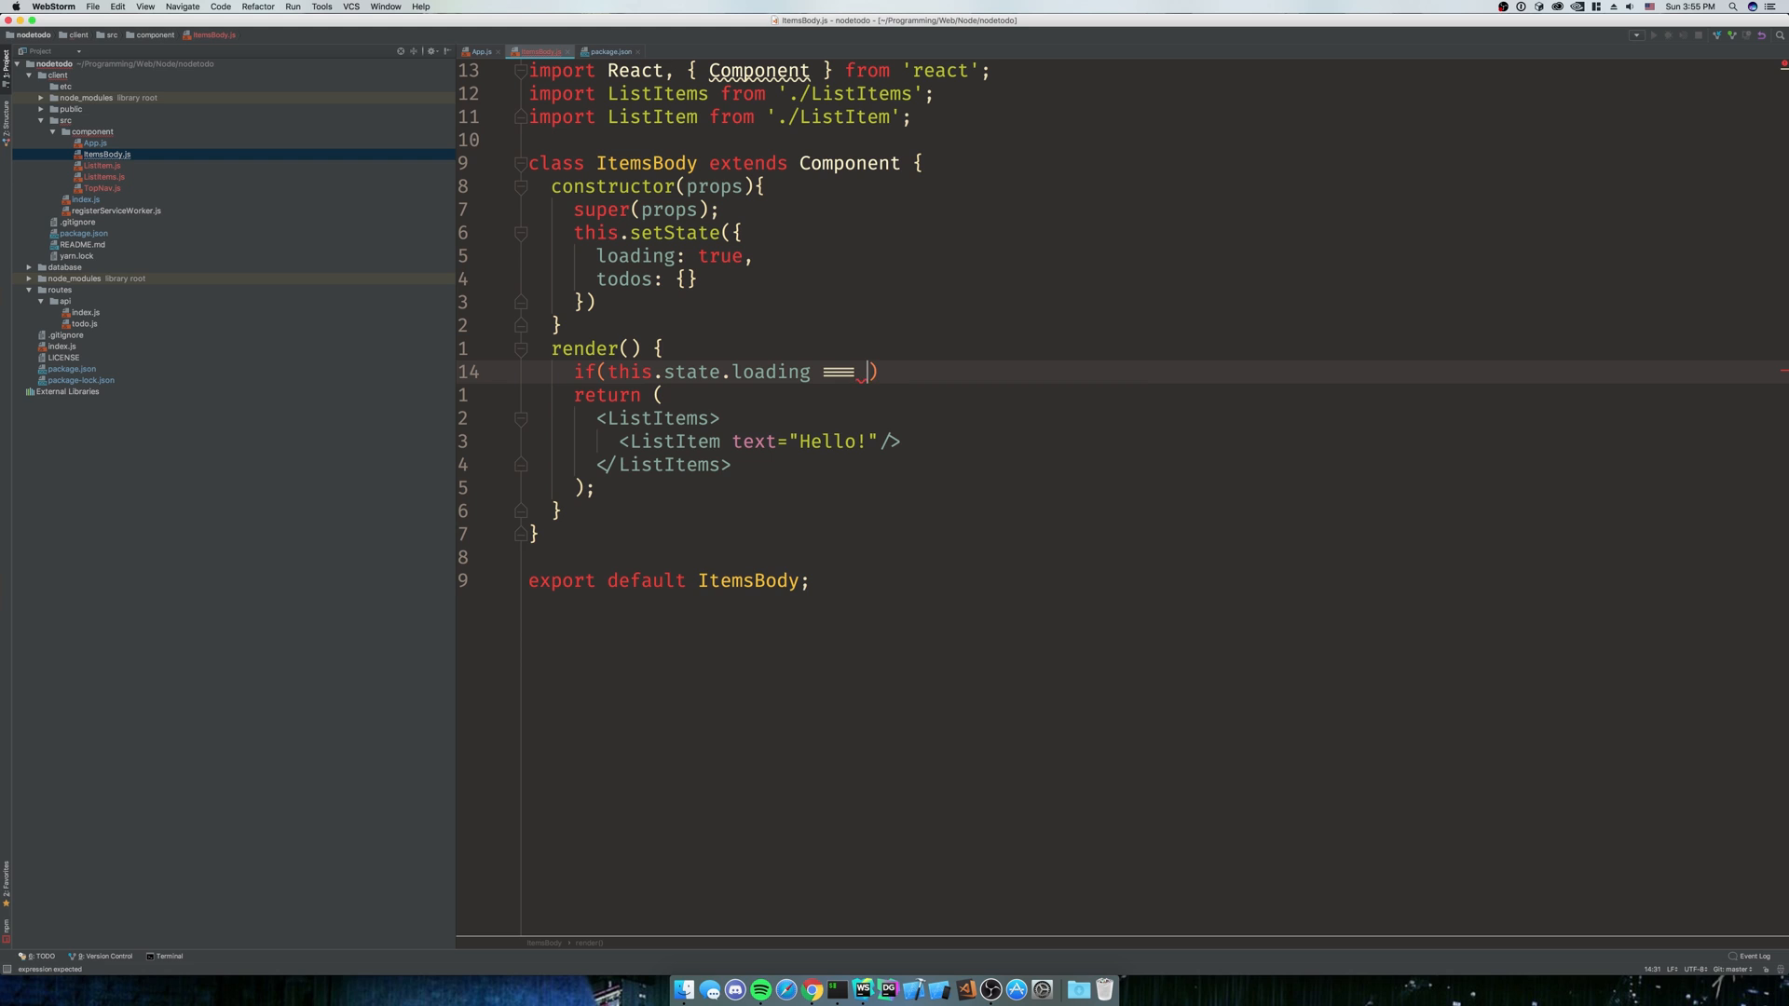
pyautogui.write('true){')
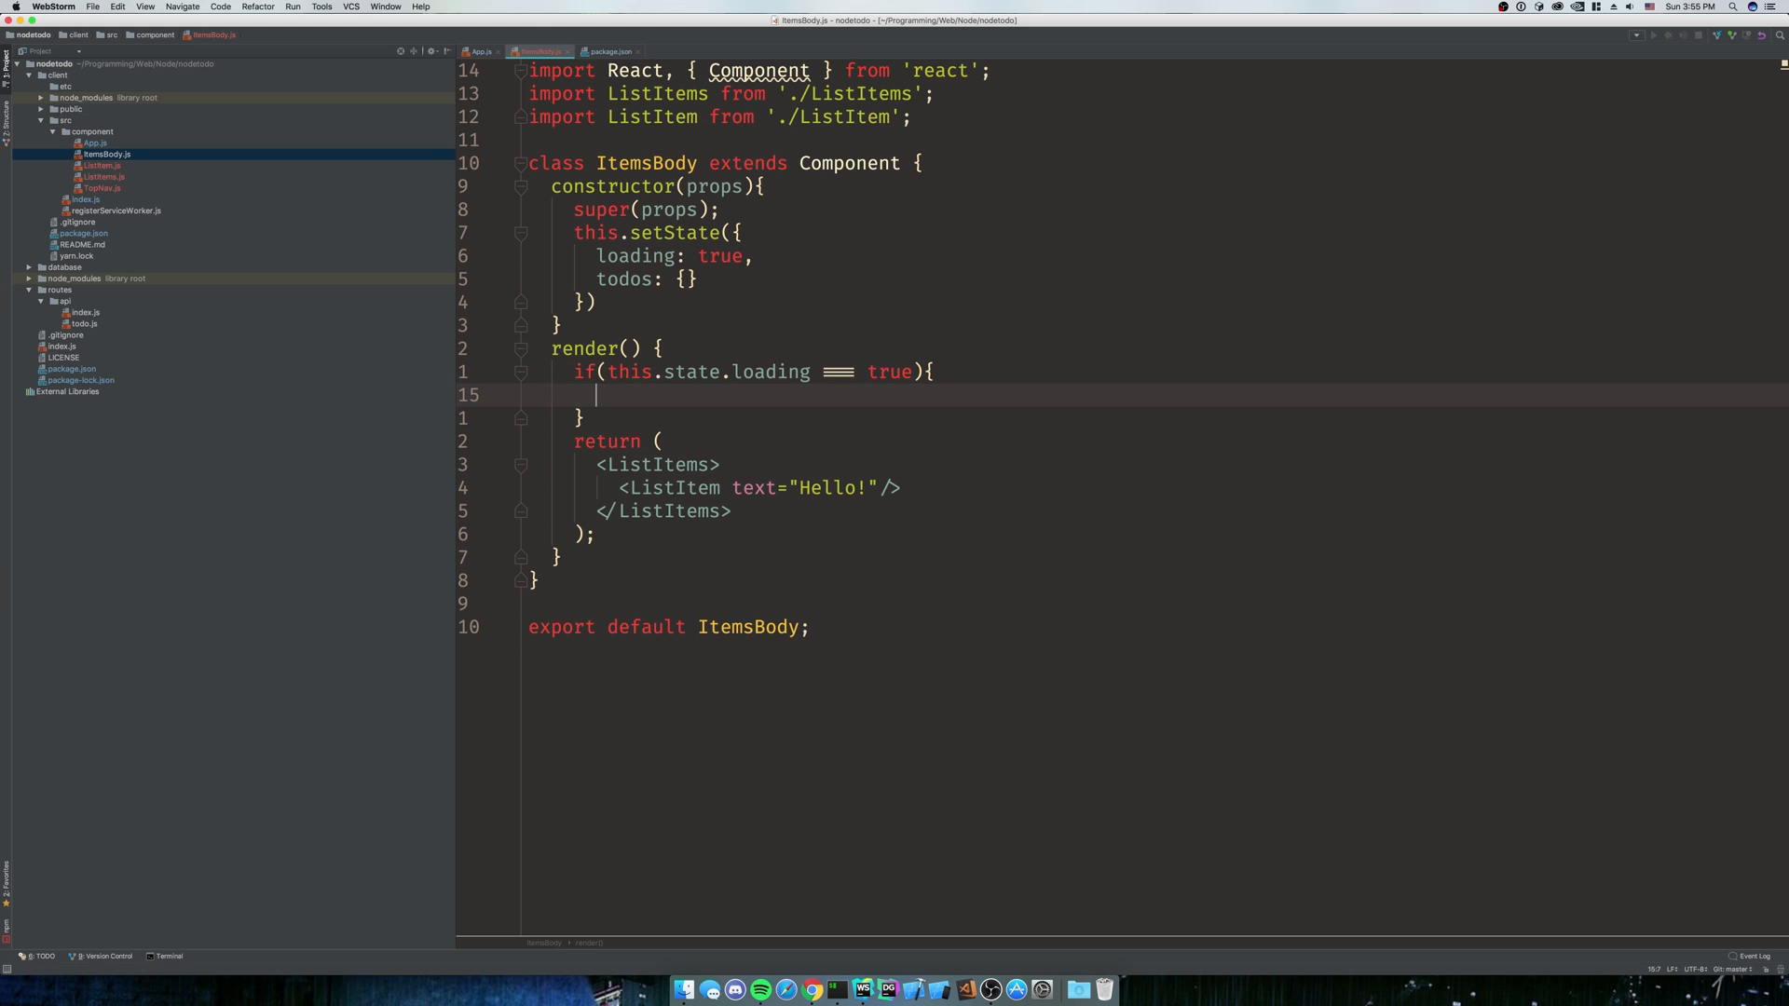
pyautogui.write('return (')
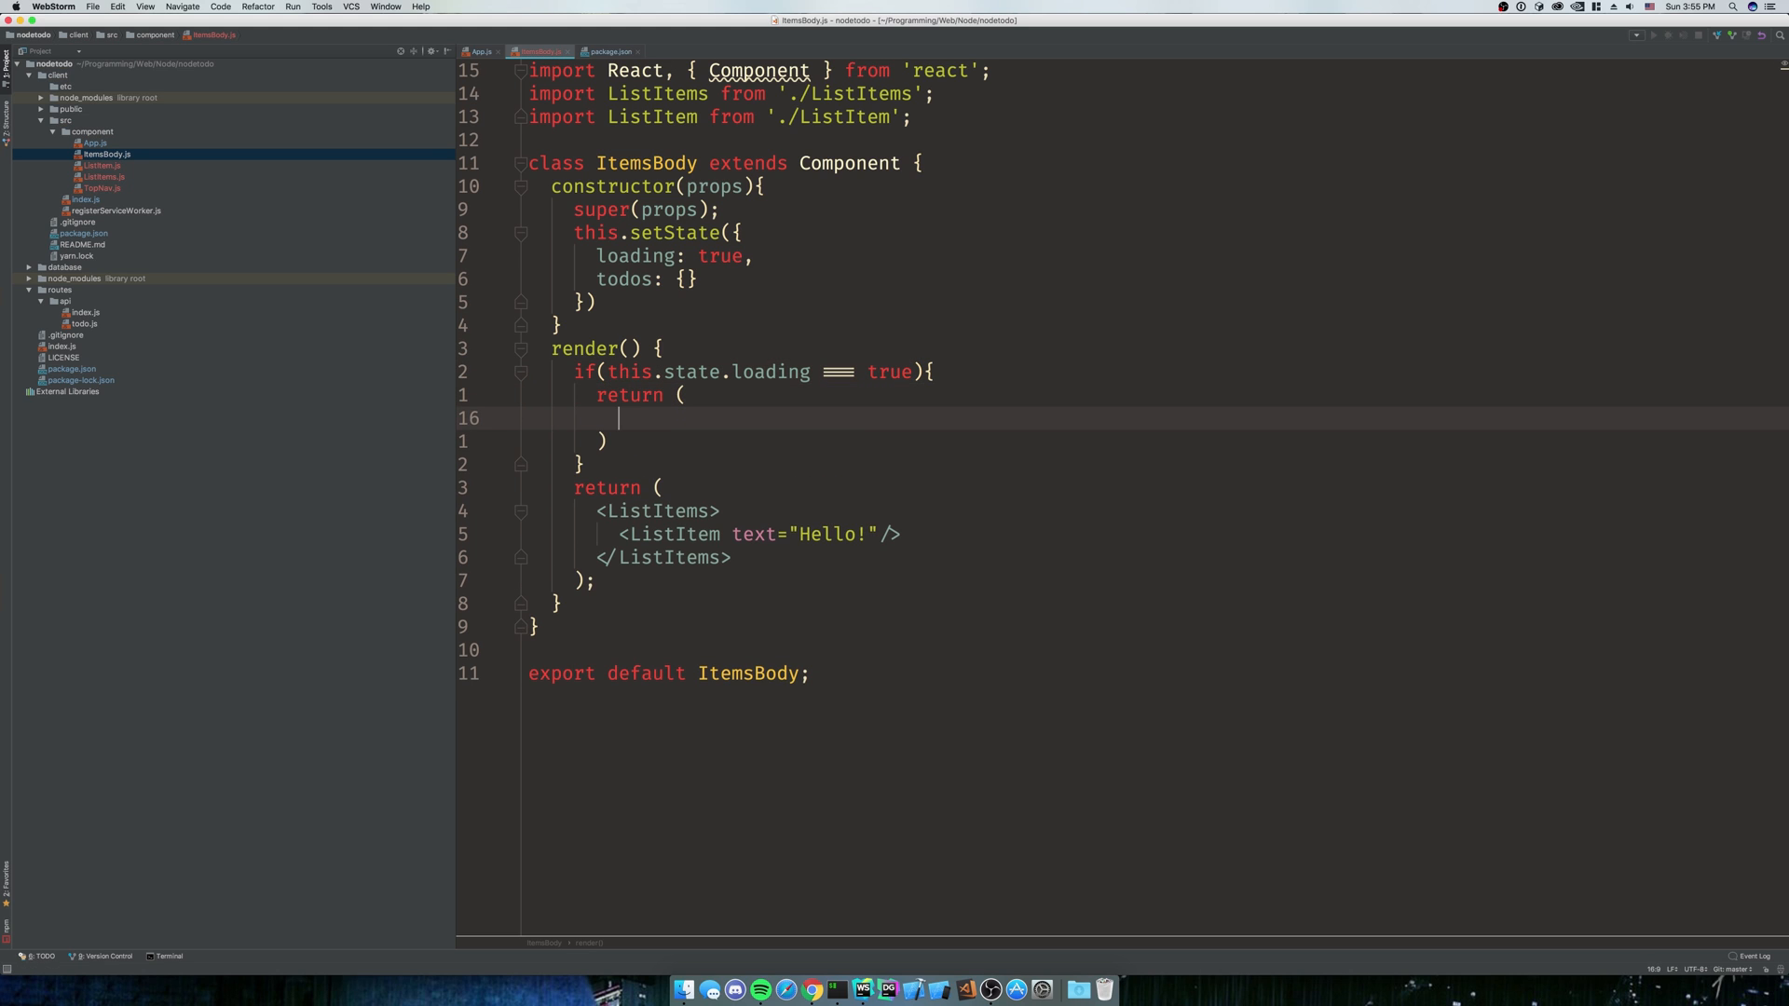
pyautogui.write('<h1>Loading...</h1>')
pyautogui.click(1158, 302)
pyautogui.write(';')
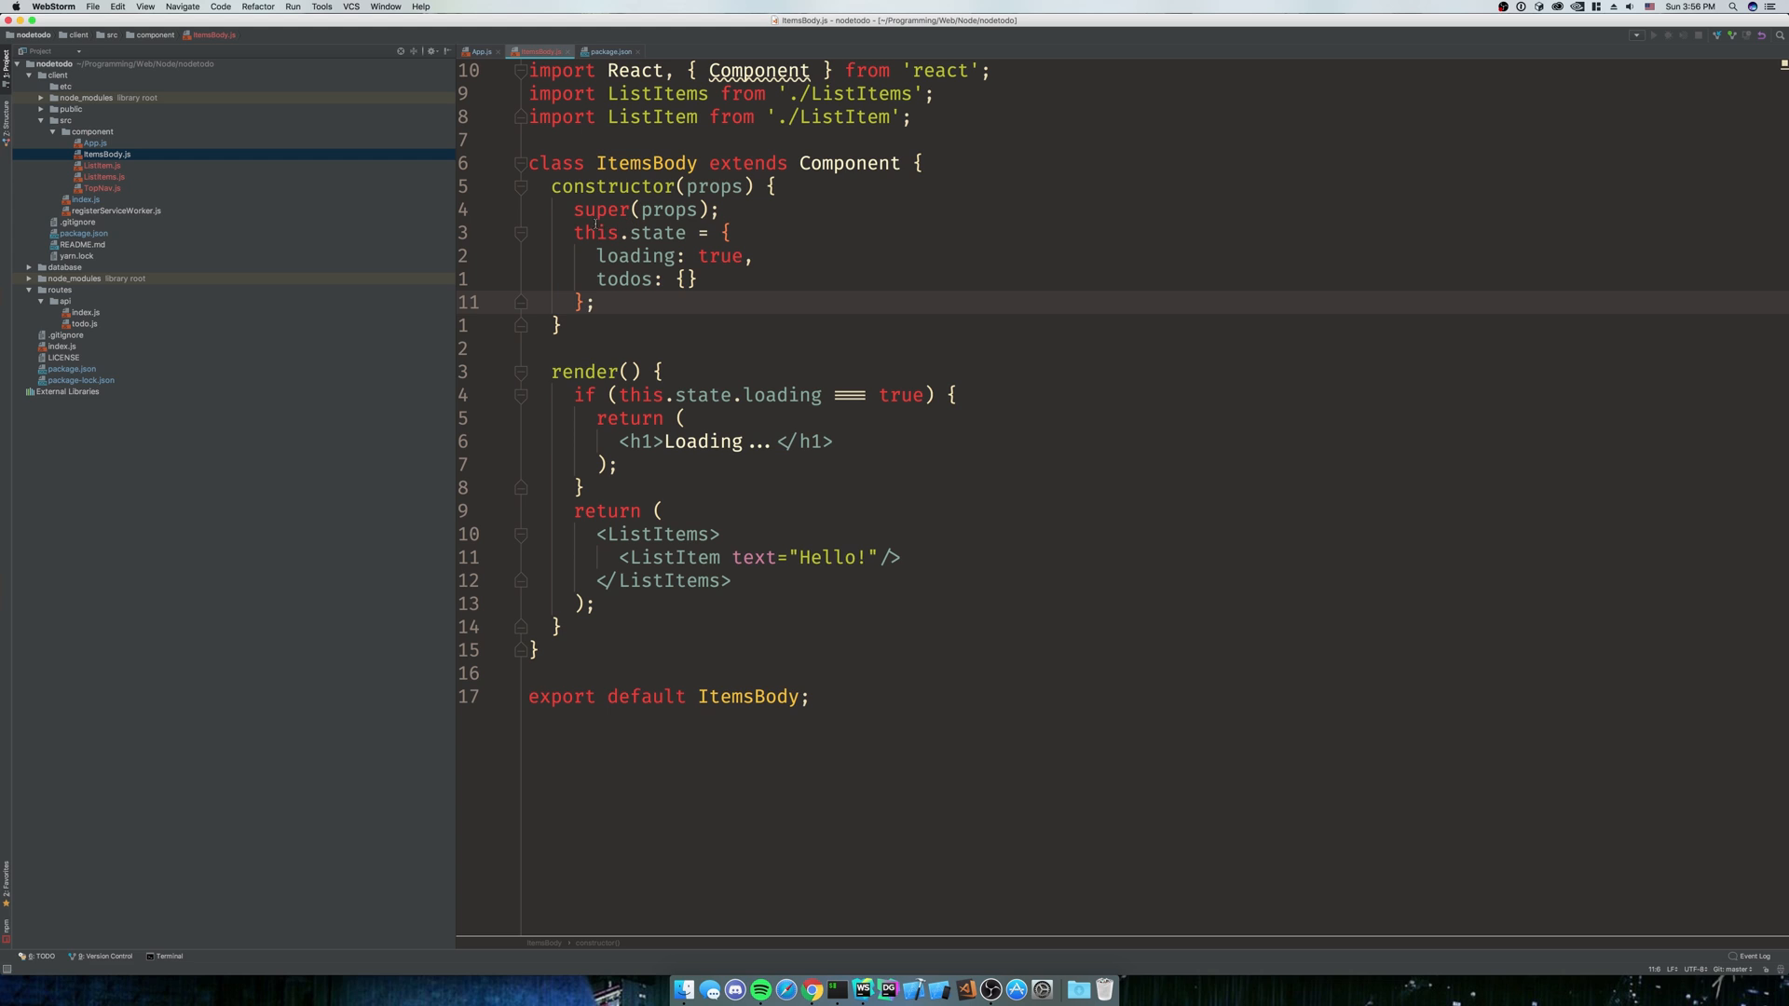
pyautogui.moveTo(576, 233); pyautogui.dragTo(601, 300)
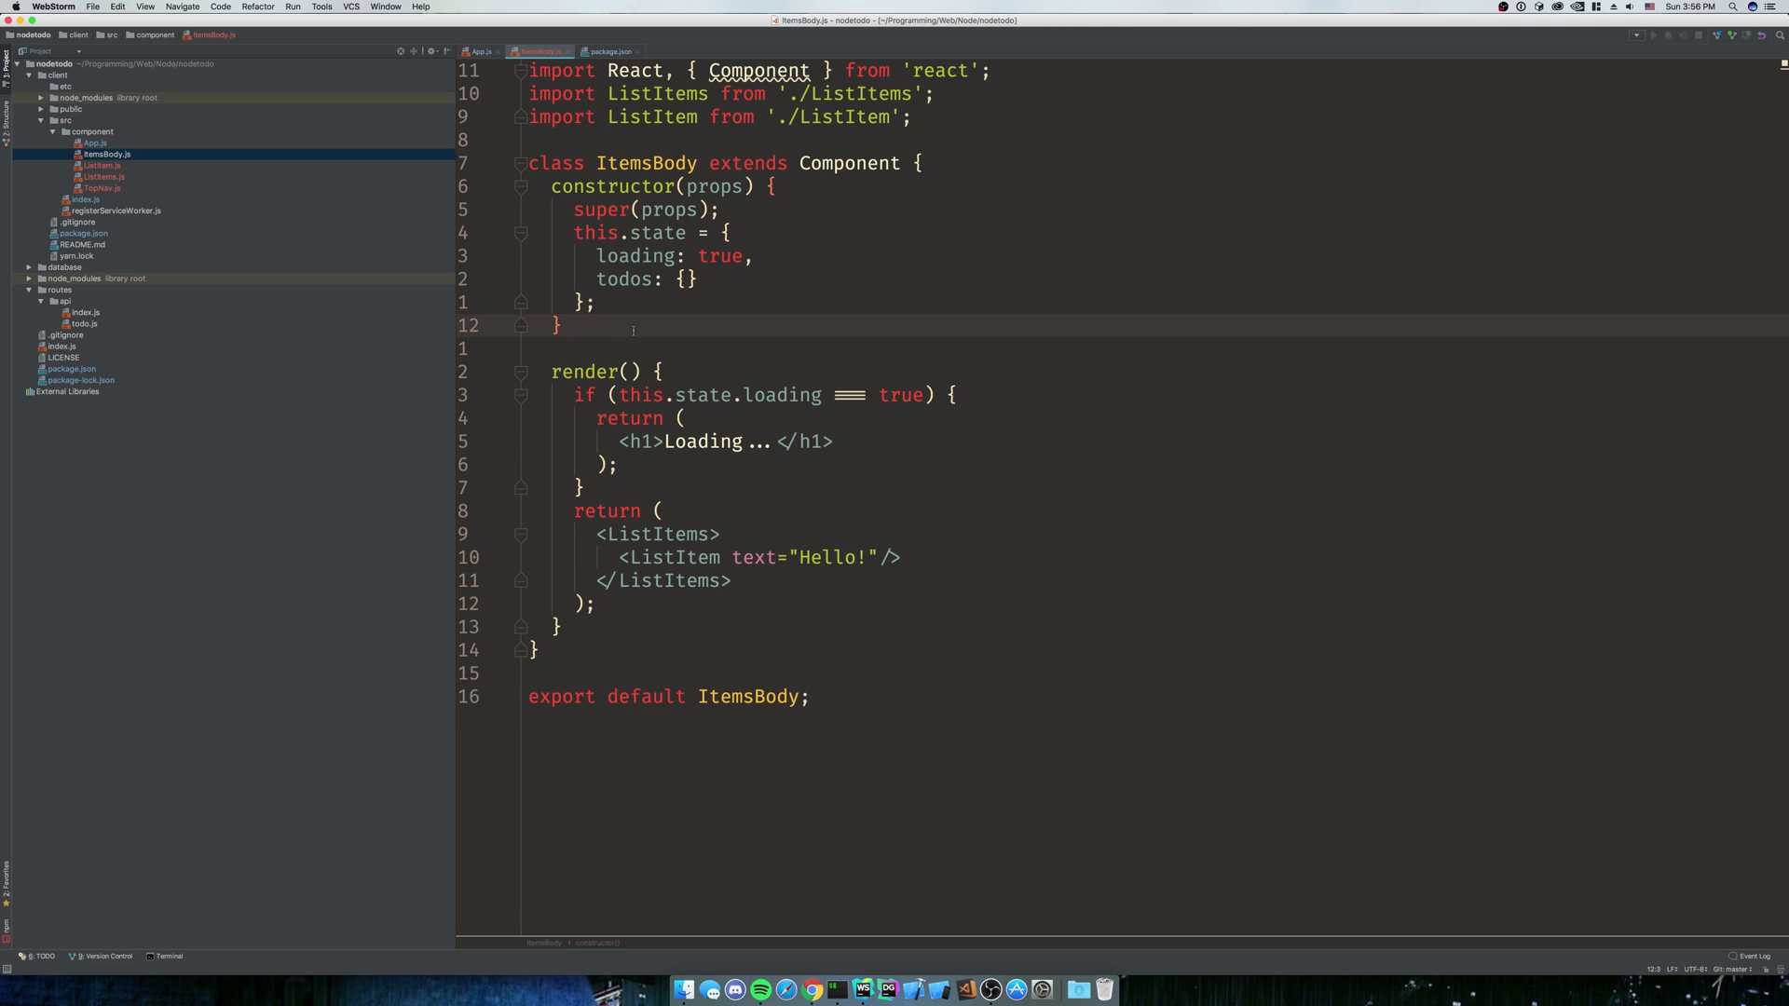
# Insert a componentDidMount method and add import axios from 'axios'
pyautogui.write('componentWi')
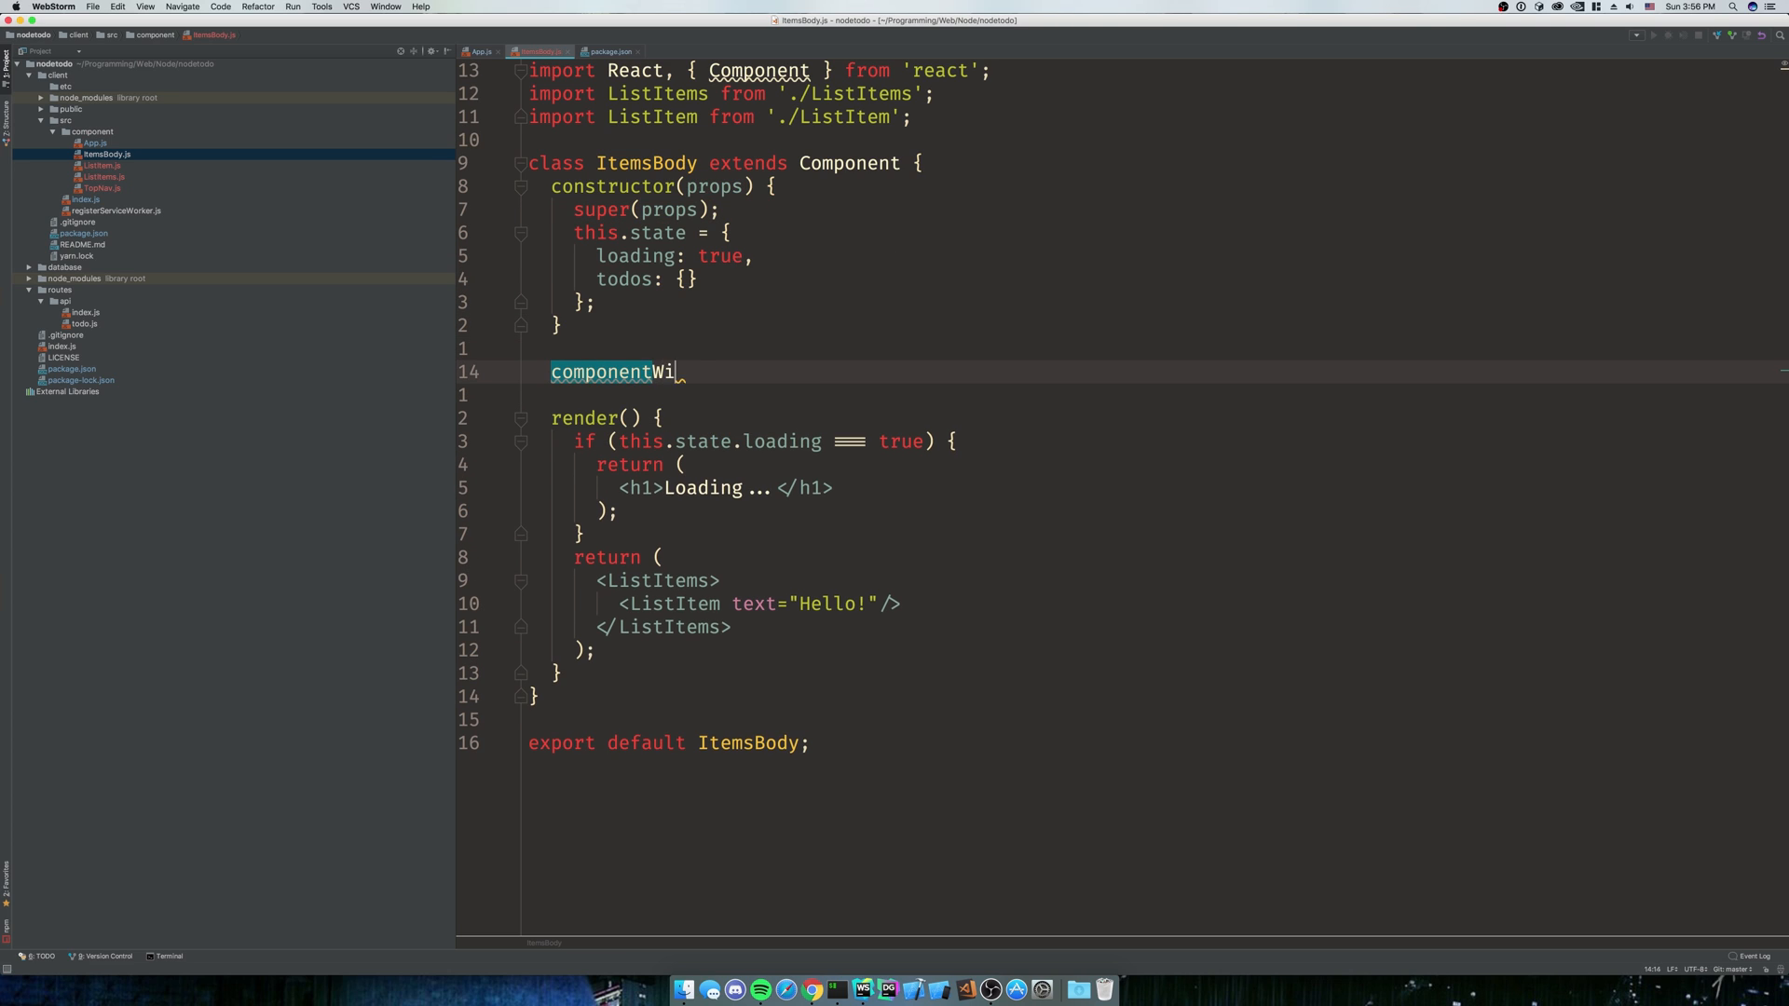
pyautogui.write('dDMou')
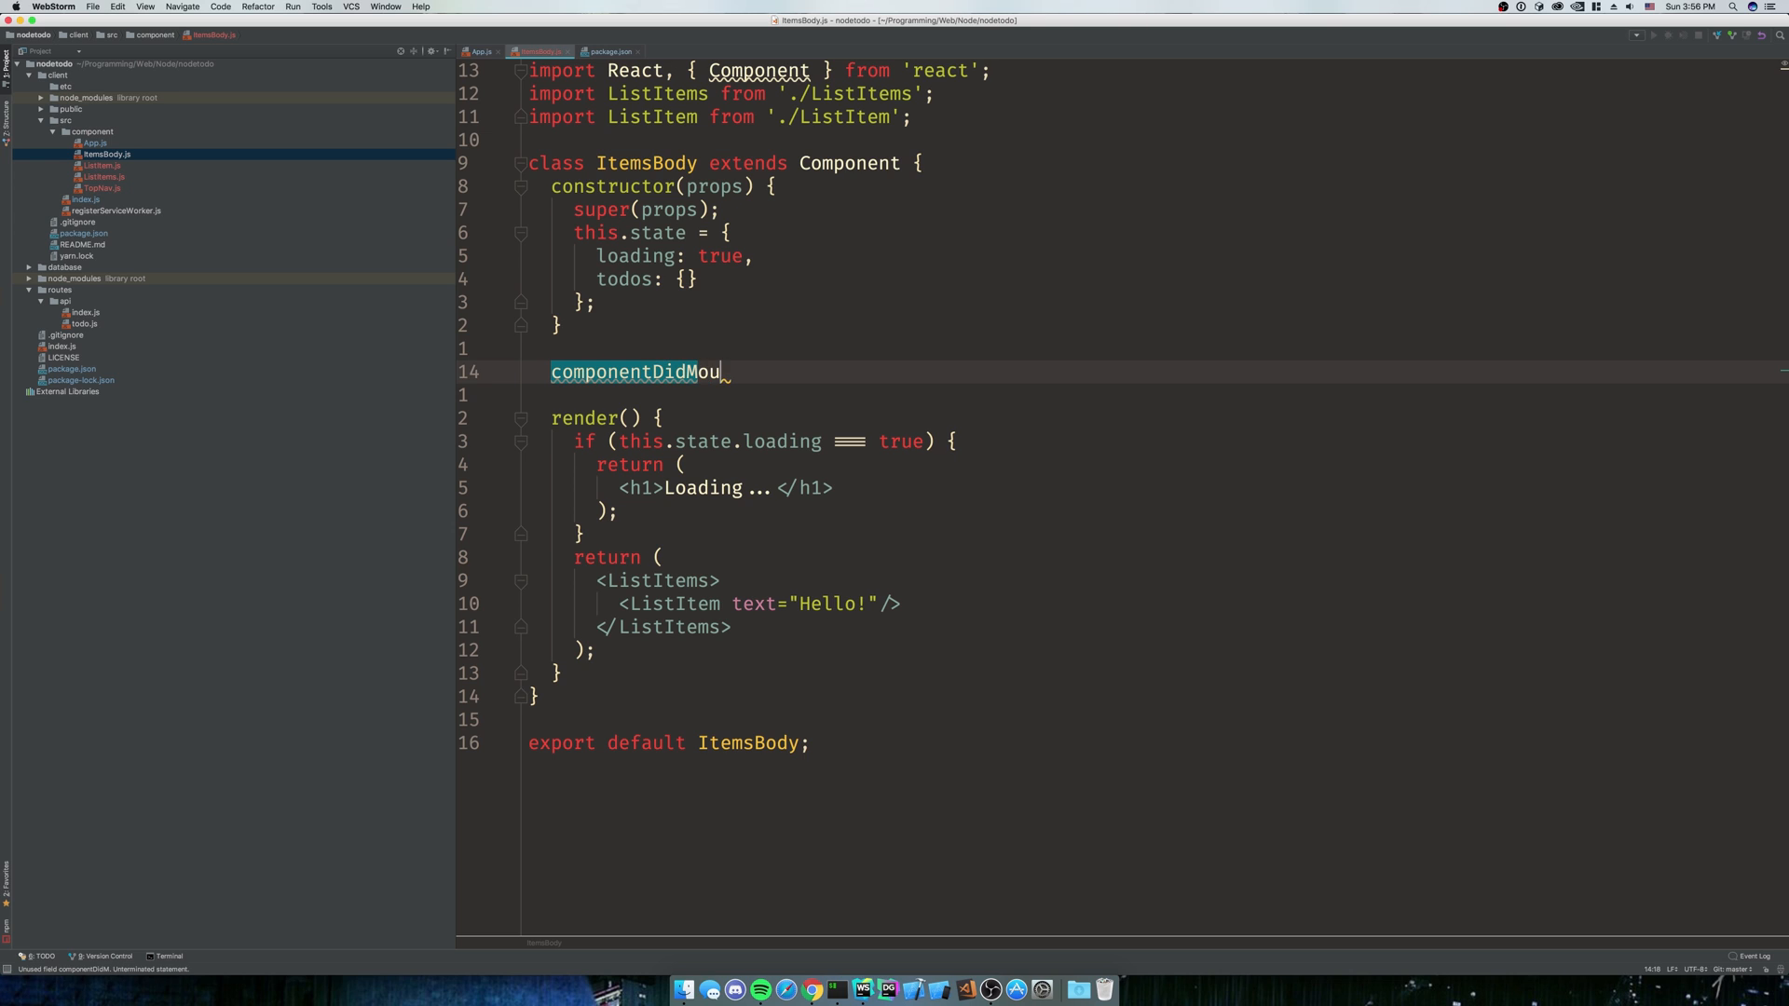
pyautogui.press('backspace')
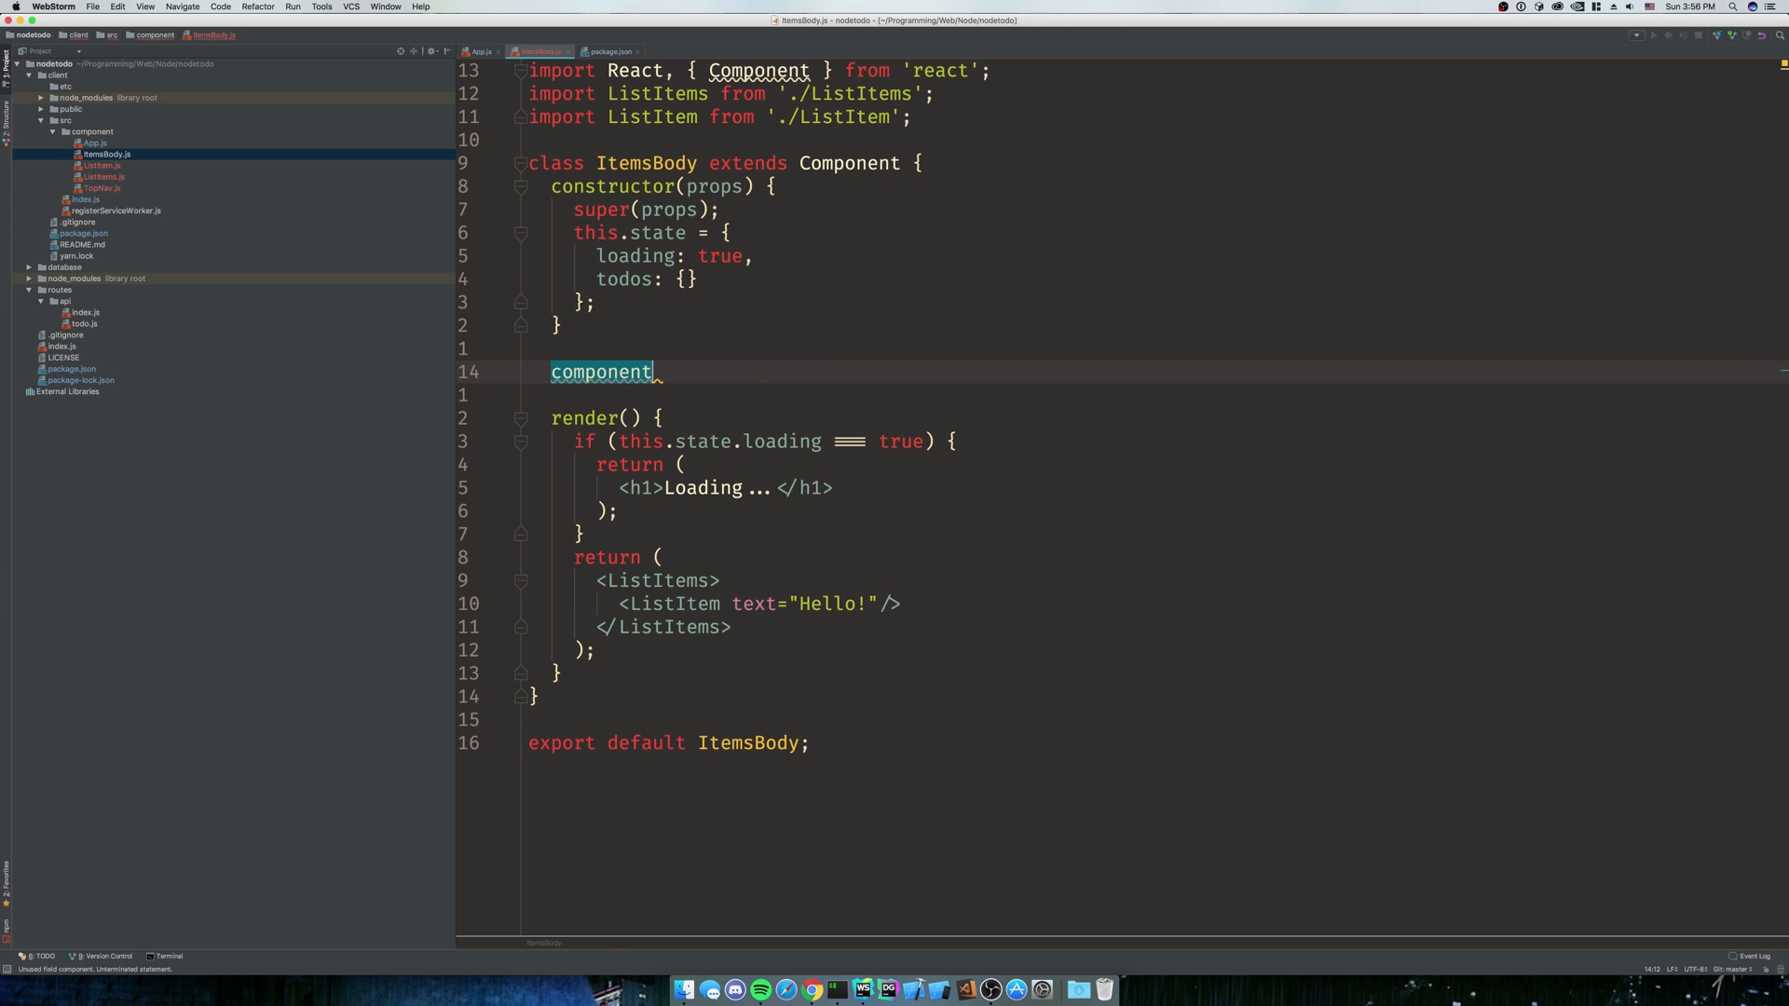
pyautogui.press('Backspace')
pyautogui.write('import a')
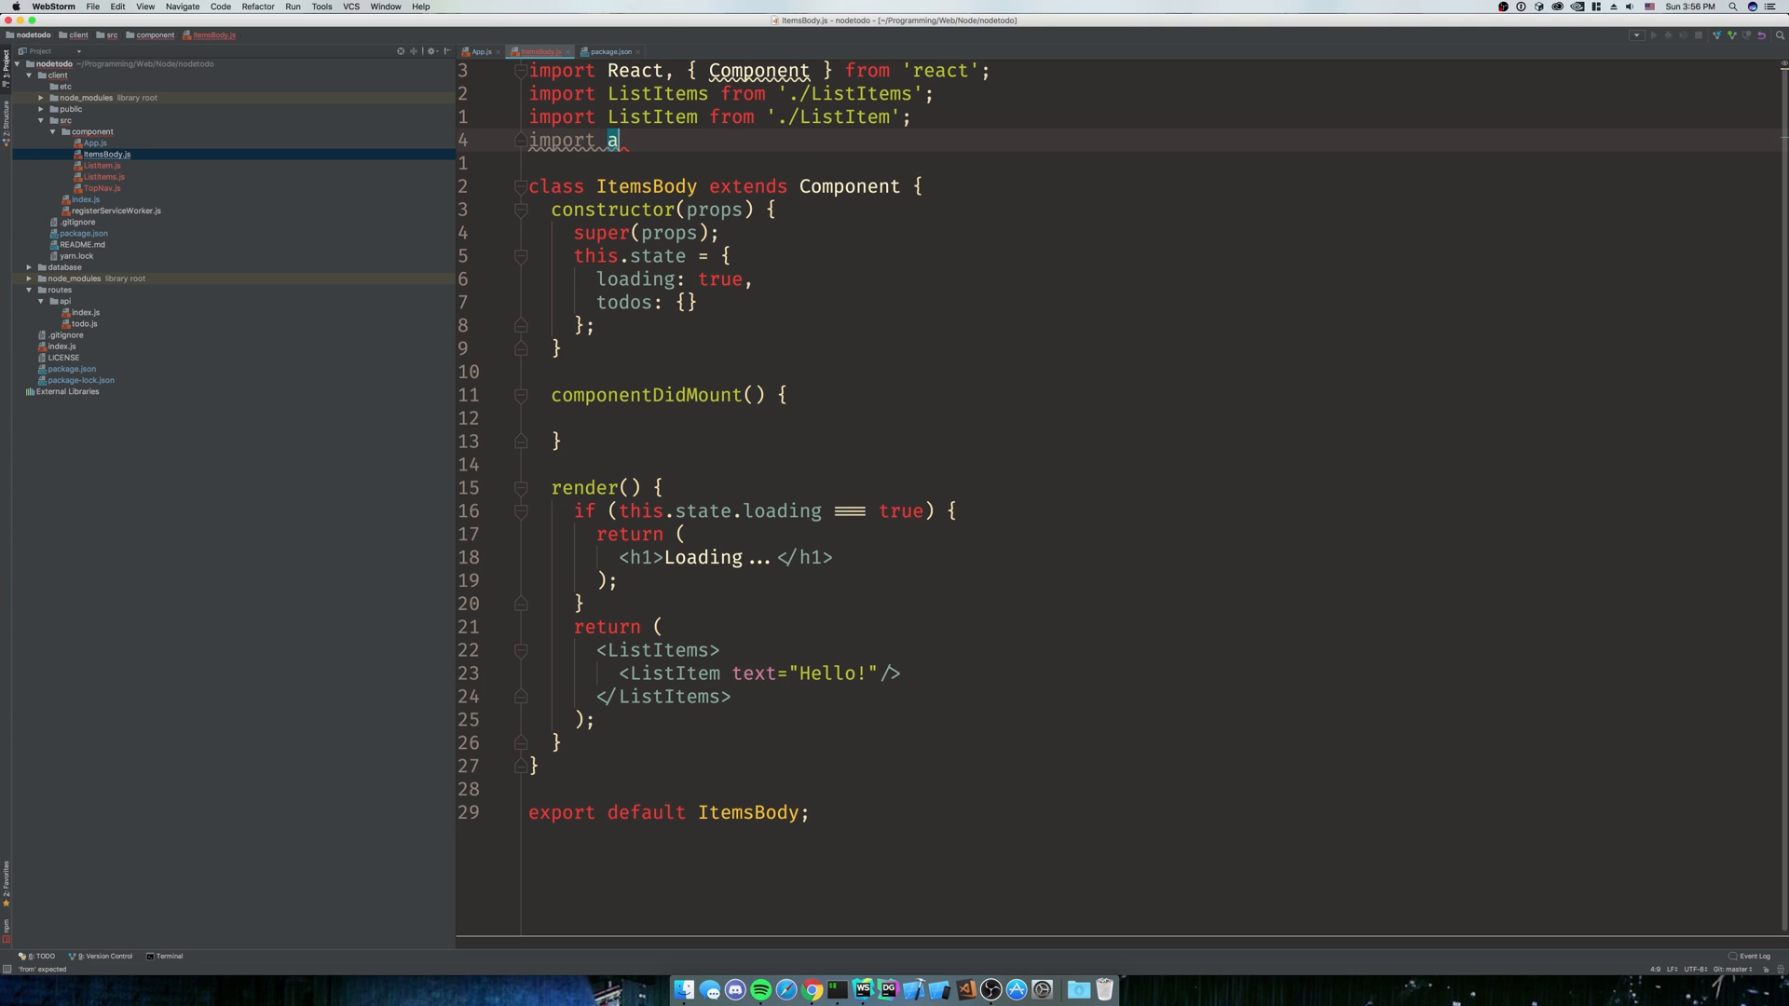
pyautogui.write("xtios from 'axios")
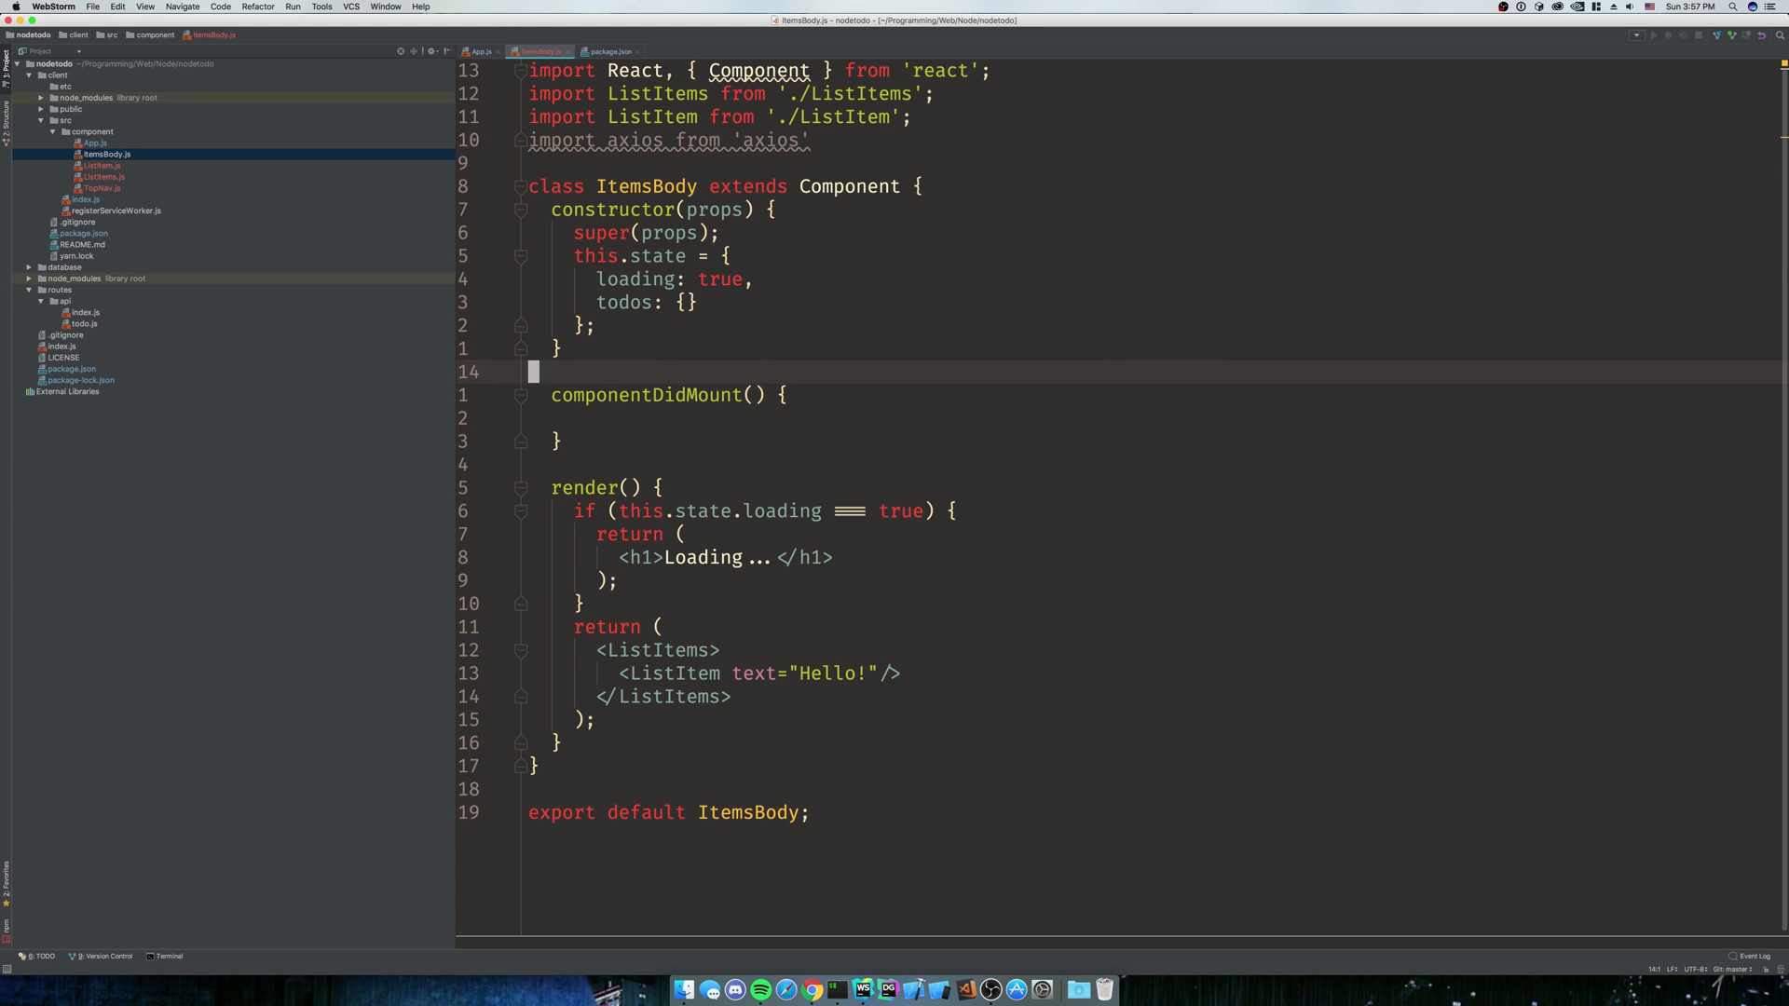
# Call axios.get('/api/todo') in componentDidMount and console.log the response
pyautogui.write("axios.get('/api/todo').then(")
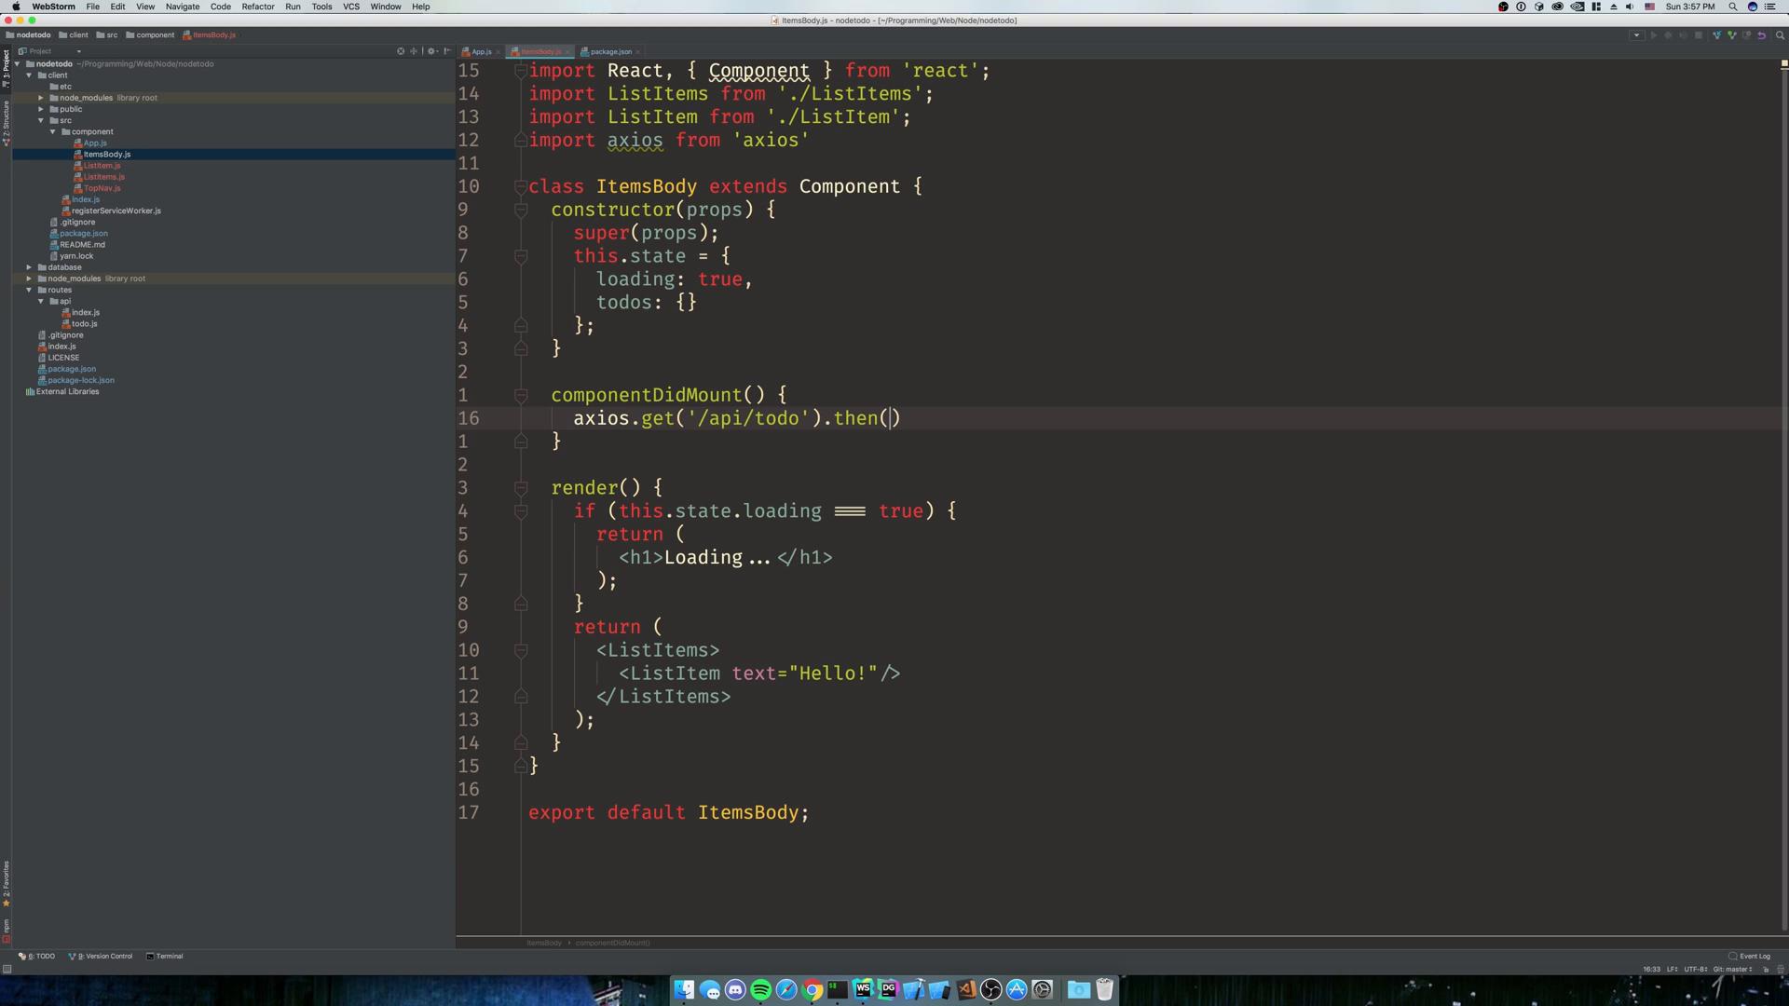
pyautogui.write('response => {')
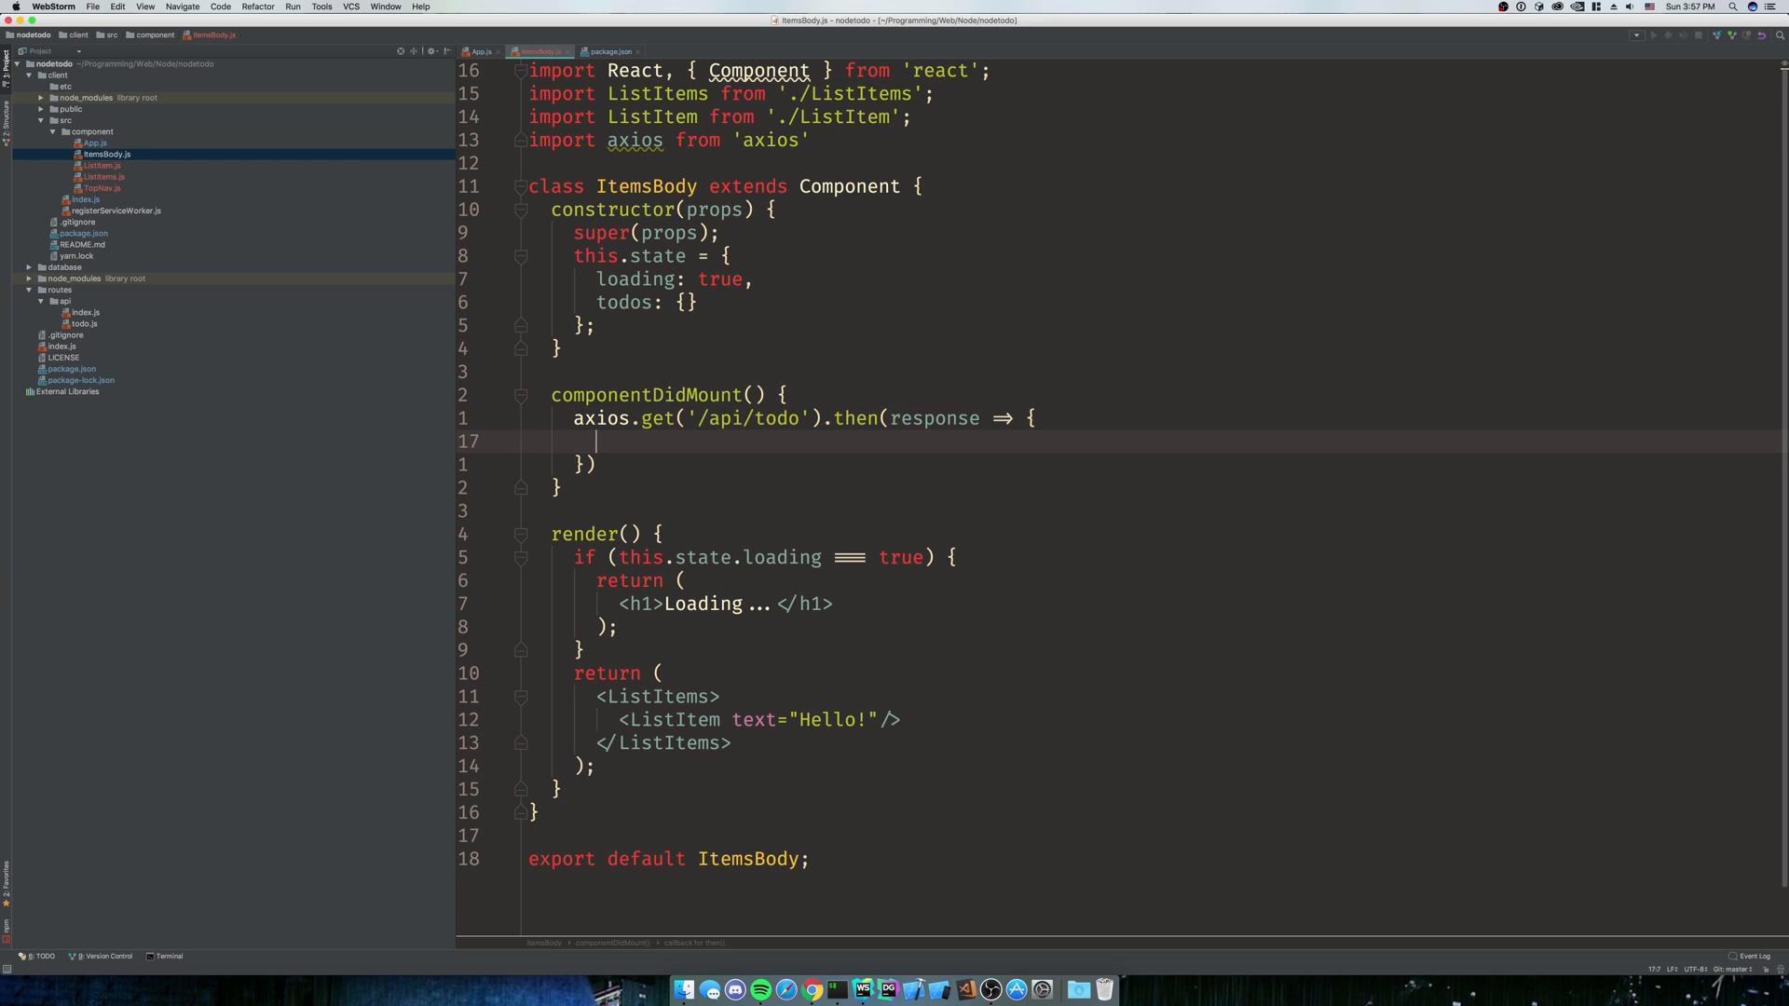
pyautogui.write('console.')
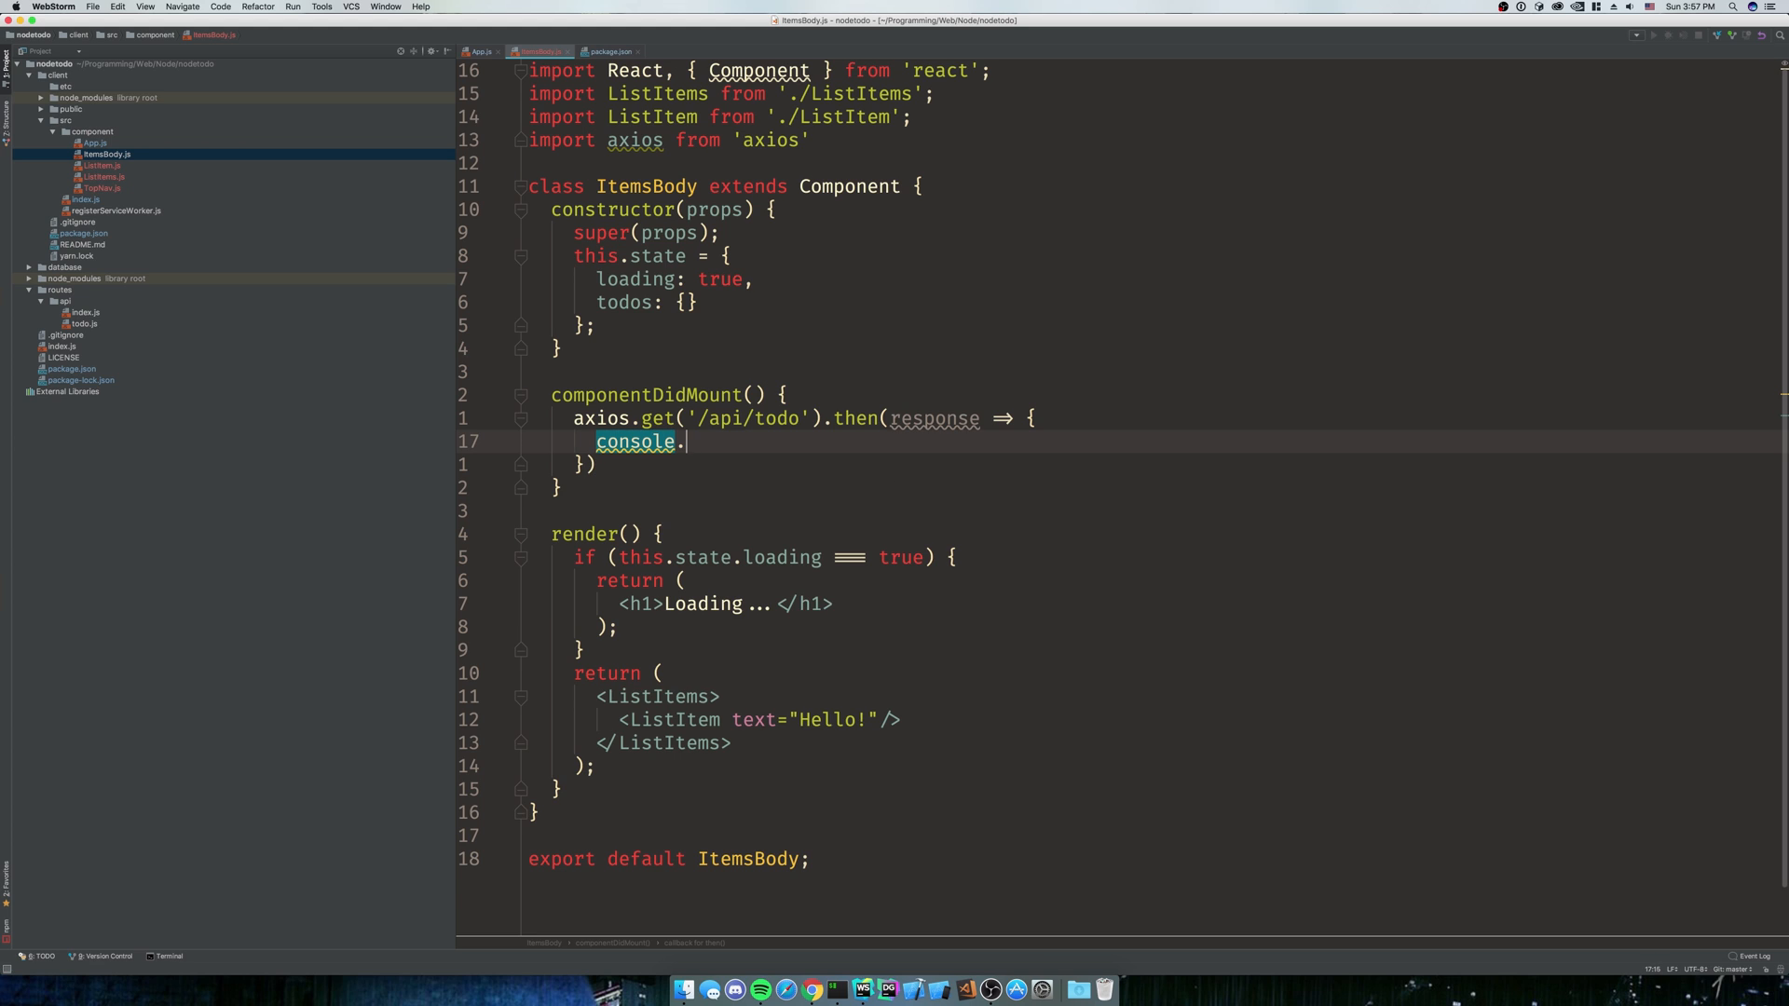
pyautogui.write('log(respo')
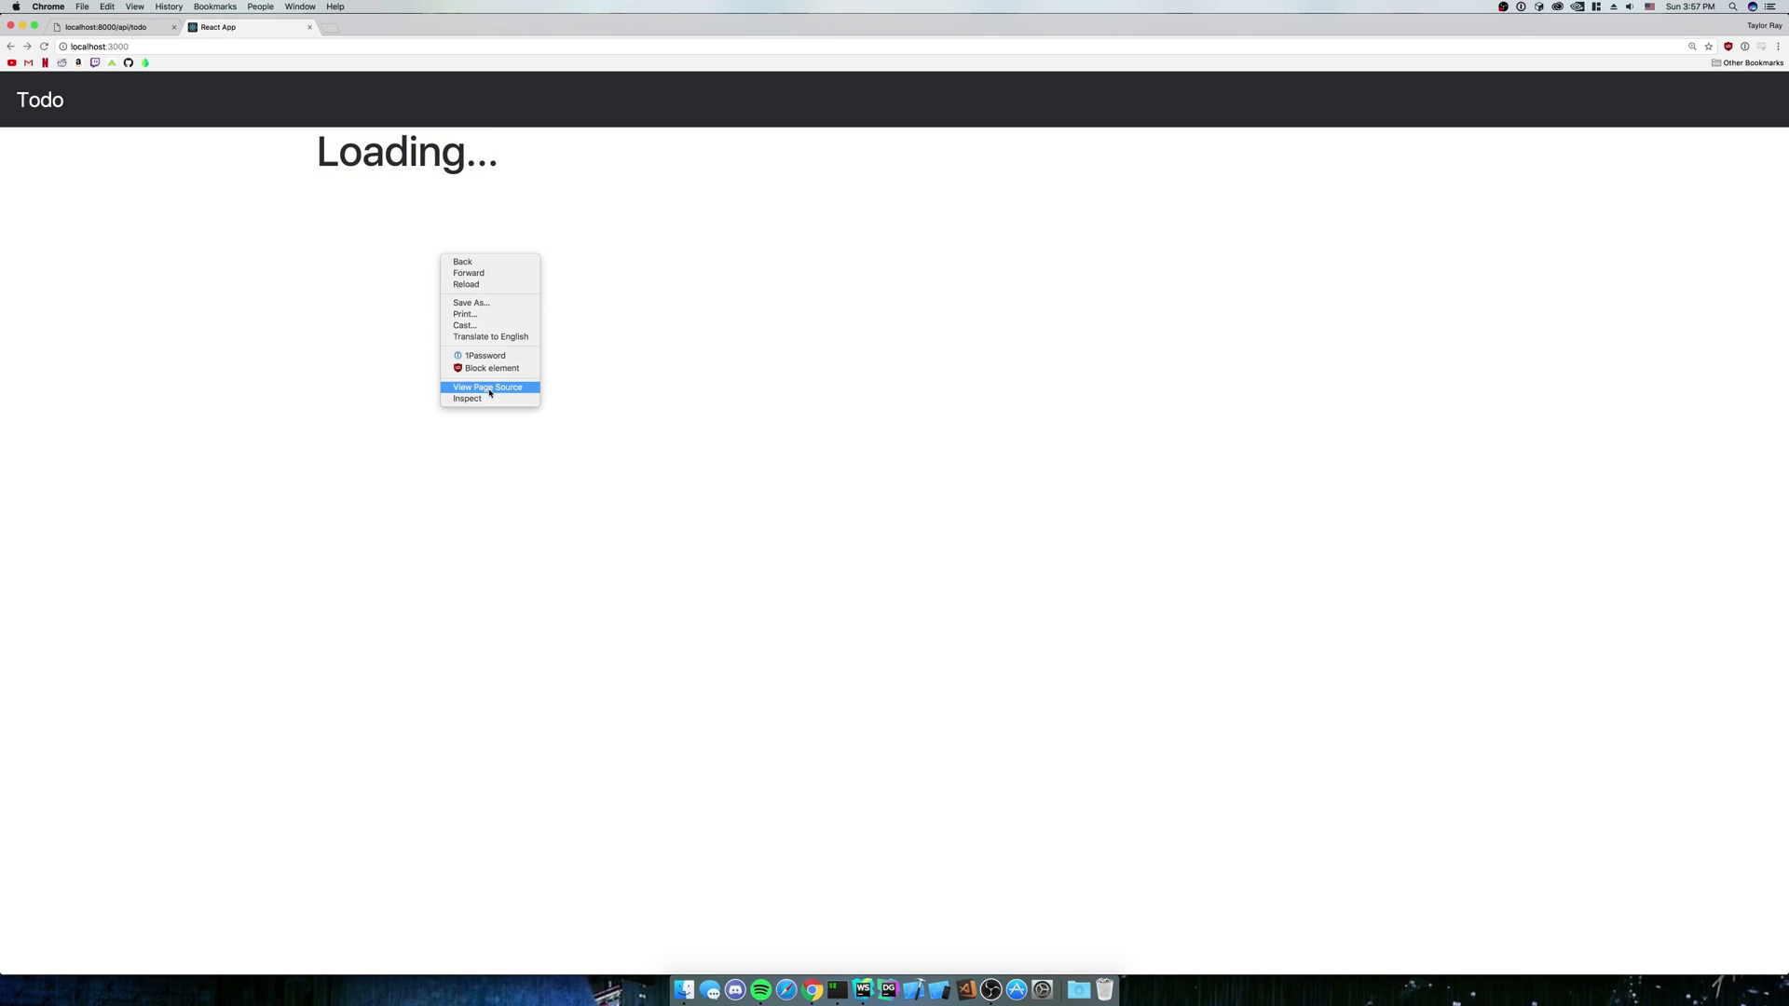
# Inspect the page and expand the logged response, its data array, and the first todo
pyautogui.click(466, 400)
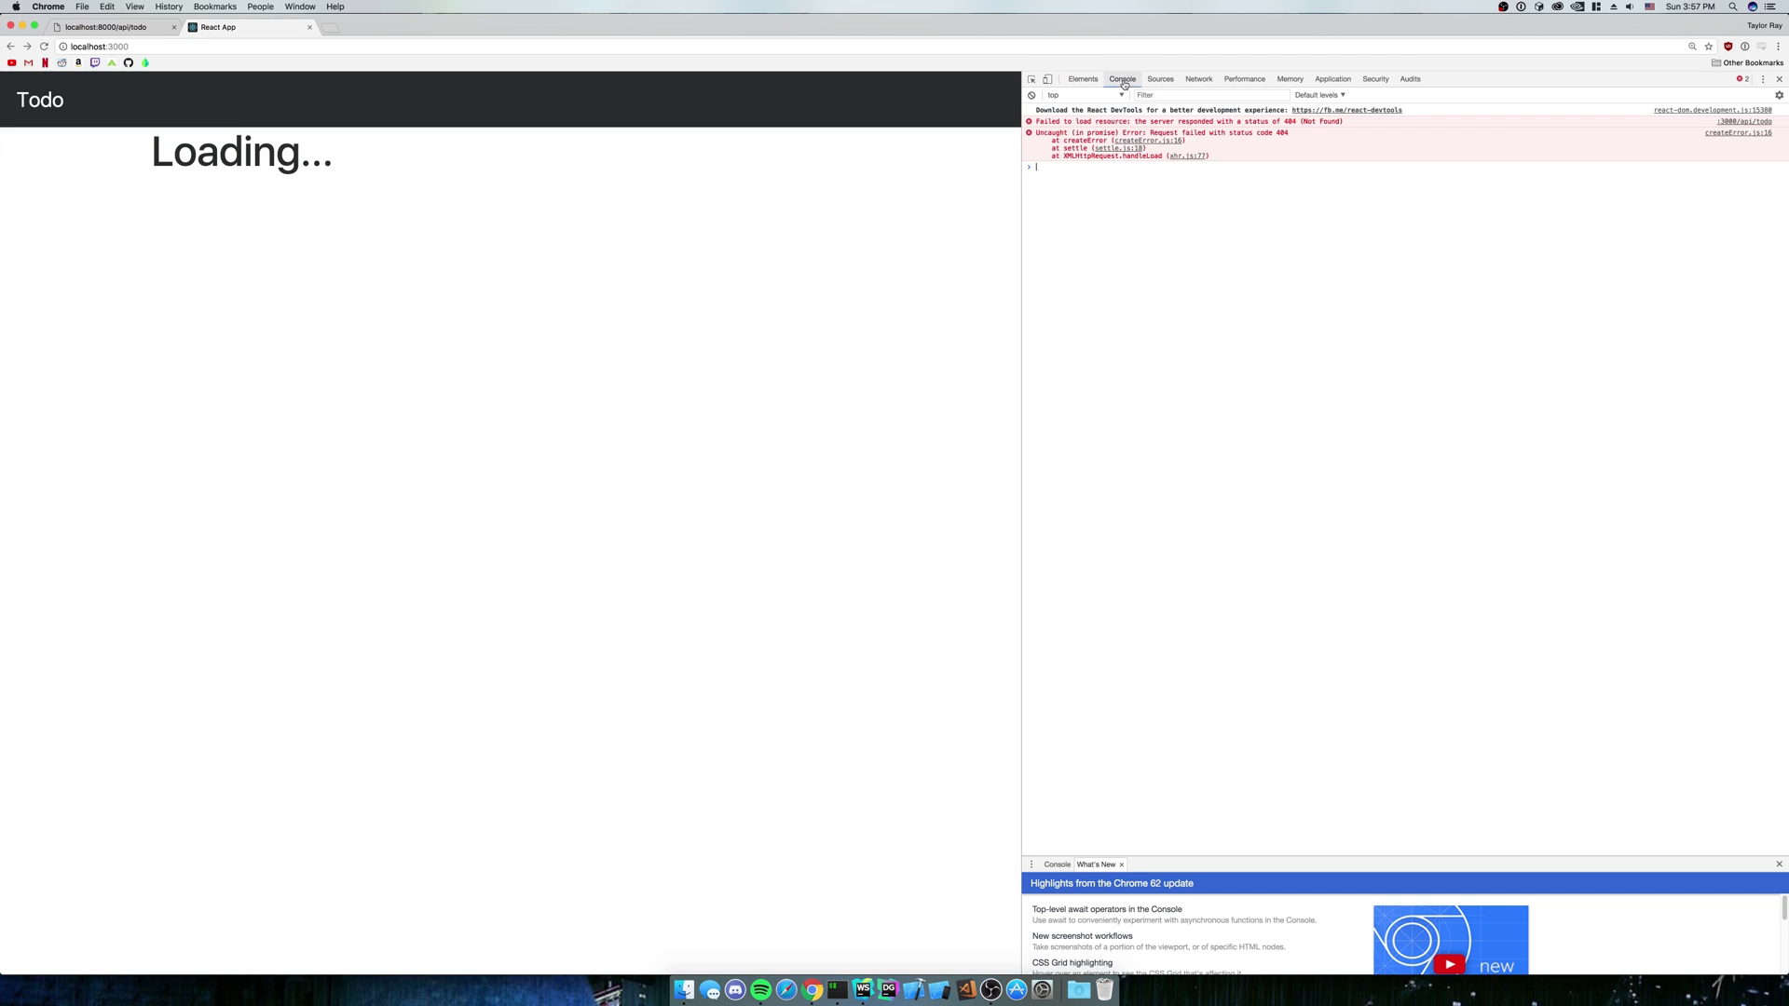
pyautogui.moveTo(1224, 128)
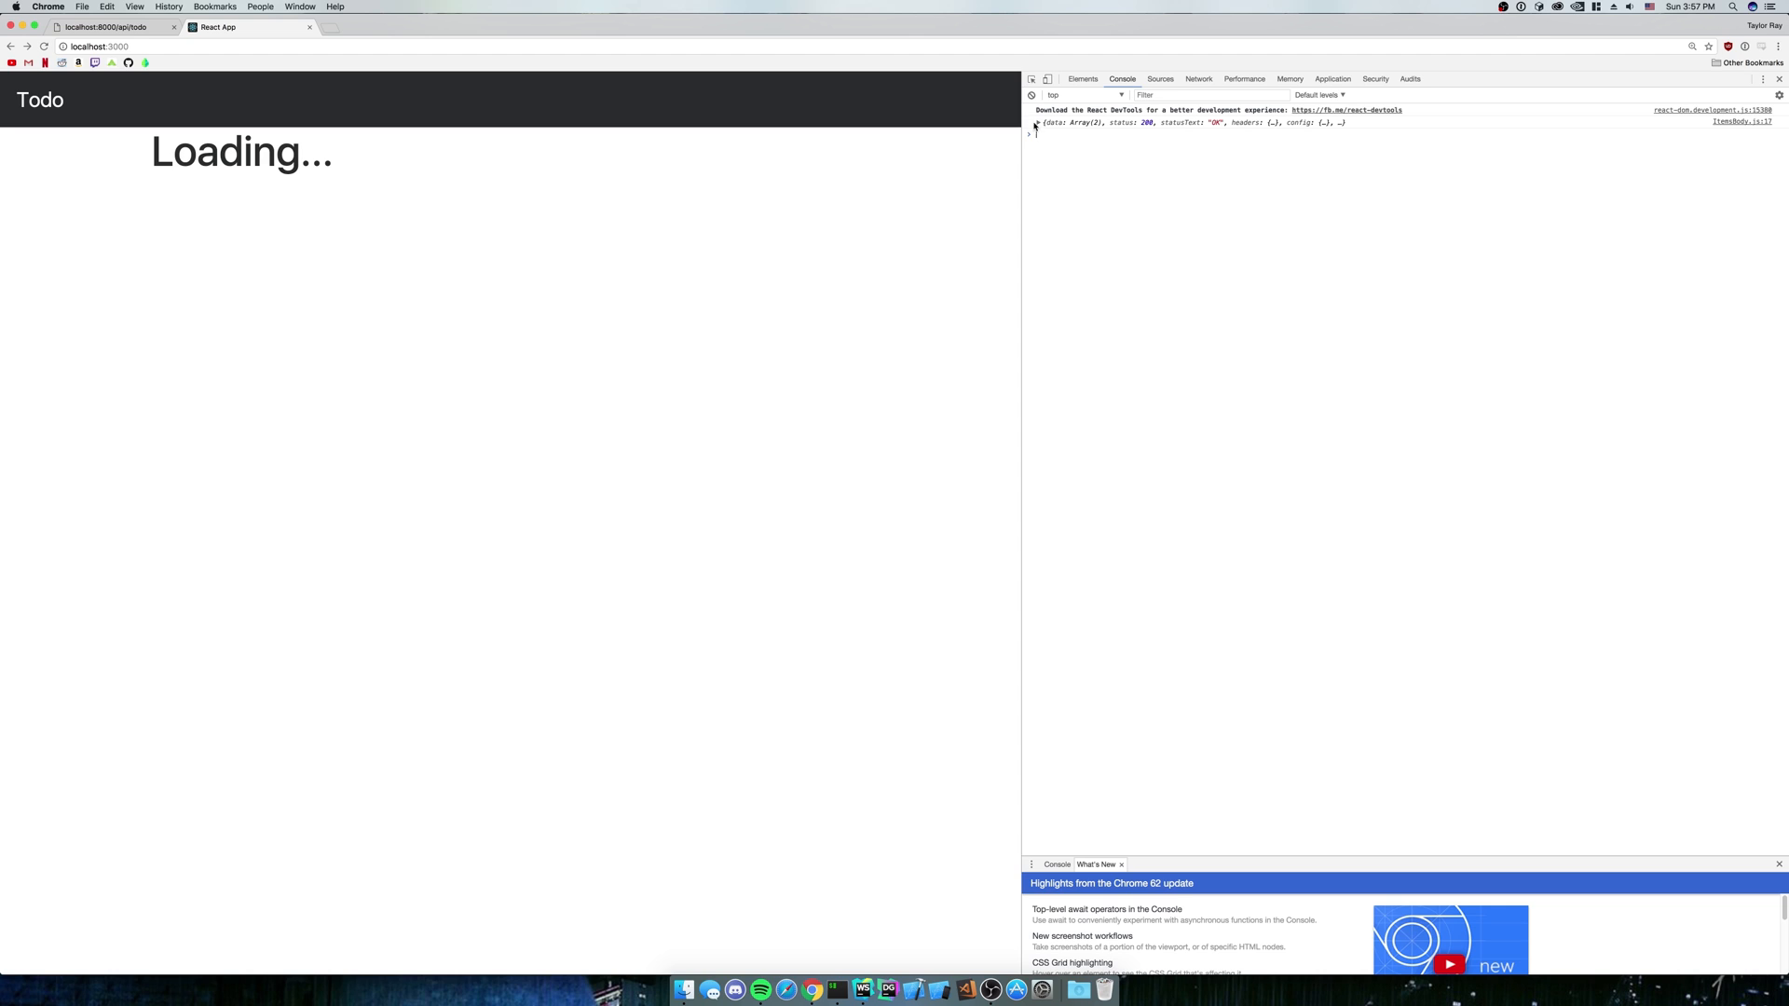
pyautogui.click(1037, 122)
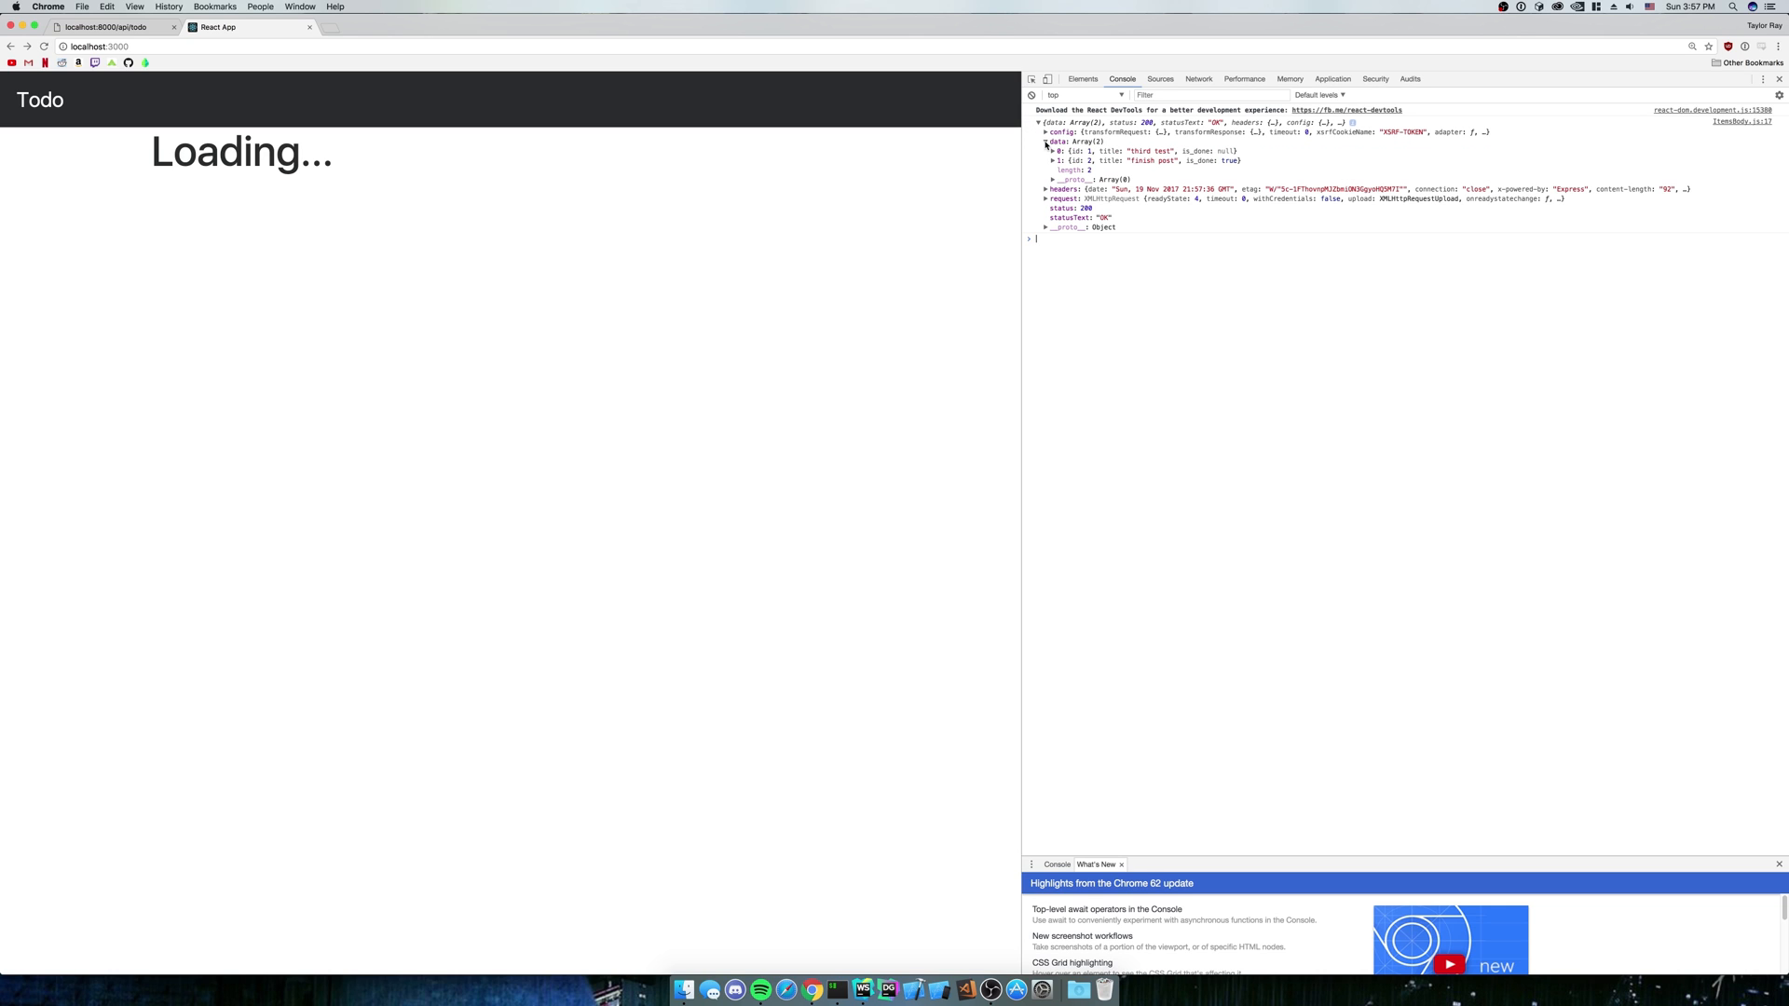
pyautogui.click(1052, 152)
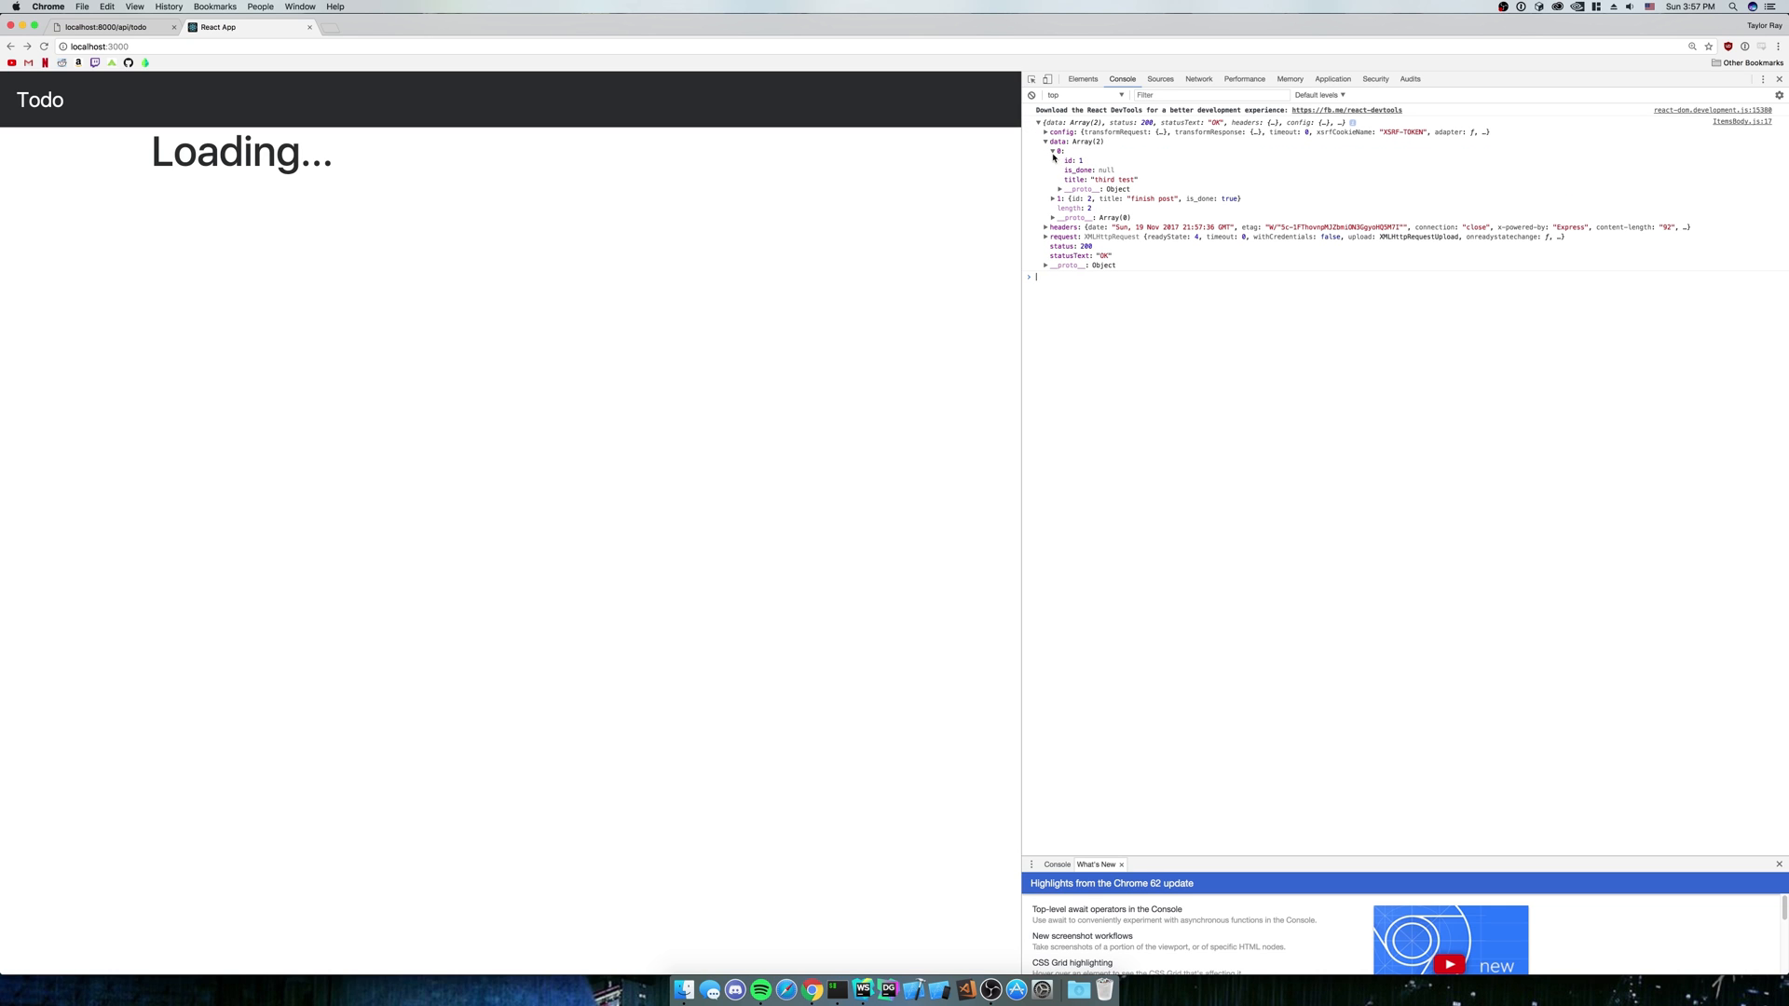
pyautogui.click(1051, 151)
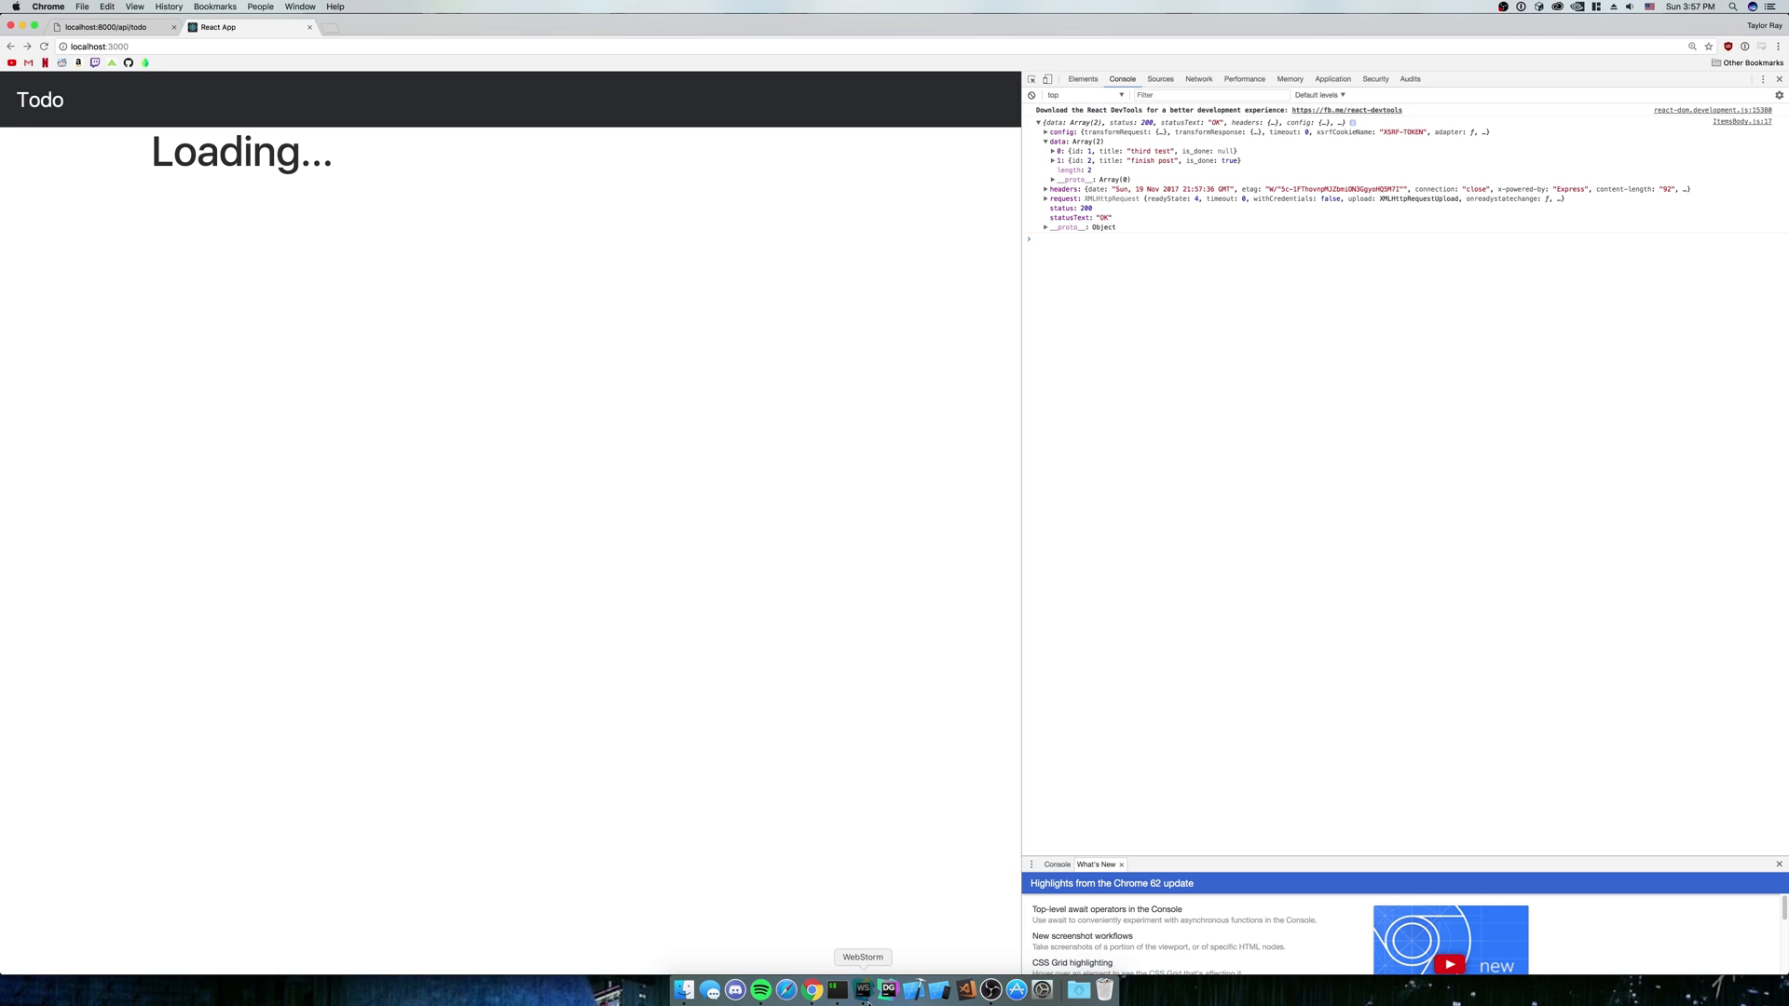
# In the then callback, call this.setState({ loading: false, todos: response.data })
pyautogui.click(862, 989)
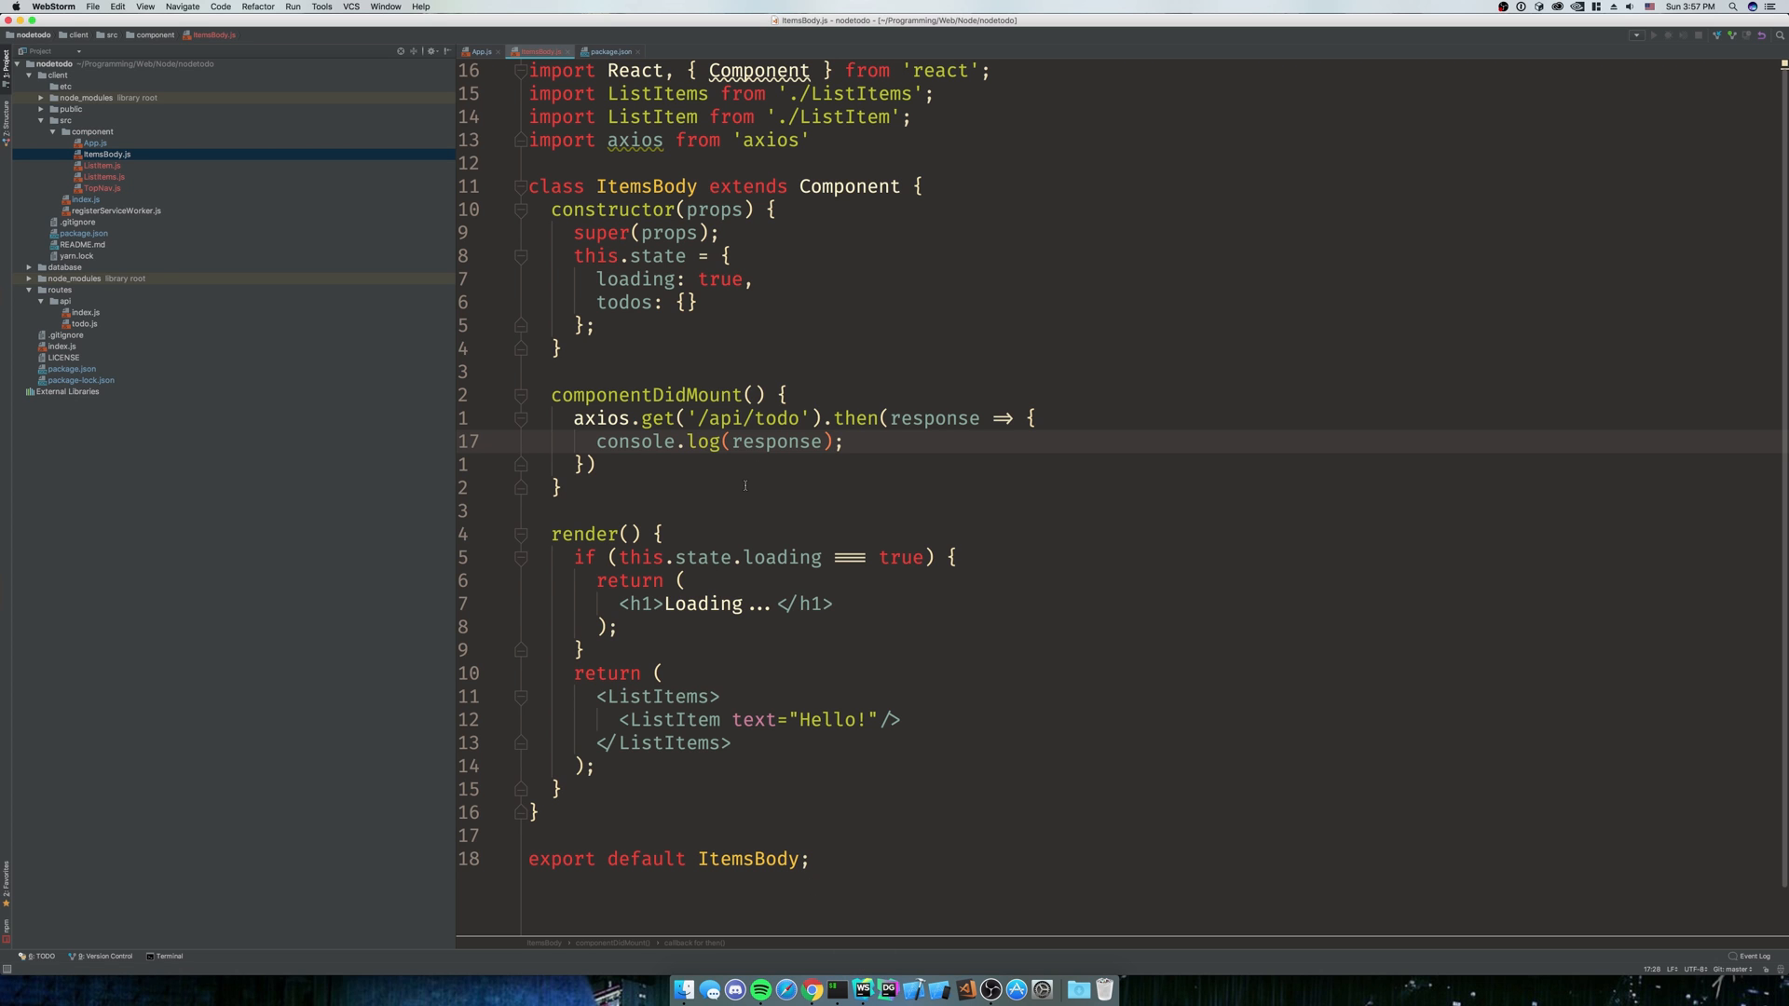
pyautogui.write('this.sert')
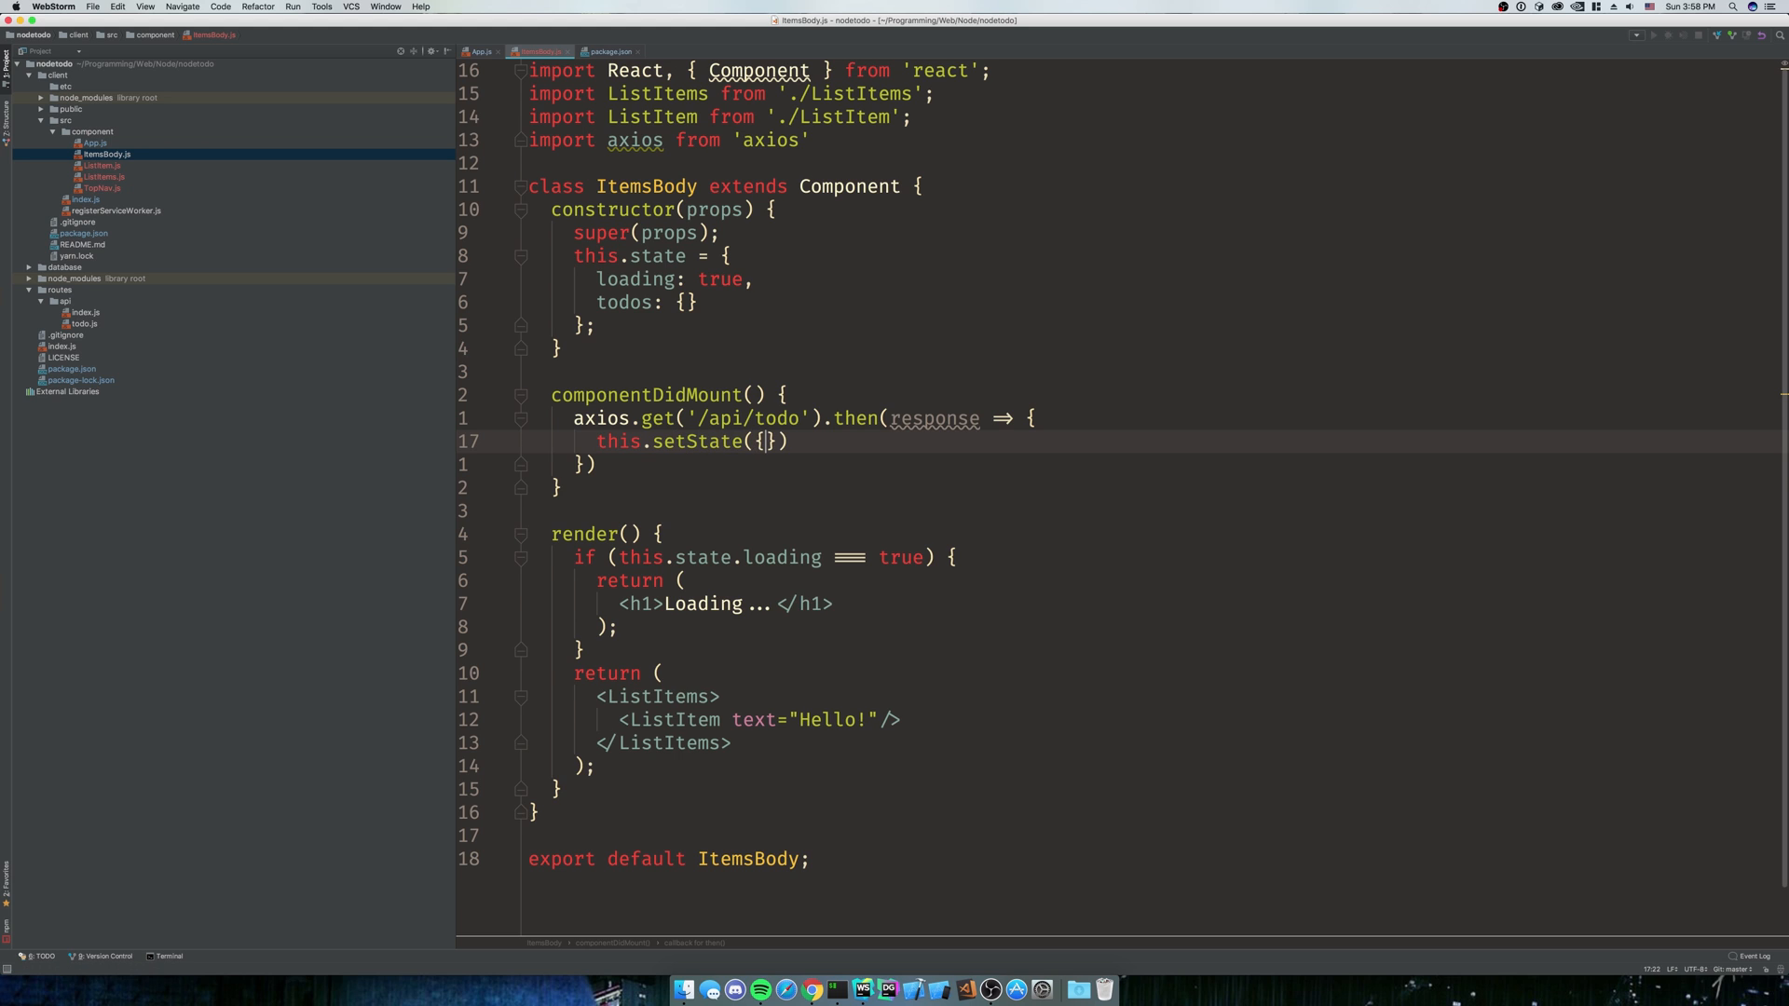
pyautogui.write('loading: false,')
pyautogui.write('t')
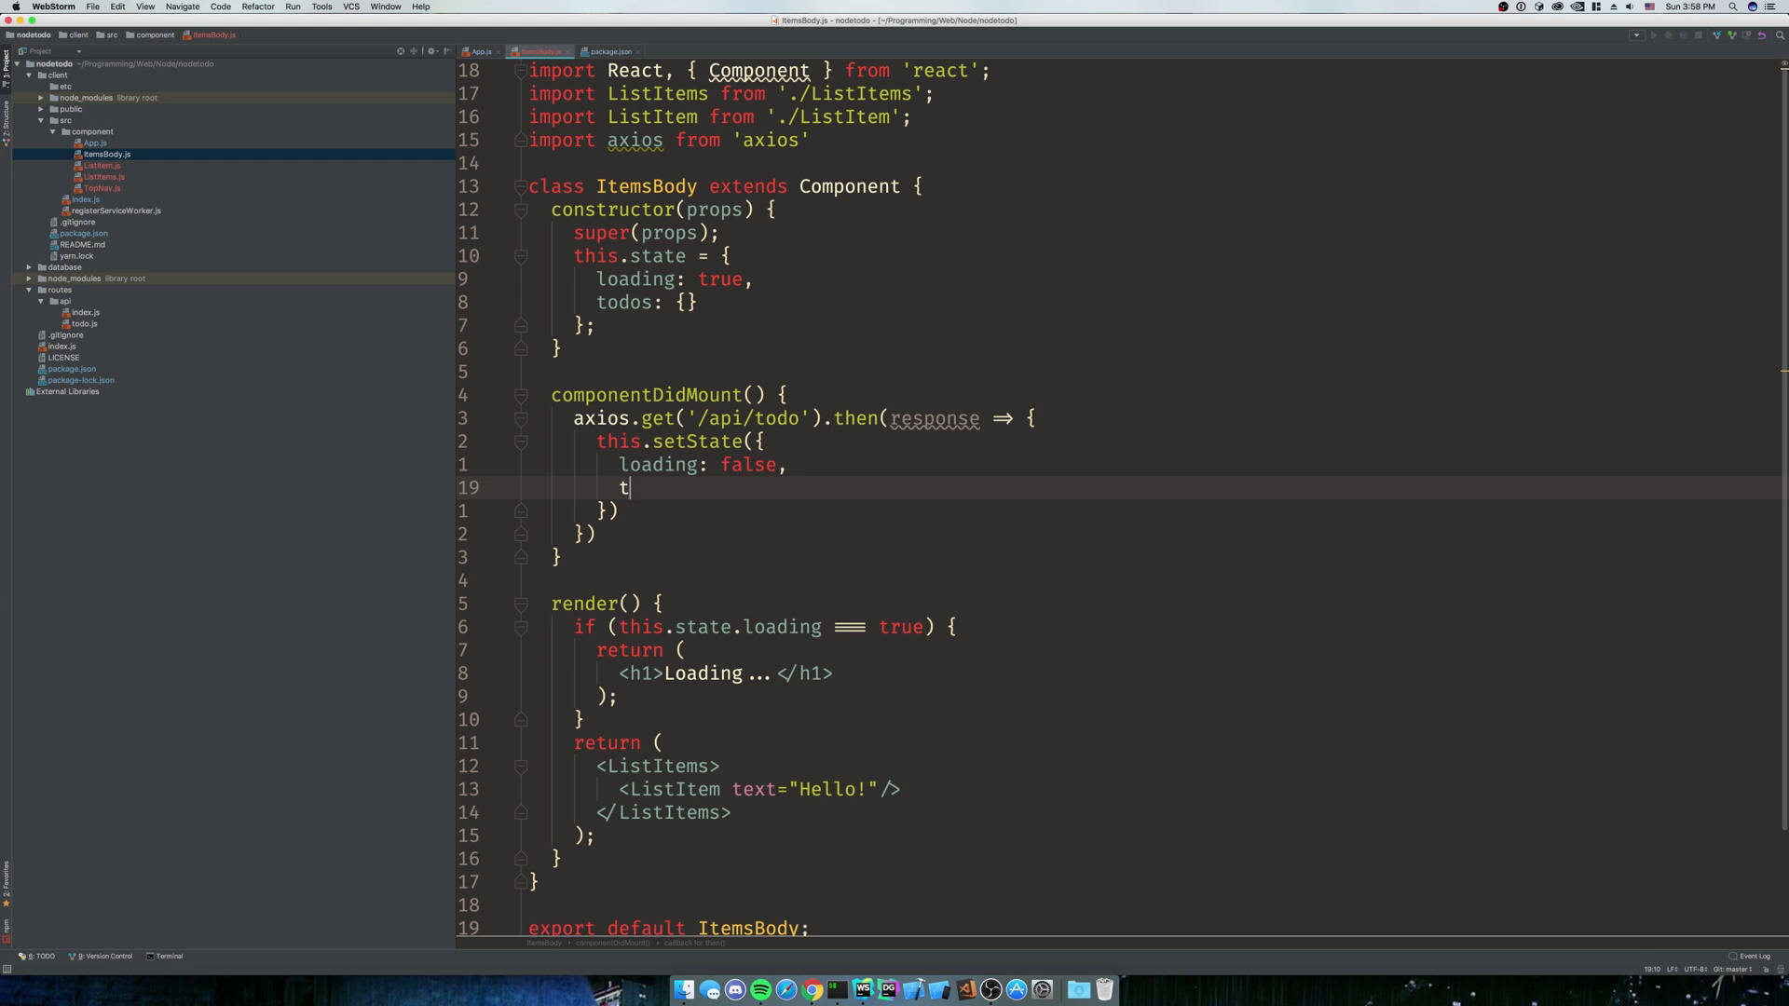
pyautogui.write('odos: response')
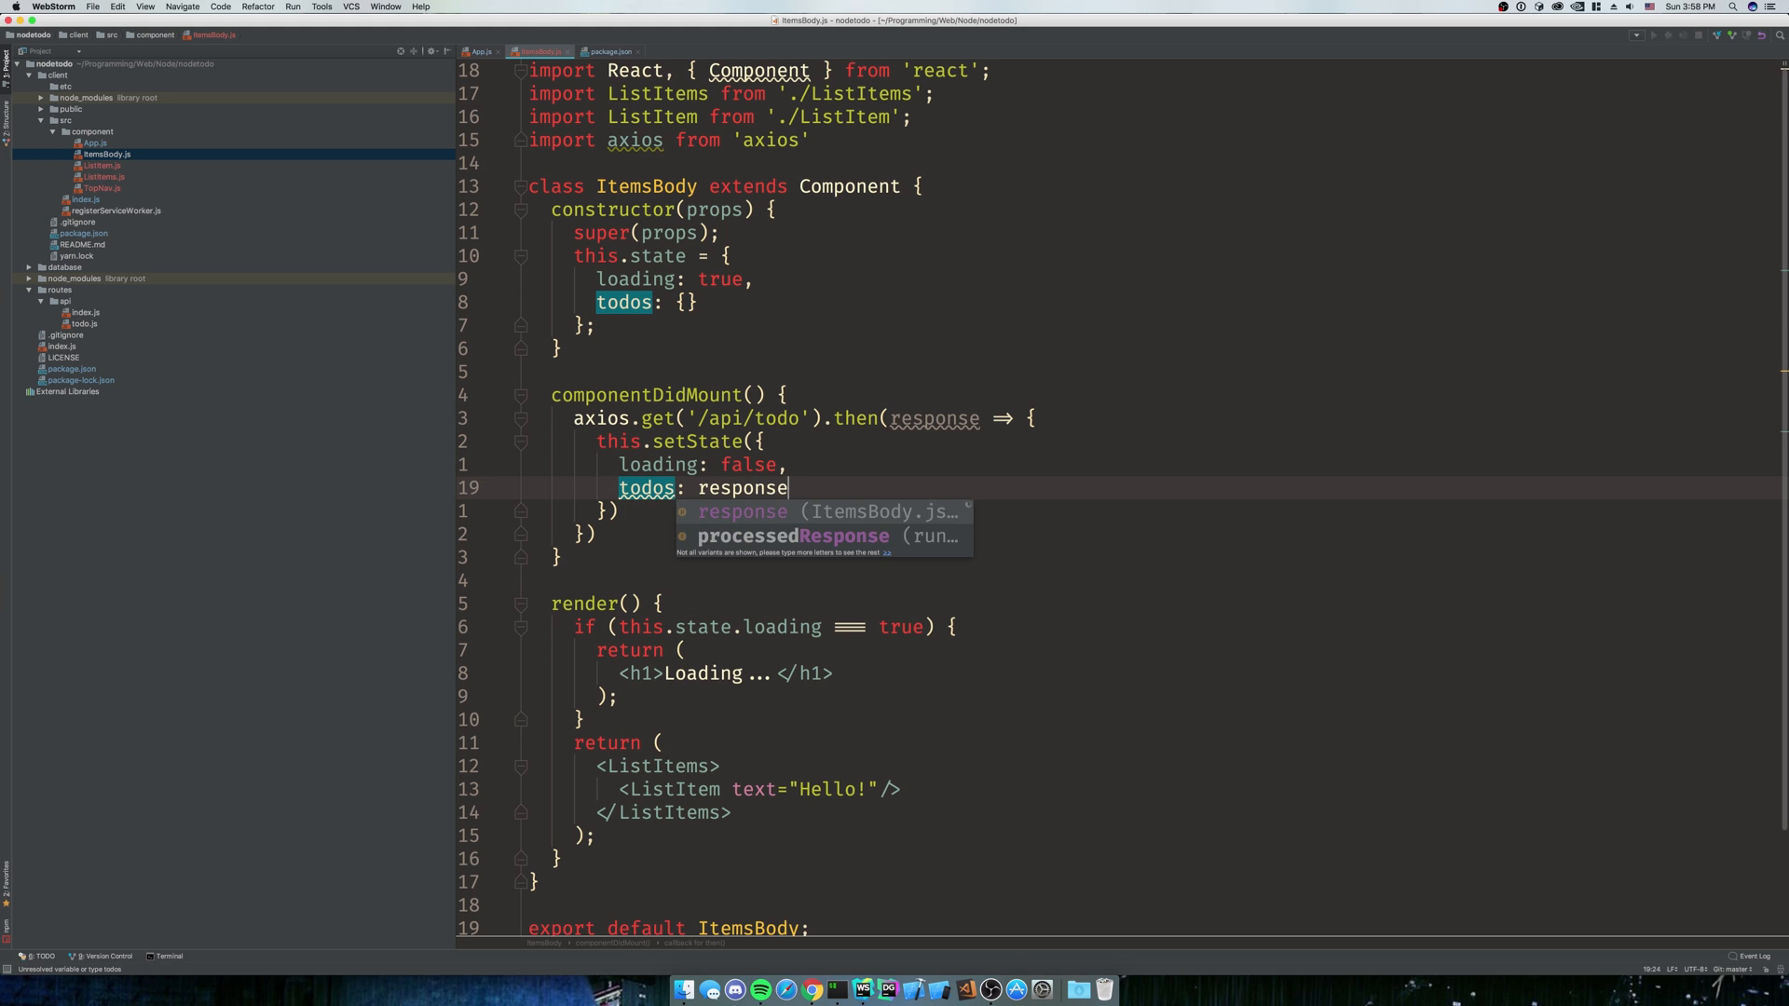
pyautogui.write('.data')
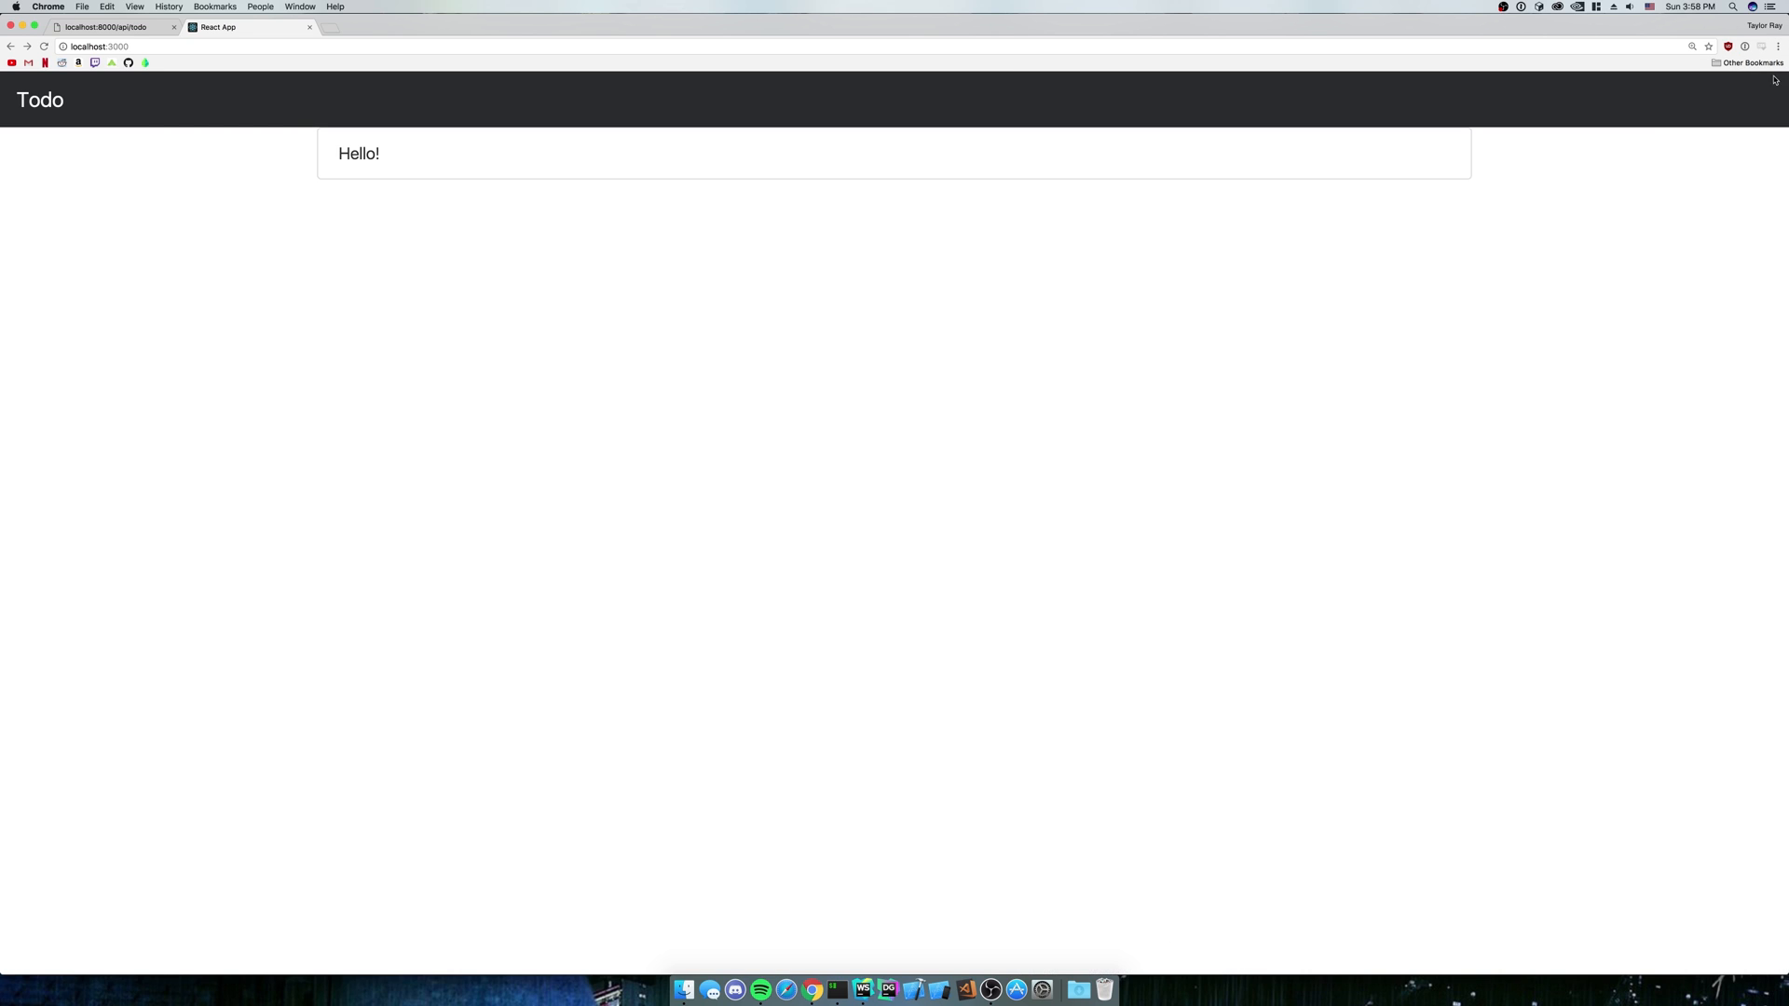
pyautogui.moveTo(748, 133)
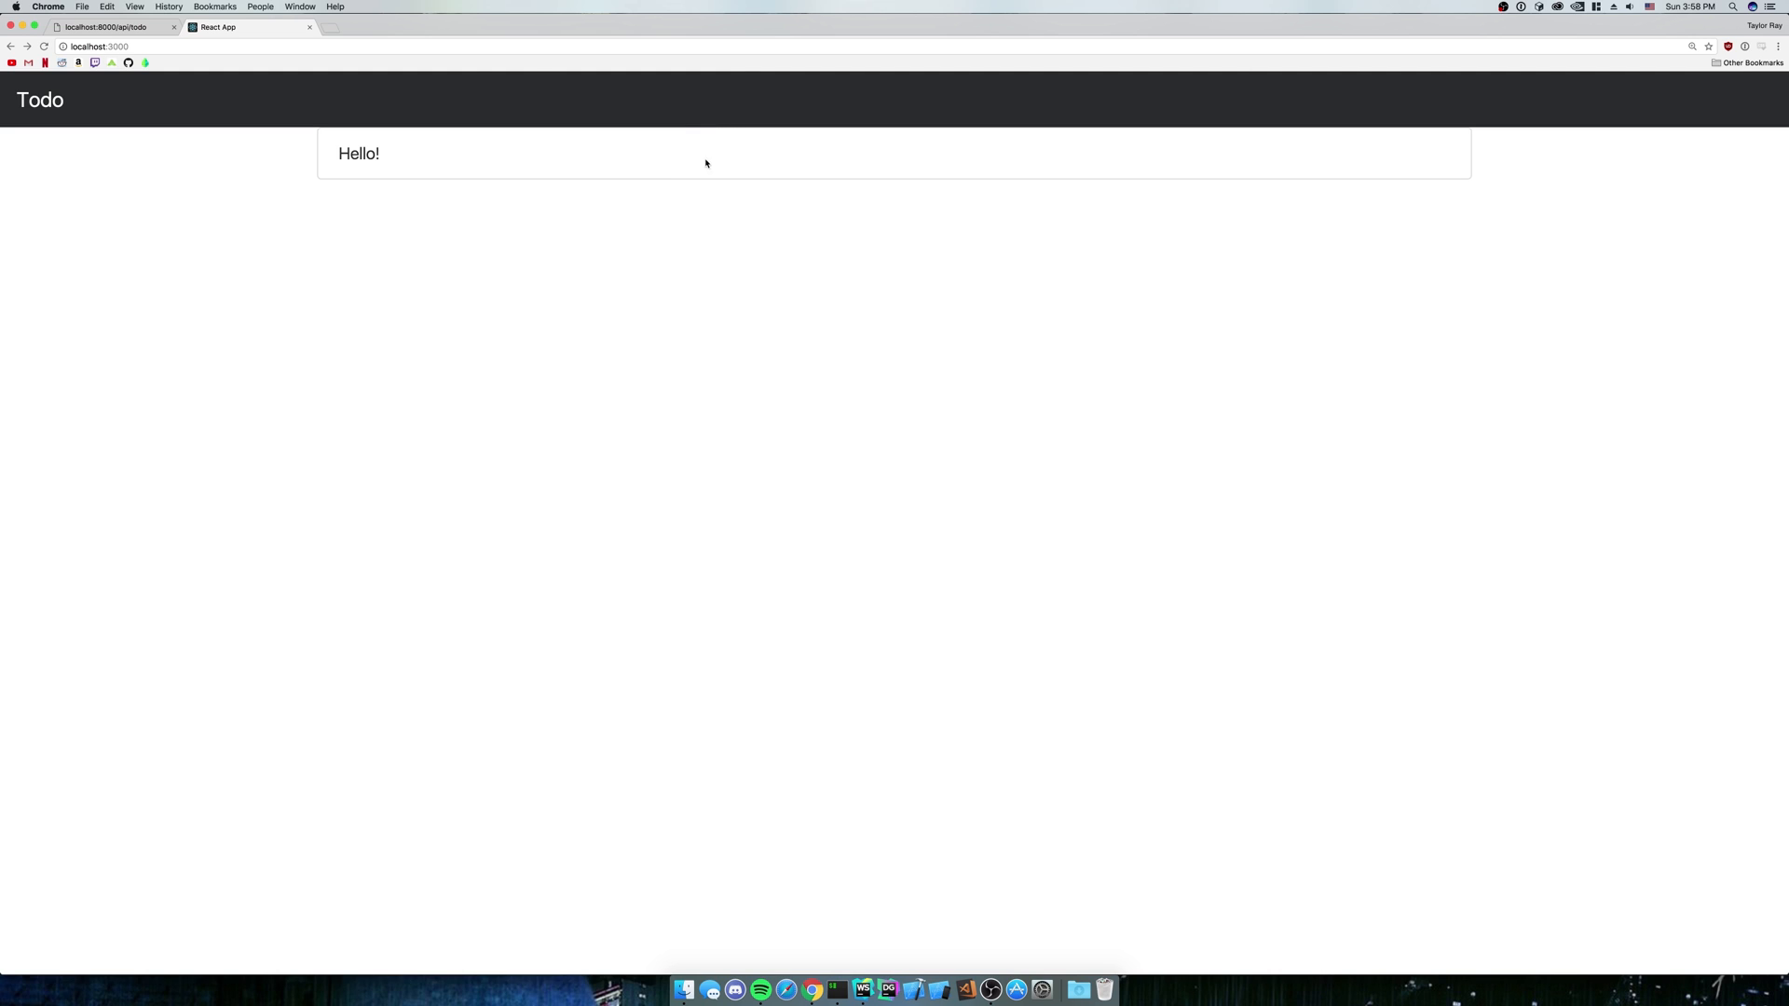
pyautogui.moveTo(888, 955)
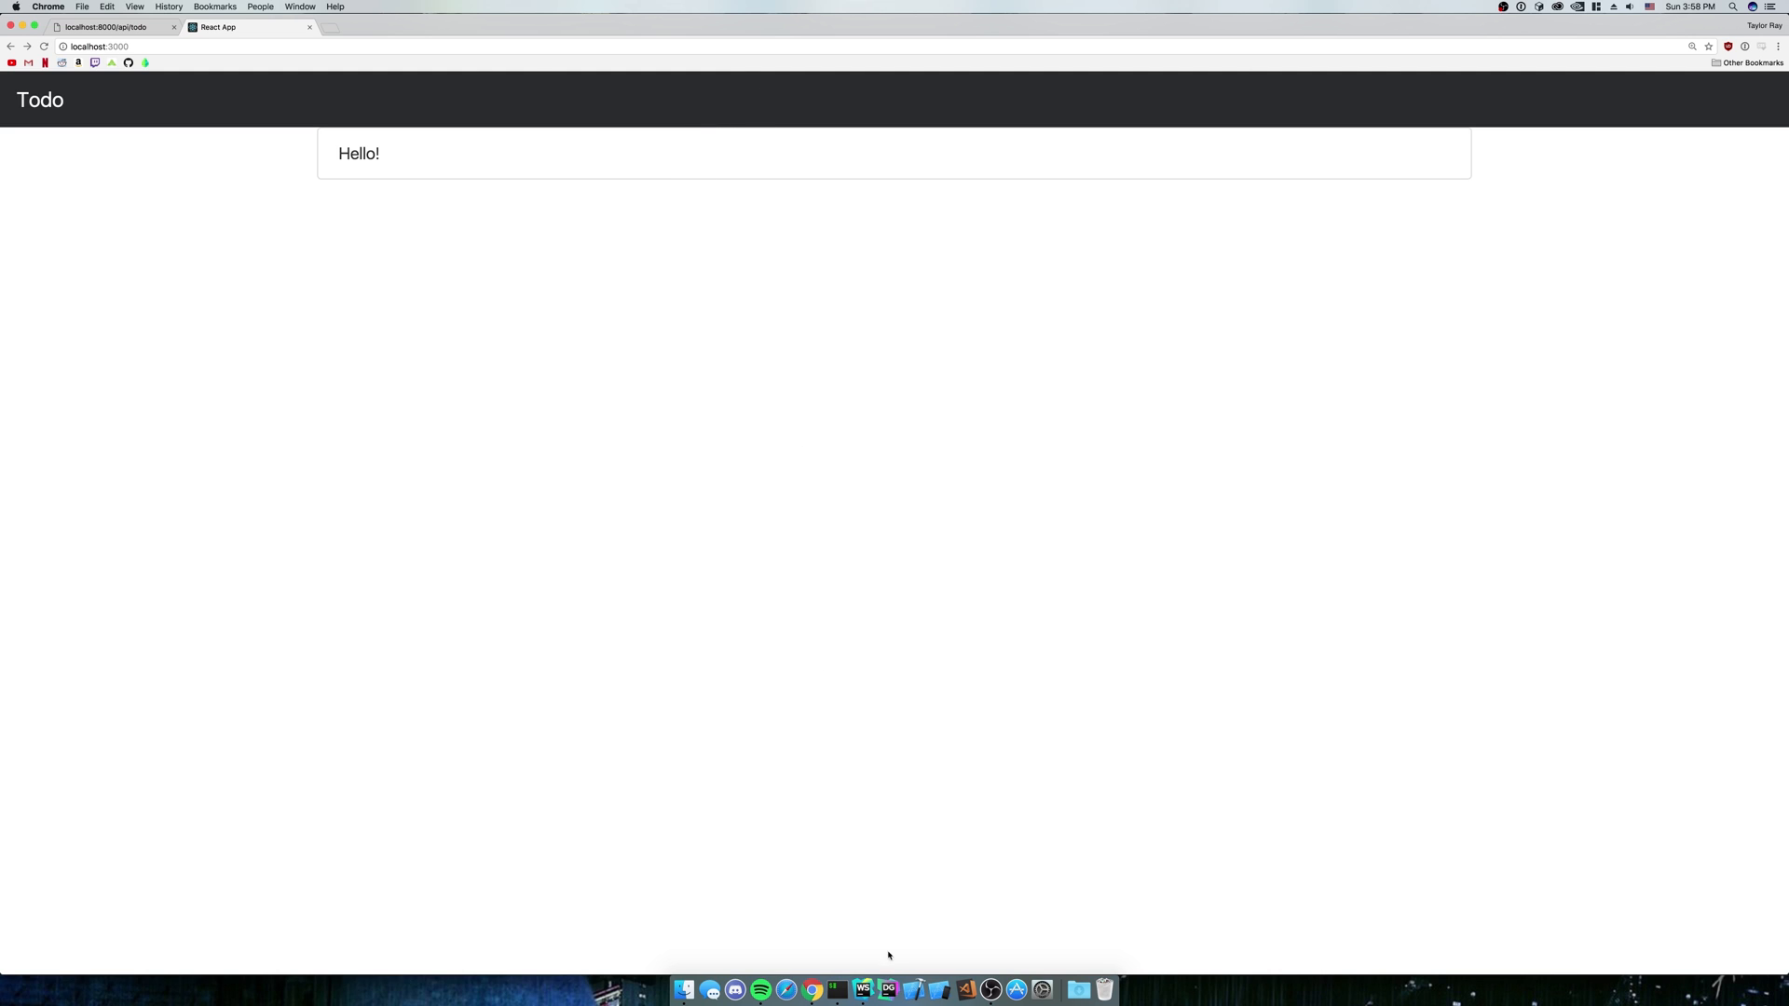
# Switch from Chrome's Hello! page back to WebStorm
pyautogui.click(863, 989)
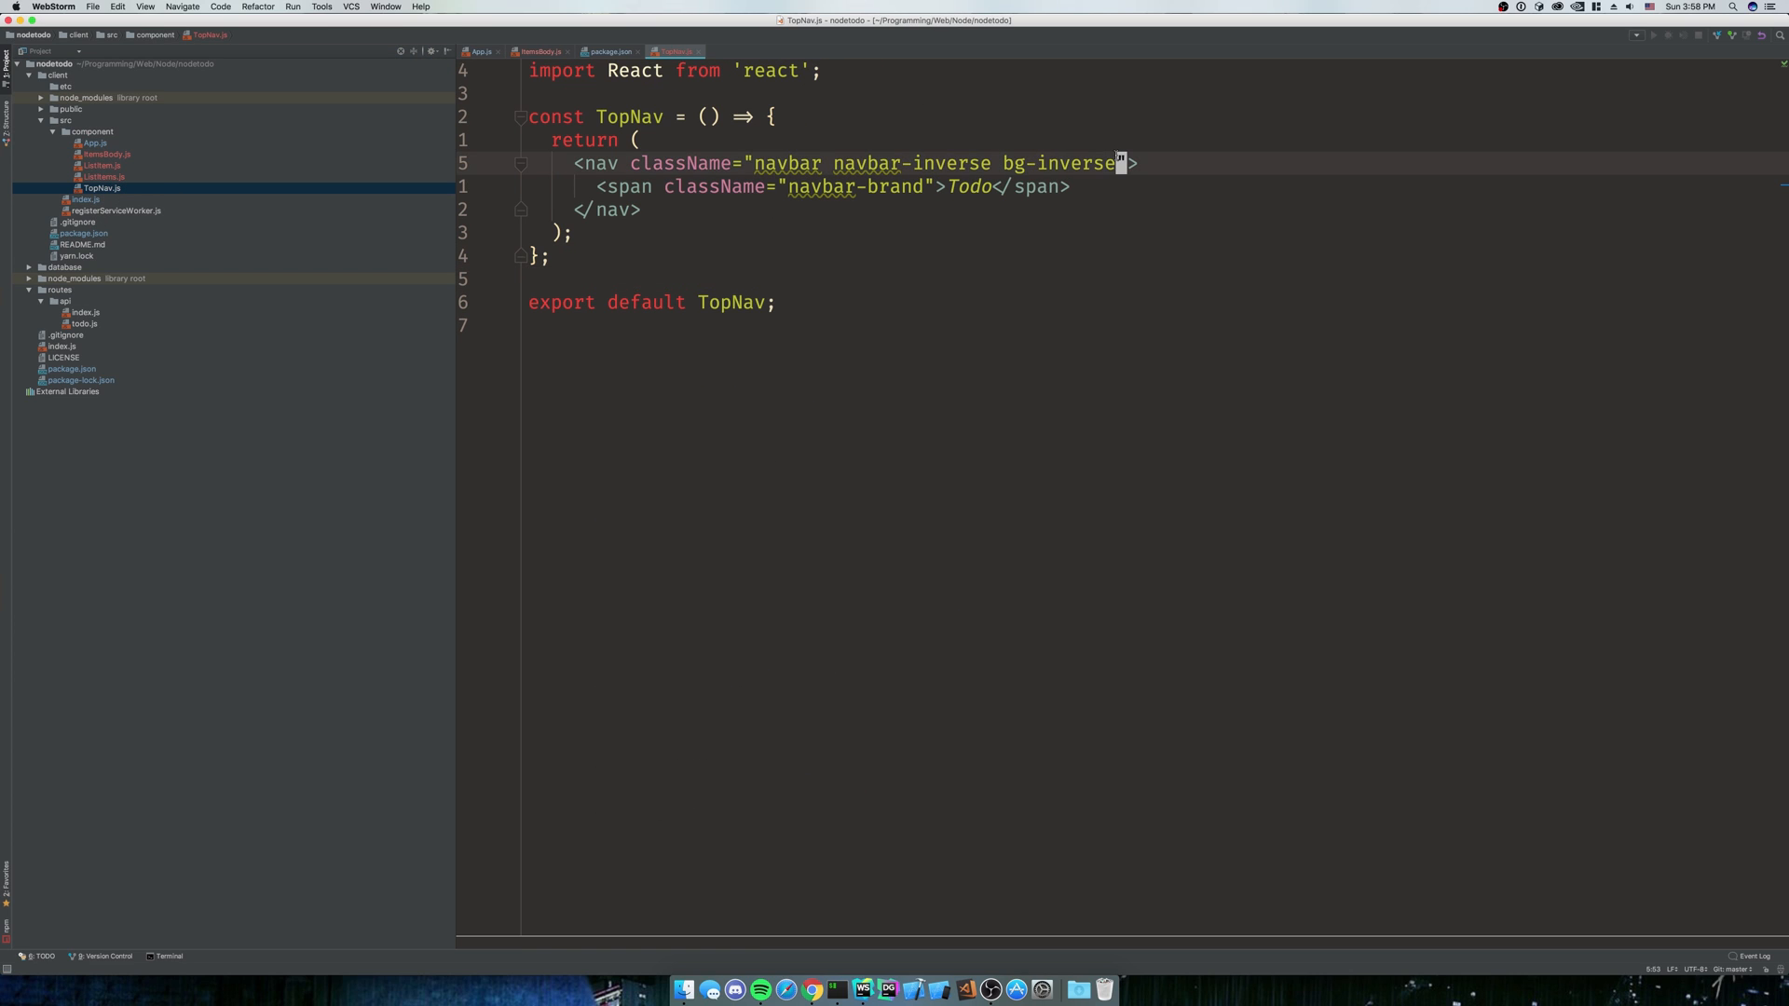
# Add the mb-4 bottom-margin class to the nav element's className in TopNav.js
pyautogui.write('mb')
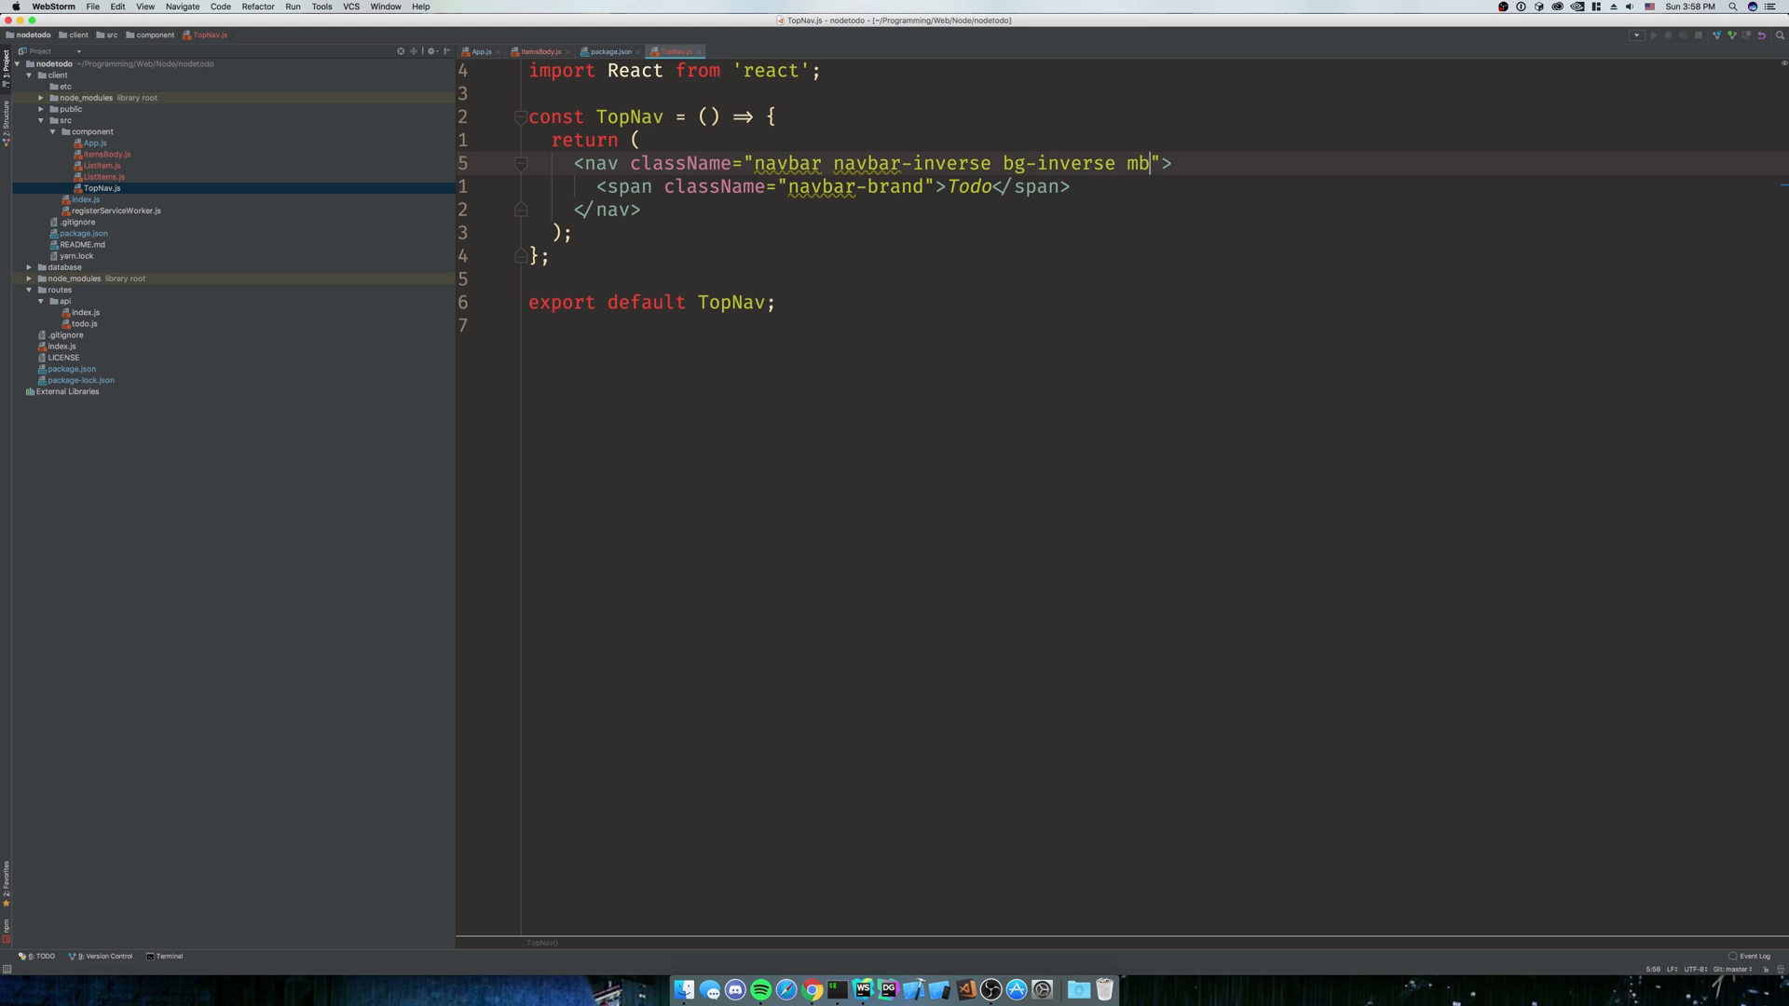
pyautogui.write('-1')
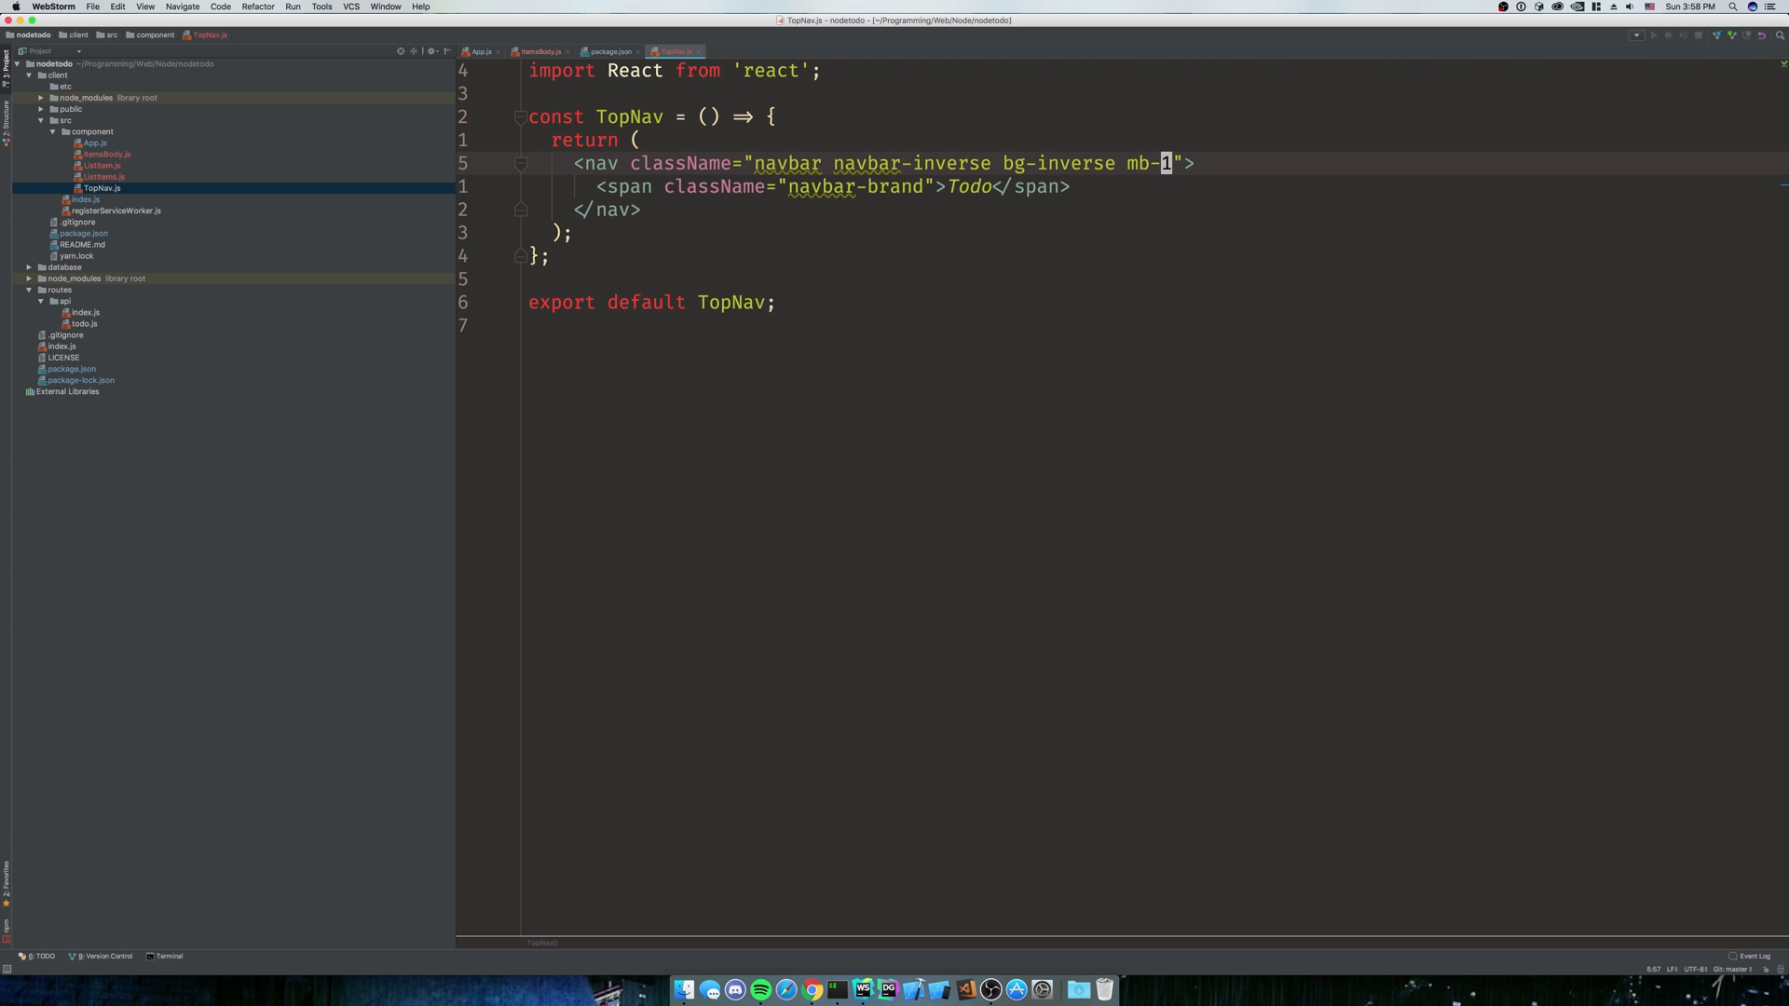
pyautogui.write('4')
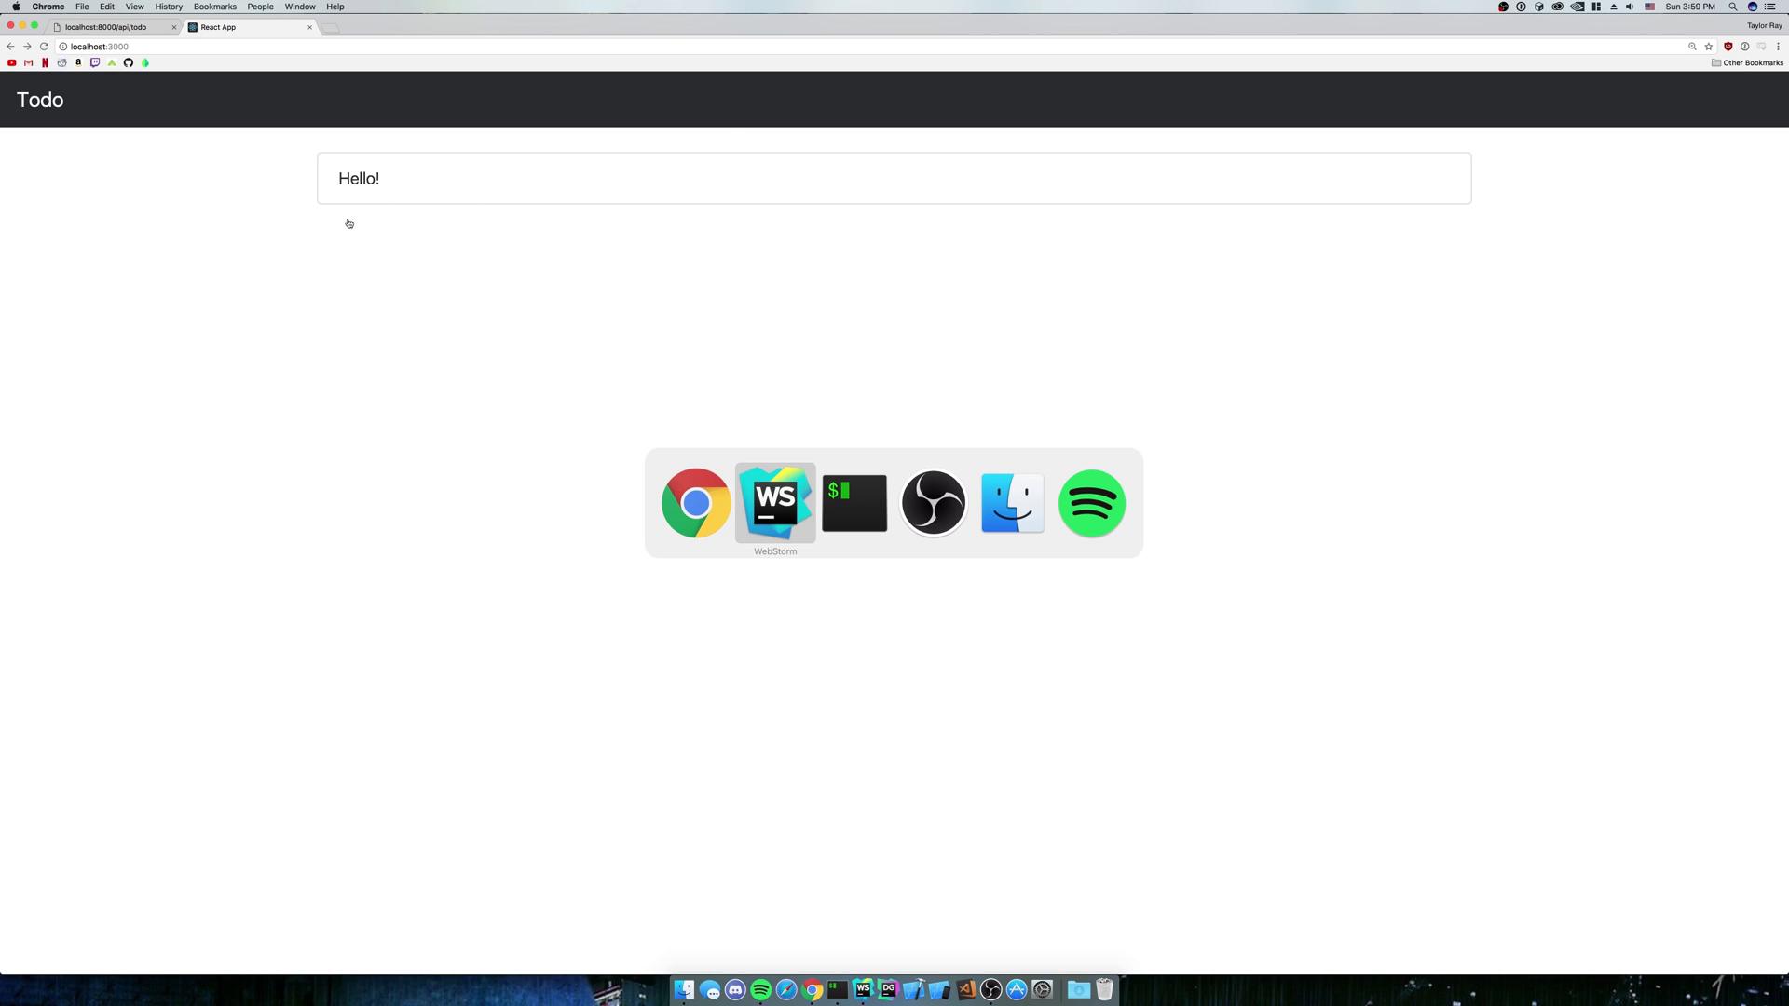
# Review the Todo page's Hello! item in Chrome, then move to the terminal
pyautogui.click(774, 502)
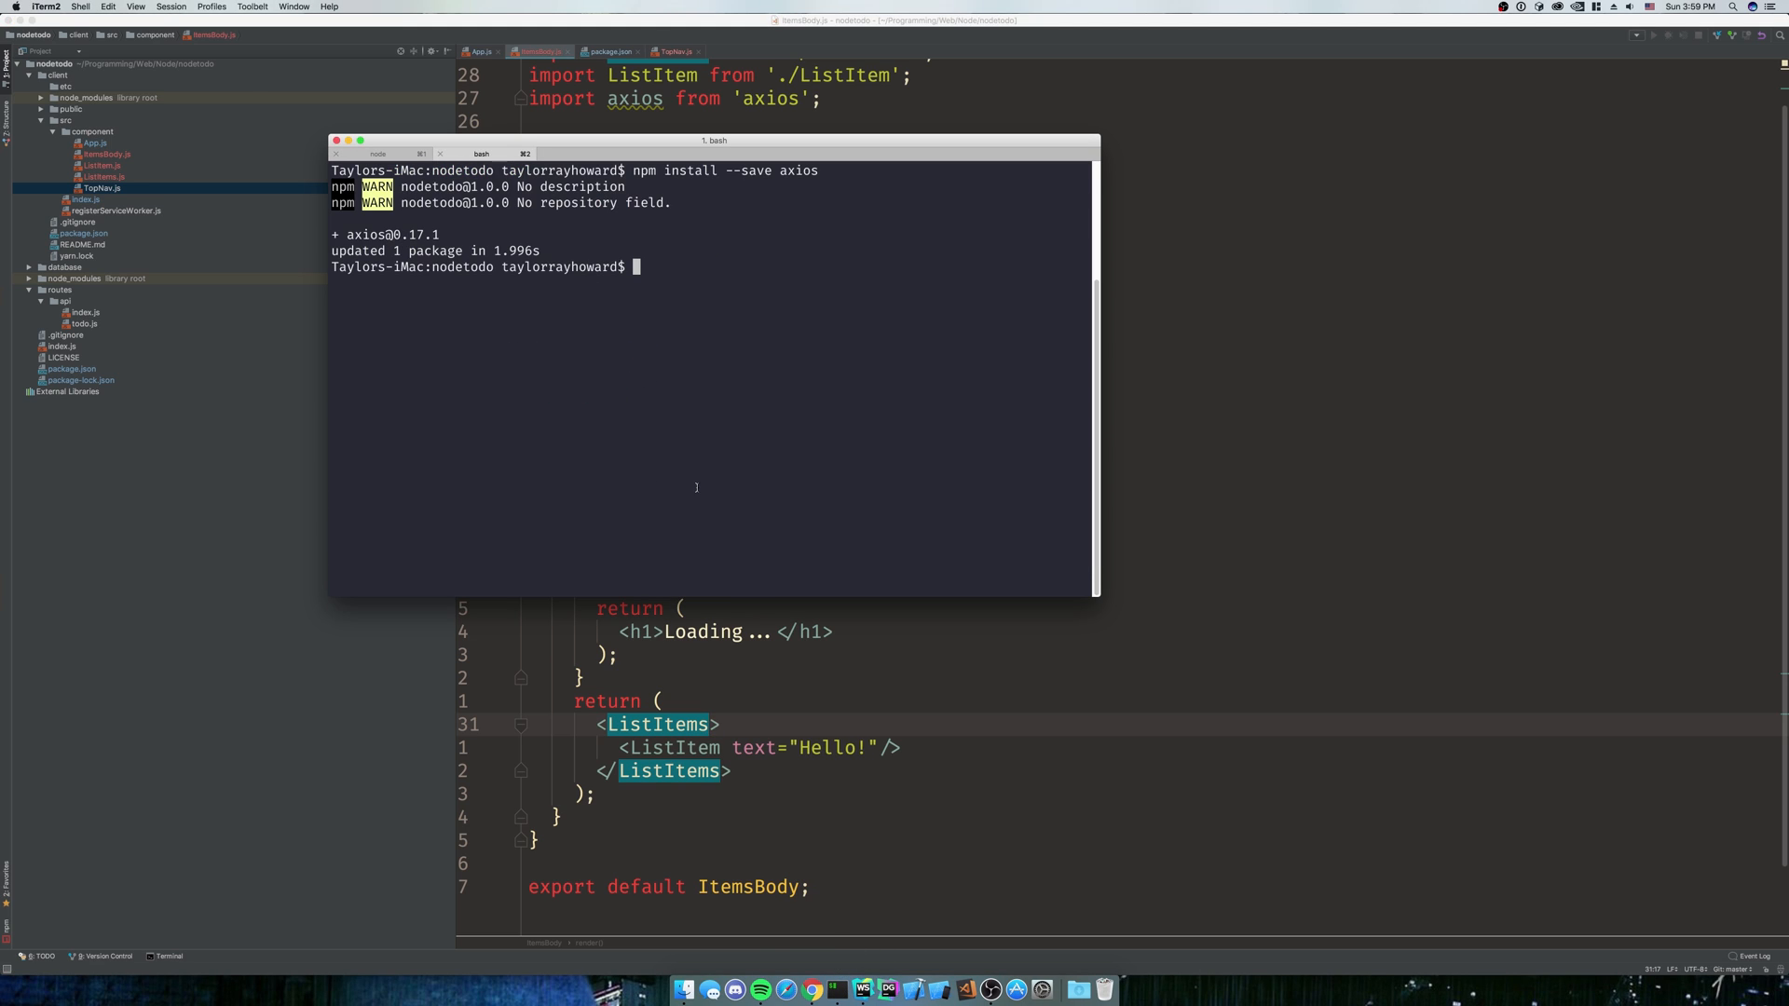
# Run npm install --save lodash in the nodetodo project terminal
pyautogui.write('npm')
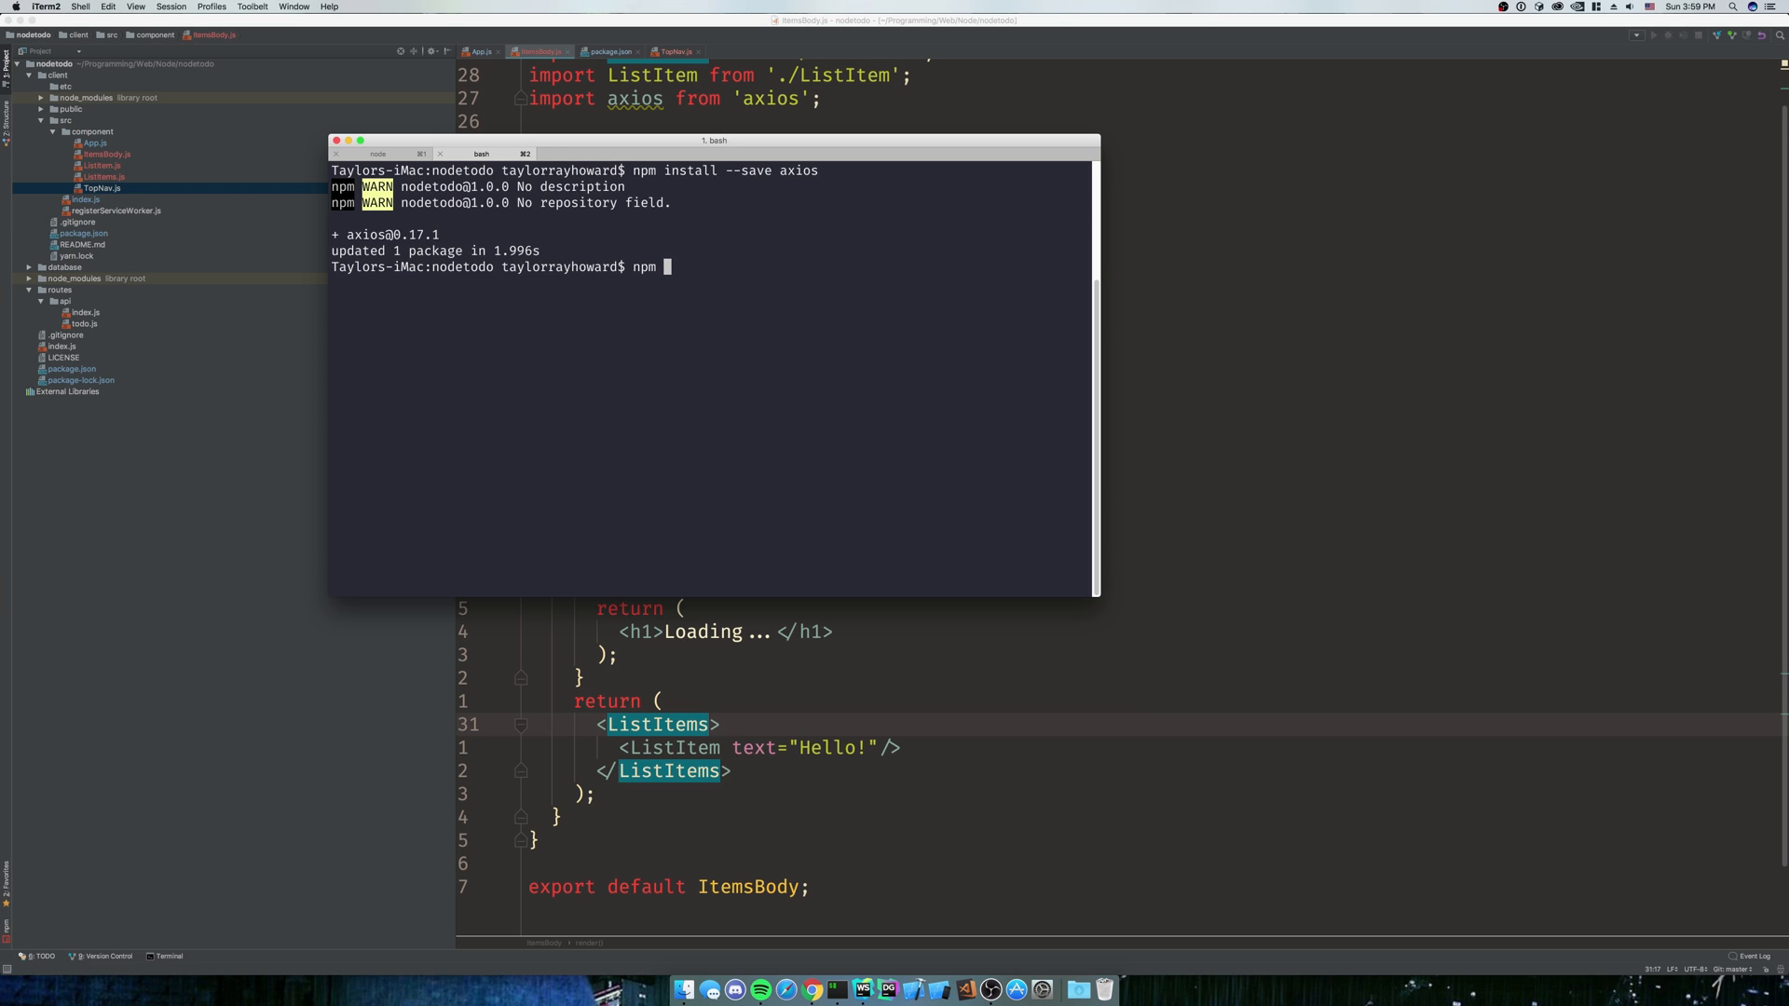
pyautogui.write('install --asv')
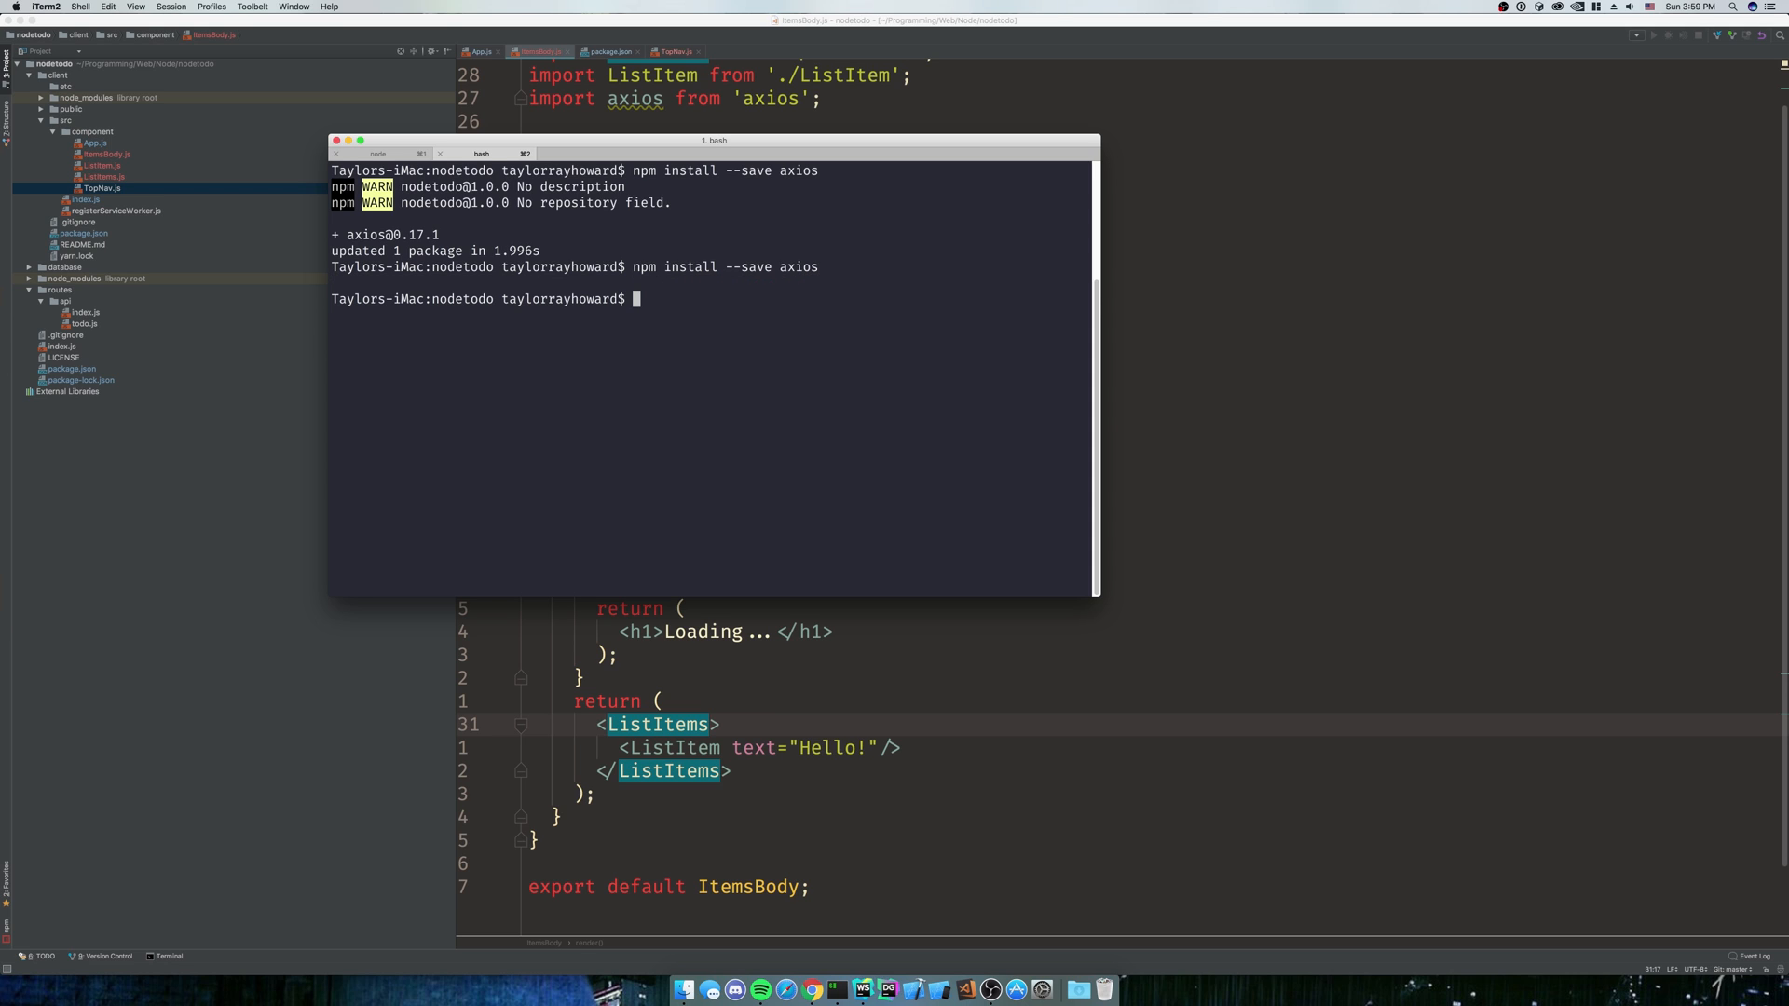
pyautogui.write('npm install --save lodash')
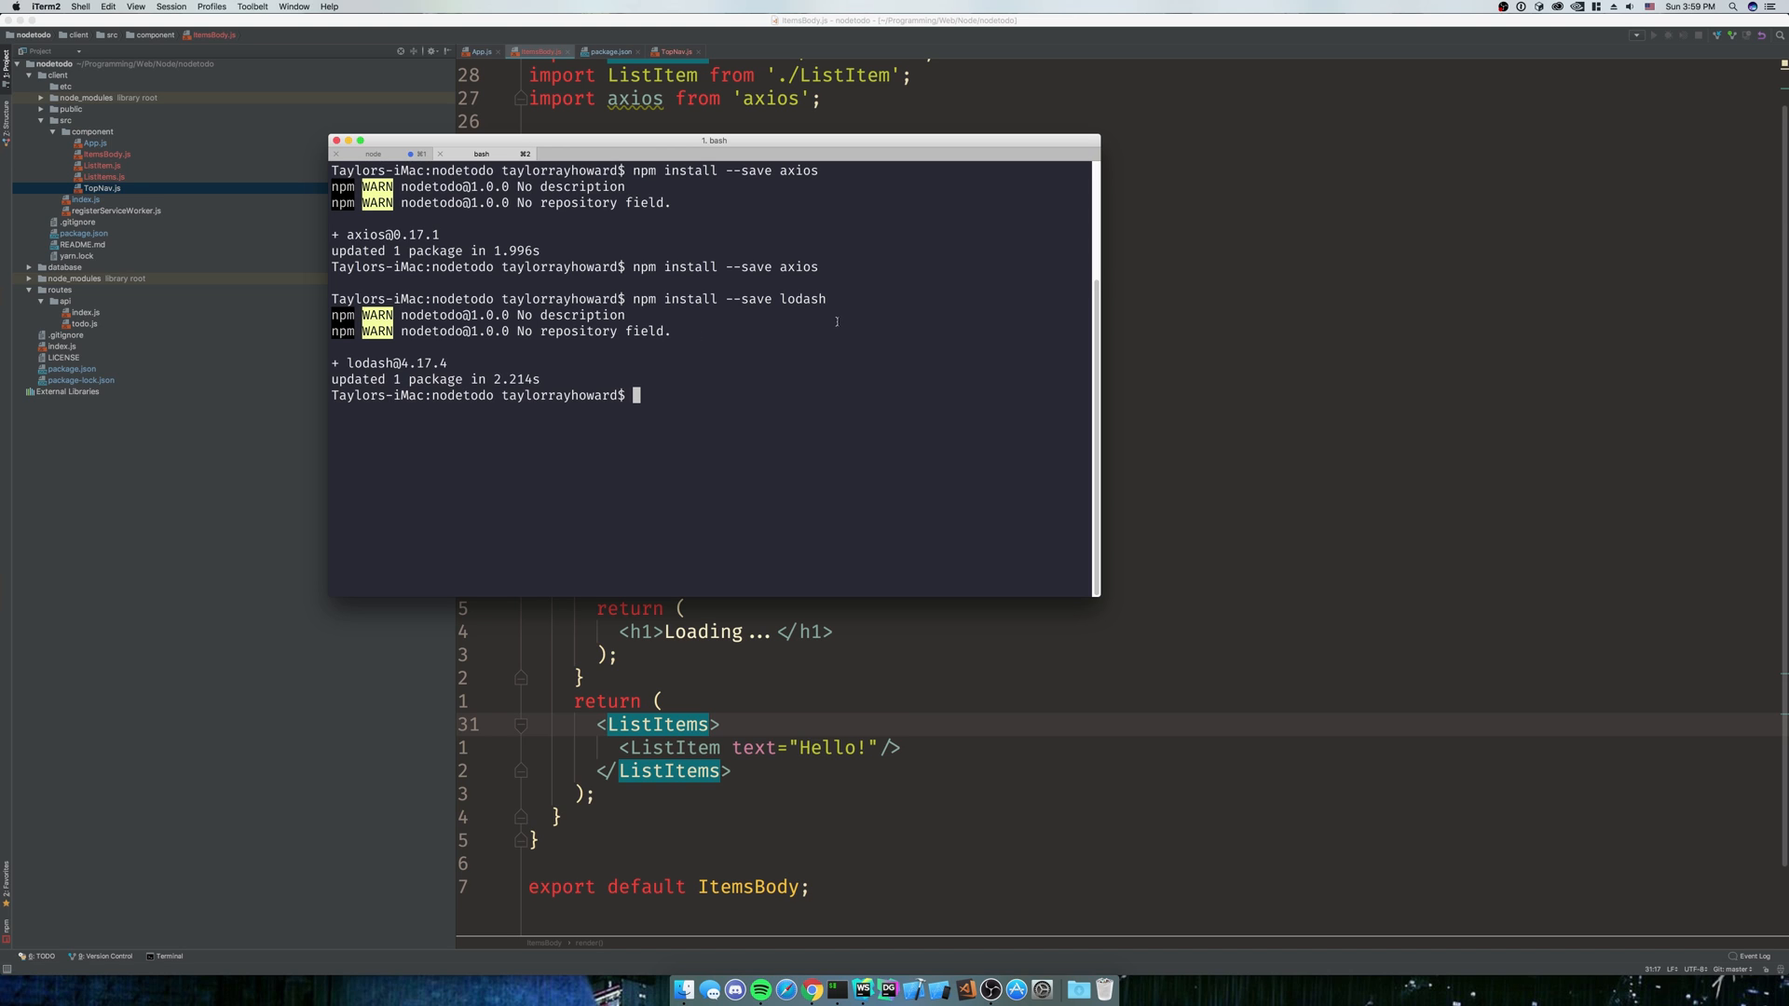
pyautogui.doubleClick(799, 299)
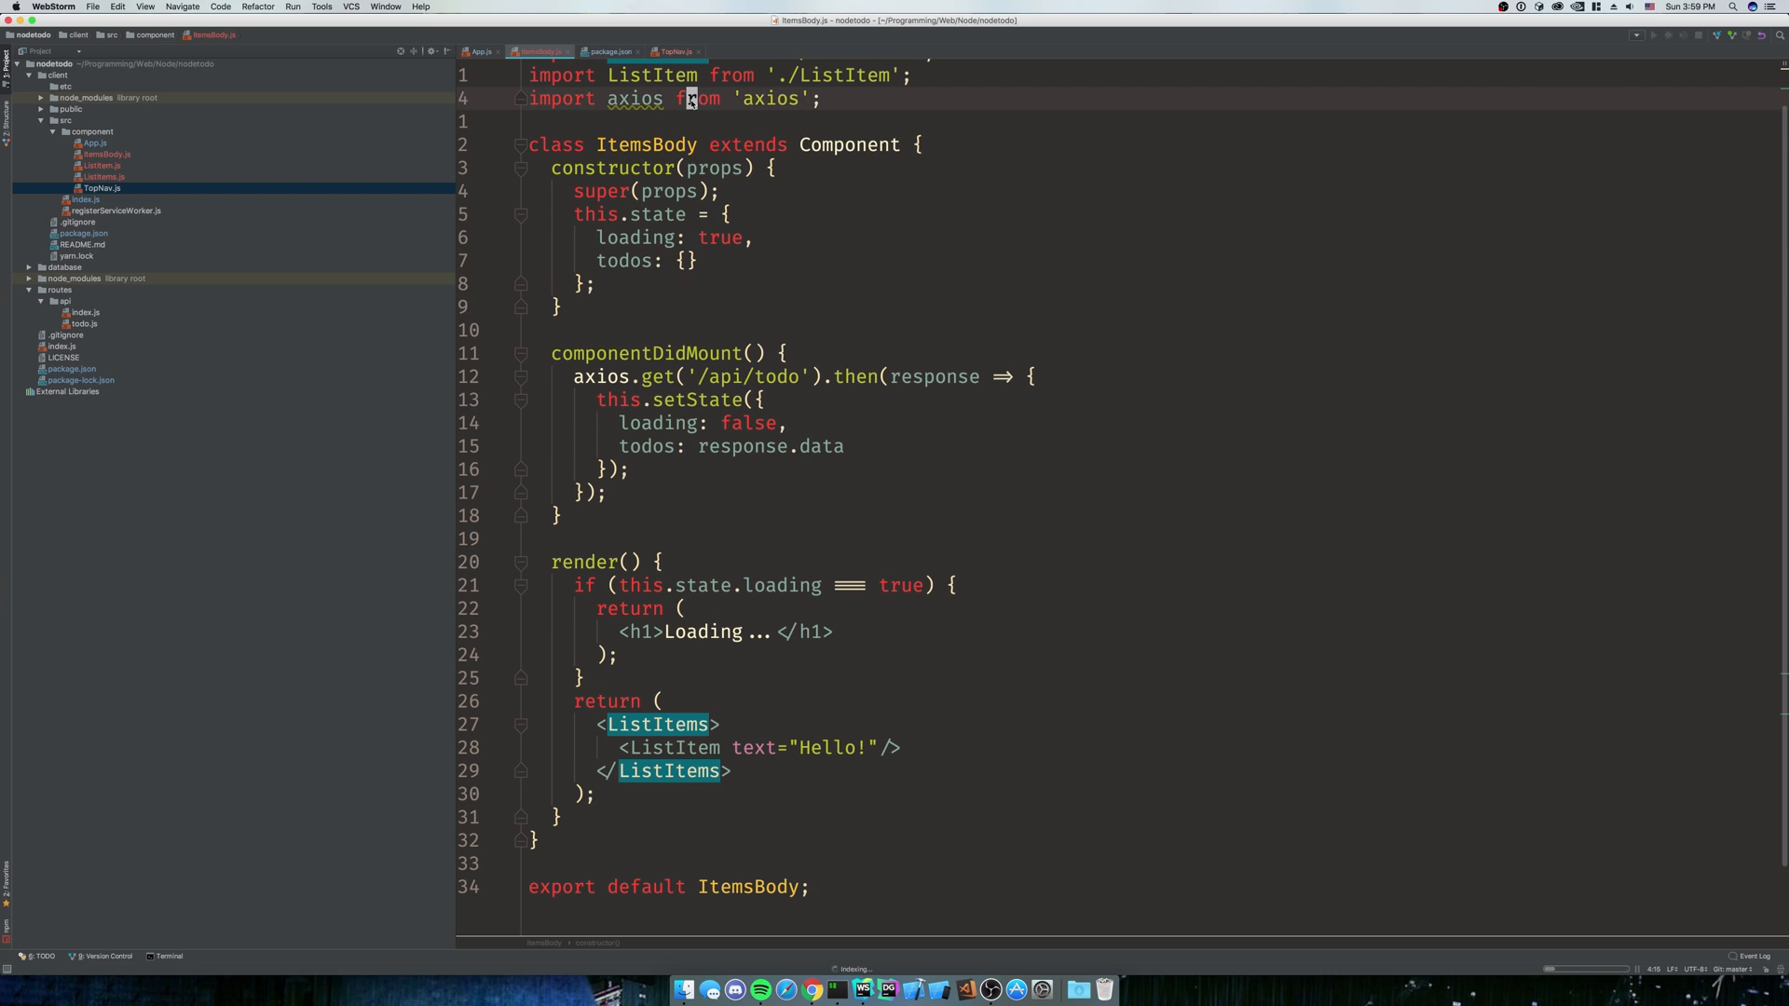
# Add import _ from 'lodash'; beneath the axios import in ItemsBody.js
pyautogui.write("import _ from 'lodash';")
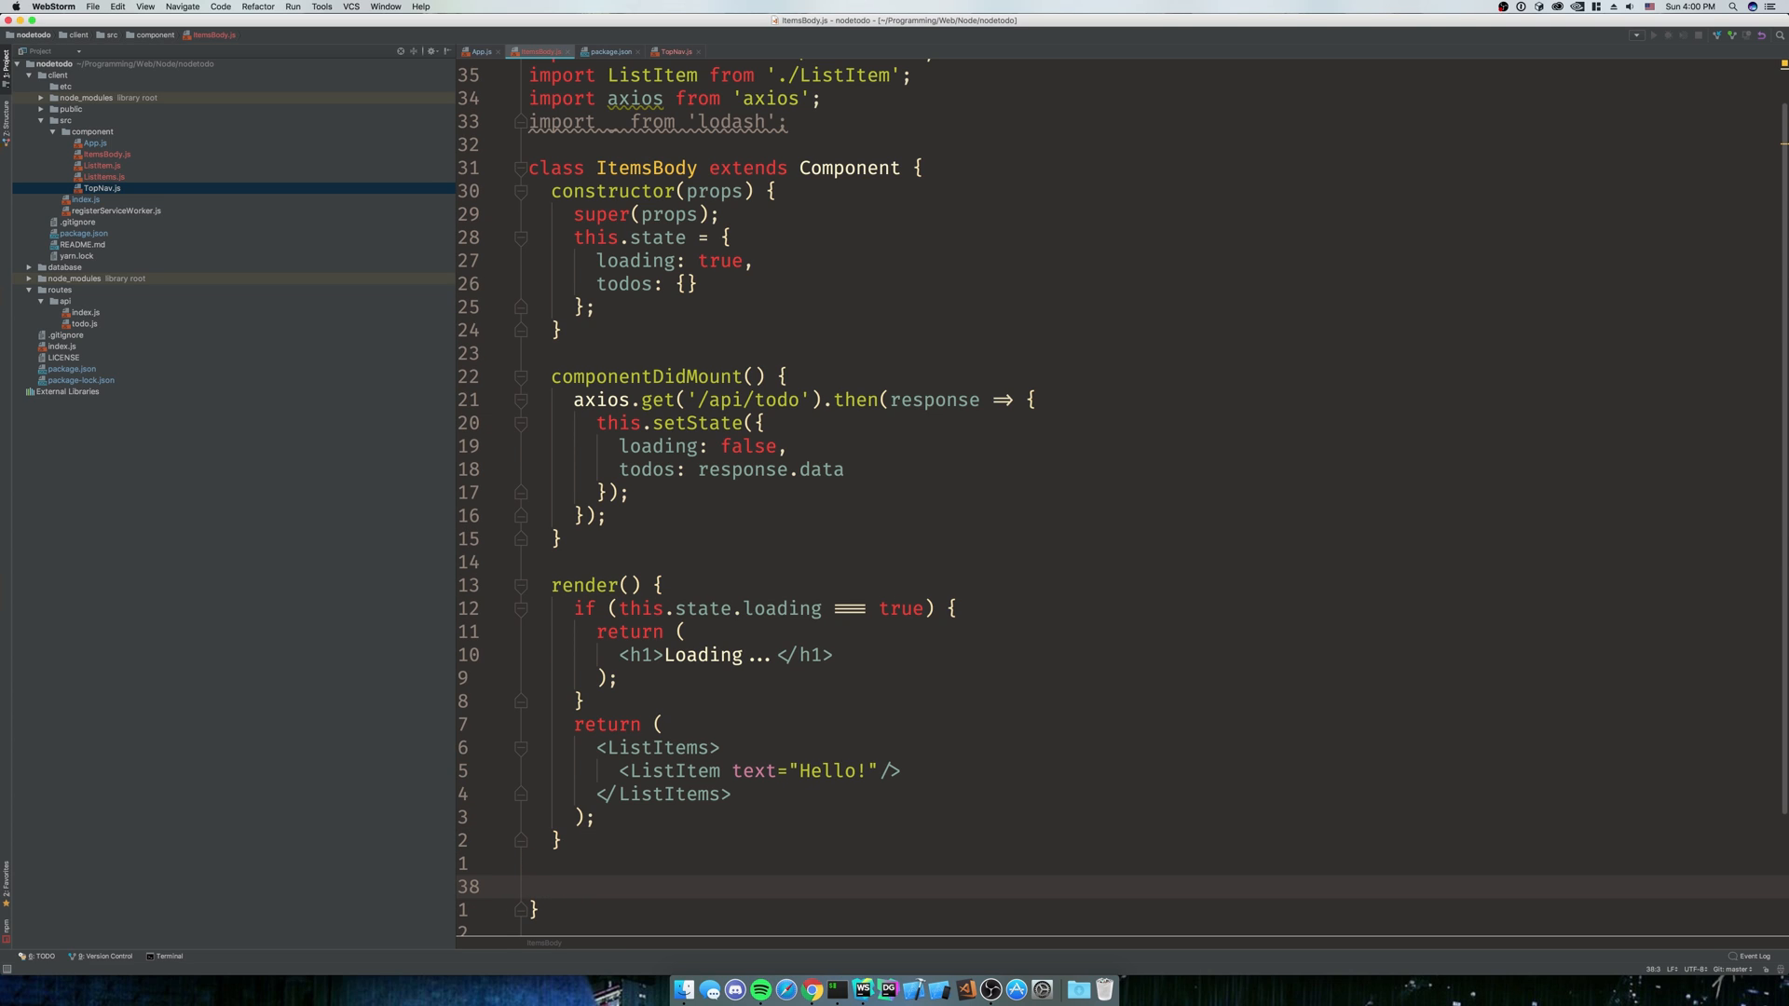
# Define renderTodos() in ItemsBody.js, mapping over this.state.todos with a todo callback
pyautogui.write('renderTodos()')
pyautogui.write('return _.map')
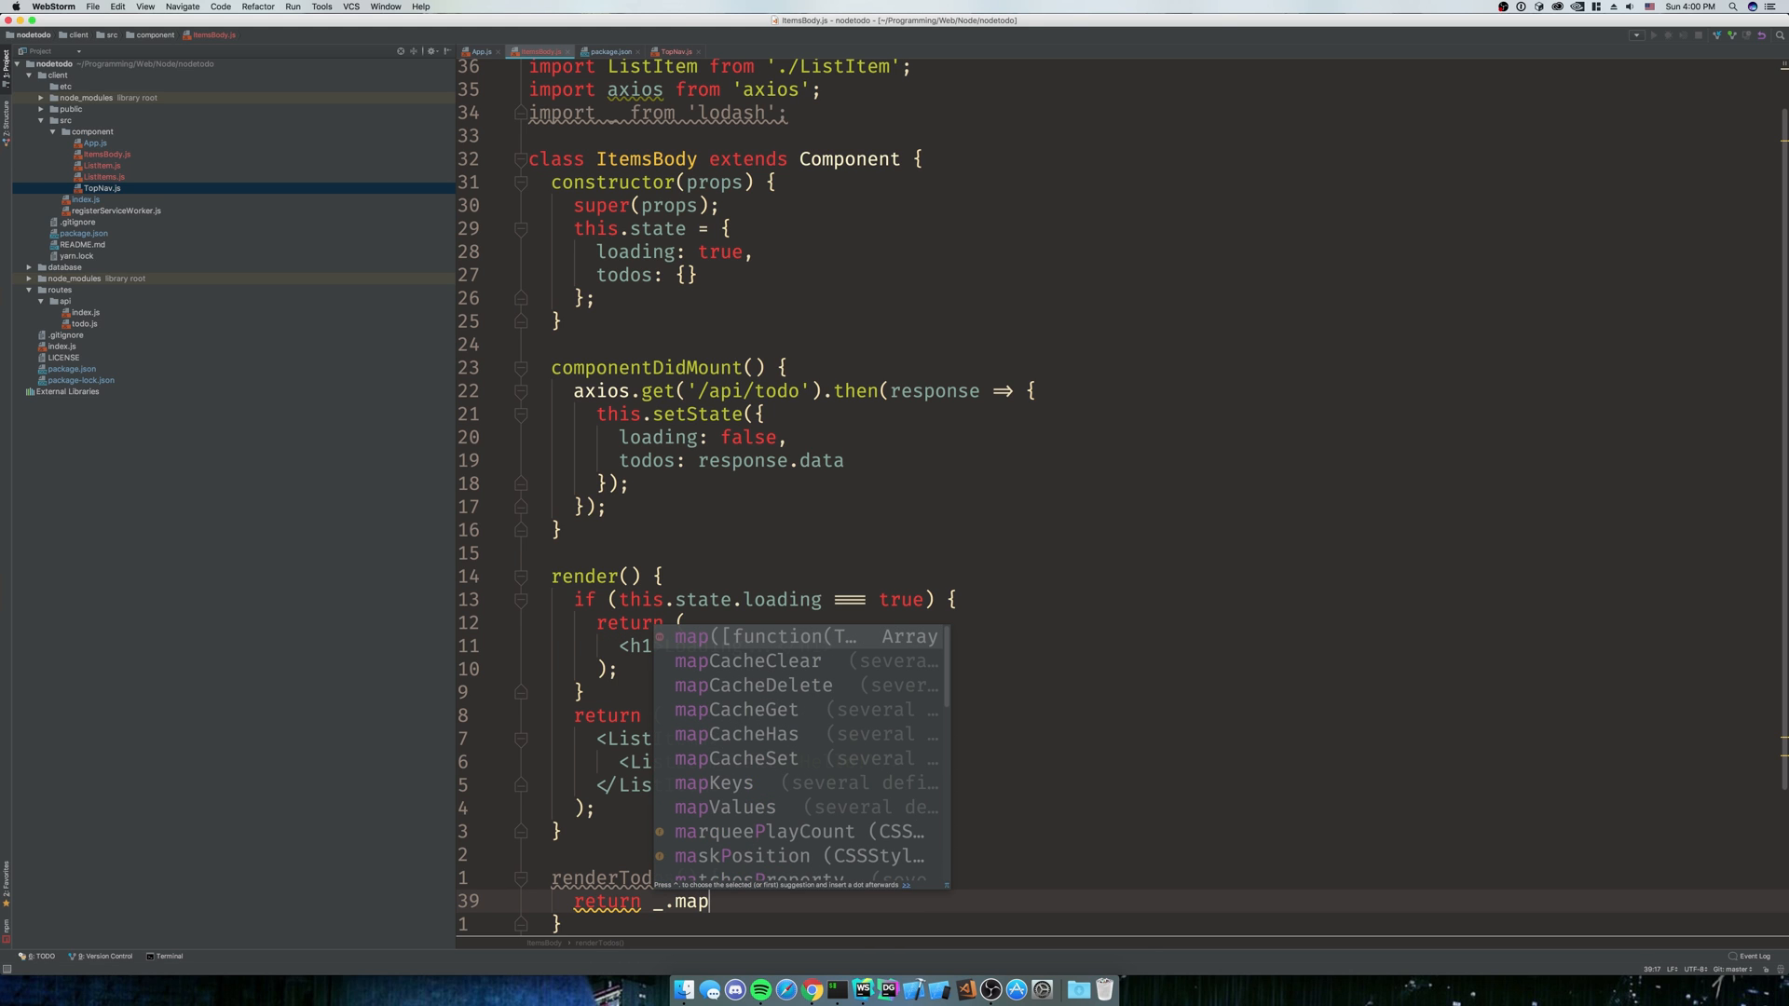
pyautogui.write('(this.state.todos,')
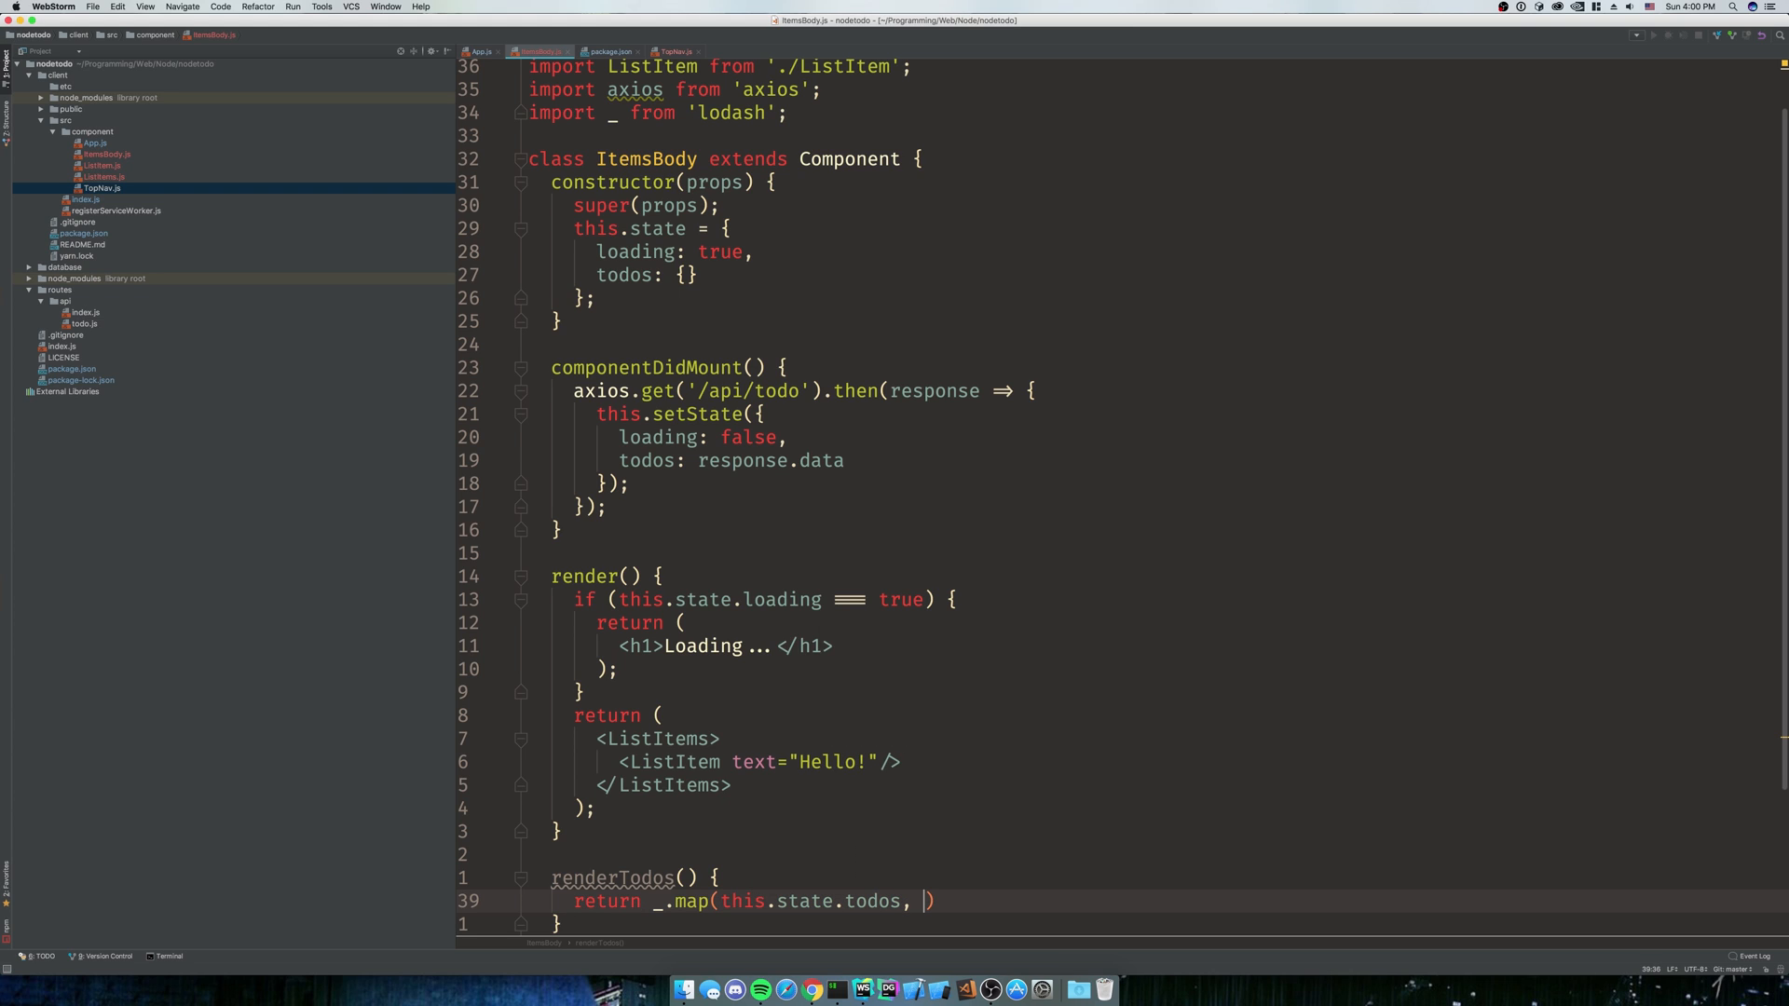
pyautogui.write('(')
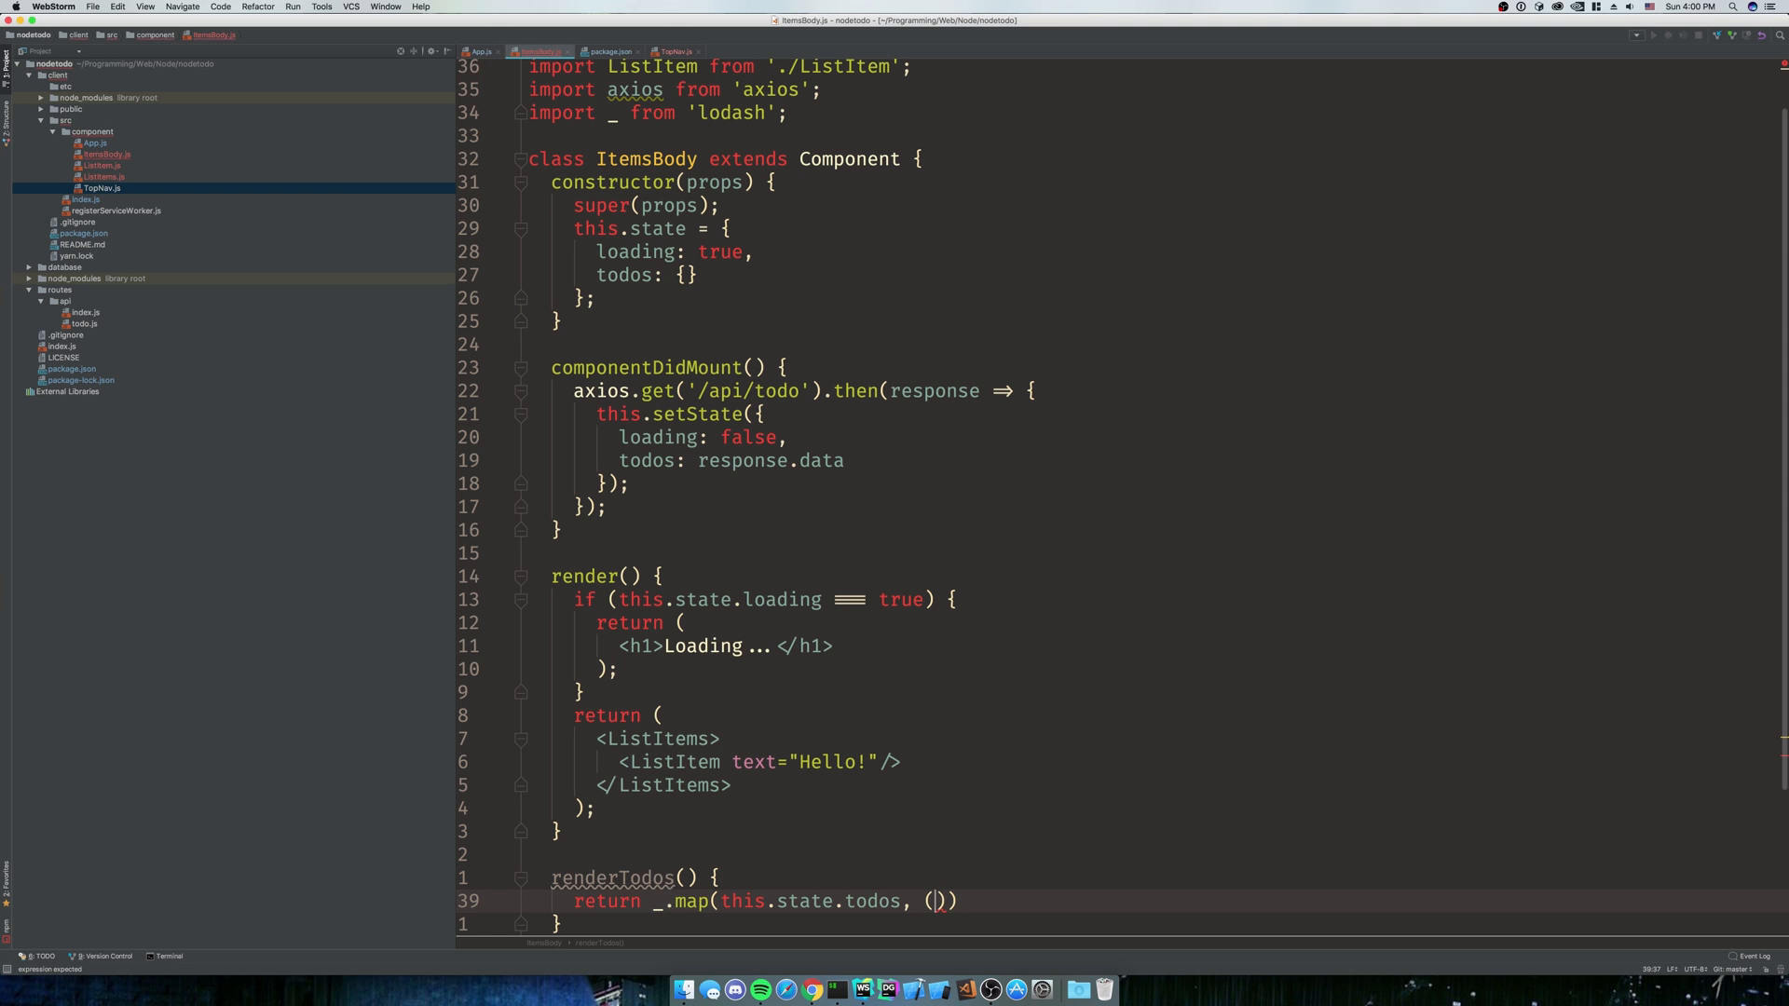
pyautogui.write('todo => {')
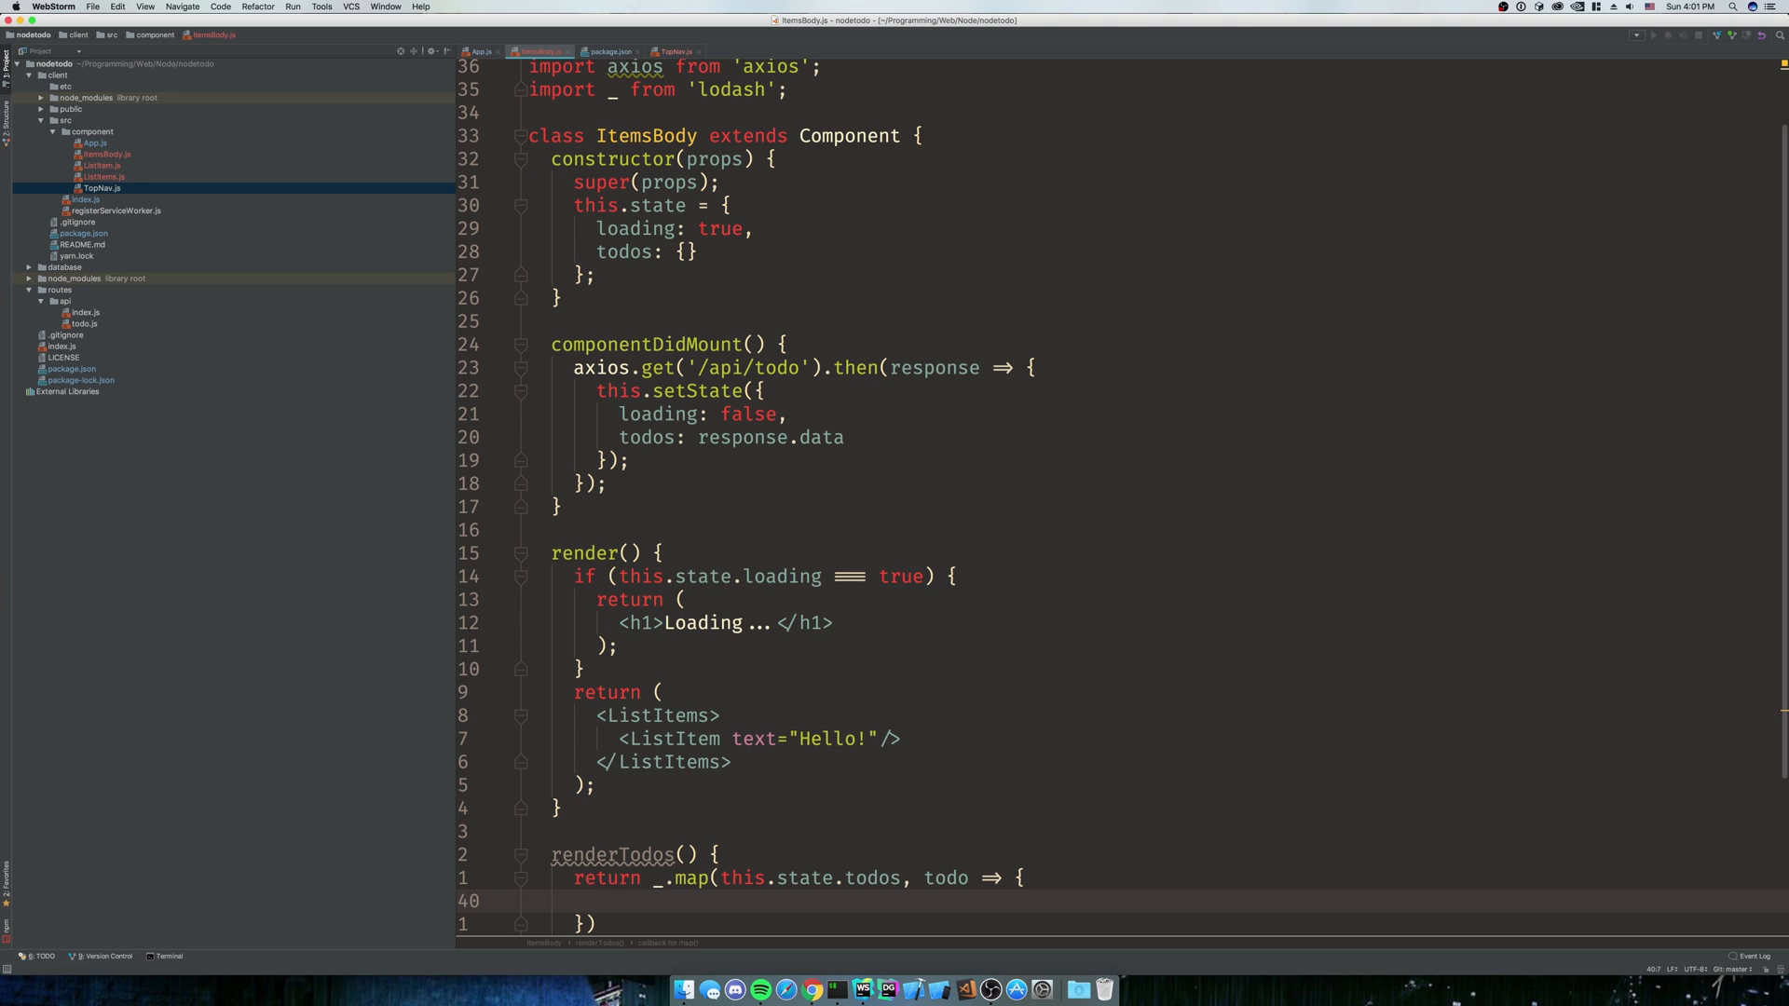
pyautogui.scroll(-3)
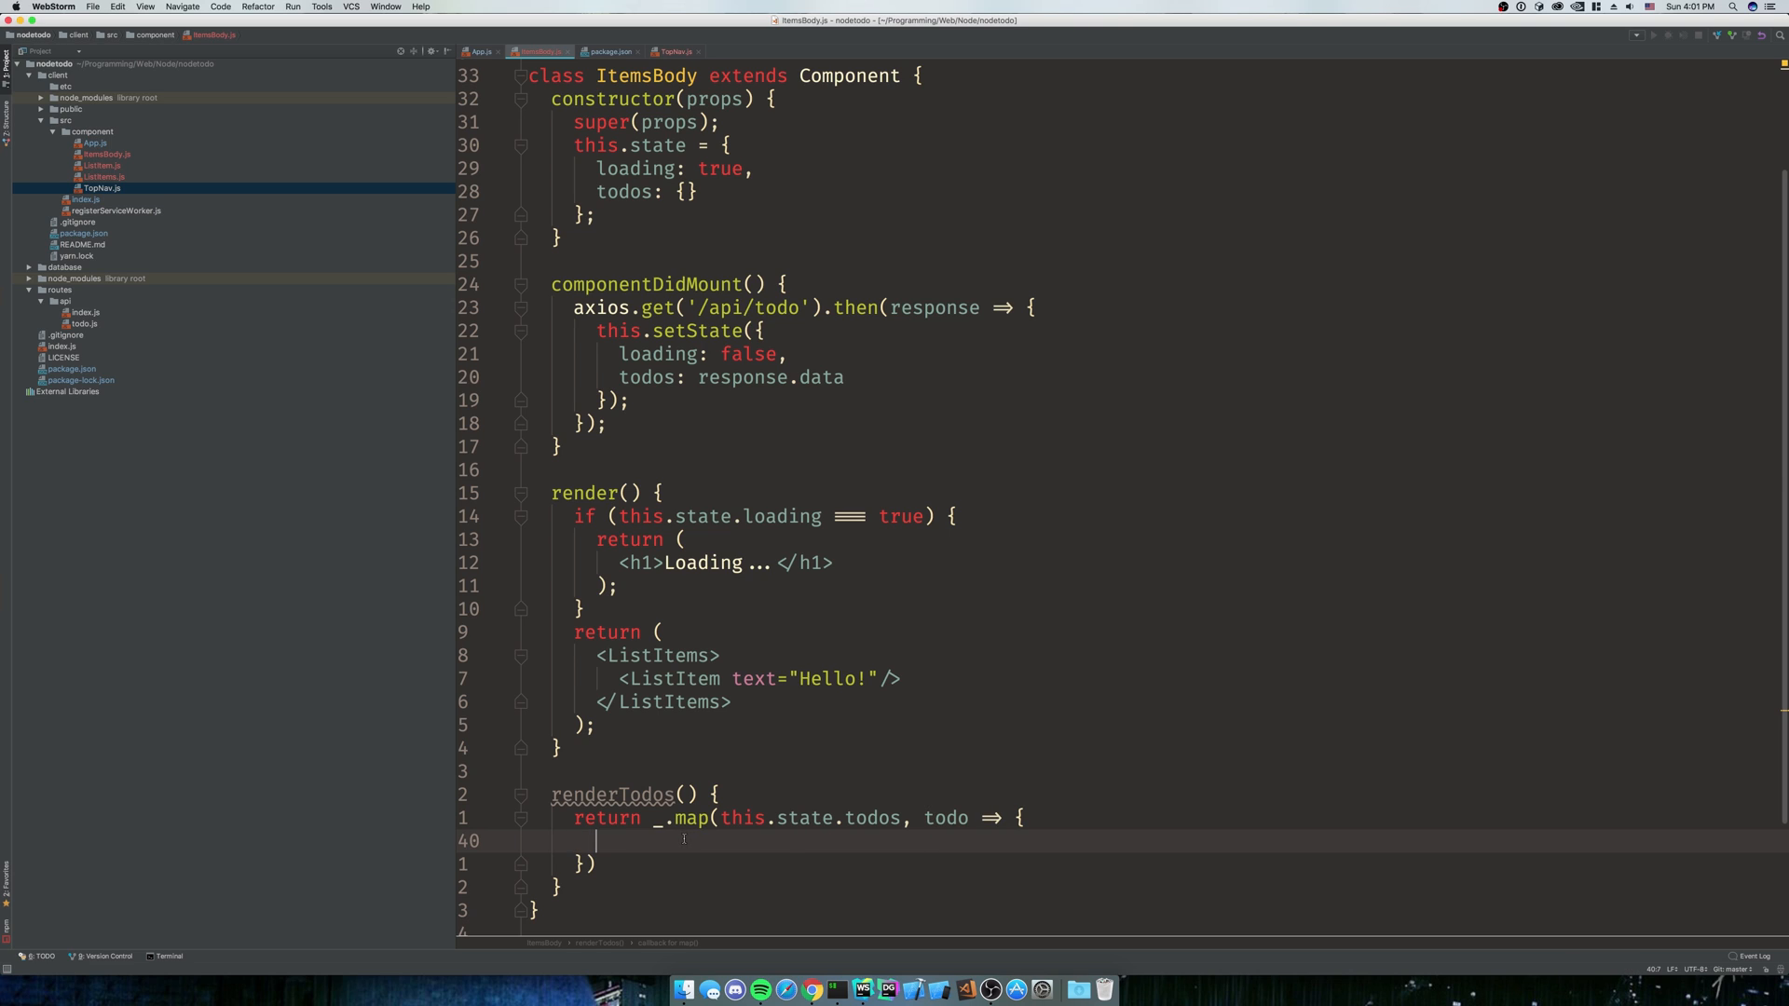
# Return a ListItem with title={todo.title} and isDone={todo.is_done} for each todo
pyautogui.write('return (')
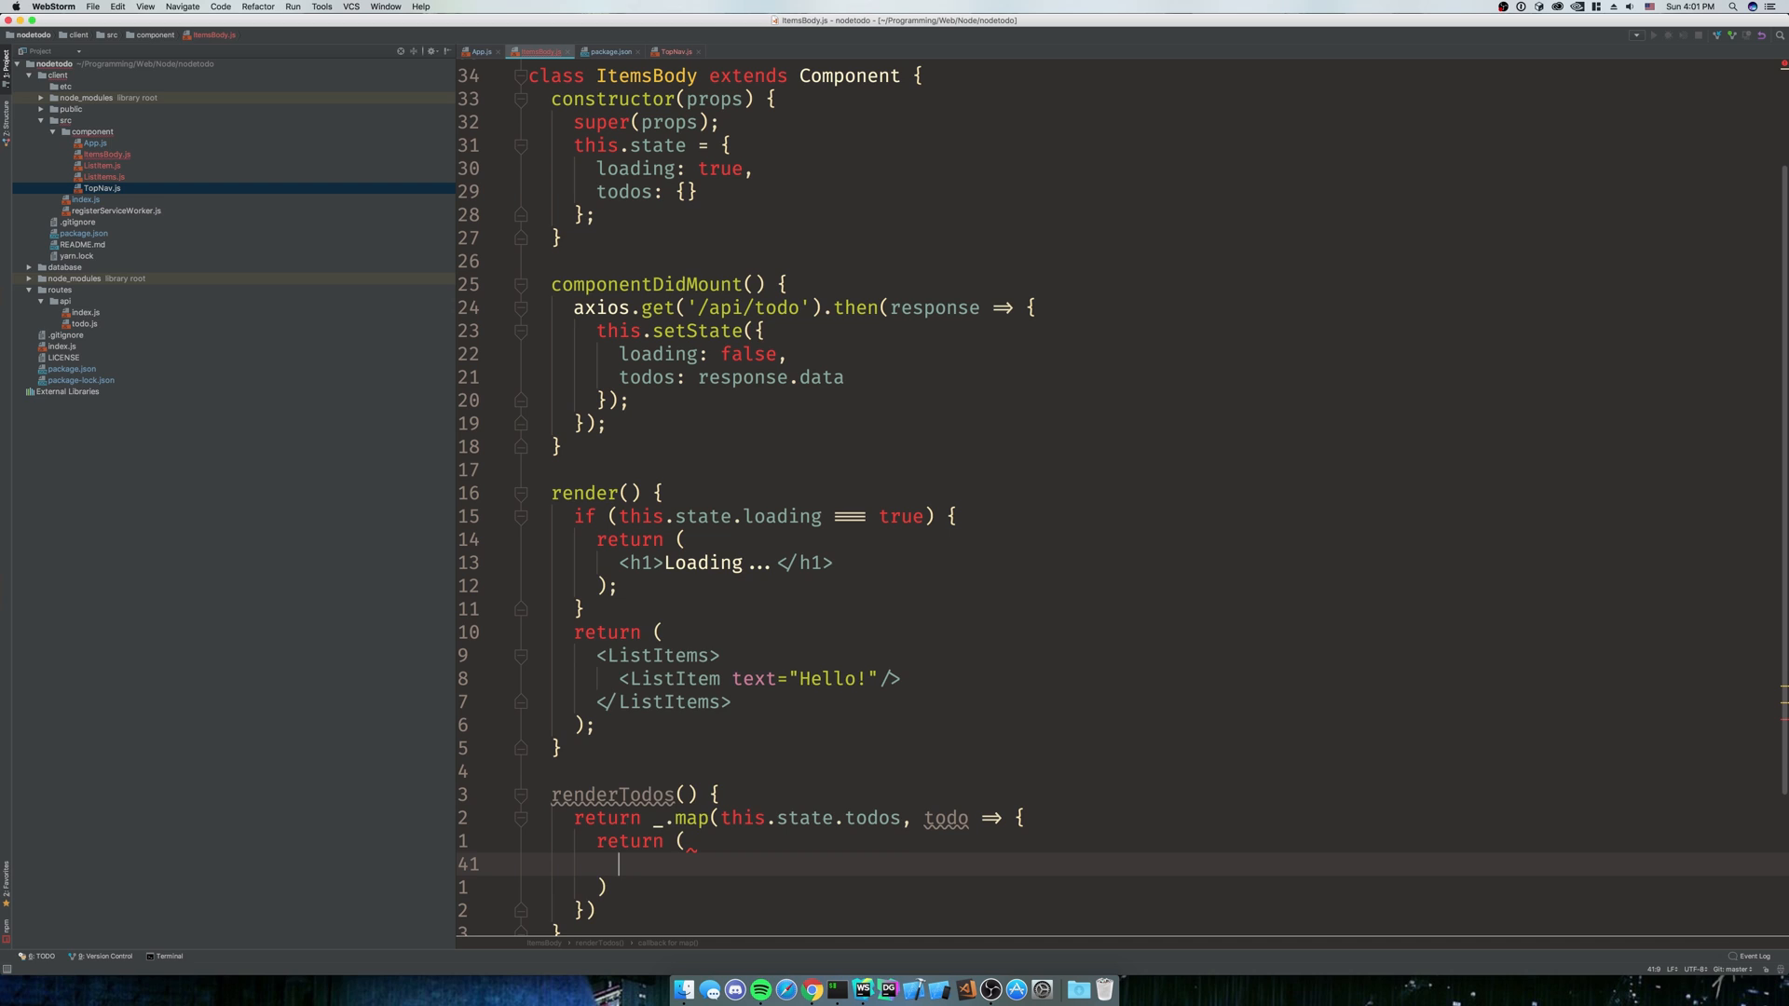
pyautogui.write('<ListItem/>')
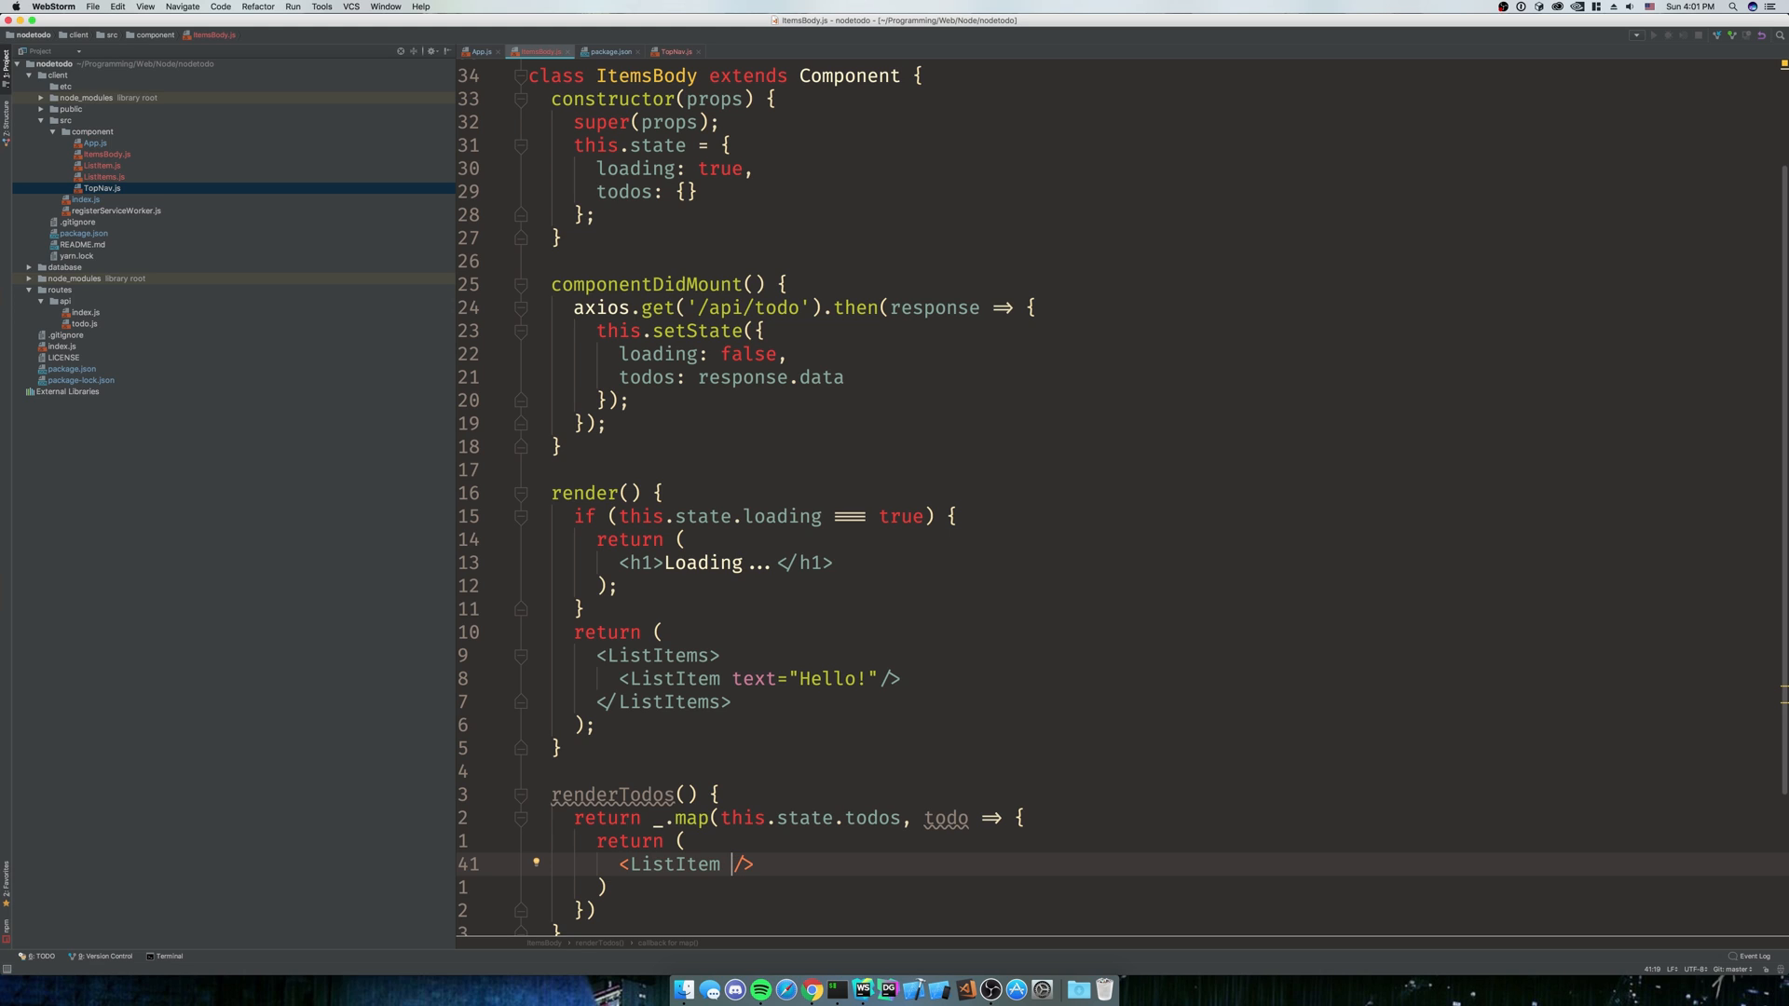
pyautogui.write('title={')
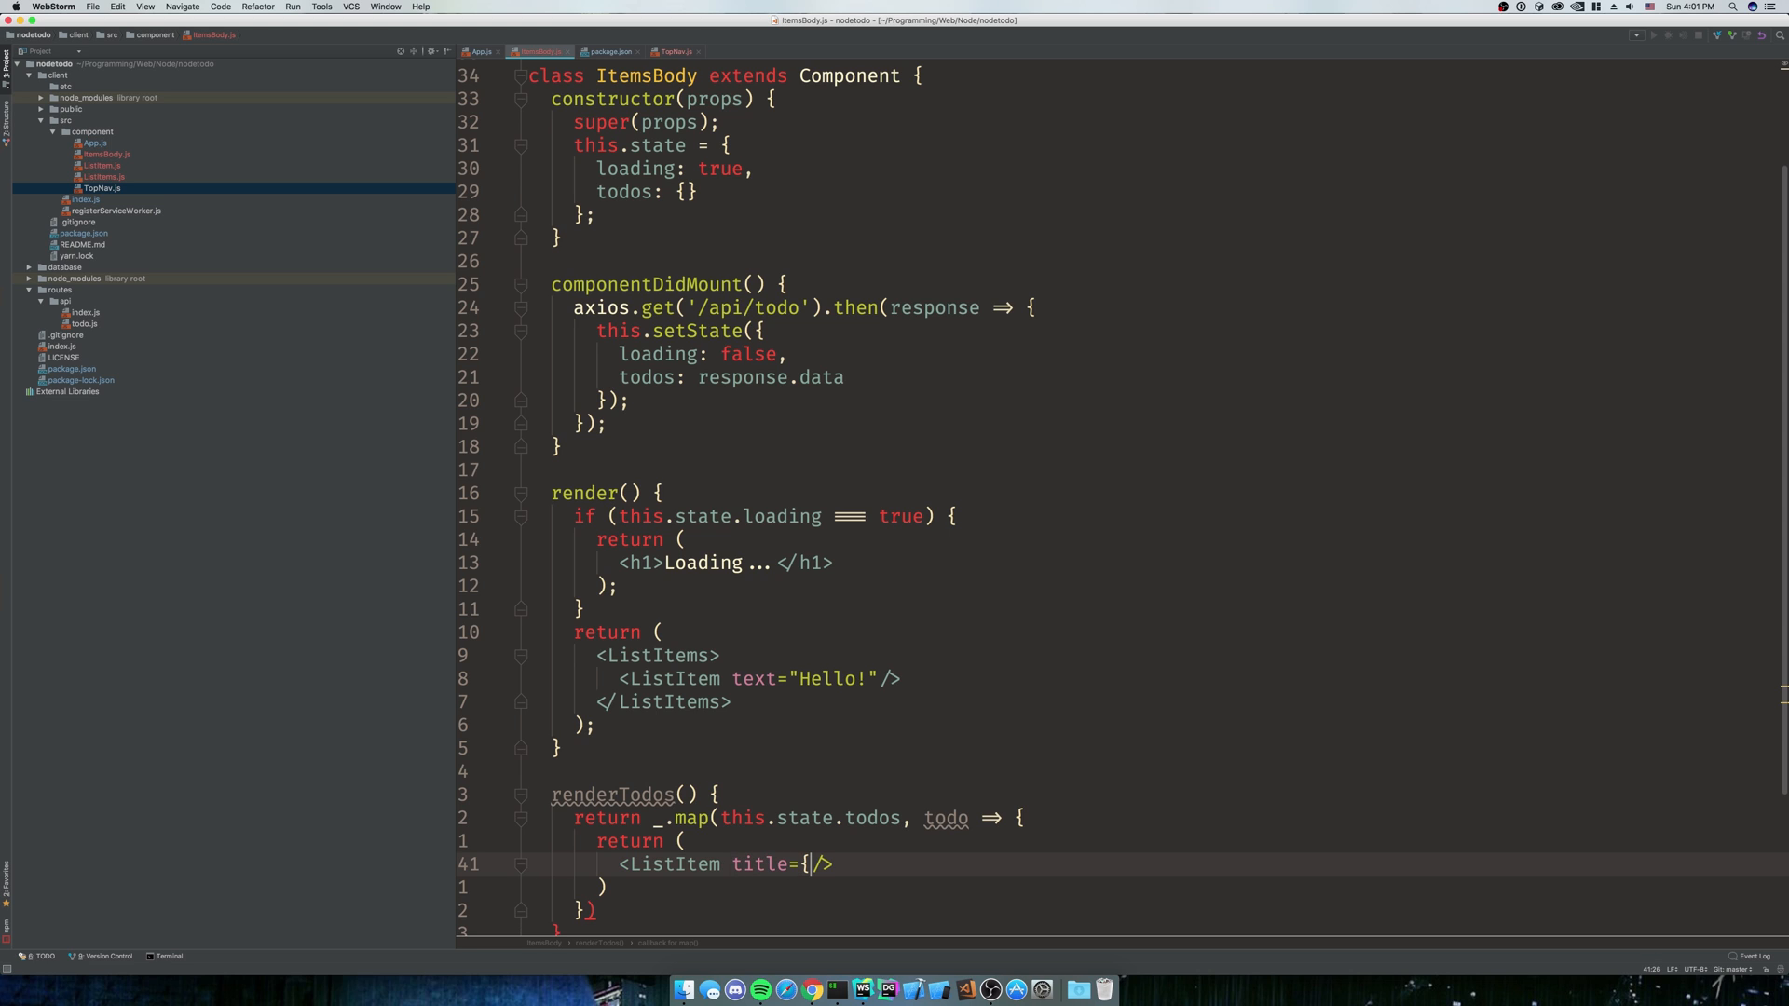
pyautogui.write('tod')
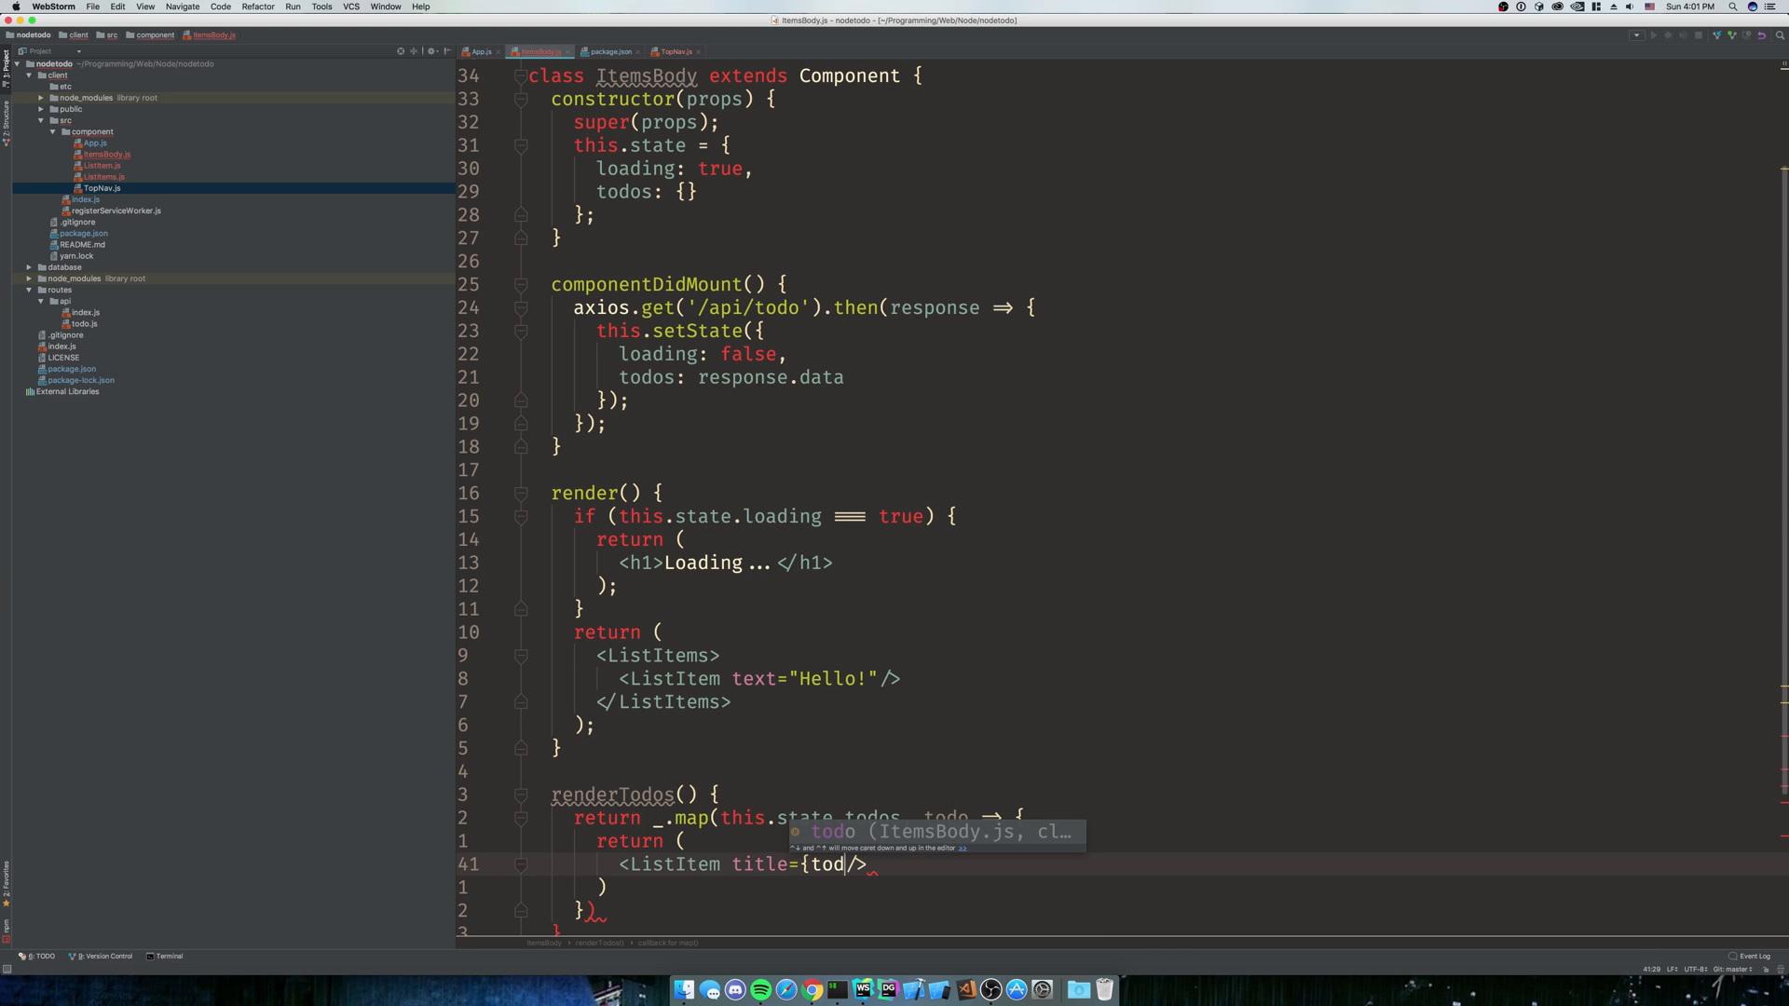
pyautogui.write('.title} isDone={todo.')
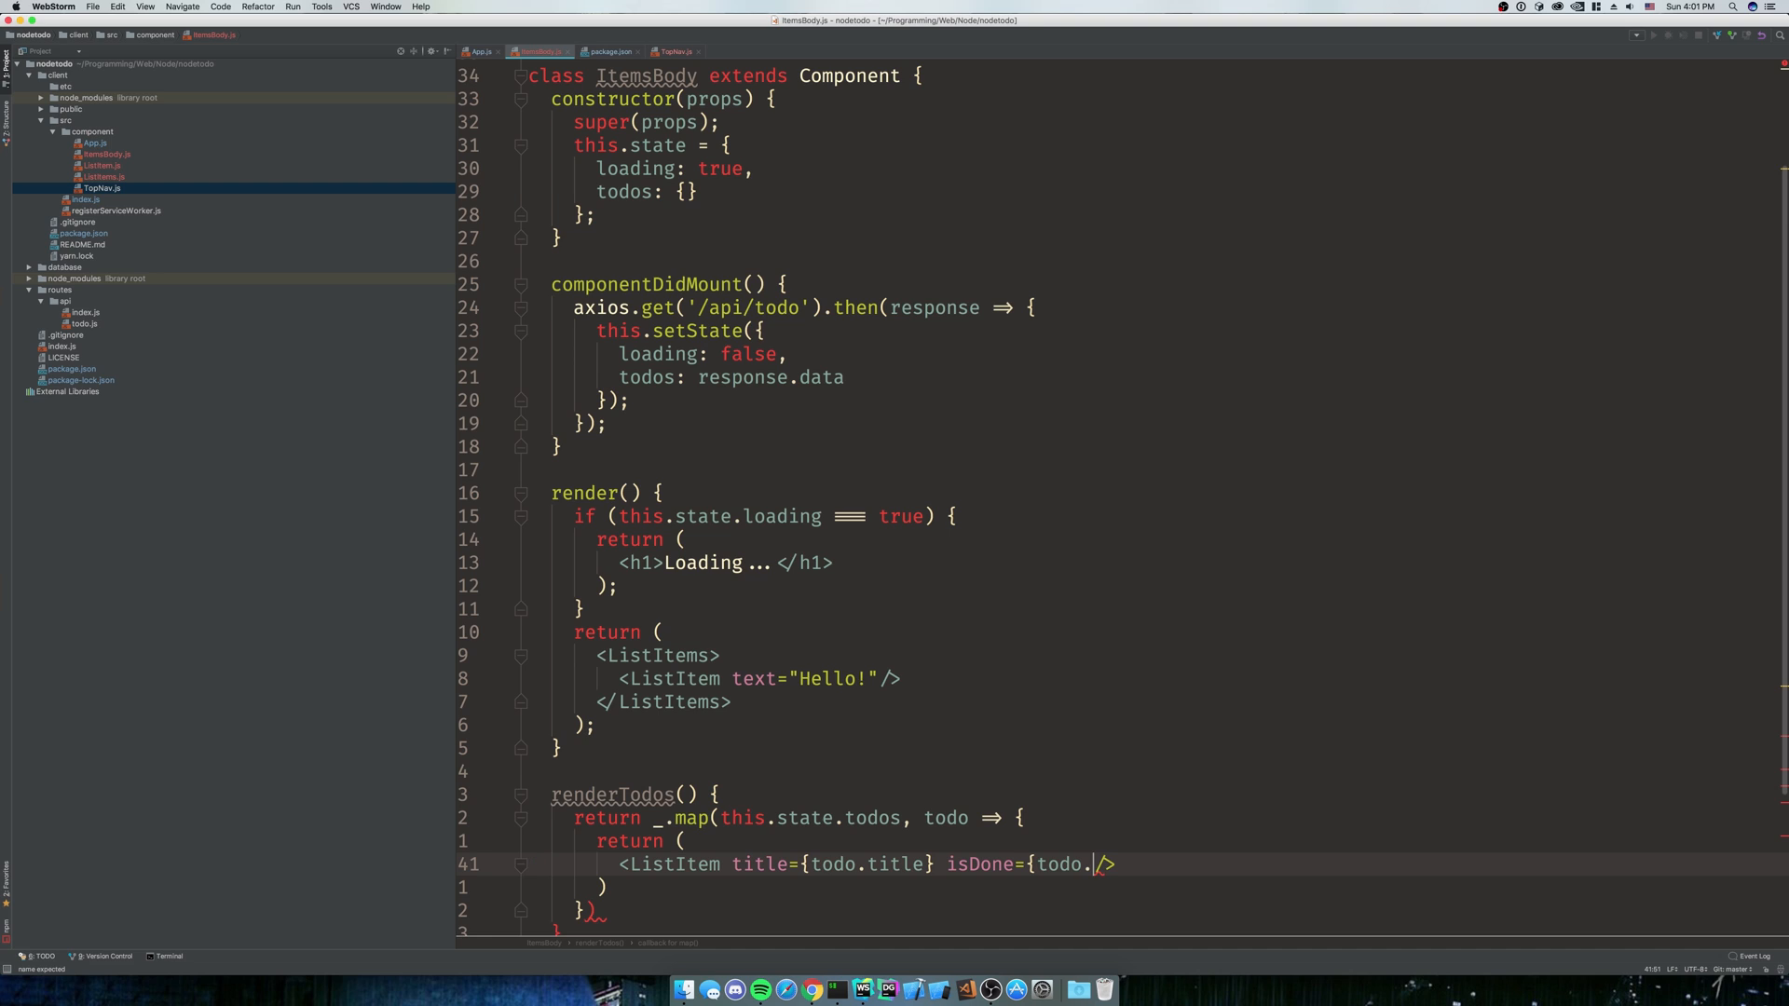
pyautogui.write('is_done')
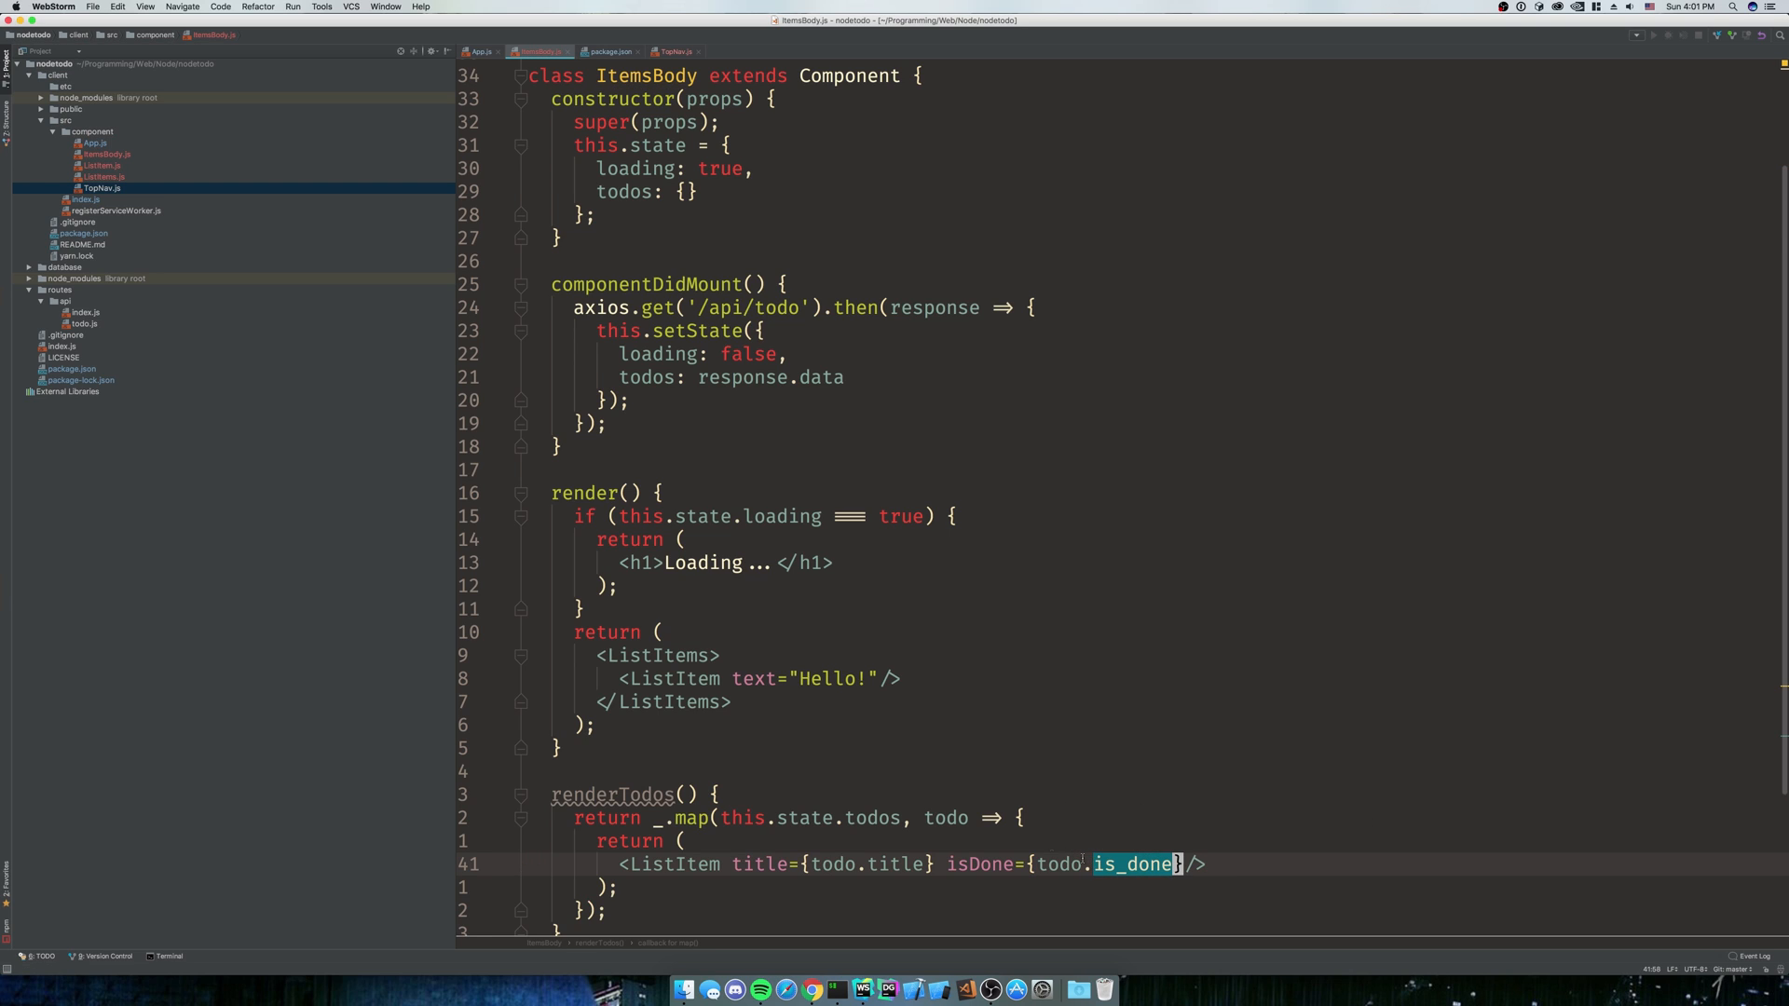
pyautogui.scroll(-3)
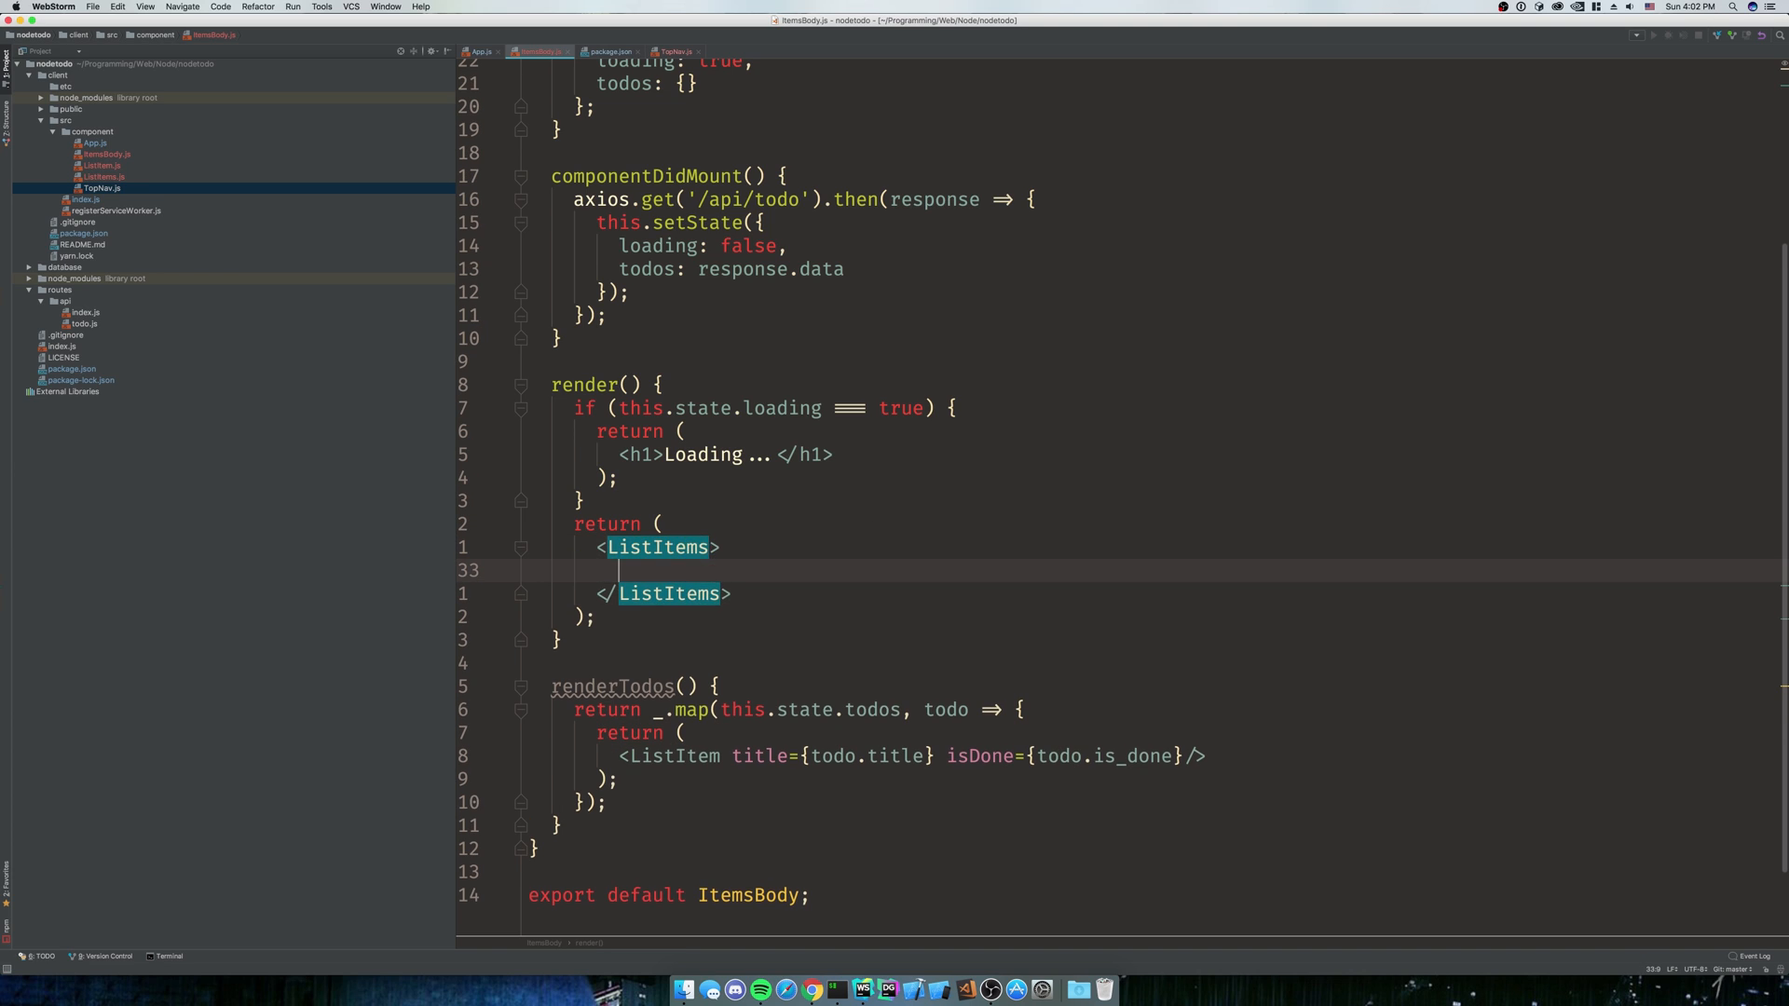
# Place {this.renderTodos()} between the ListItems tags in render()
pyautogui.write('{this.ren')
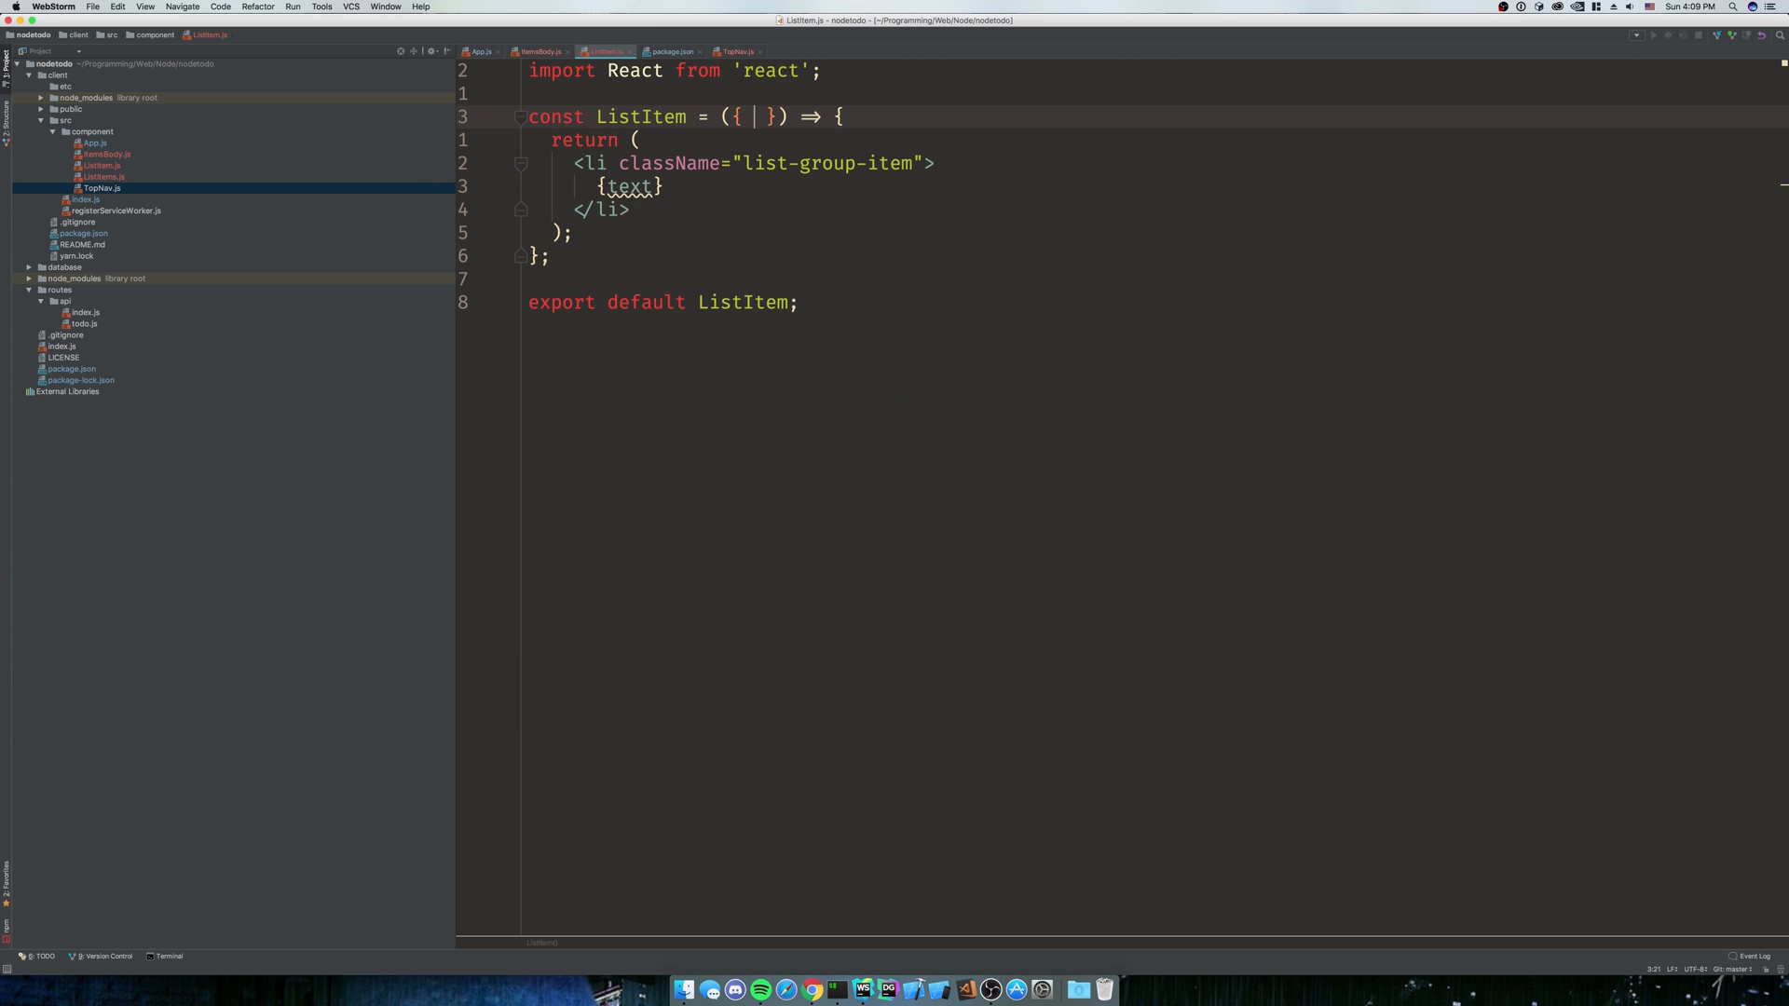
# Destructure { title, isDone } in ListItem and render the title with isDone ? "Done" : "Not done"
pyautogui.write('title')
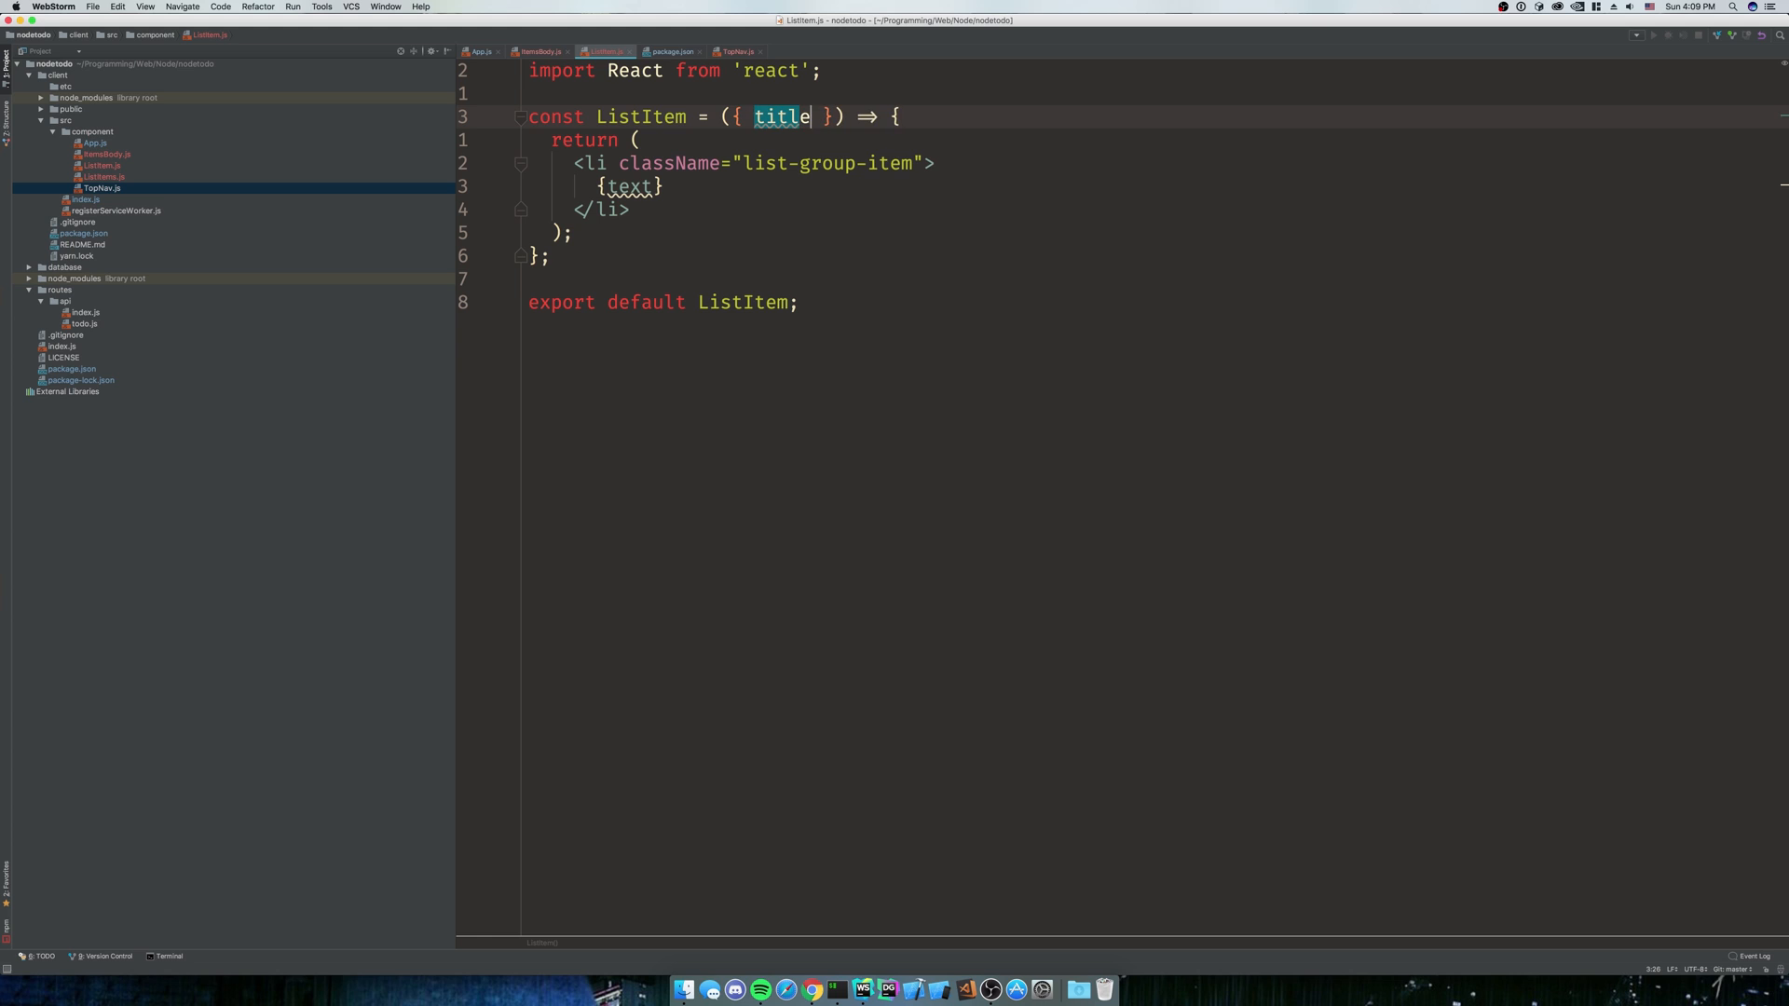
pyautogui.write(', isDone')
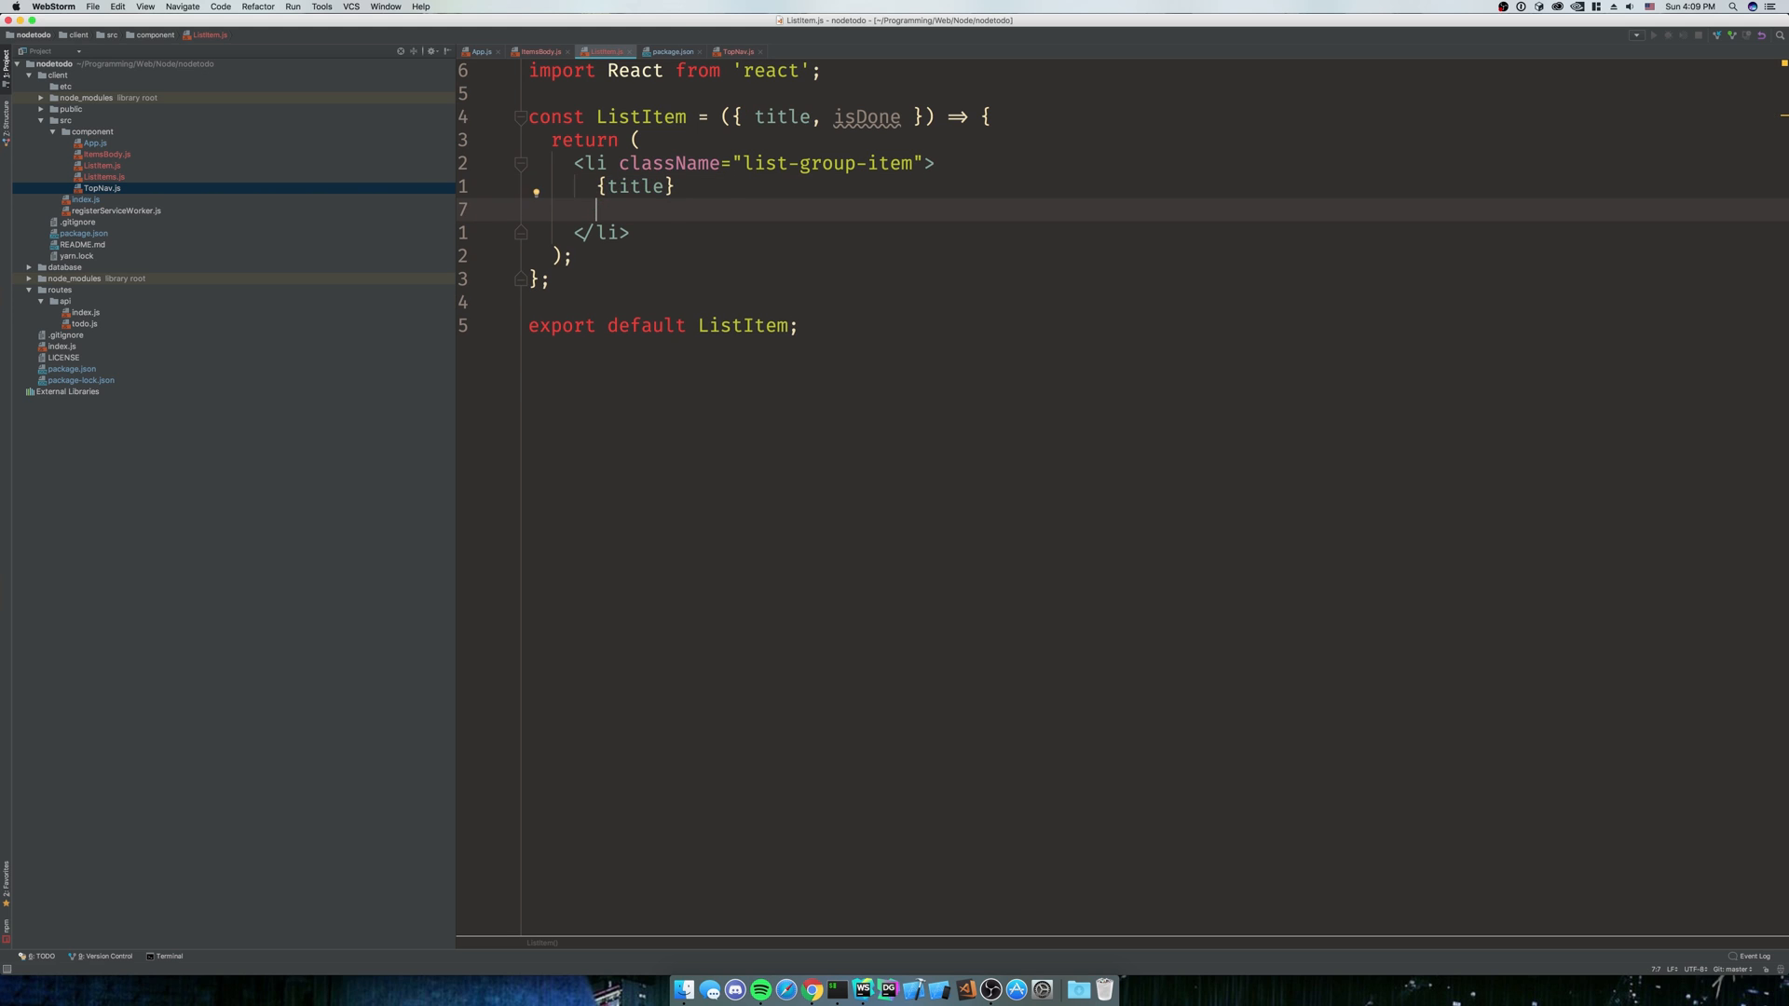
pyautogui.write('{}')
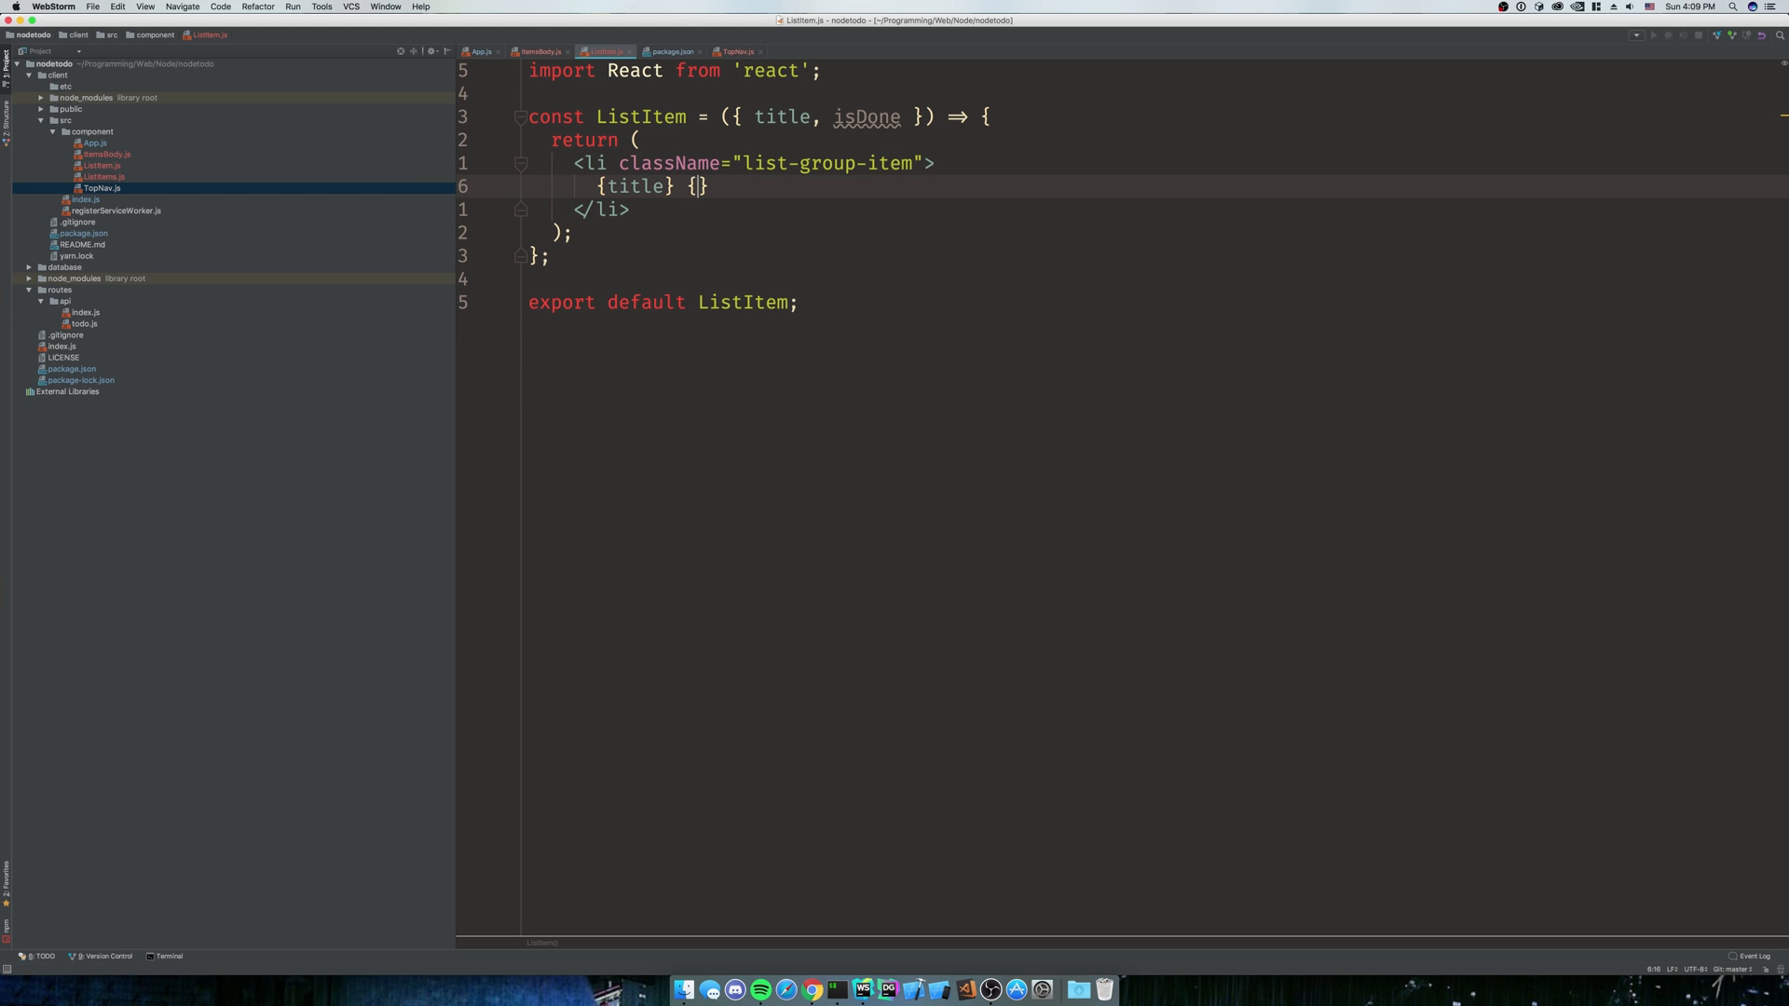
pyautogui.write('isDone')
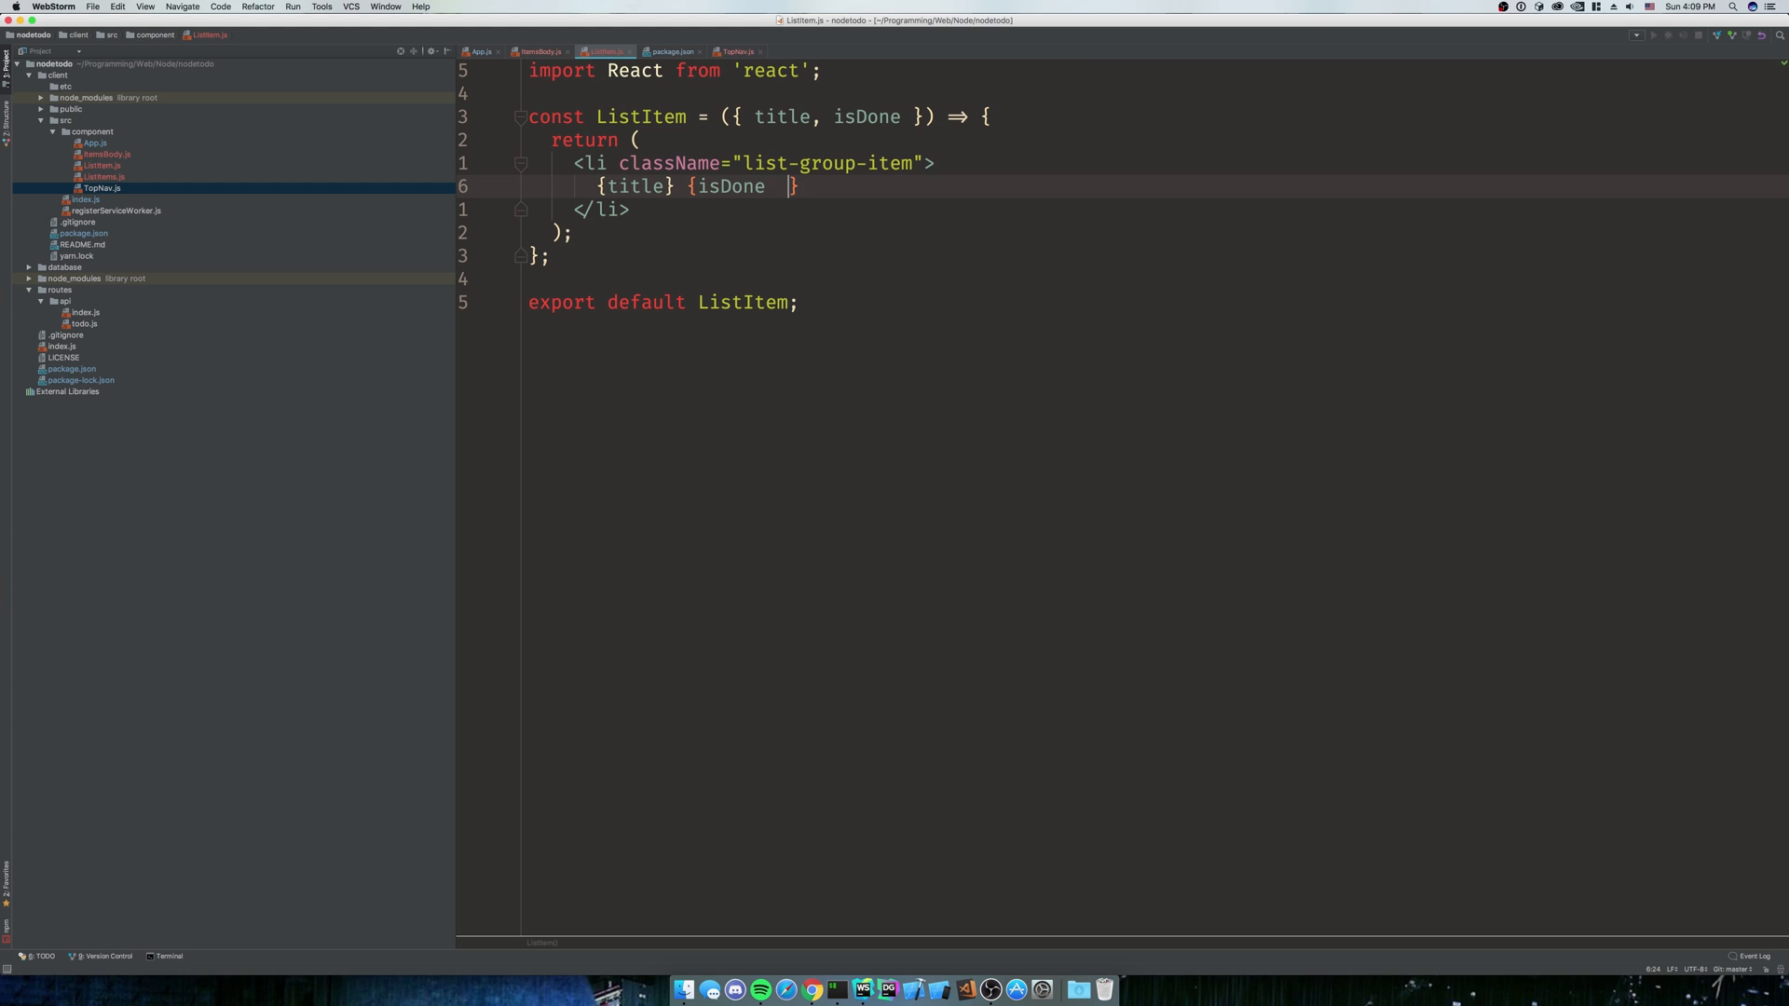
pyautogui.write('? "Done"')
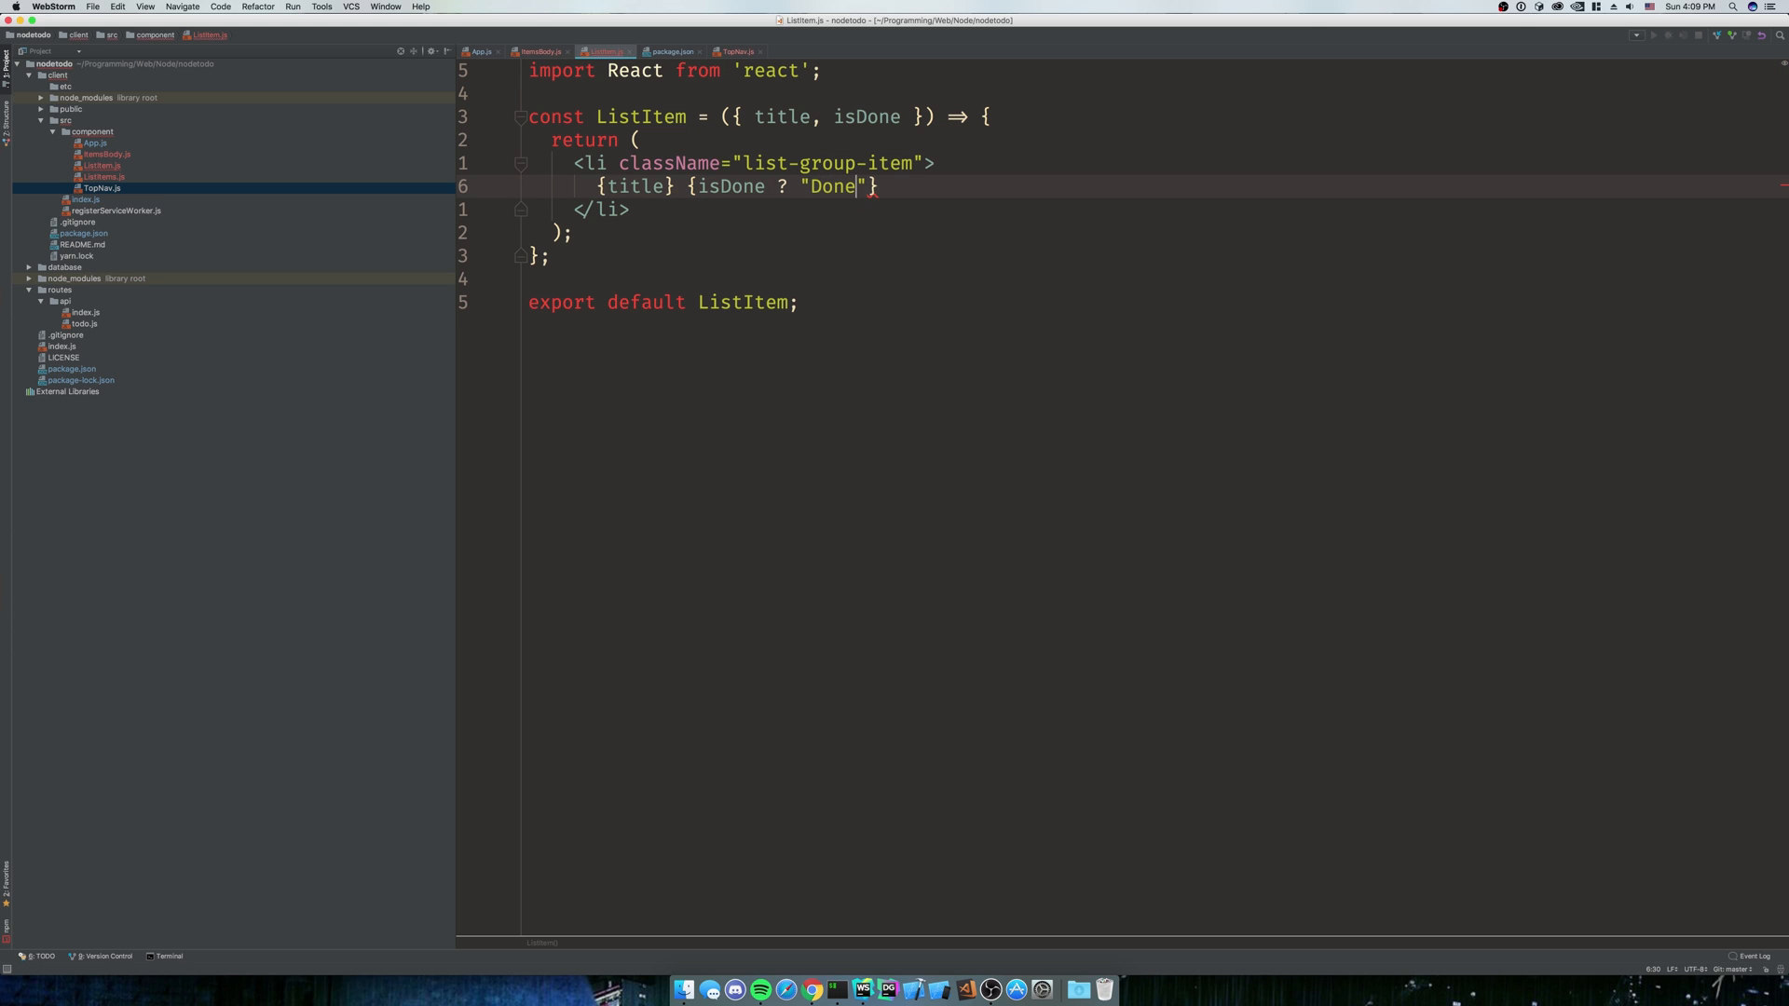
pyautogui.write(': "Not don')
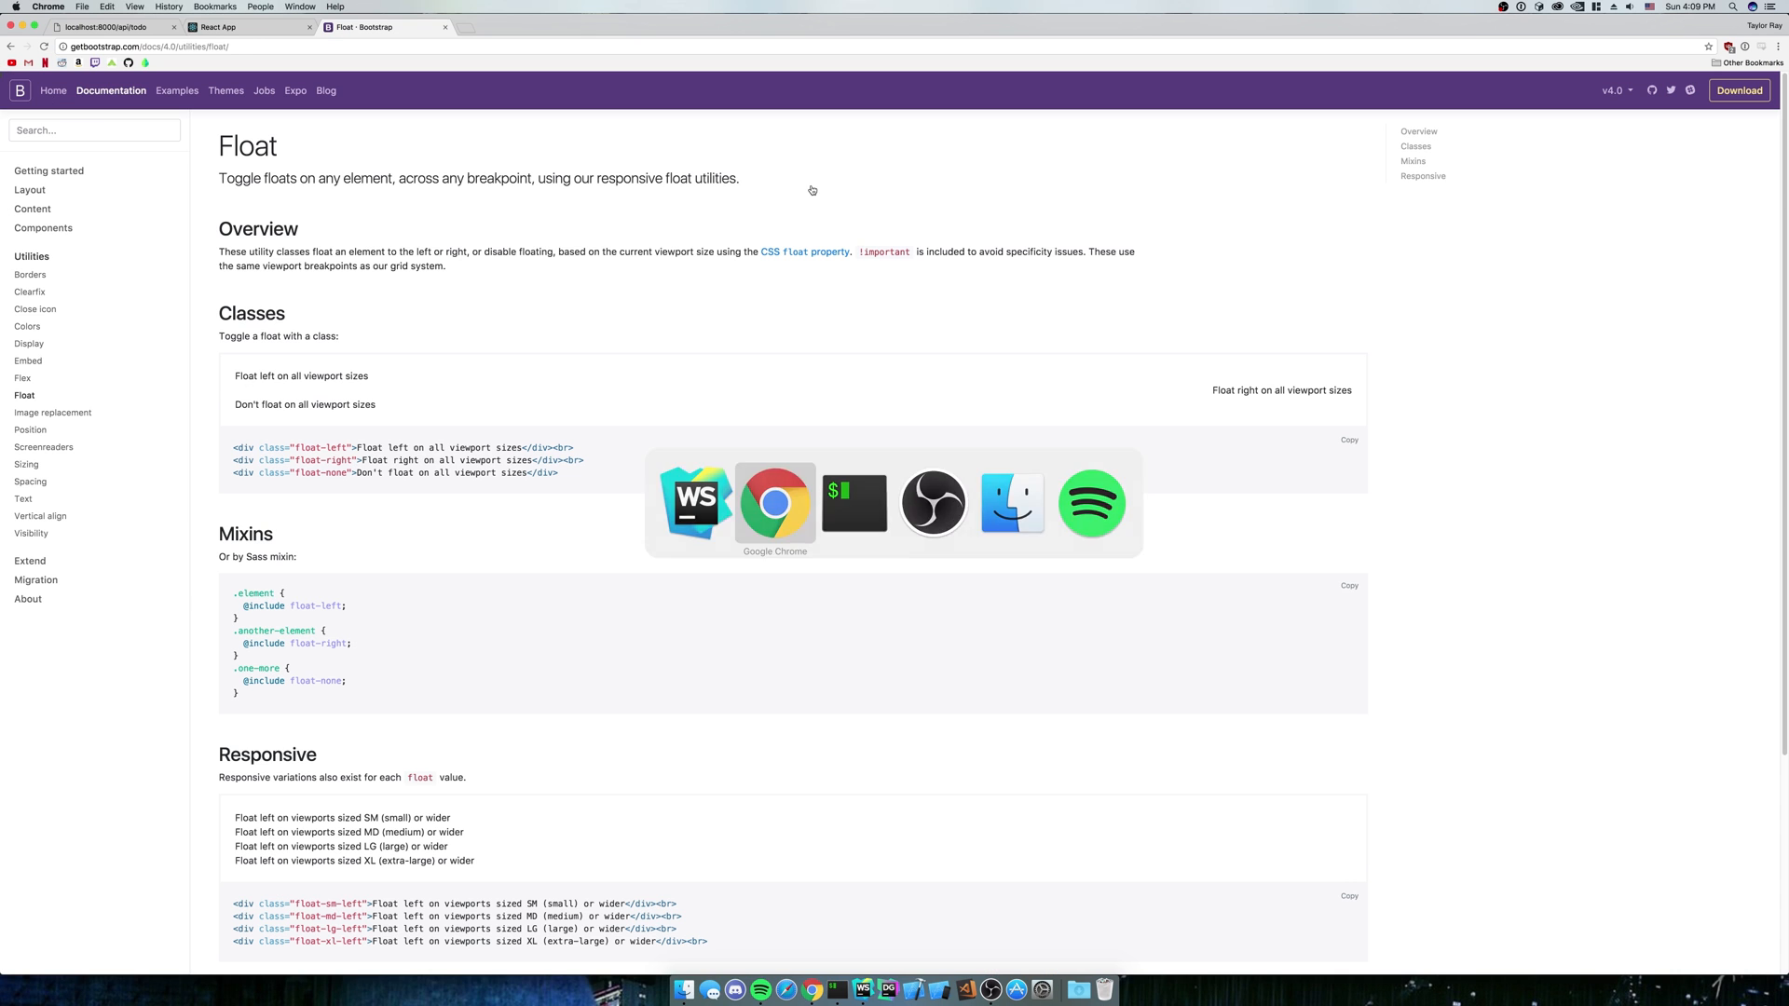
# Switch to the React App tab showing third test Not done and finish post Done
pyautogui.click(248, 27)
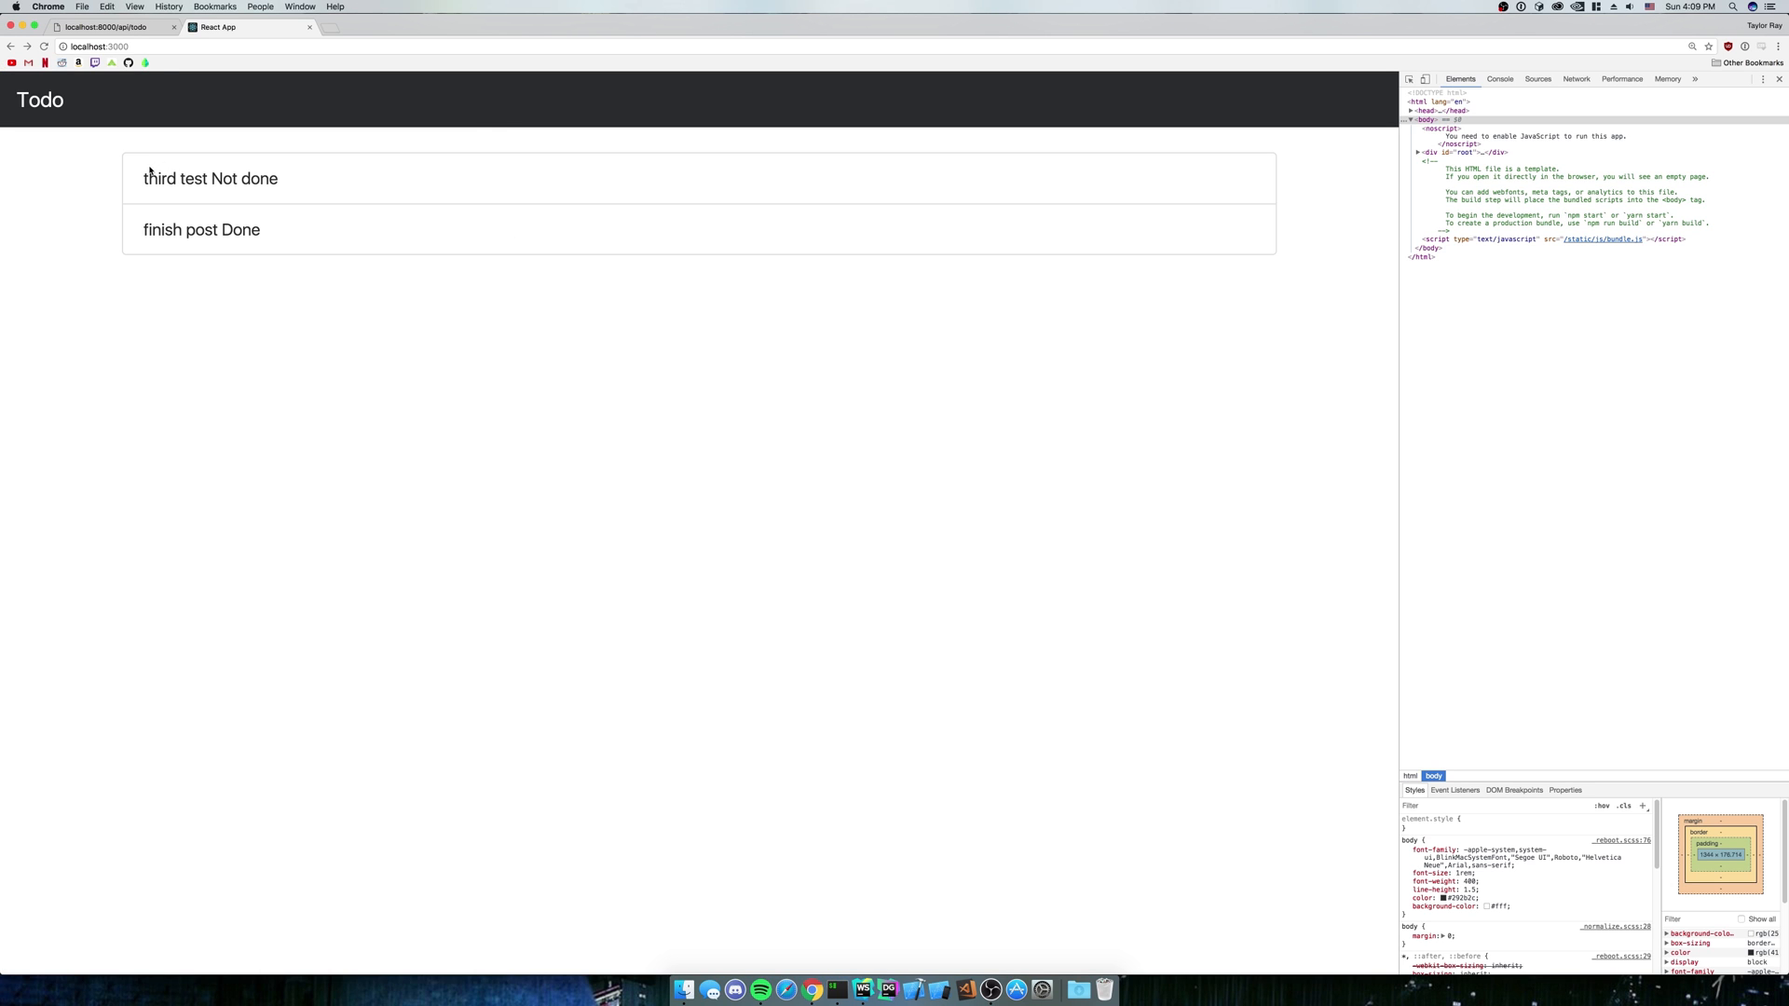
pyautogui.moveTo(323, 218)
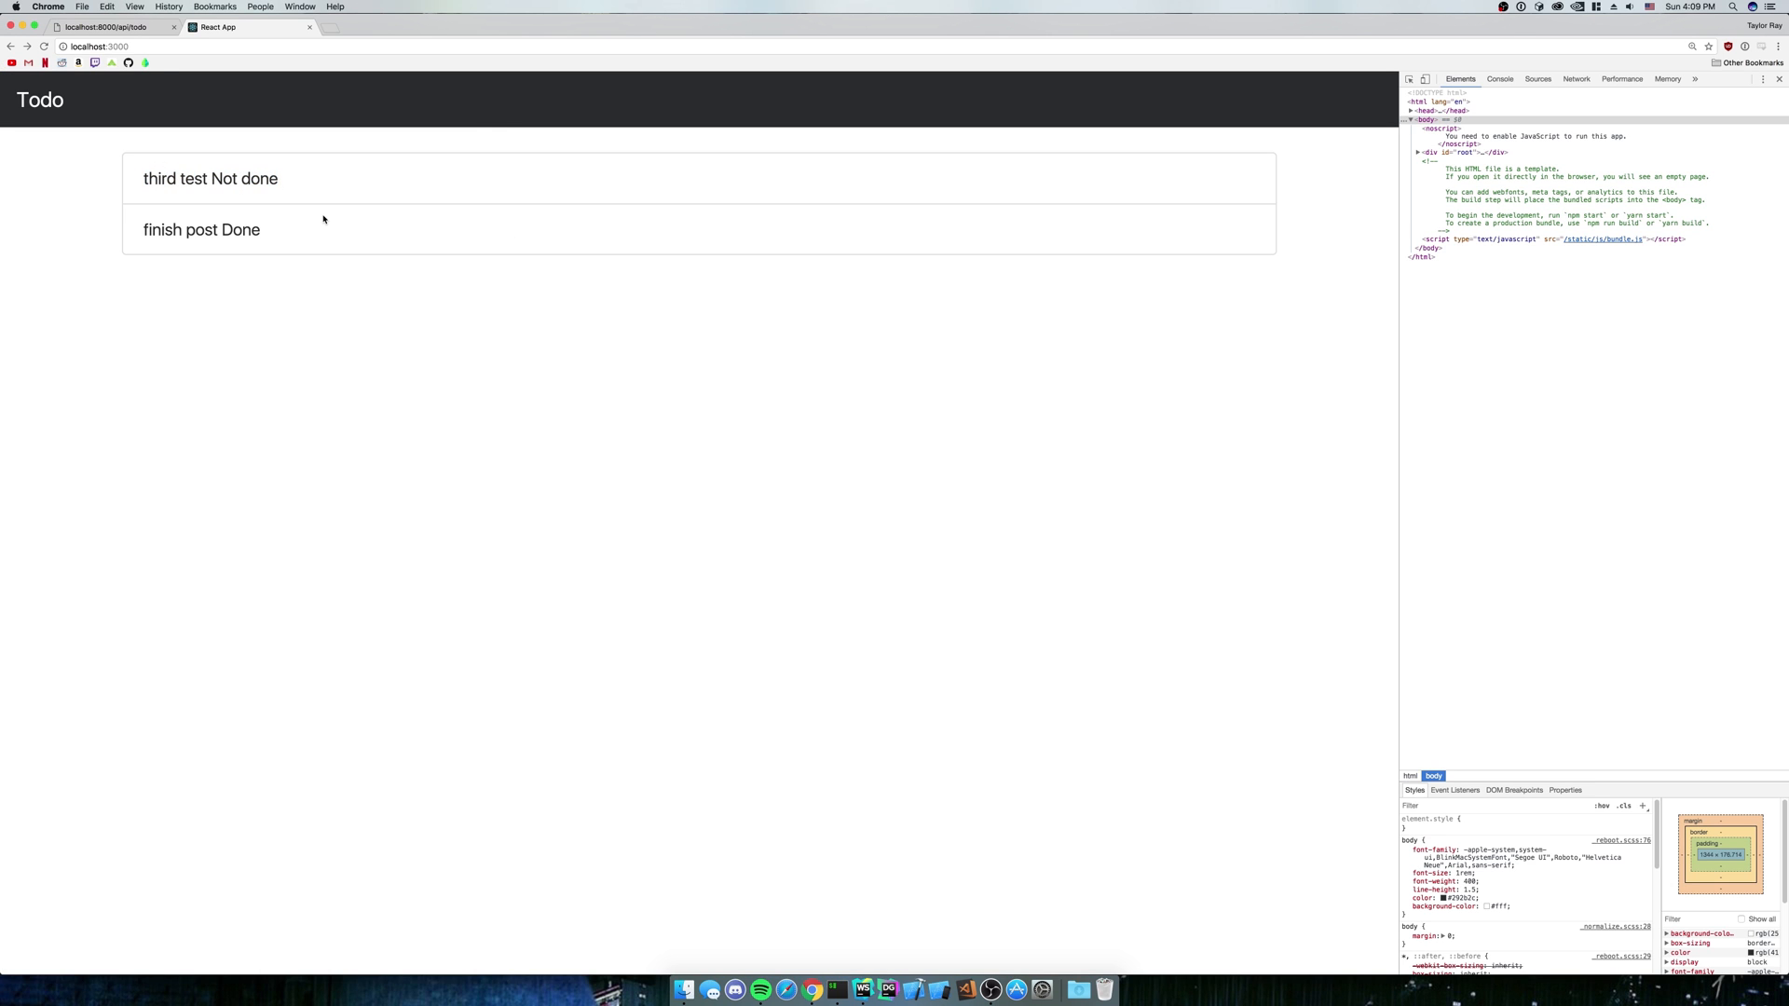